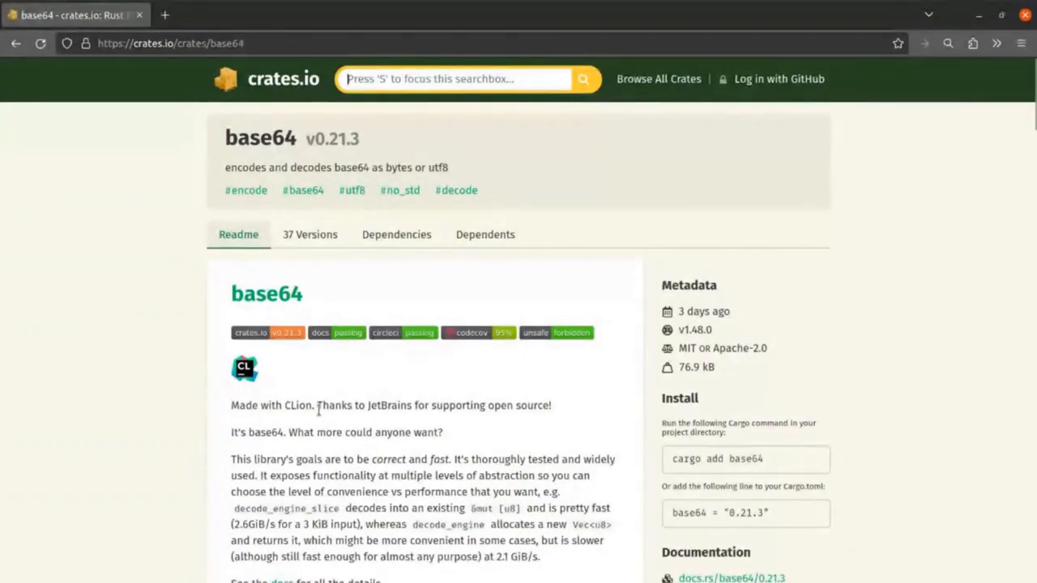
Step: Look down the rust-base64 file list and view the projects that depend on base64
scroll("down", 3)
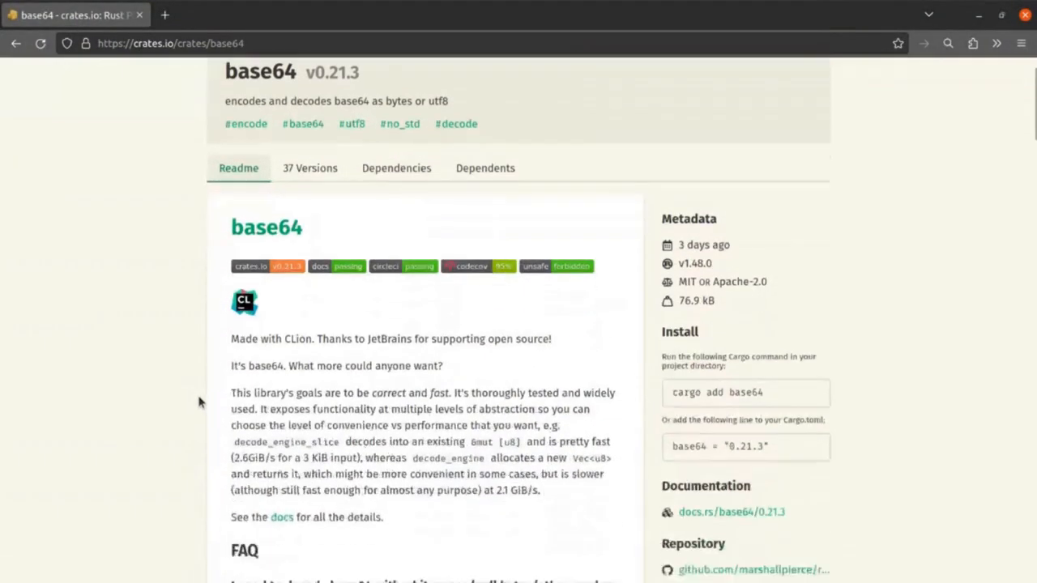
scroll("down", 3)
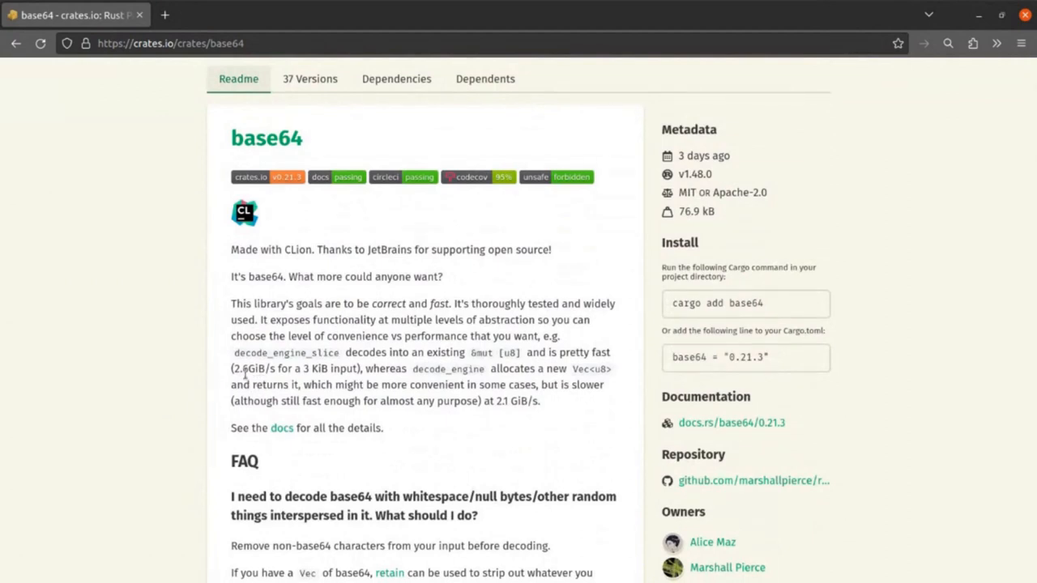
scroll("down", 3)
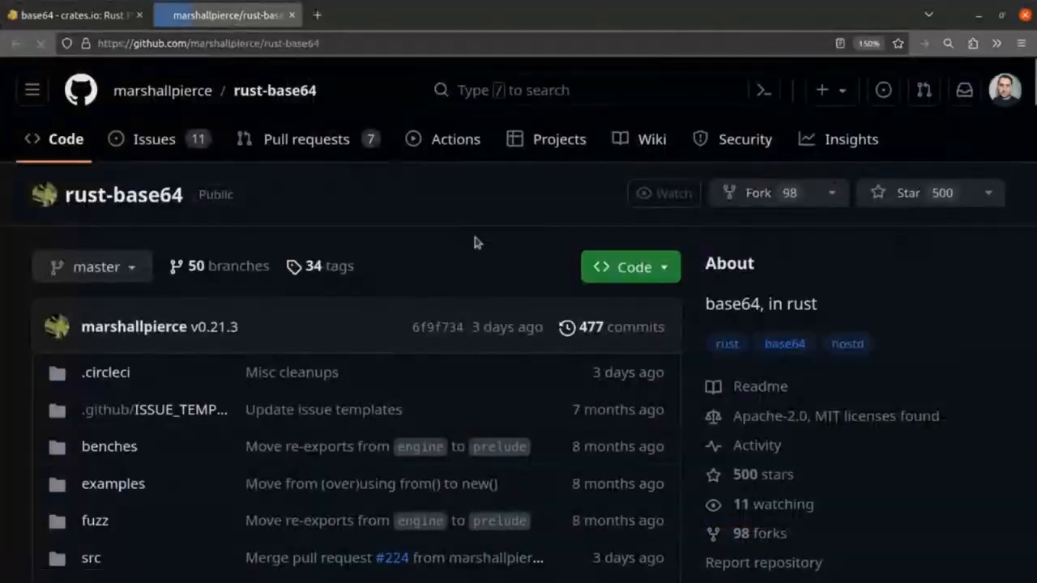
scroll("down", 3)
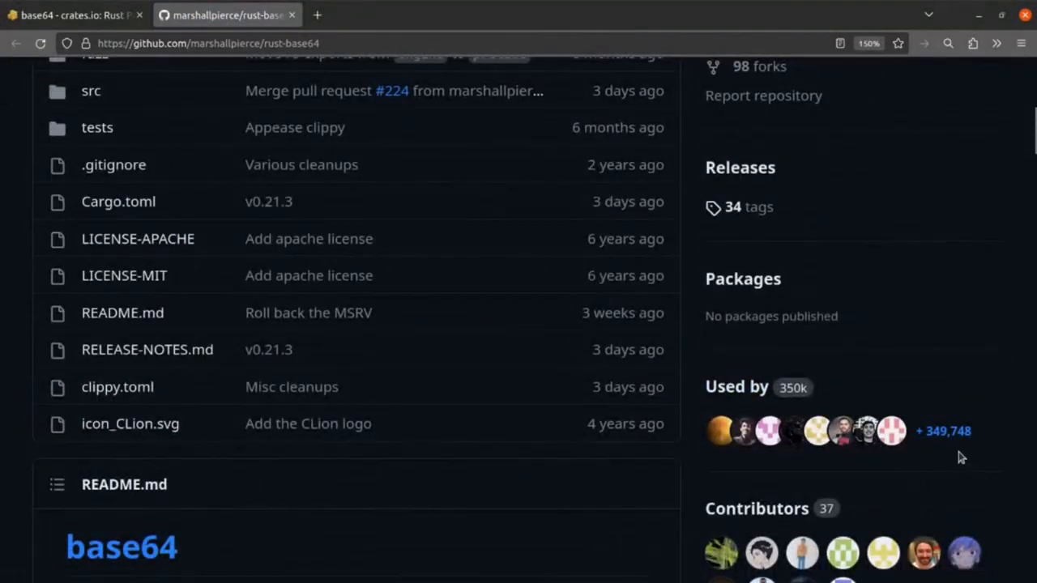
mouse_move(952, 461)
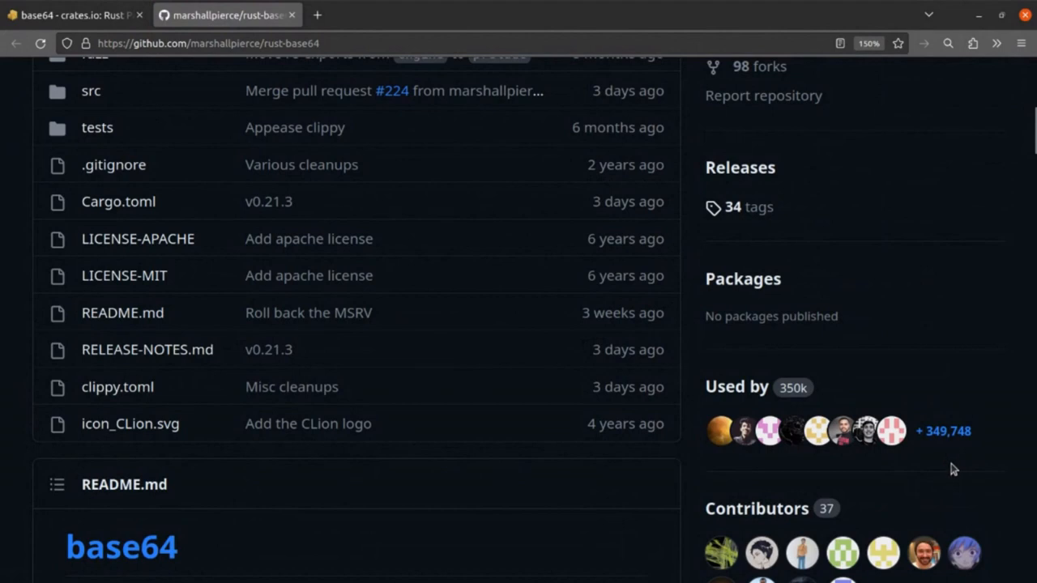
mouse_move(943, 431)
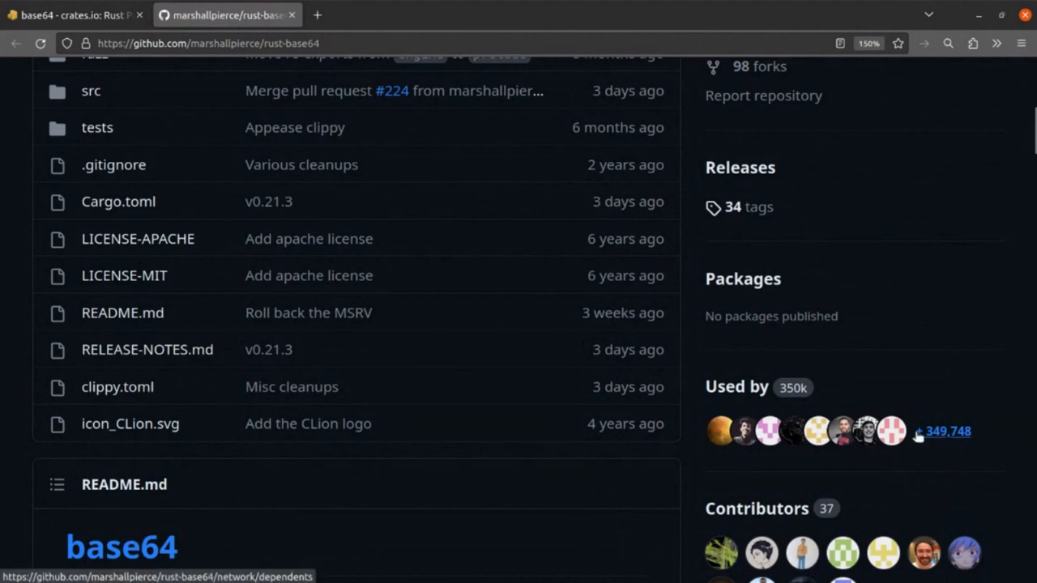
left_click(72, 15)
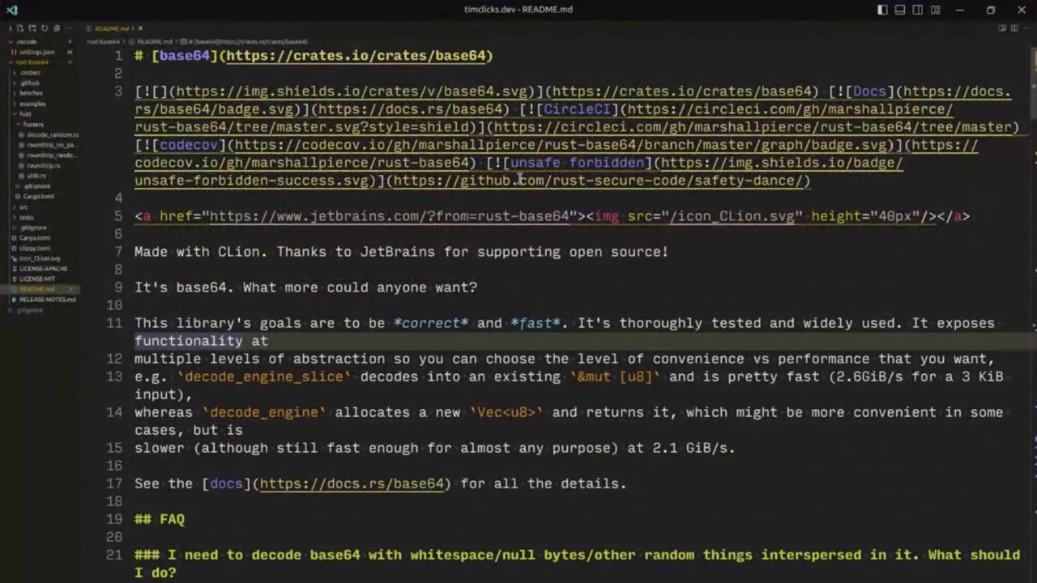
mouse_move(141, 29)
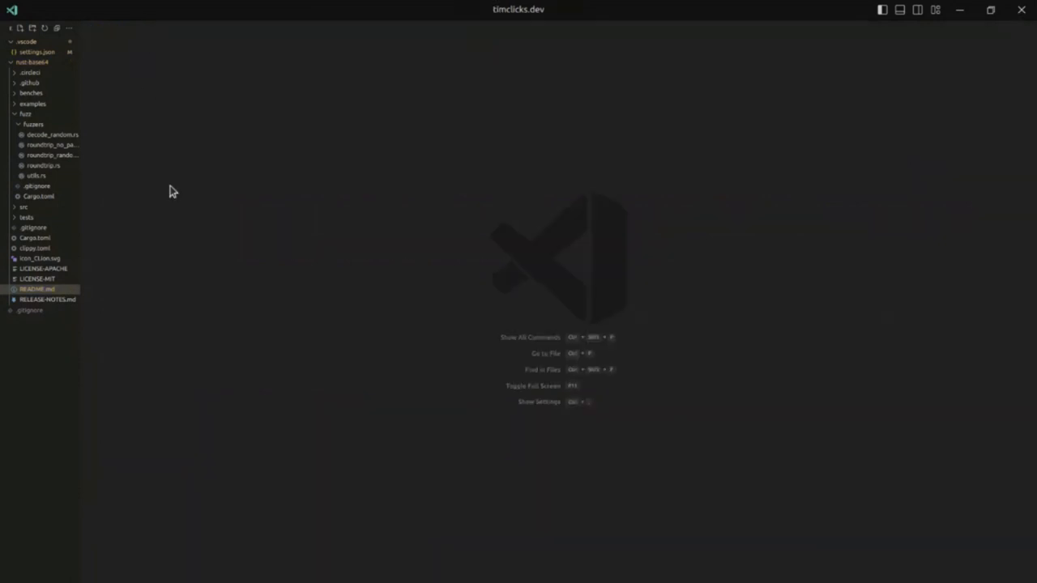
mouse_move(39, 196)
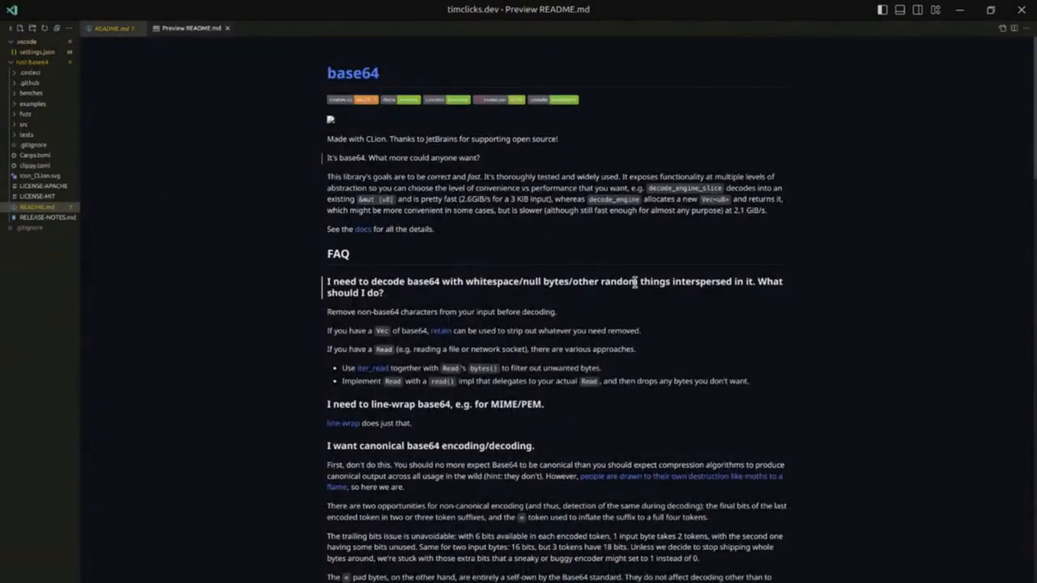
Step: Read further down the rendered preview, then return to the raw README.md source
scroll("down", 3)
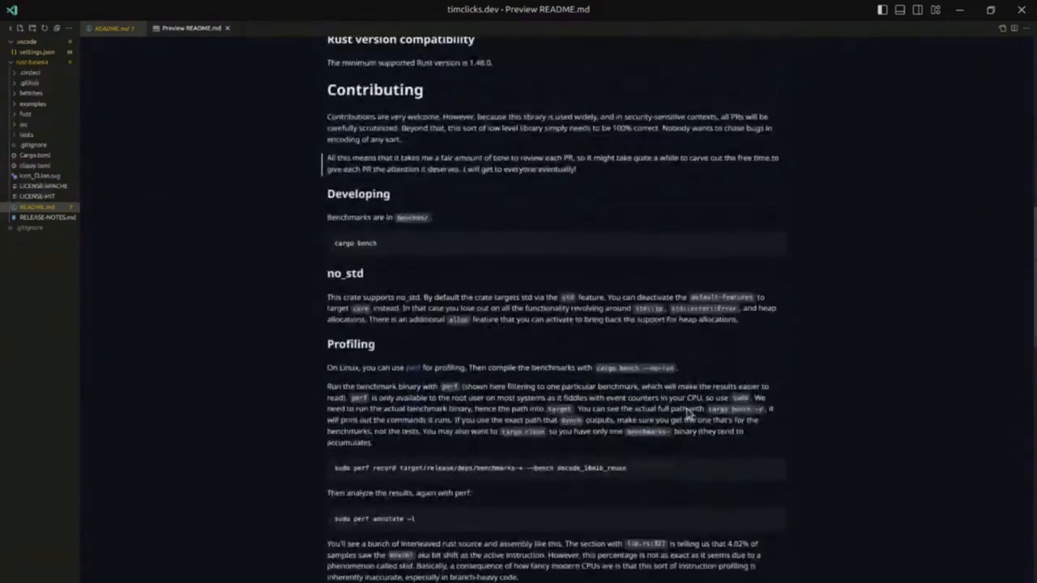
left_click(114, 28)
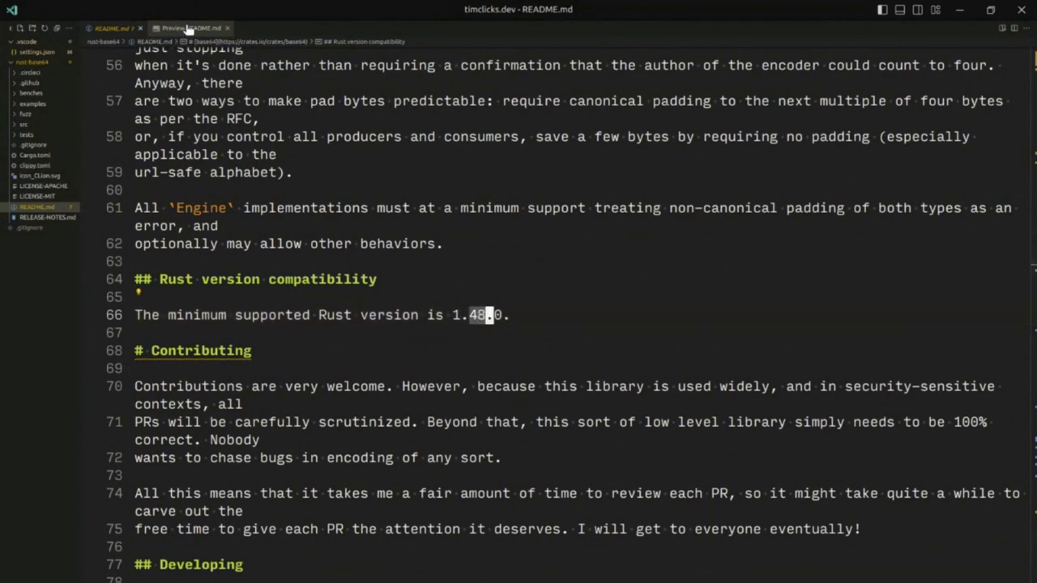
mouse_move(190, 27)
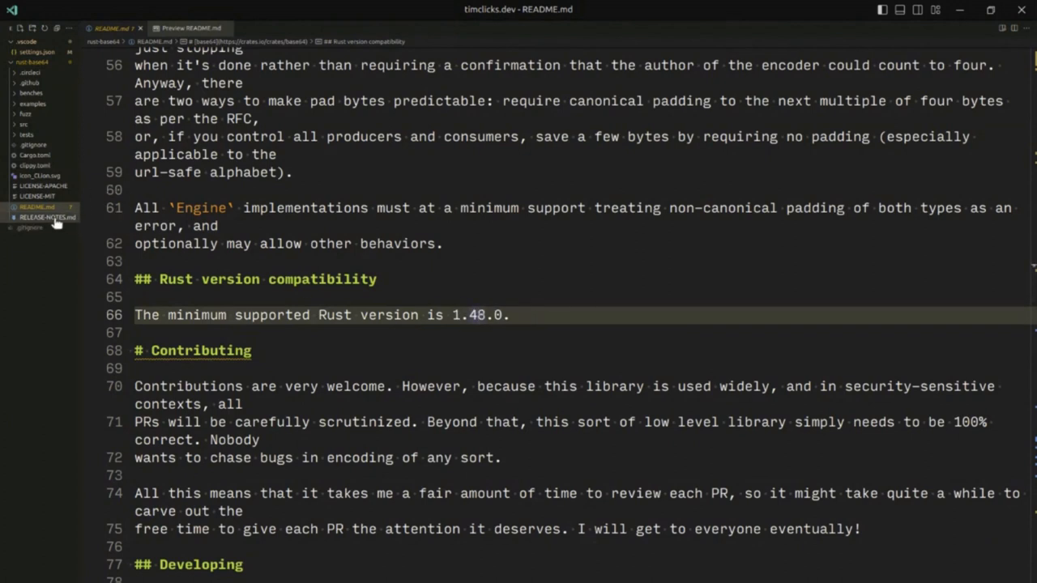
Step: View RELEASE-NOTES.md as source and rendered preview, then return to the README preview
left_click(45, 217)
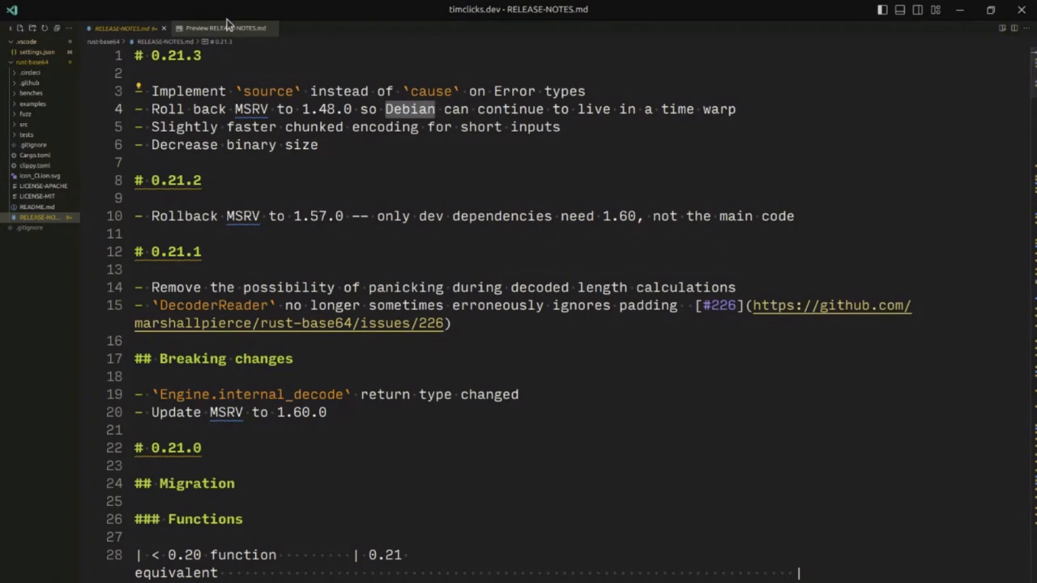
mouse_move(243, 29)
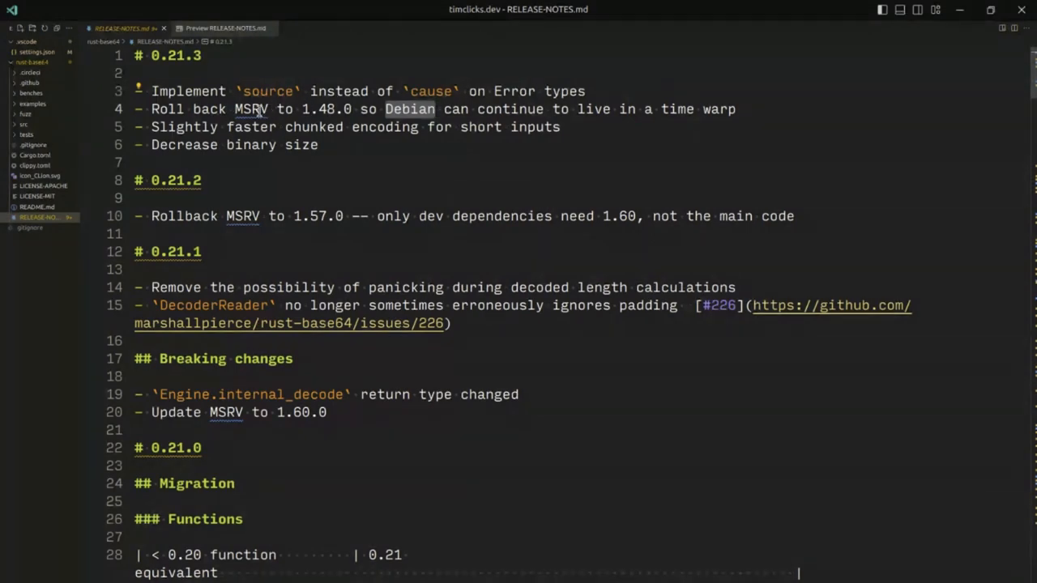
mouse_move(259, 108)
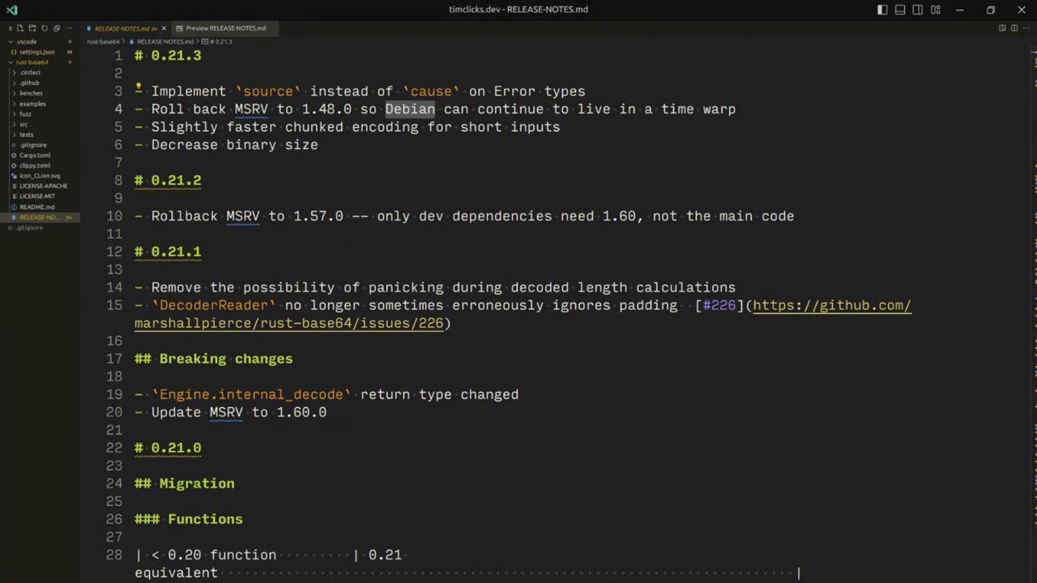
left_click(226, 27)
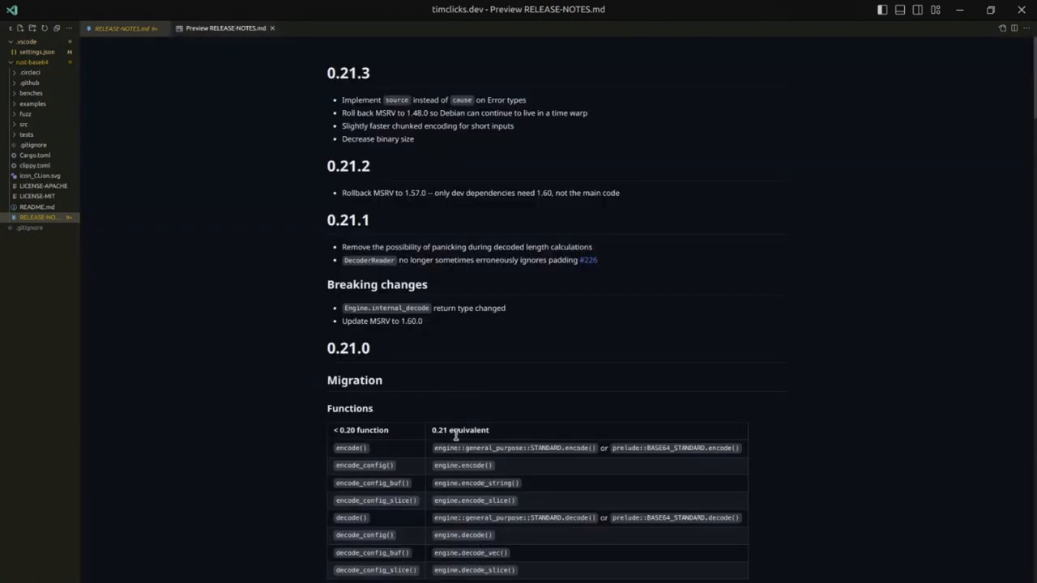
left_click(121, 27)
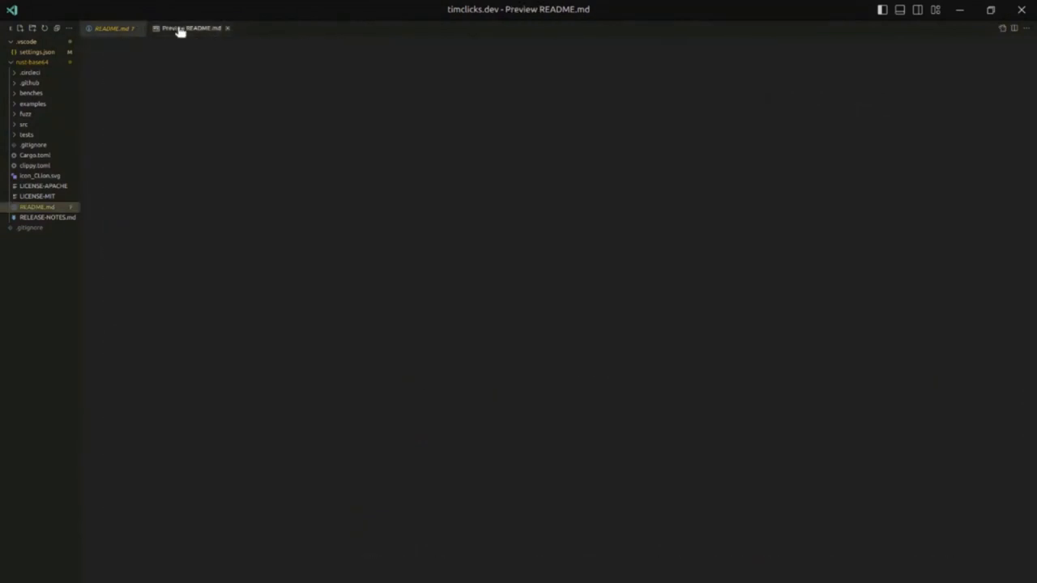
Step: Read README source and side preview through Developing, no_std and Profiling to Fuzzing
left_click(192, 28)
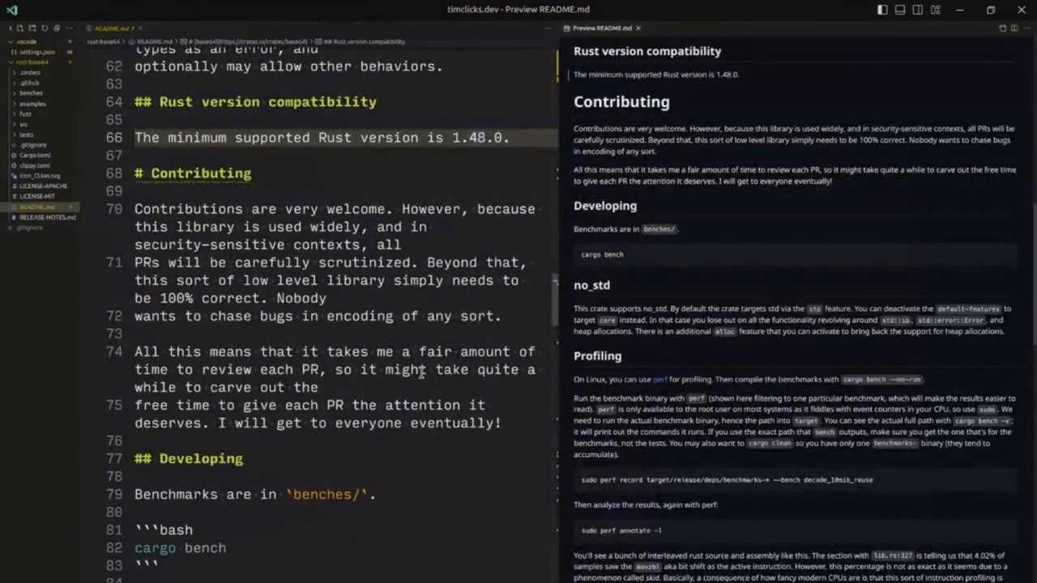
scroll("down", 3)
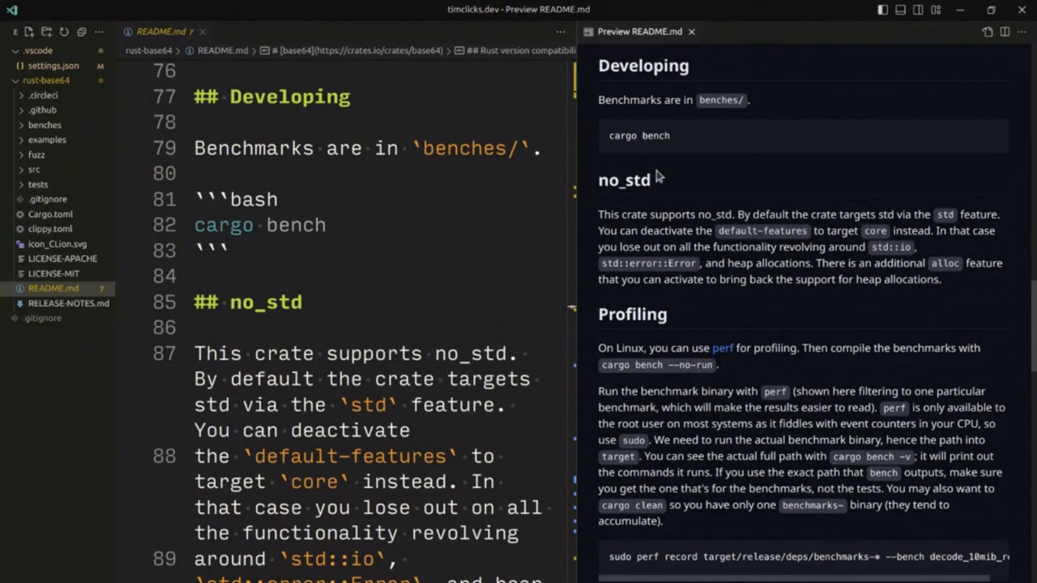
left_click(197, 353)
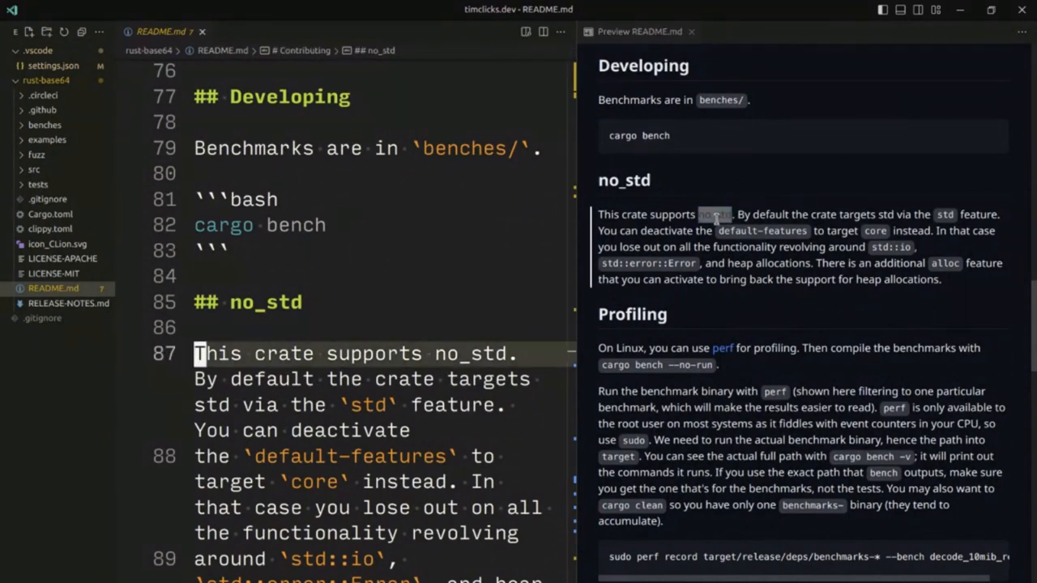
scroll("down", 3)
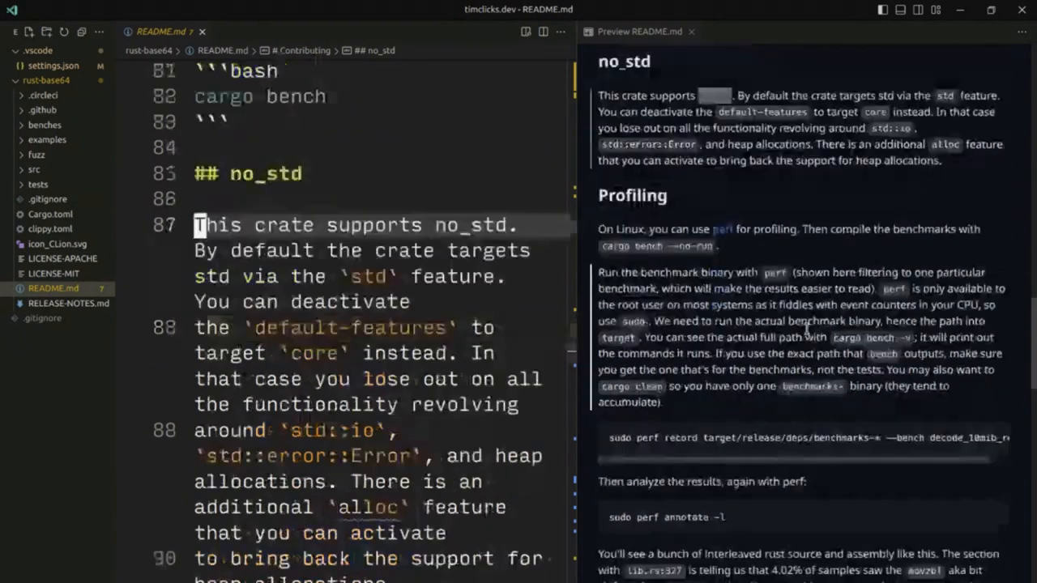
scroll("down", 3)
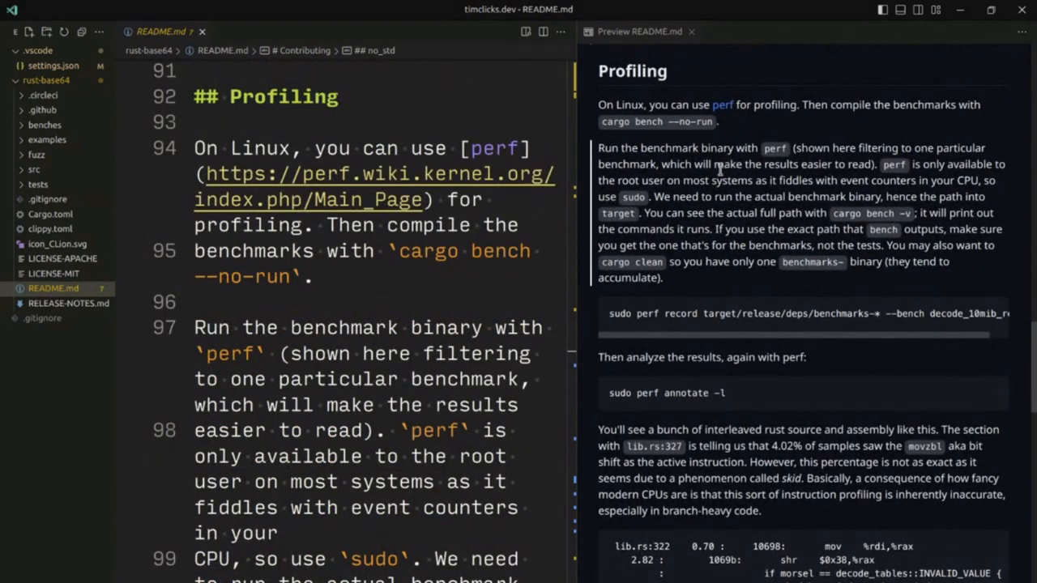
scroll("down", 3)
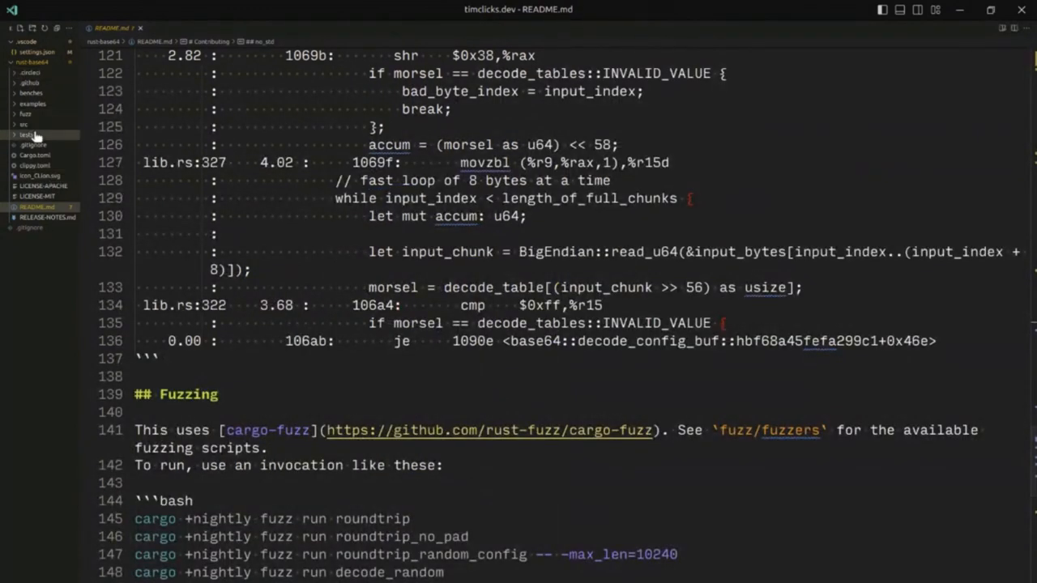
Step: In examples/base64.rs, begin a top '//!' doc comment reading 'CLI utility'
left_click(33, 103)
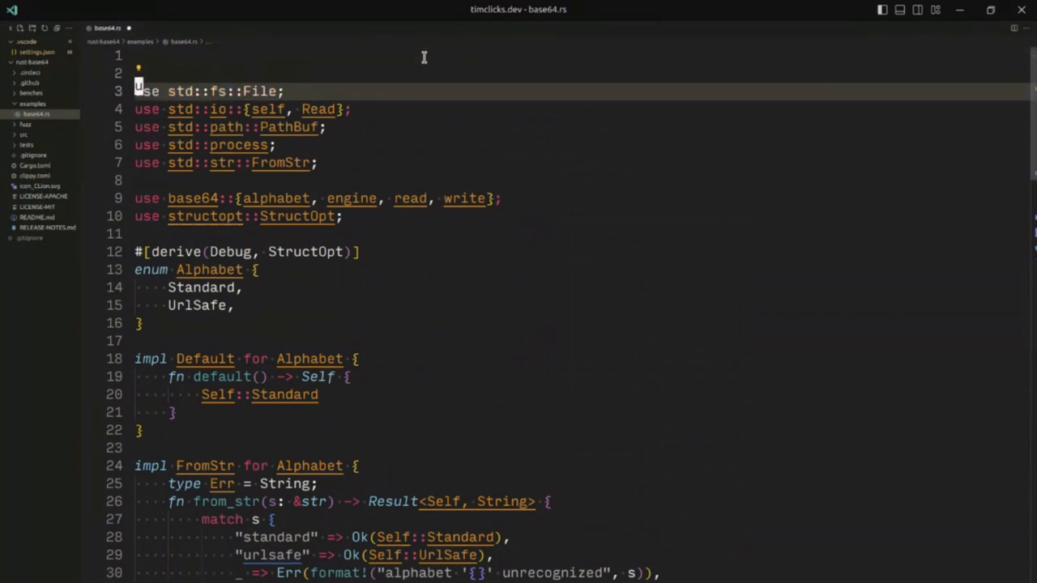
type("//!")
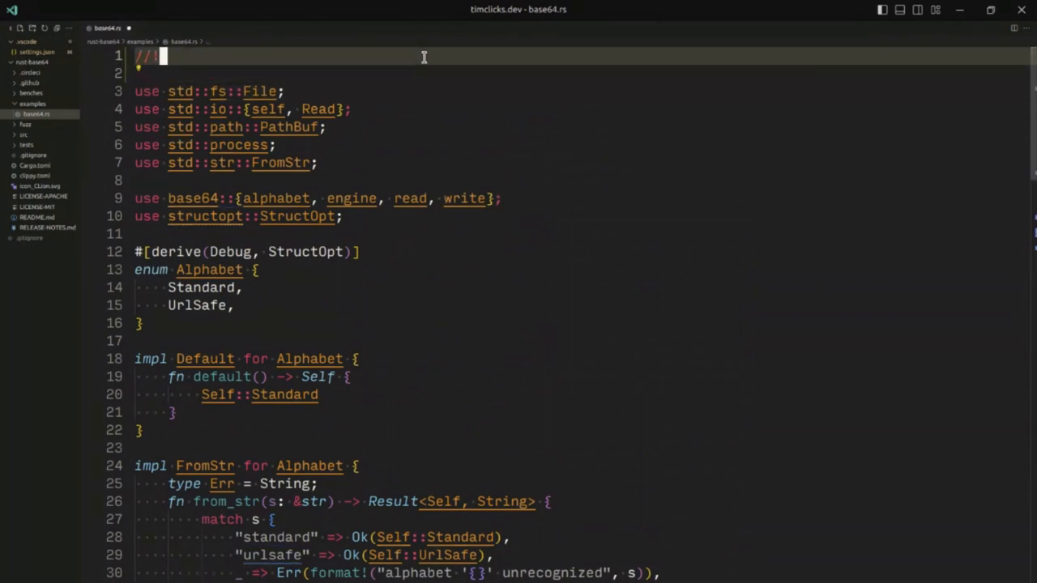
type("!")
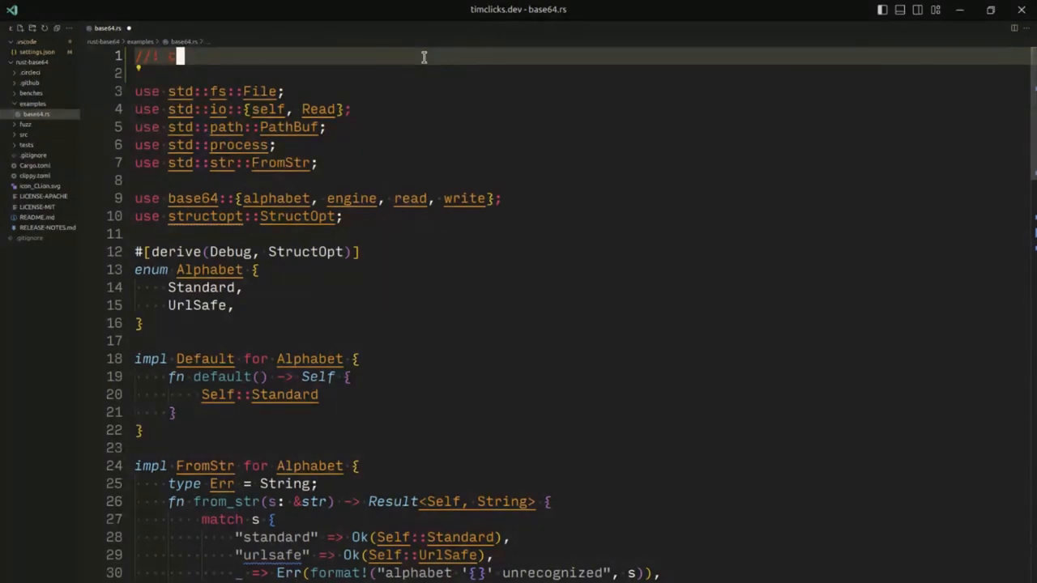
type("CLI ultility for")
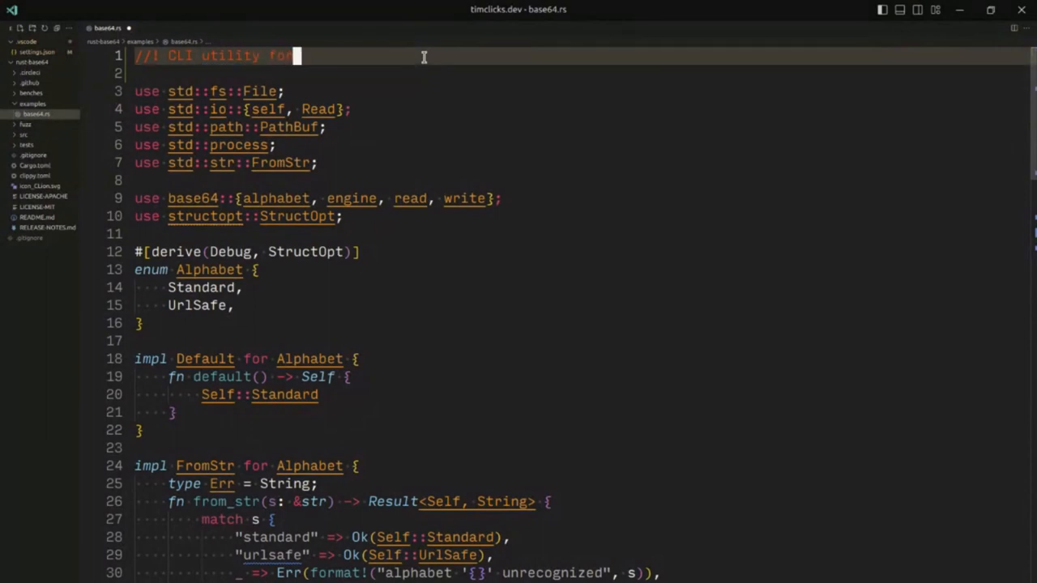
Step: Finish the doc comment as 'for encoding and decoding data' and read down through base64.rs
type("encode")
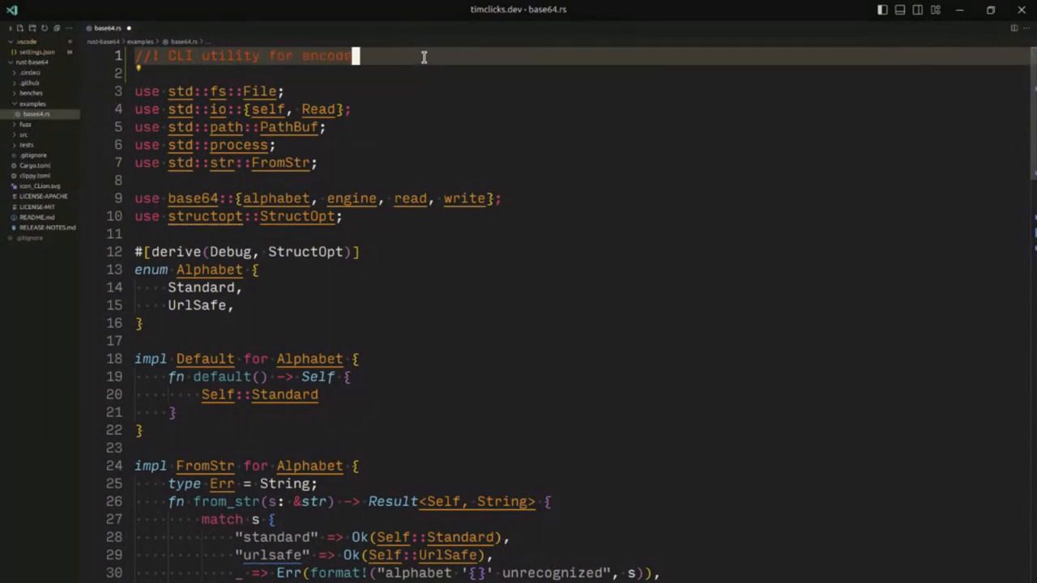
type("ing and decoding data")
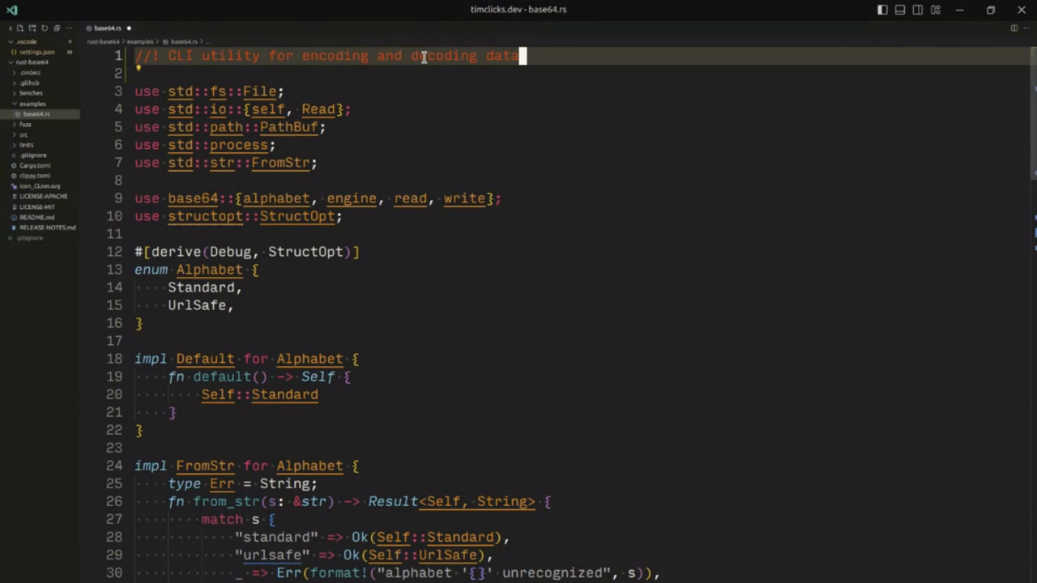
scroll("down", 3)
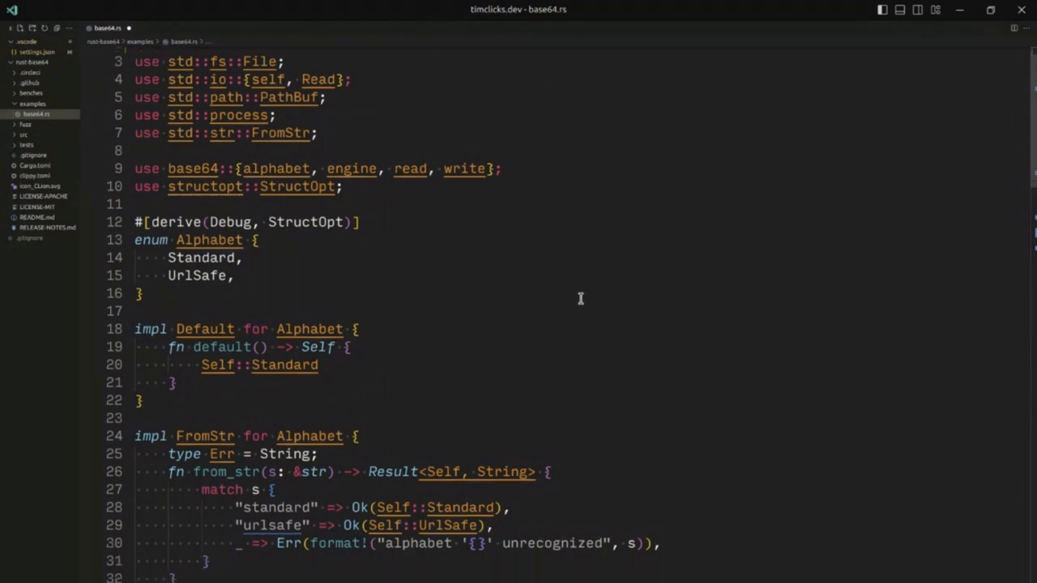
scroll("down", 3)
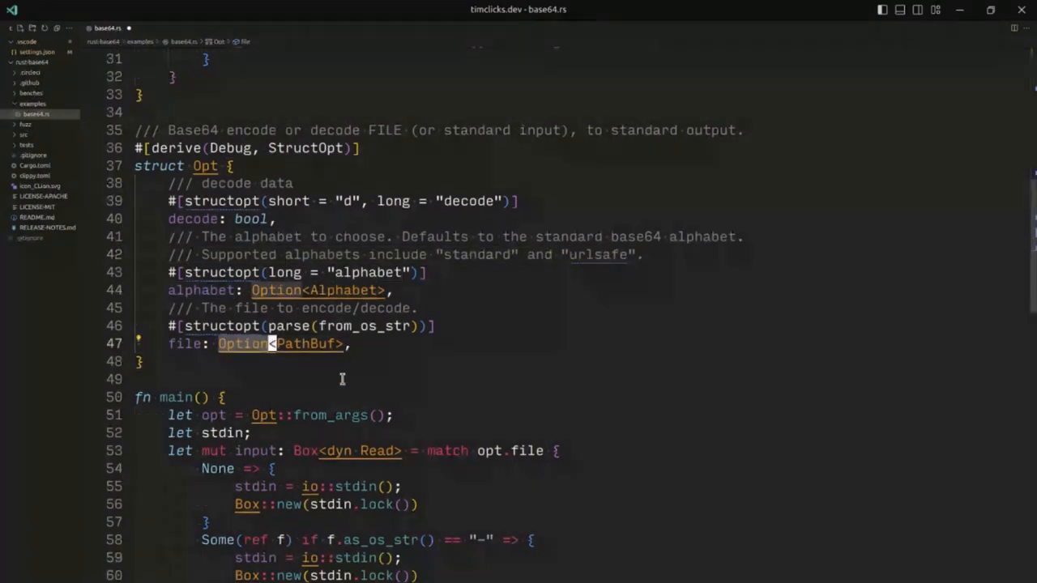
scroll("down", 3)
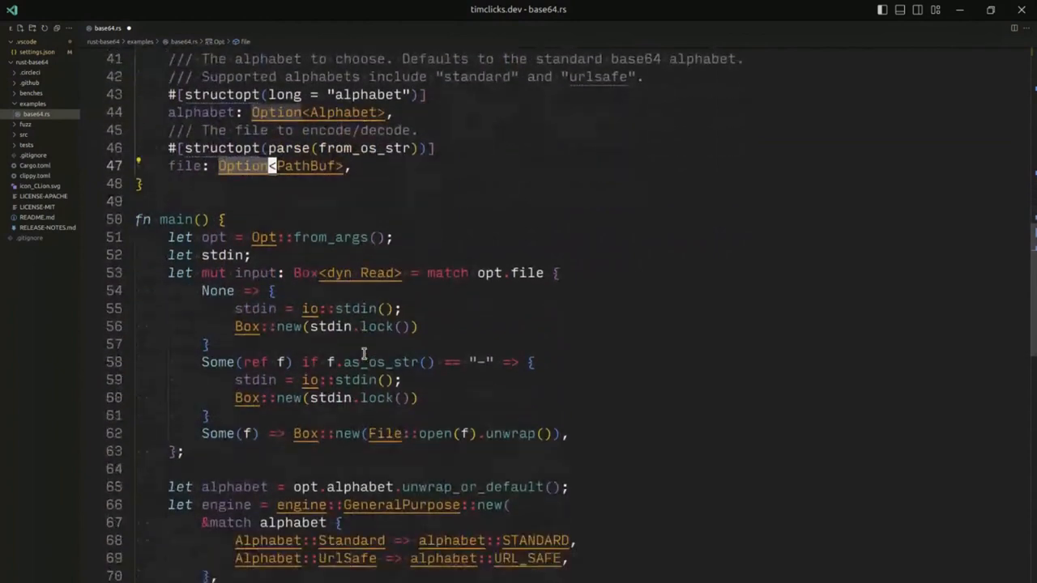
scroll("down", 3)
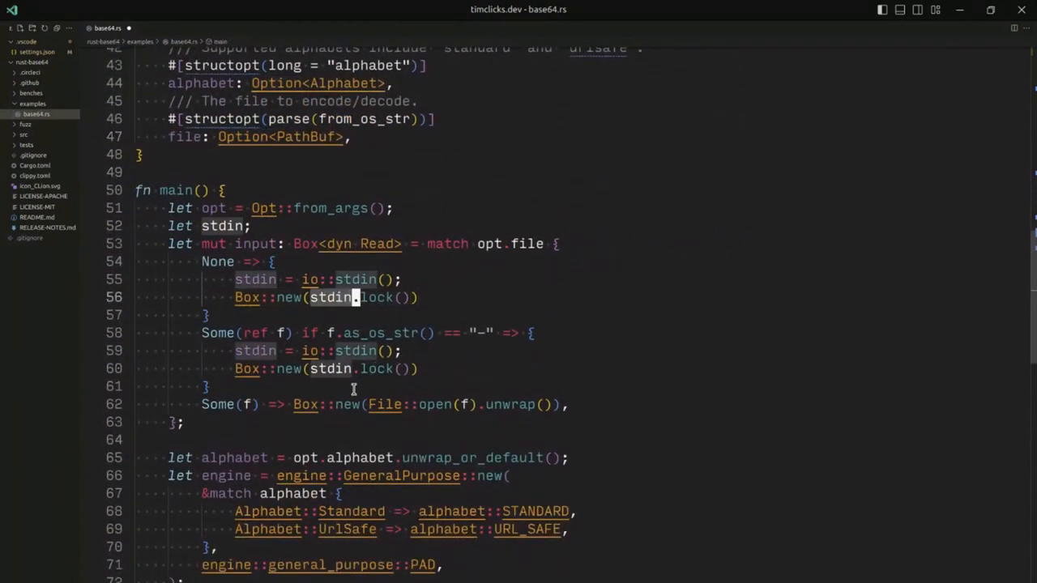
scroll("down", 3)
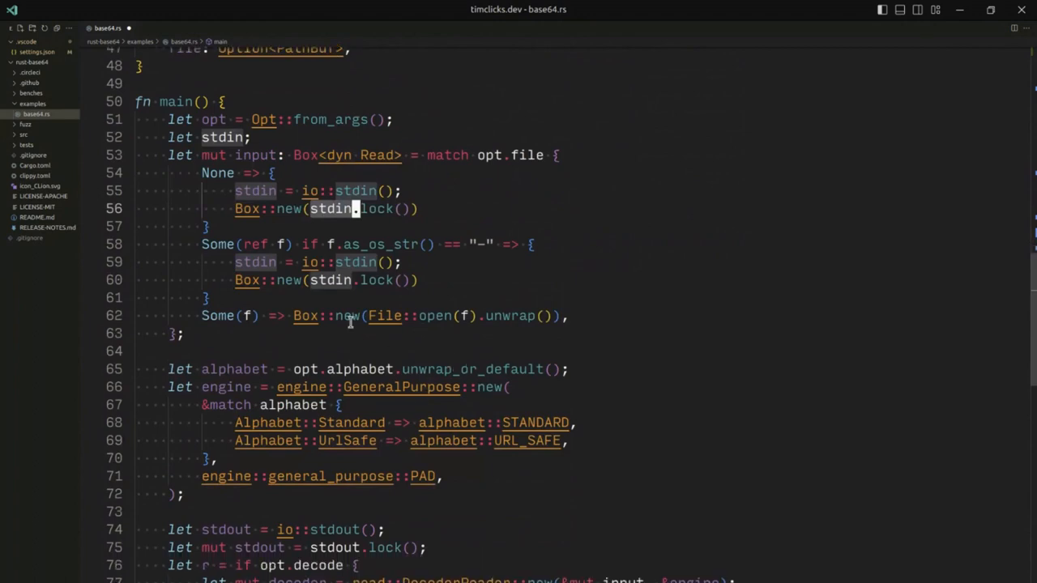
scroll("down", 3)
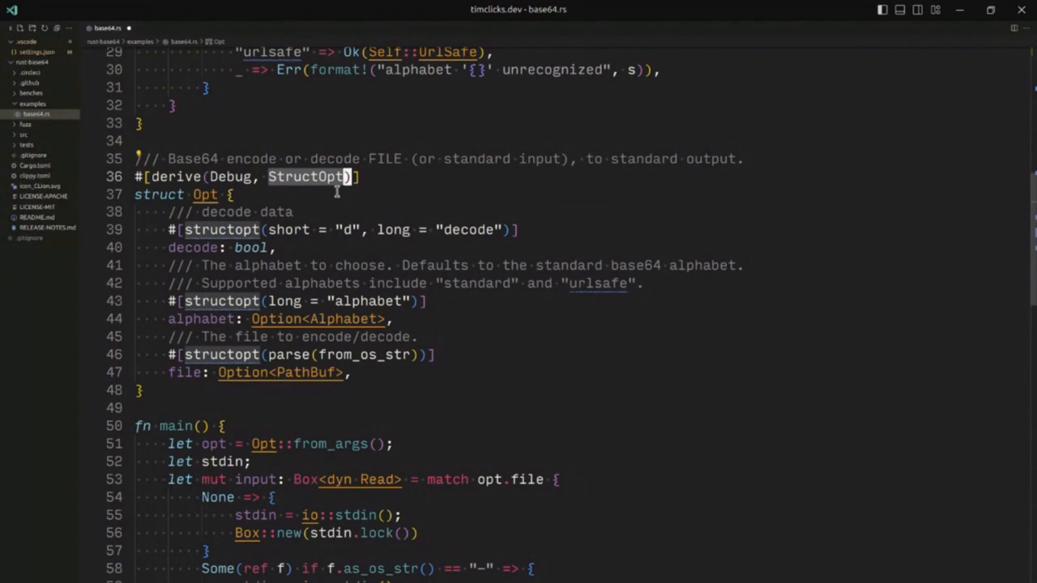
mouse_move(343, 202)
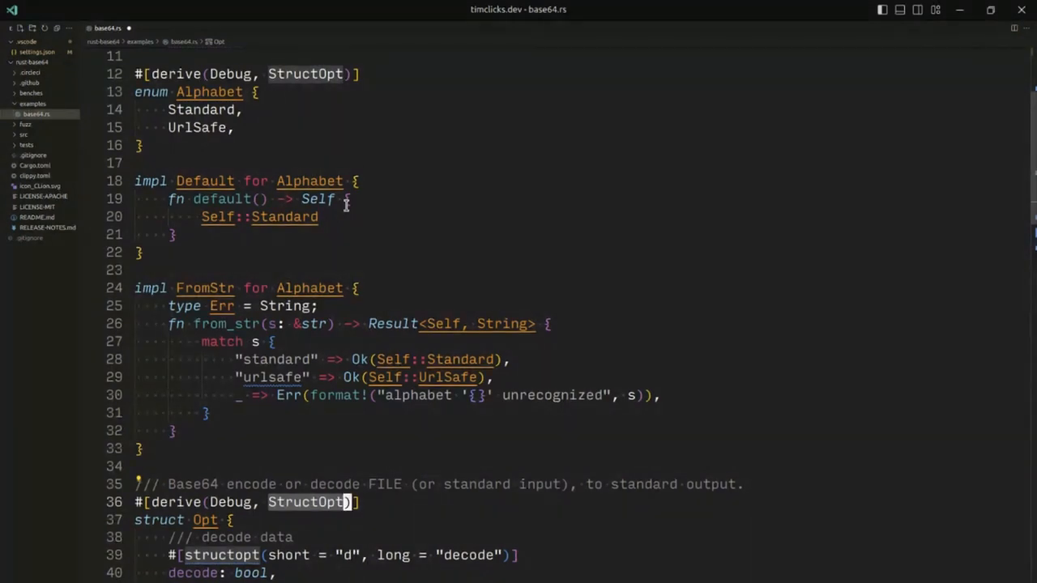
mouse_move(348, 209)
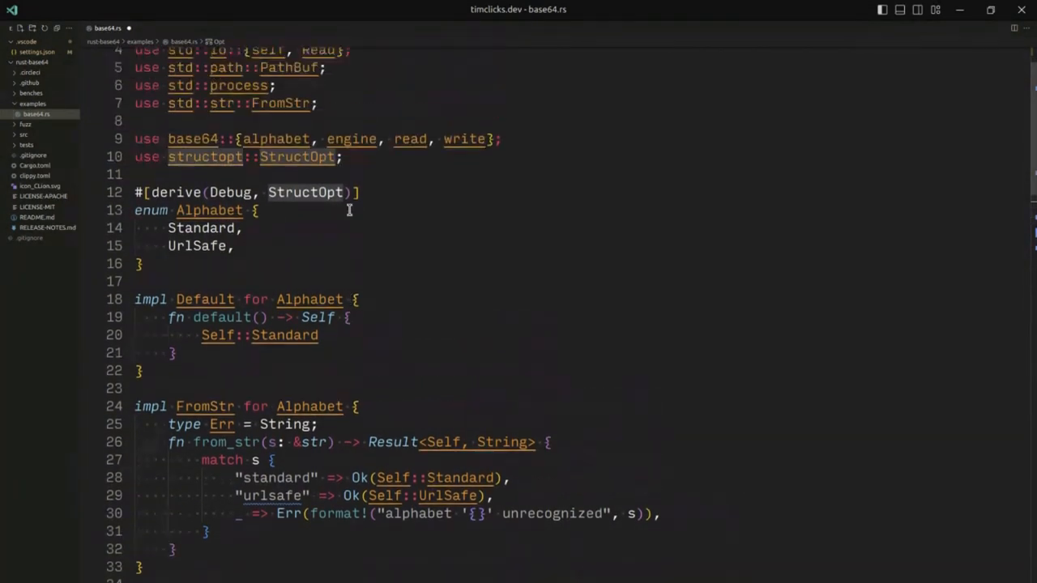
Step: Merge the None and "-" stdin cases into one `None | Some(ref f) if f.as_os_str() == "-"` arm
scroll("down", 3)
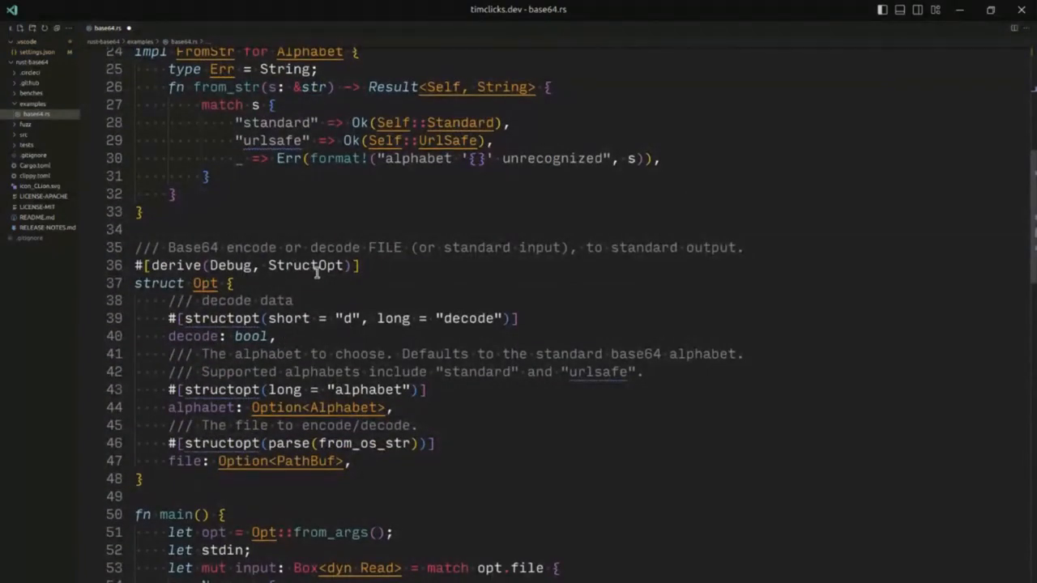
scroll("down", 3)
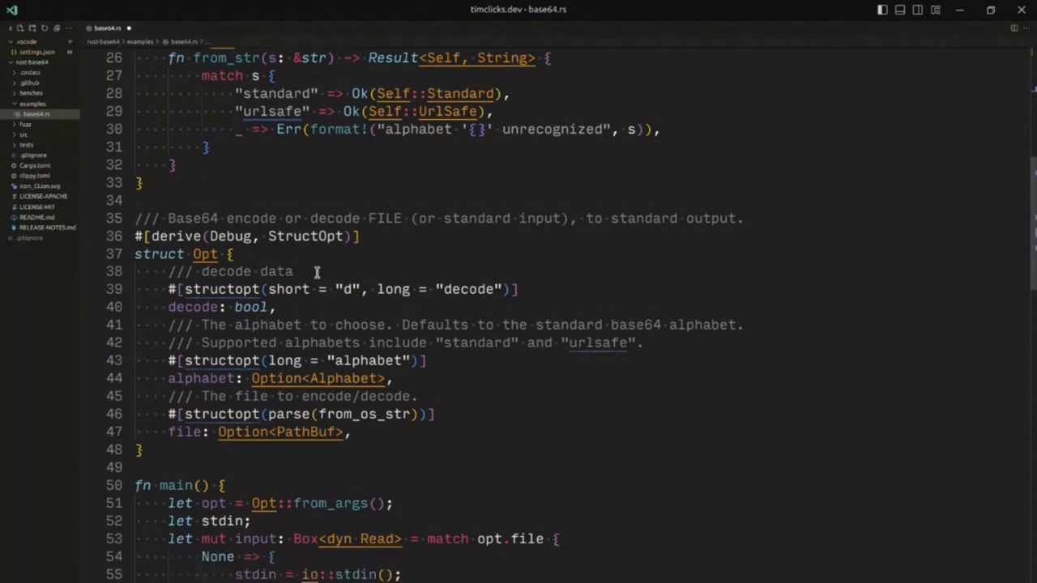
scroll("down", 3)
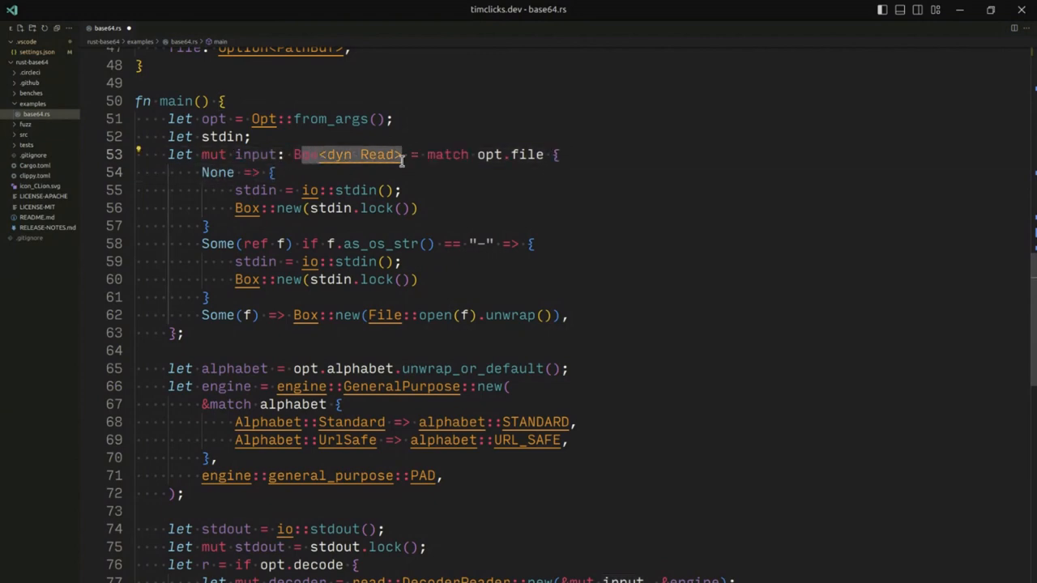
left_click(401, 190)
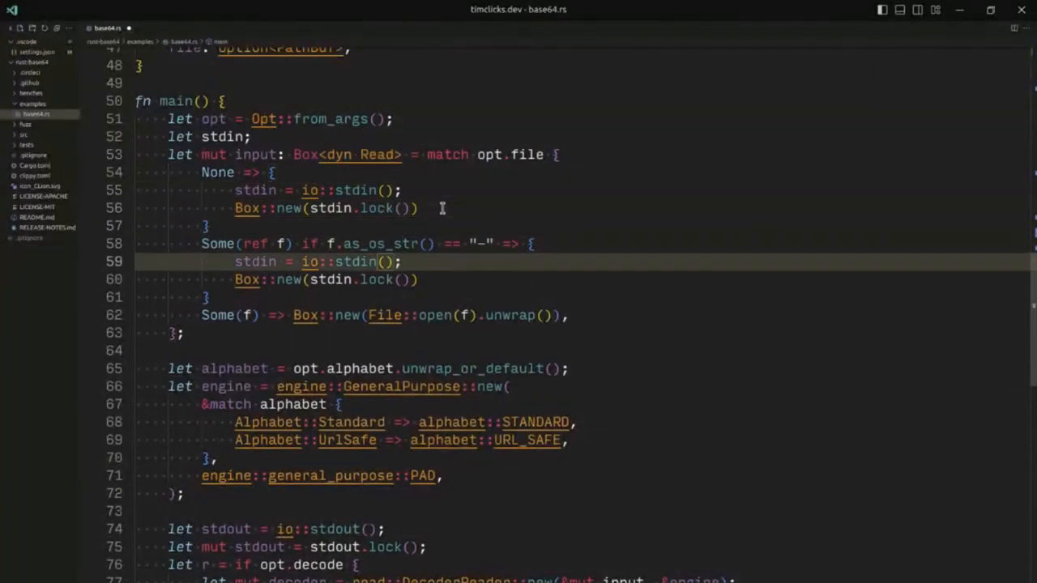
mouse_move(467, 249)
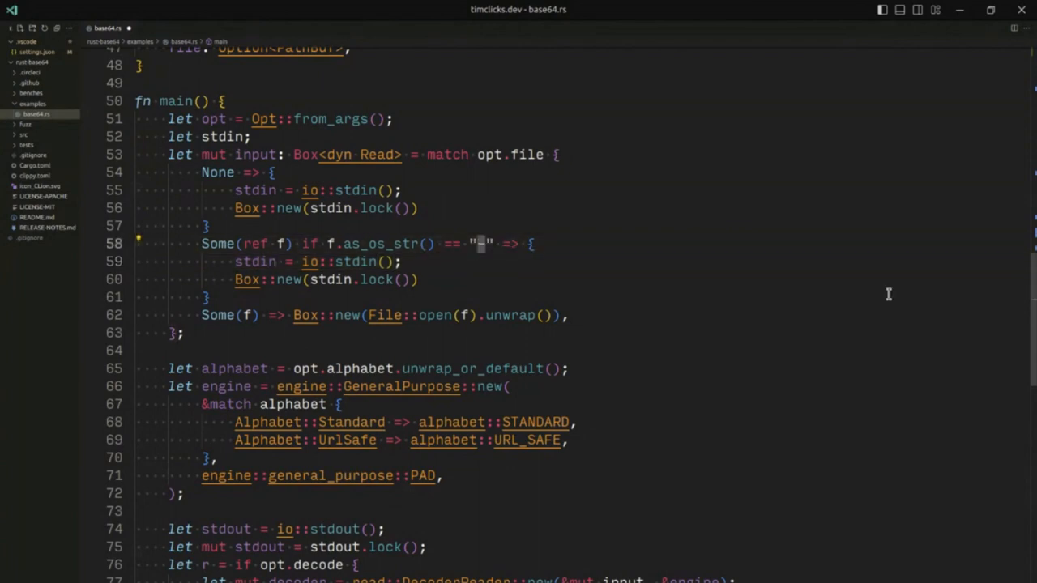
double_click(353, 263)
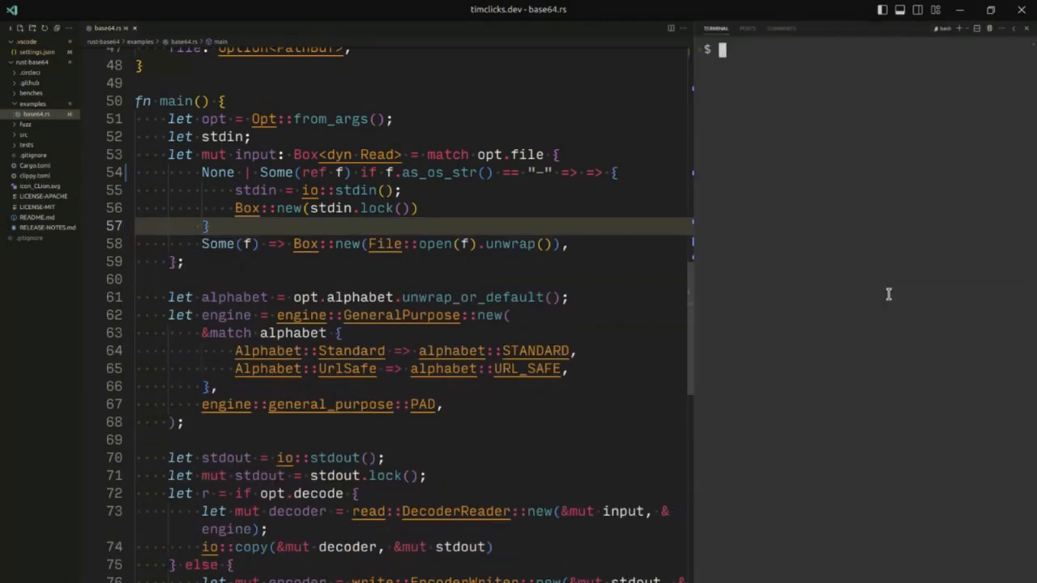
Step: Run ls, cd rust-base64/ and cargo build --example base64, reading the expected-expression error
type("ls")
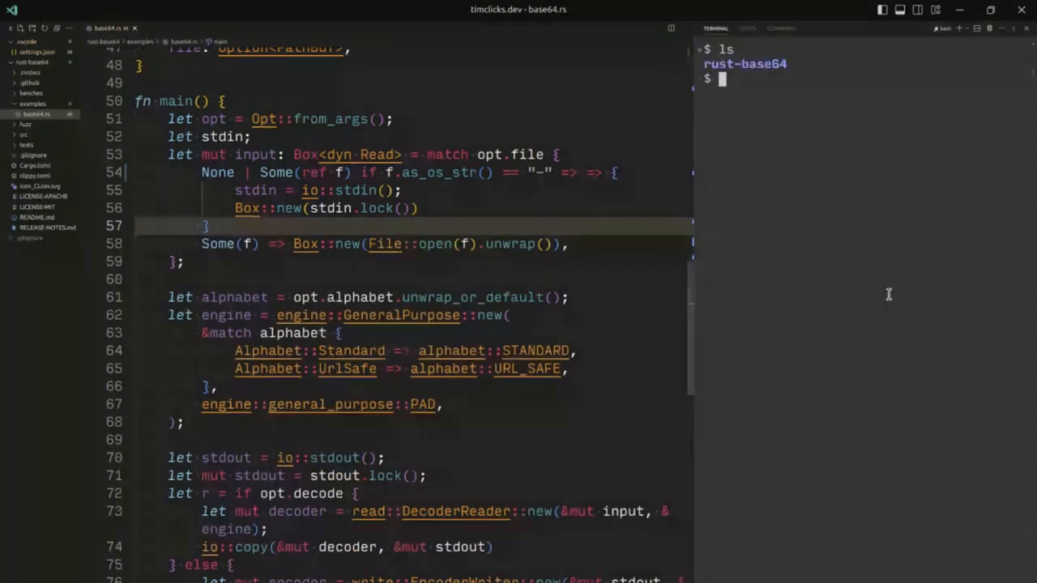
type("cd rust-base64/")
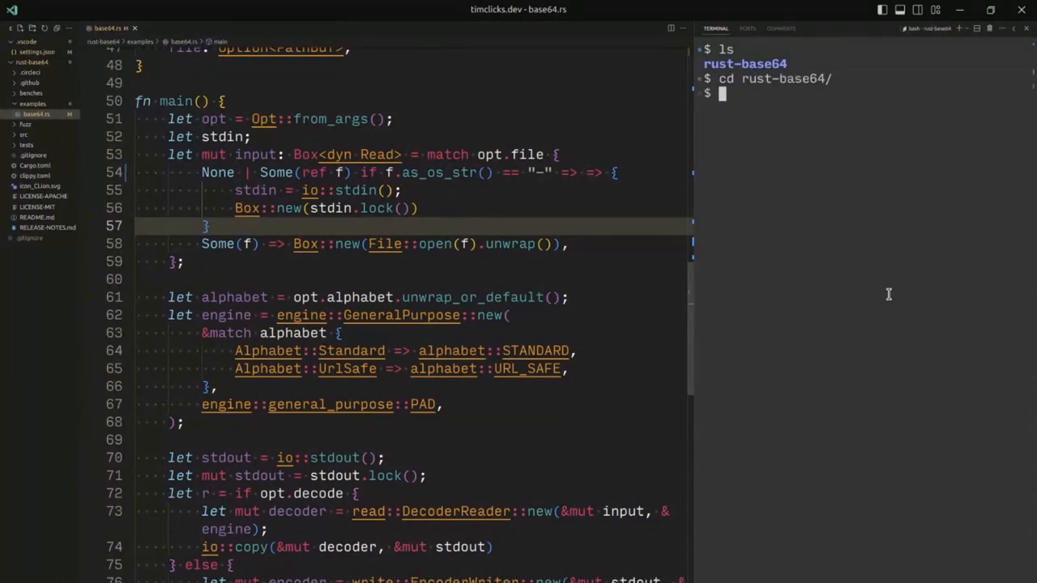
type("cargo build --example")
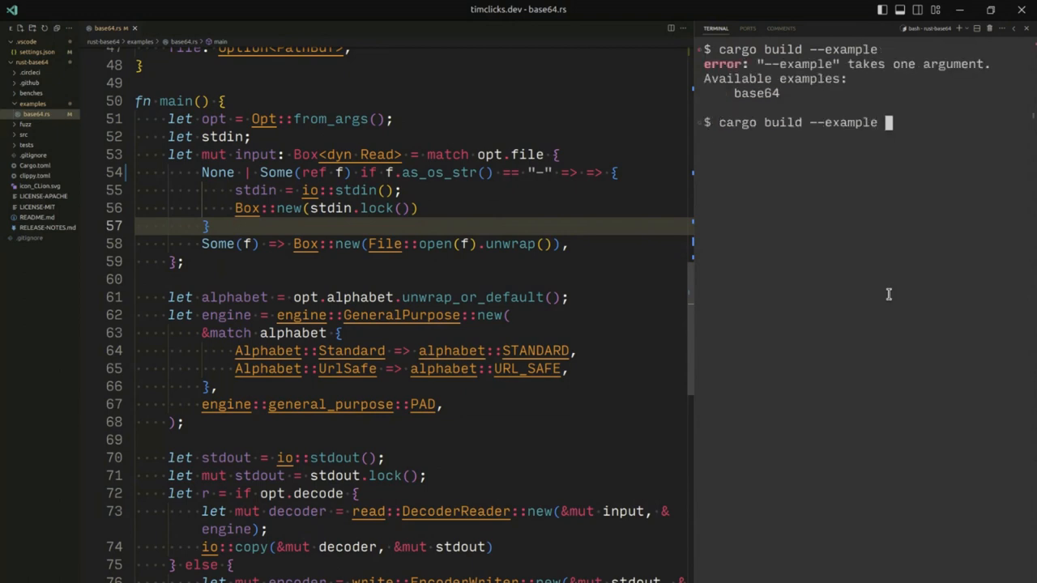
type("base6")
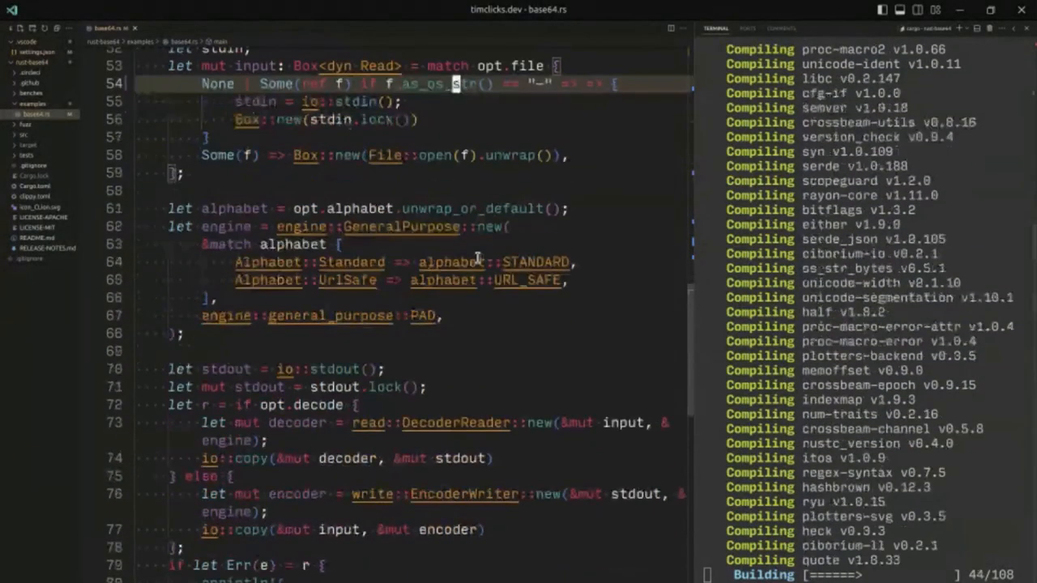
scroll("down", 3)
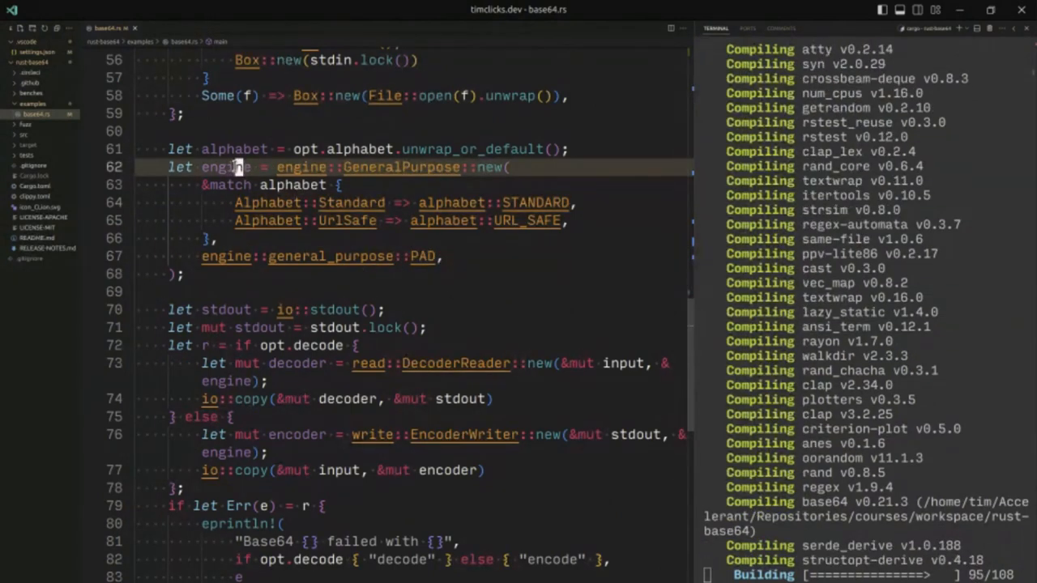
scroll("down", 3)
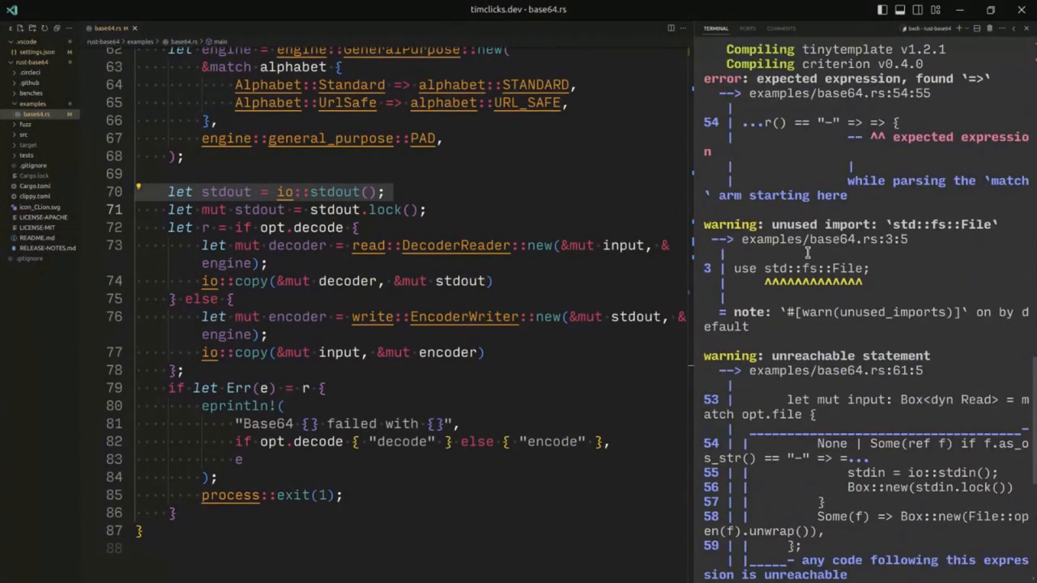
mouse_move(861, 161)
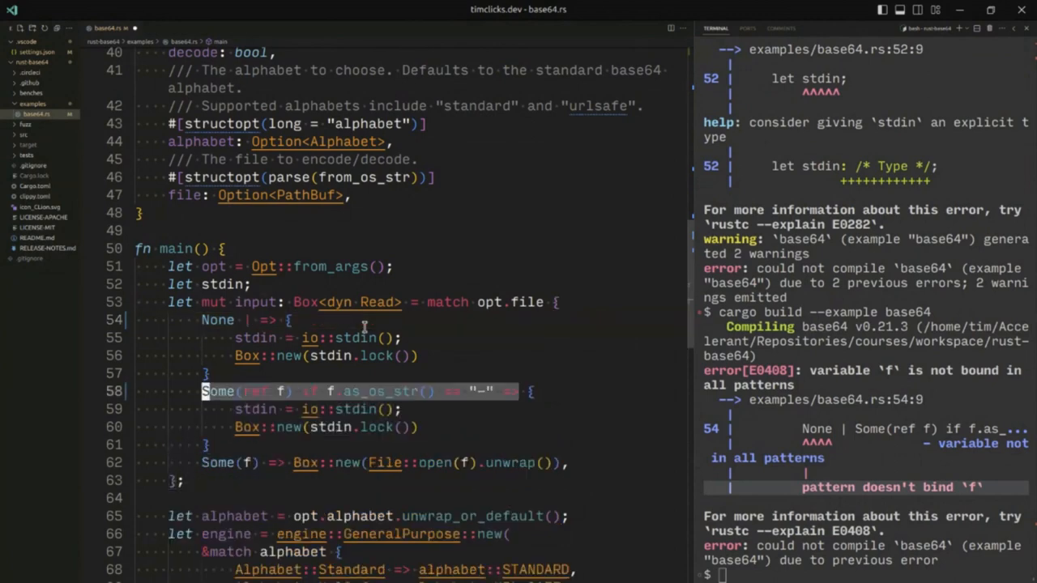
Step: Rebuild with cargo build --example base64 after restoring the separate stdin arms
scroll("down", 3)
type("\\")
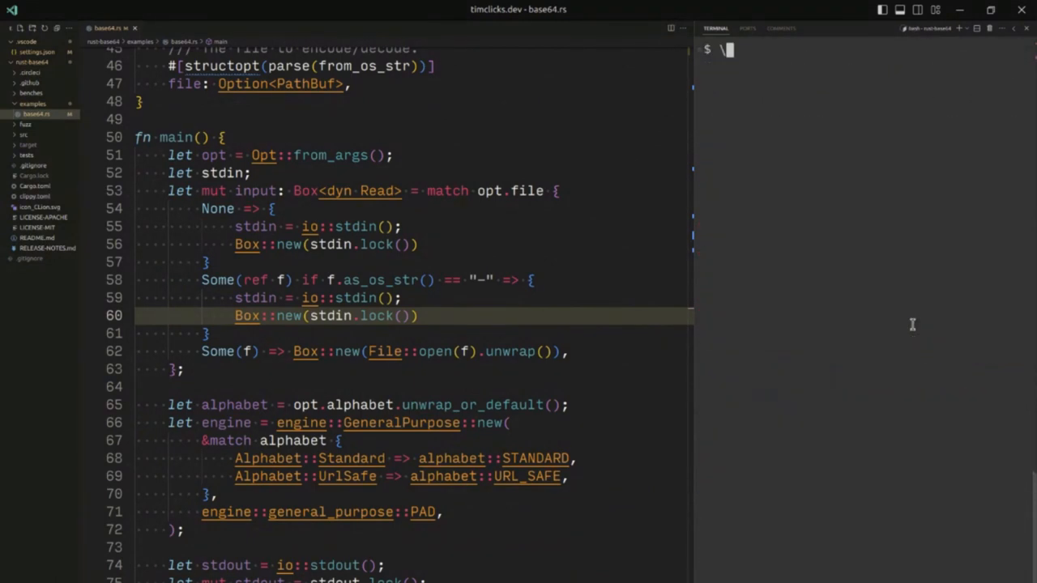
type("cargo build --example base64")
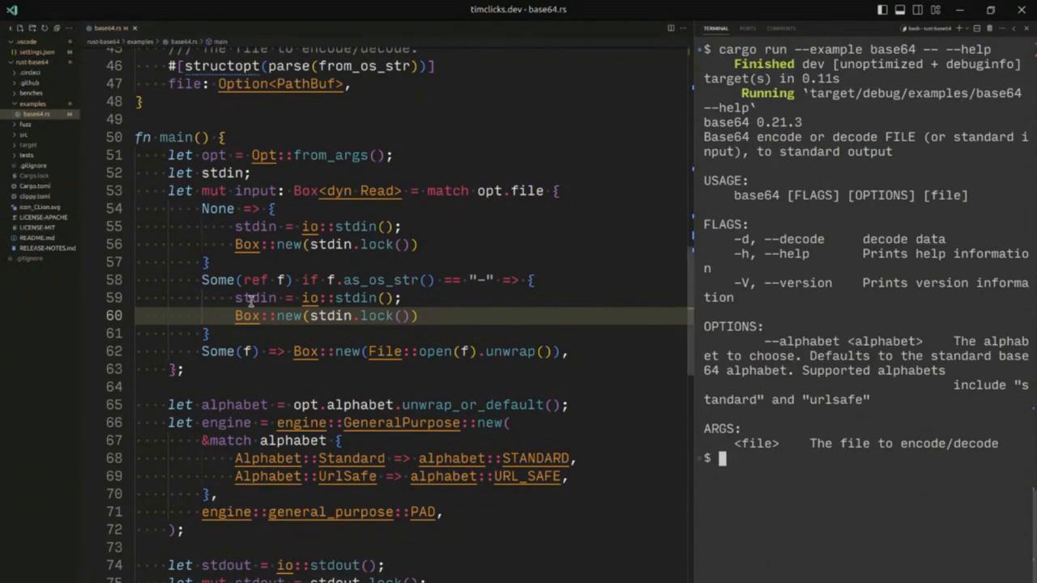
scroll("down", 3)
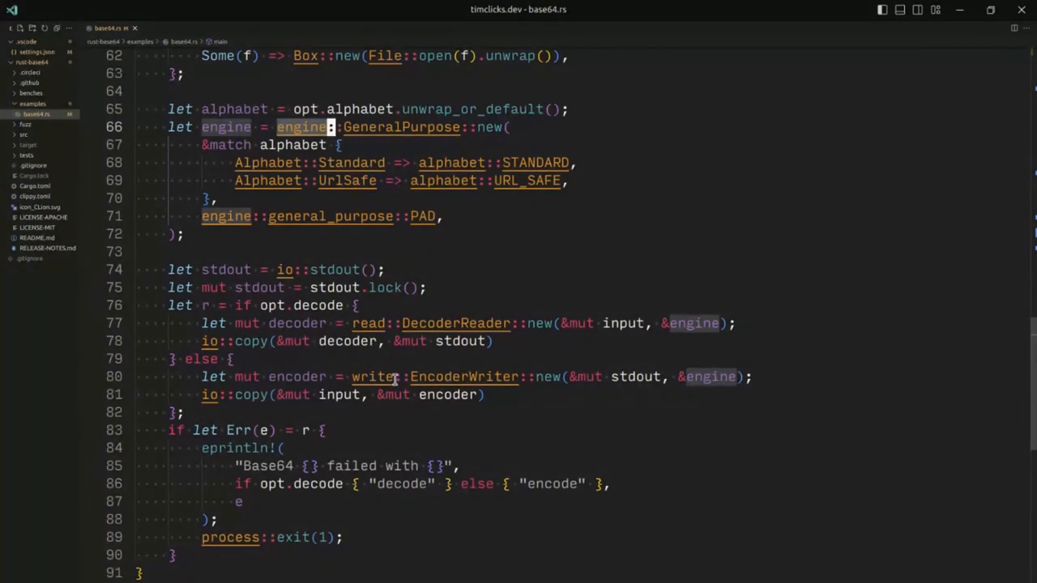
Step: Review the end of main, highlighting the uses of decoder and stdout in the copy branches
scroll("down", 3)
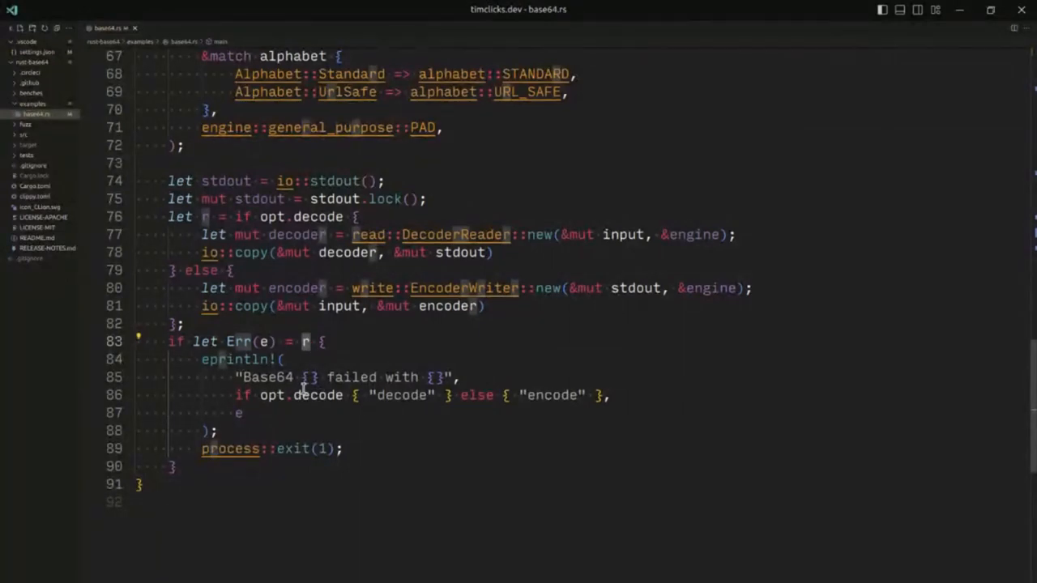
mouse_move(353, 304)
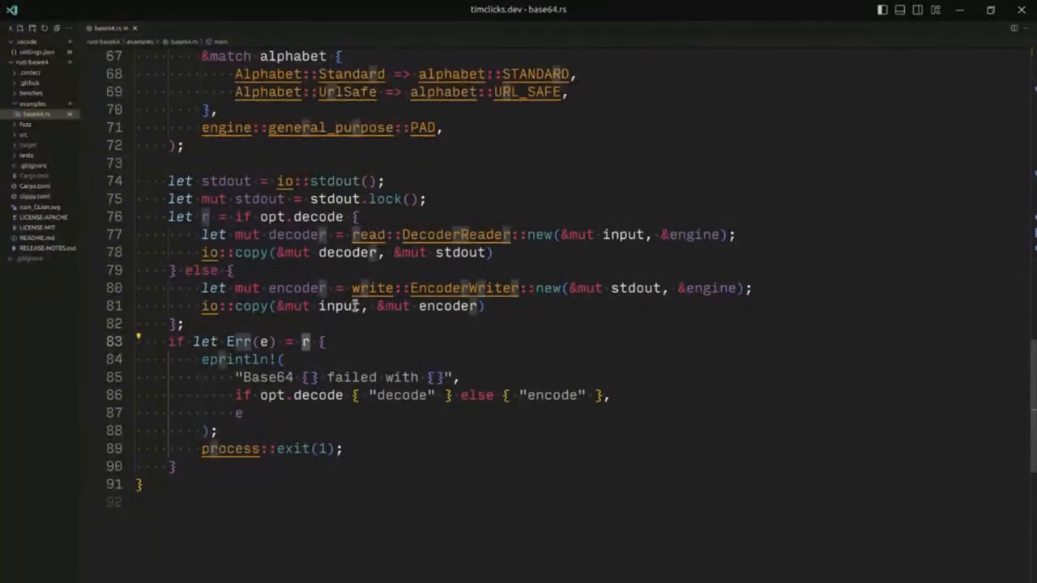
double_click(230, 305)
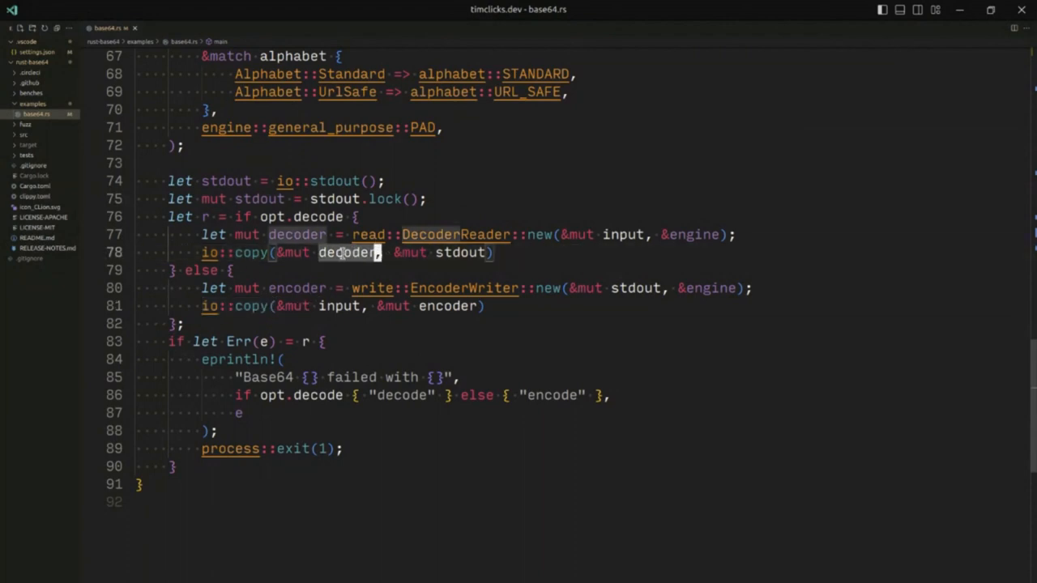
left_click(464, 252)
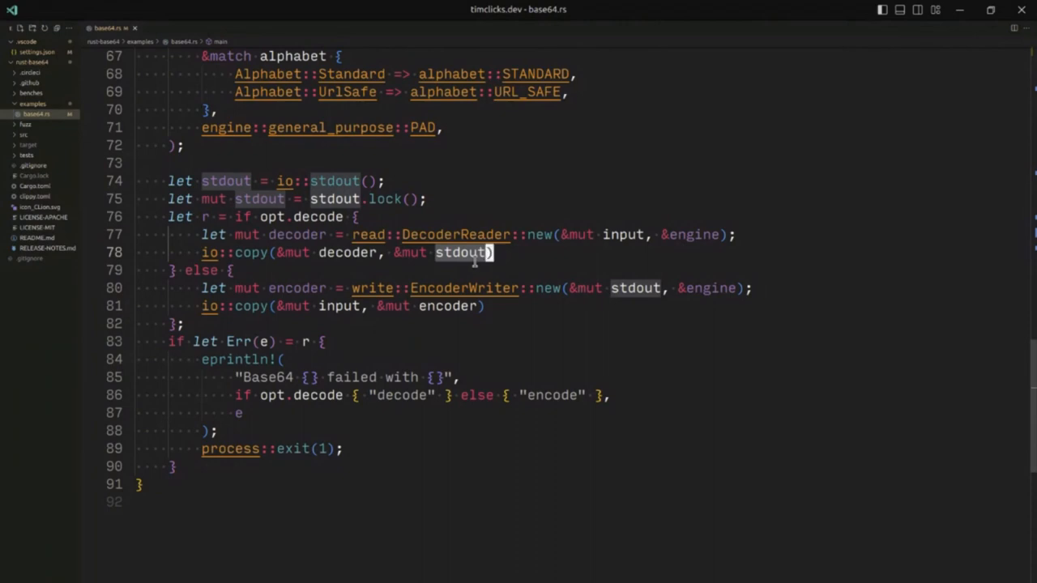
mouse_move(227, 157)
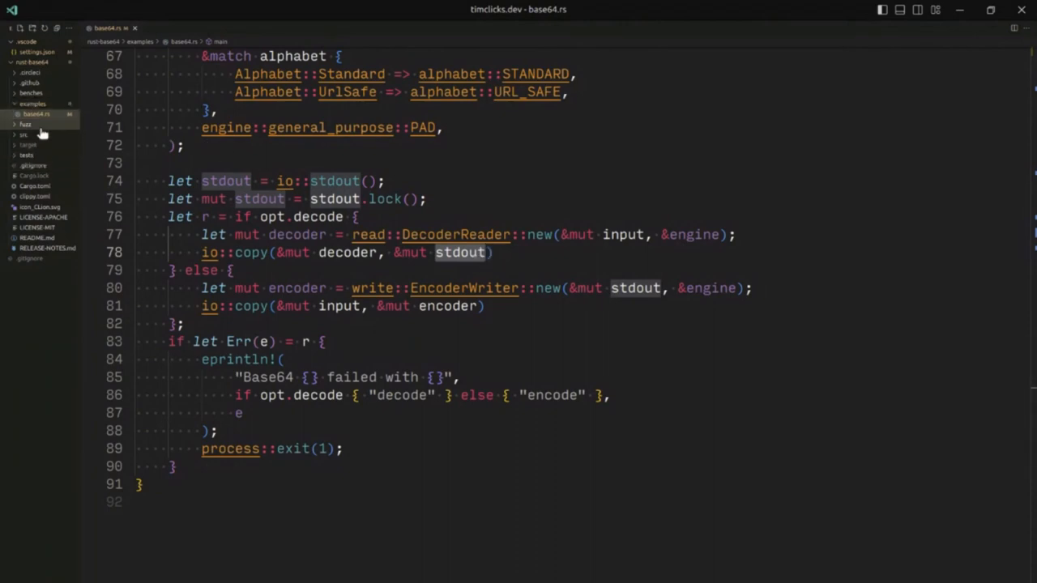
mouse_move(24, 134)
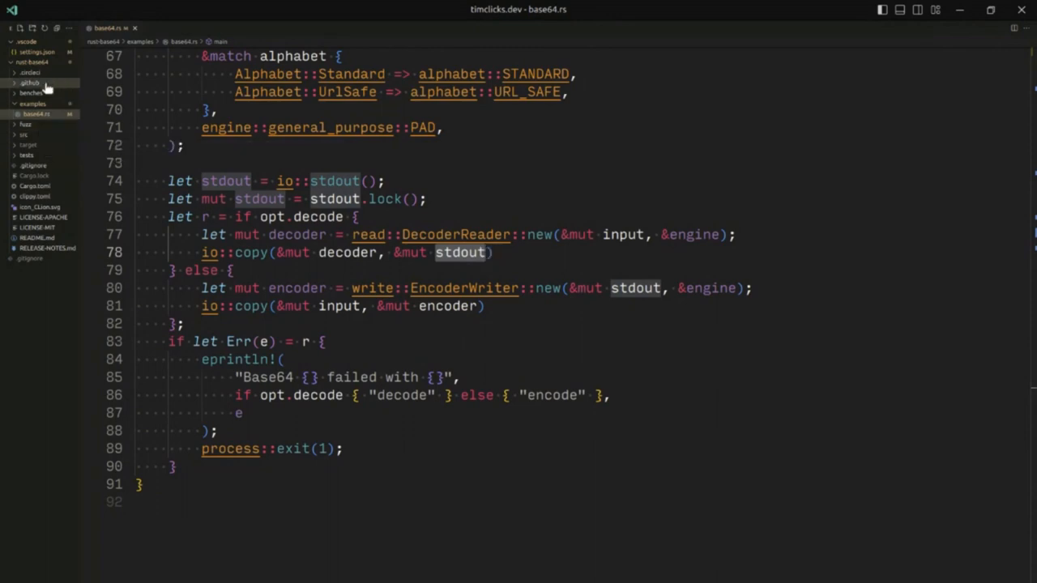
mouse_move(32, 92)
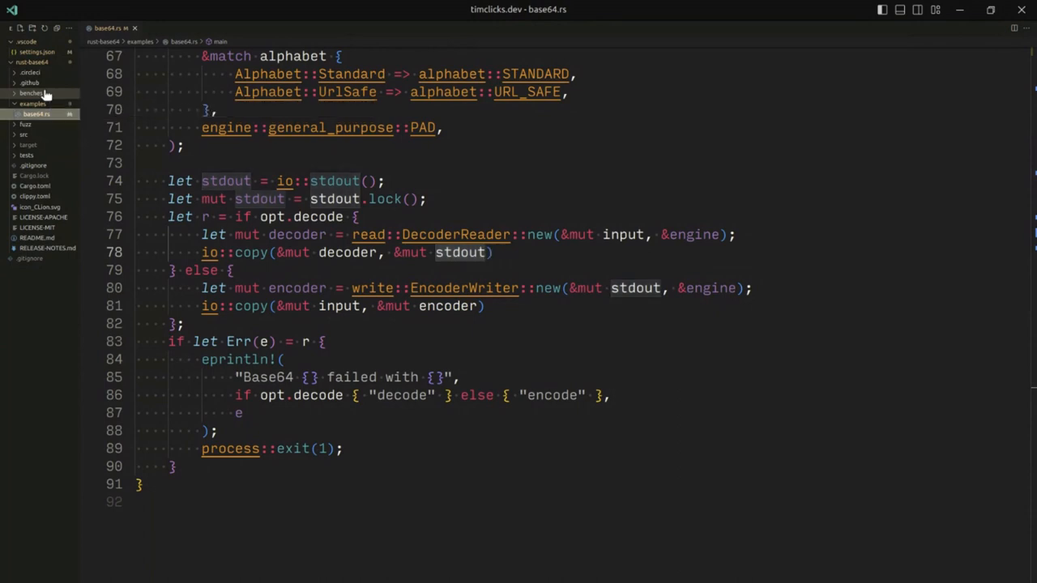
left_click(42, 92)
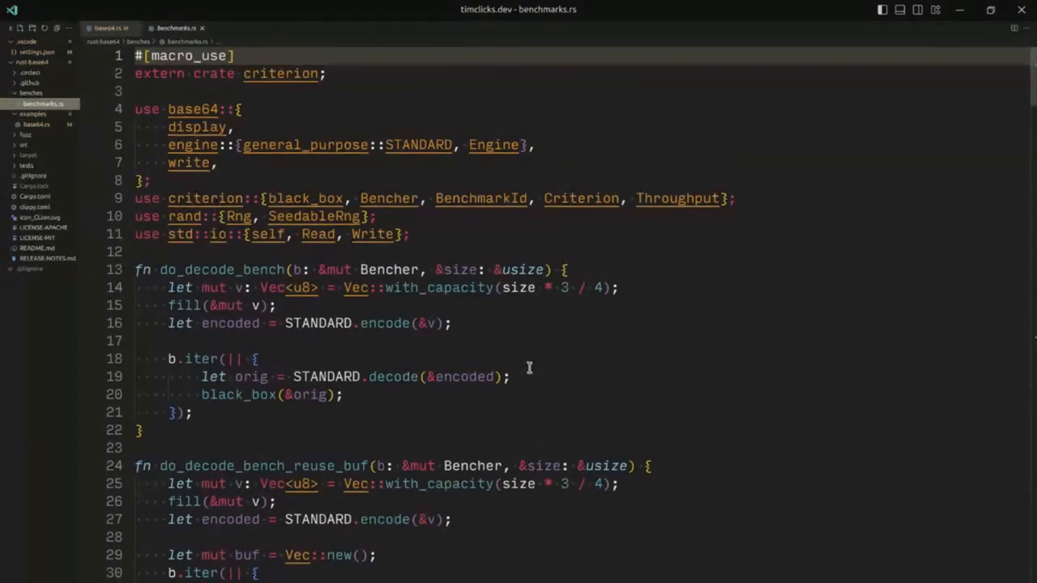
scroll("down", 3)
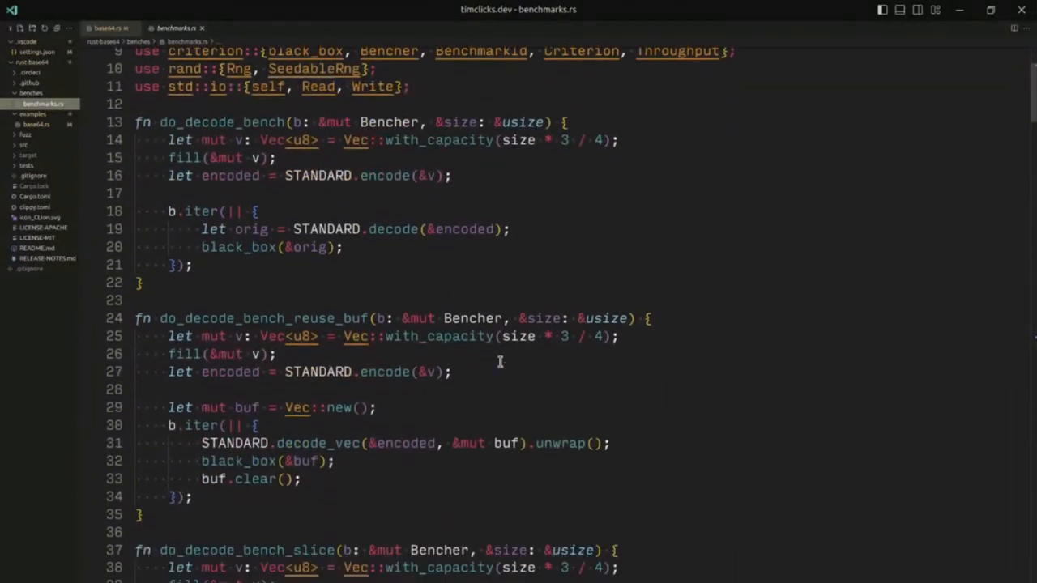
scroll("down", 3)
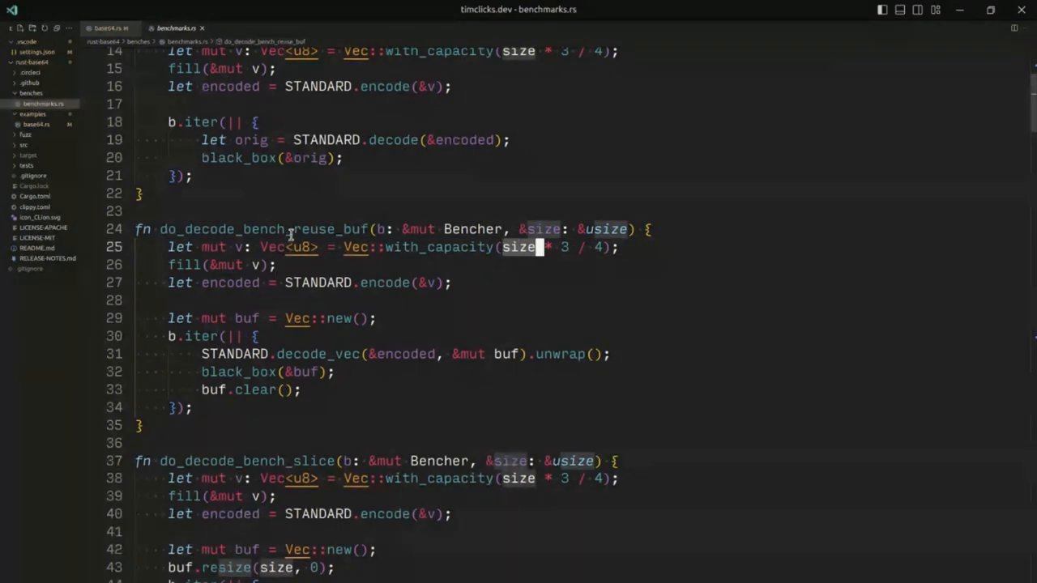
scroll("down", 3)
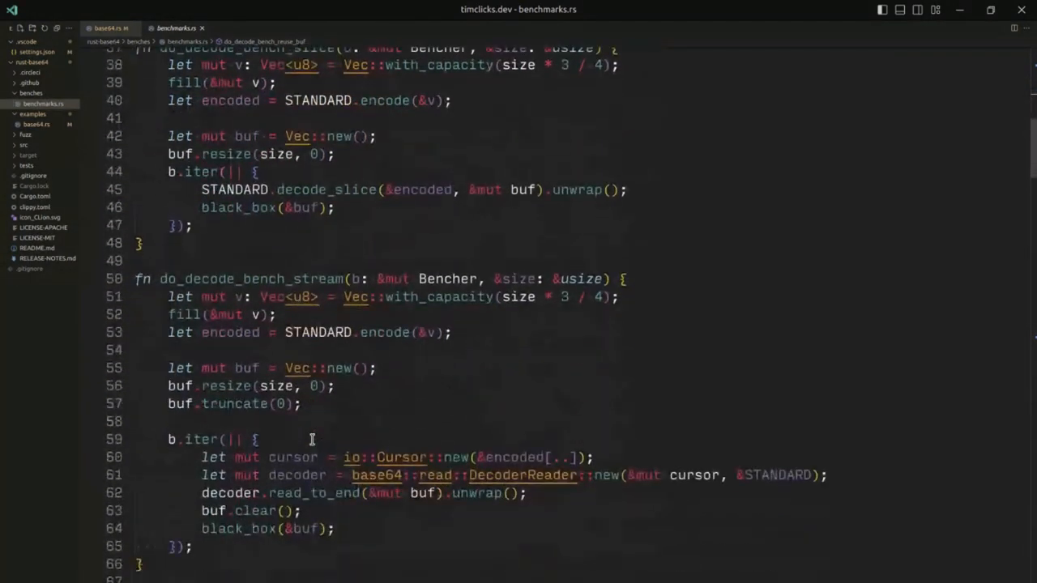
scroll("down", 3)
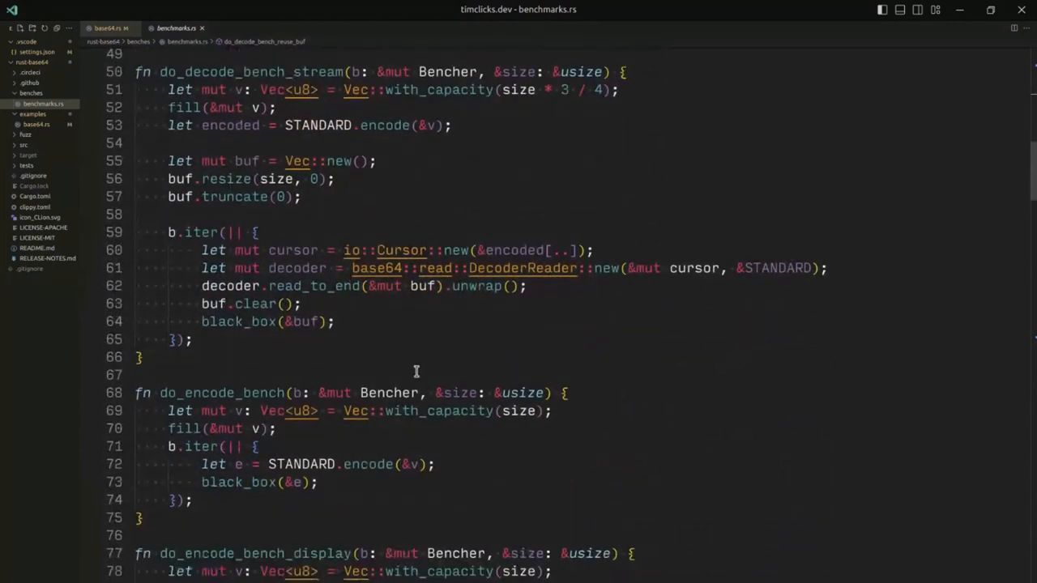
scroll("down", 3)
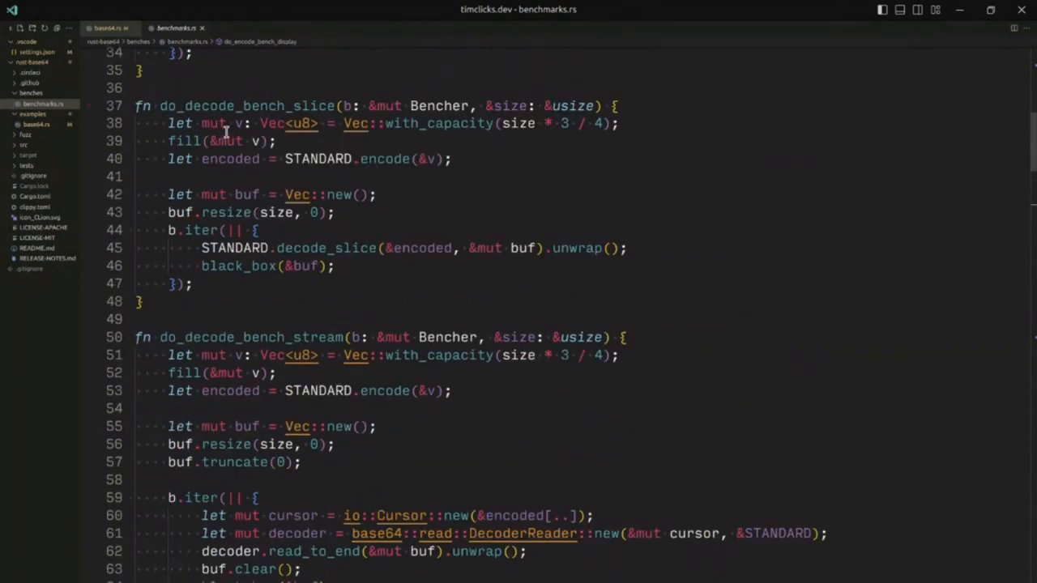
double_click(247, 105)
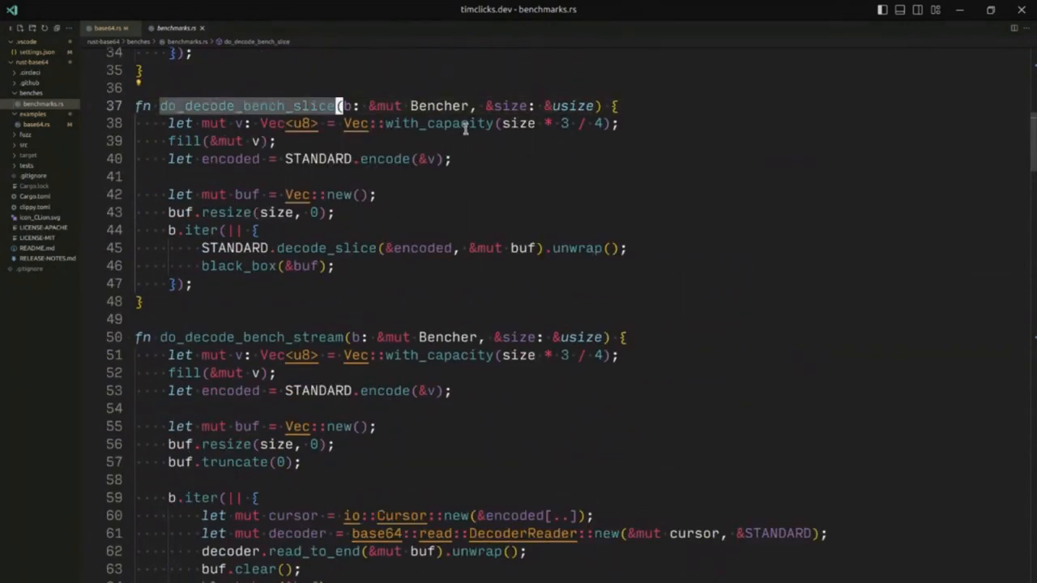
left_click(452, 123)
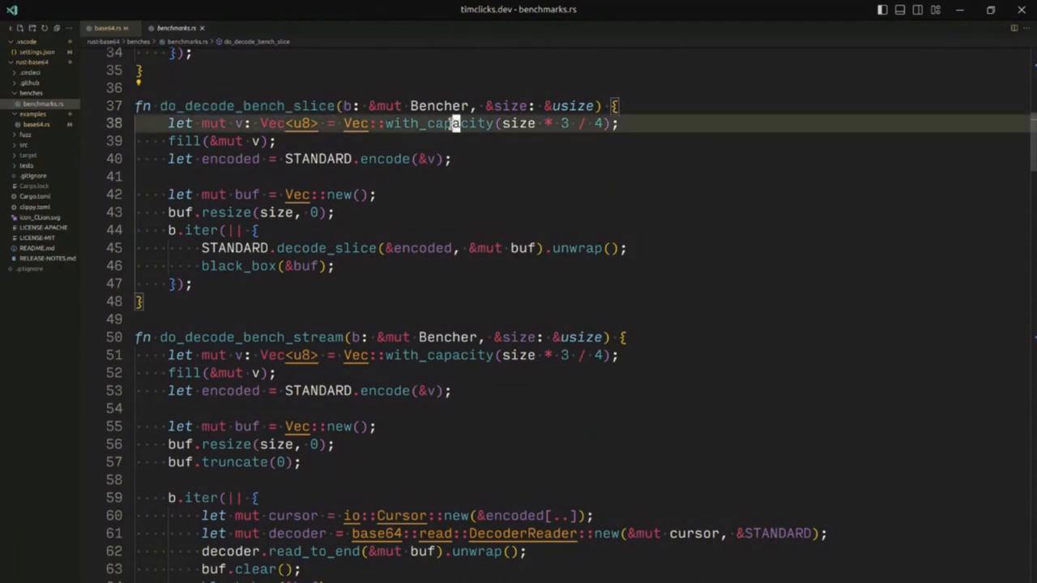
left_click(210, 230)
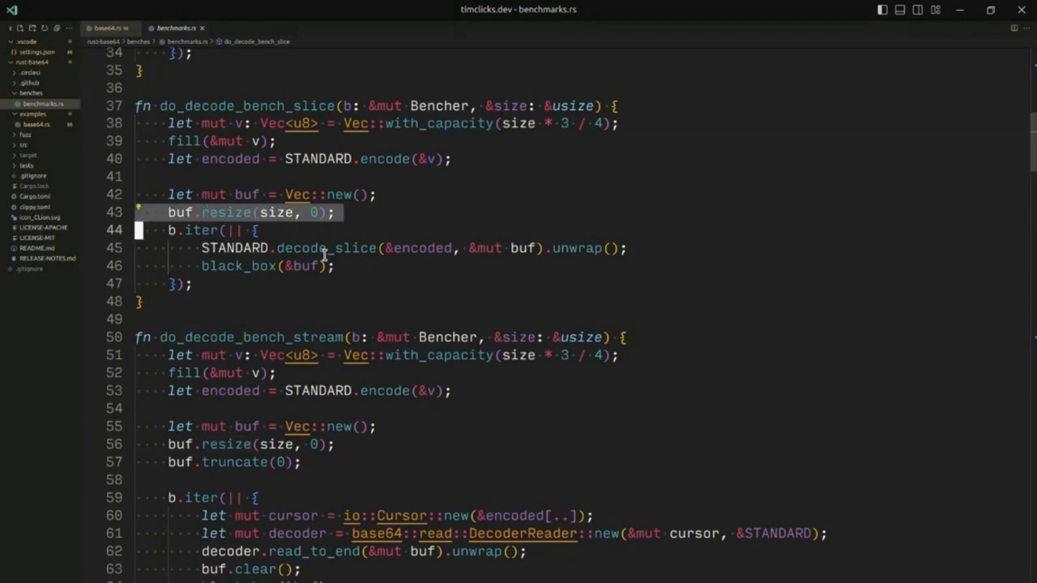
double_click(324, 248)
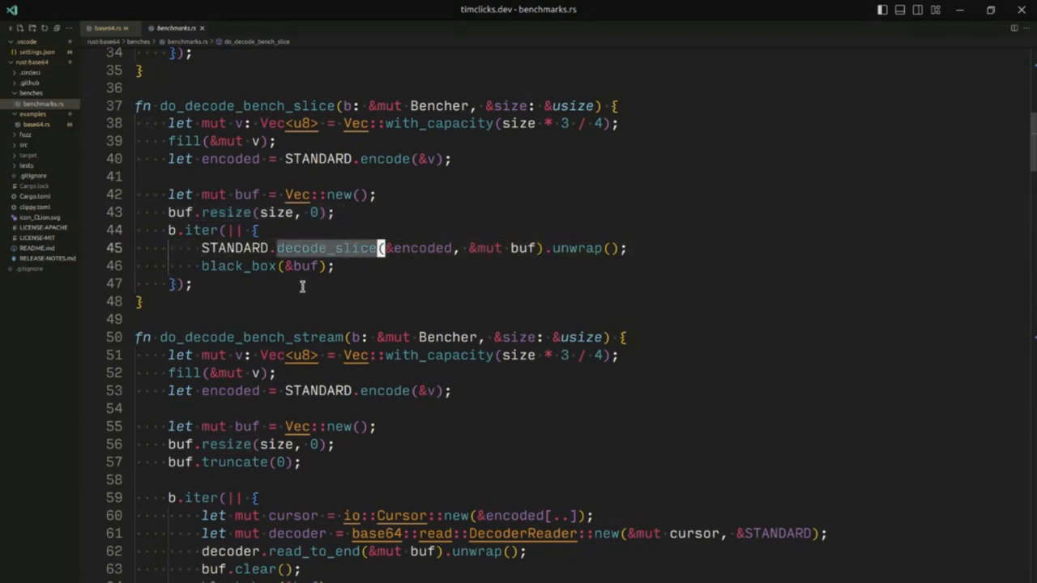
scroll("down", 3)
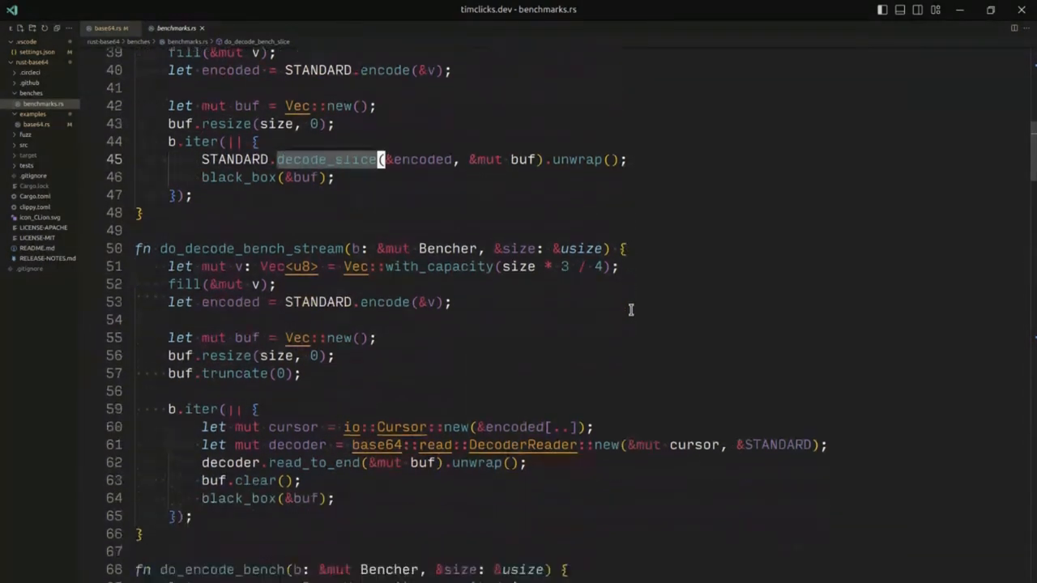
scroll("down", 3)
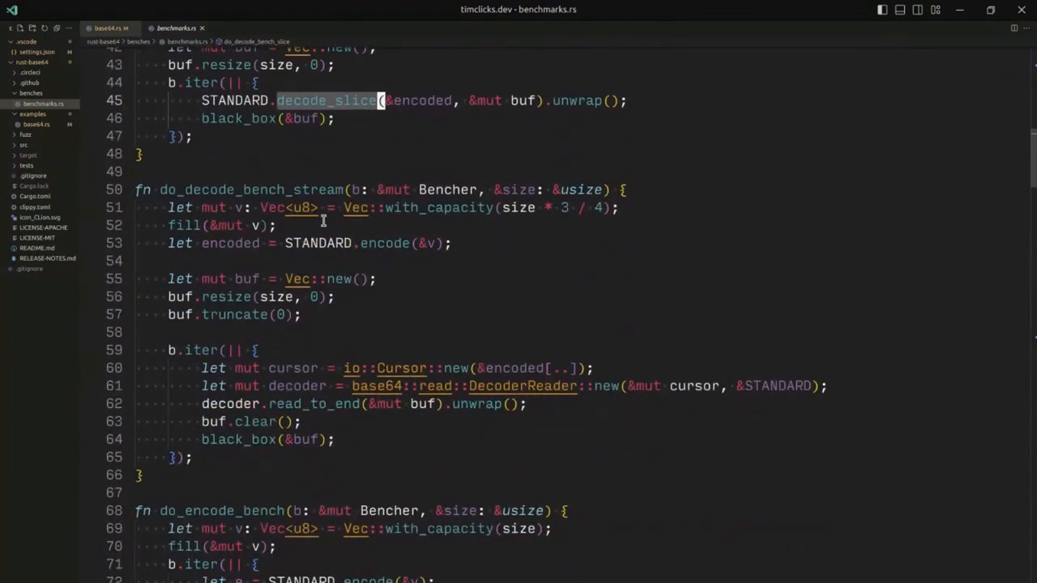
scroll("down", 3)
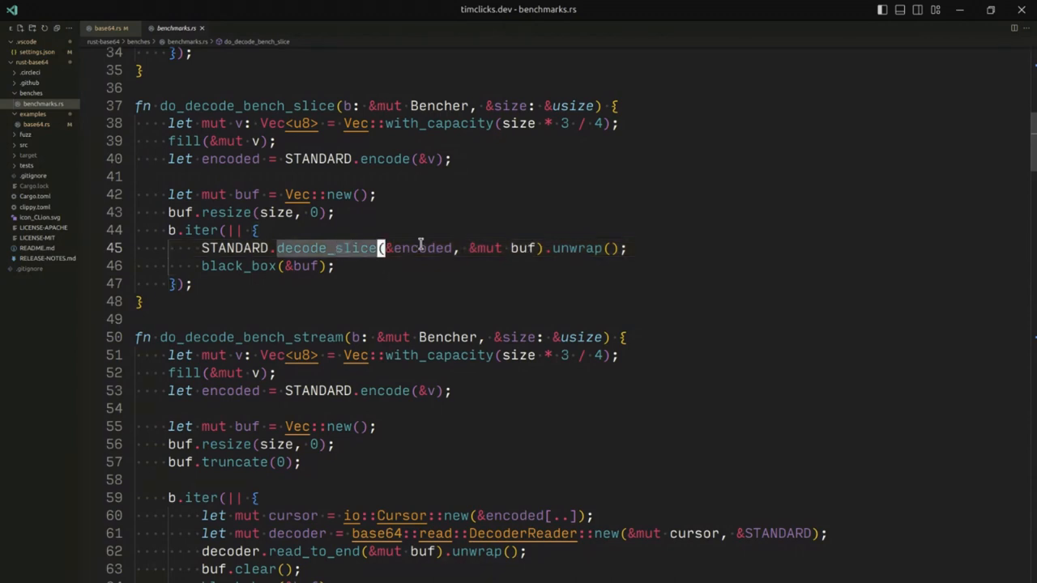
double_click(421, 248)
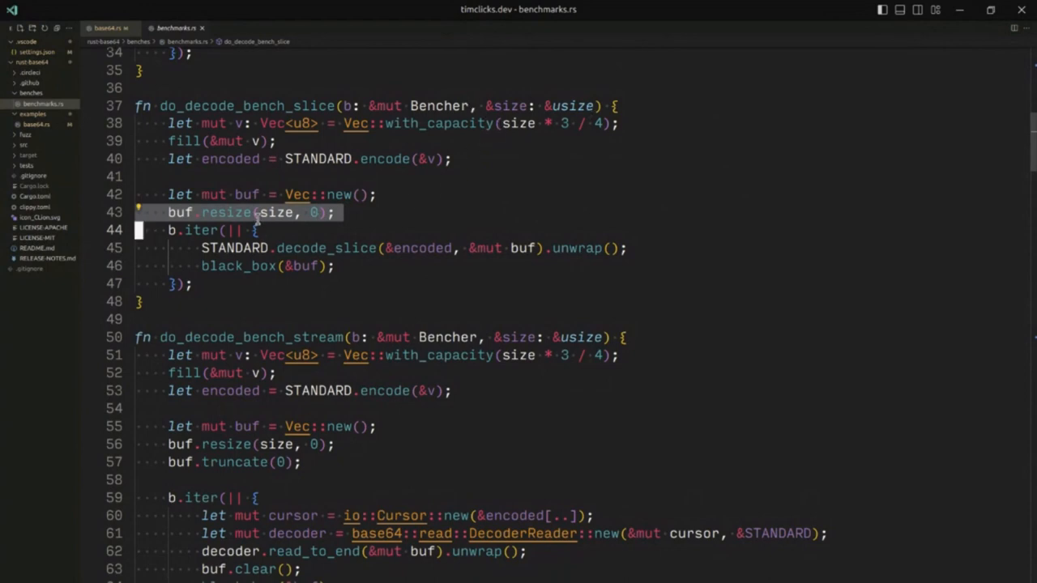
scroll("down", 3)
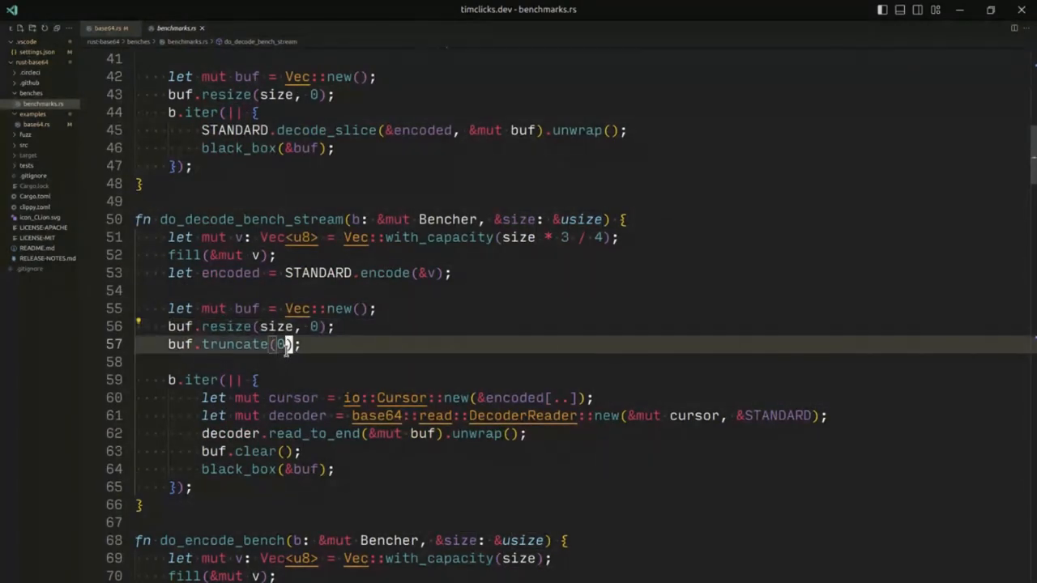
scroll("down", 3)
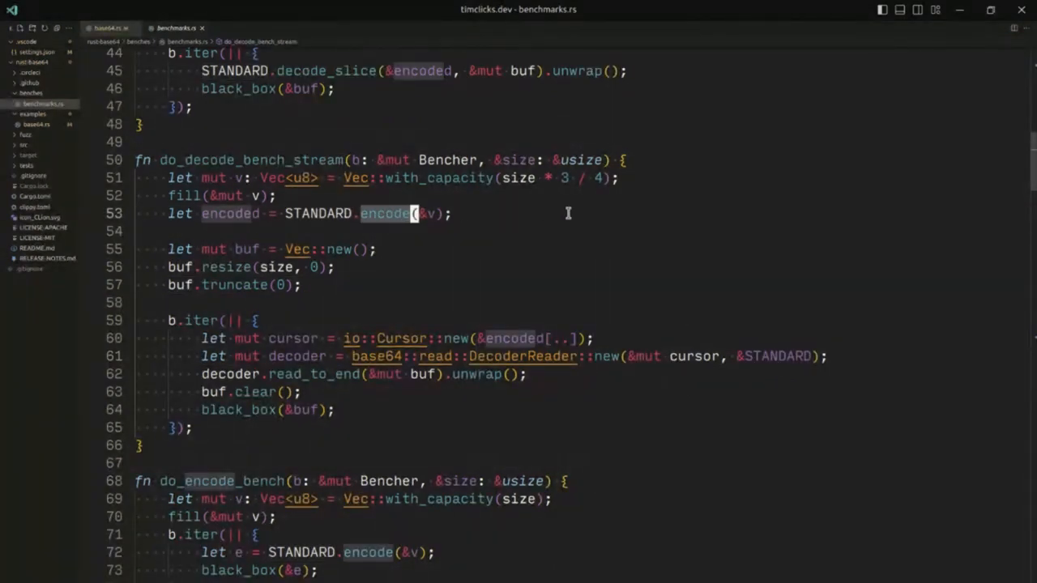
scroll("down", 3)
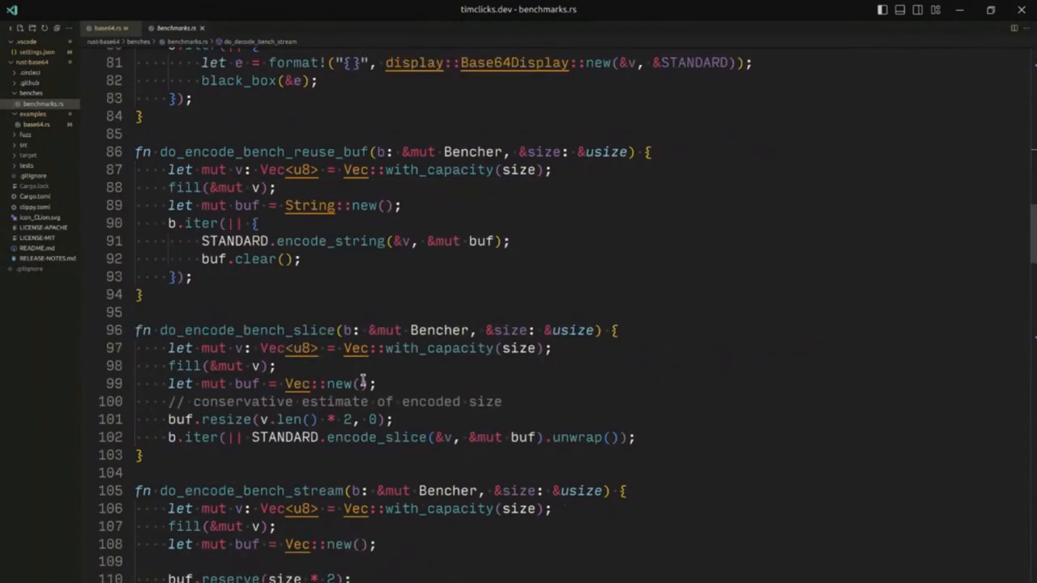
scroll("down", 3)
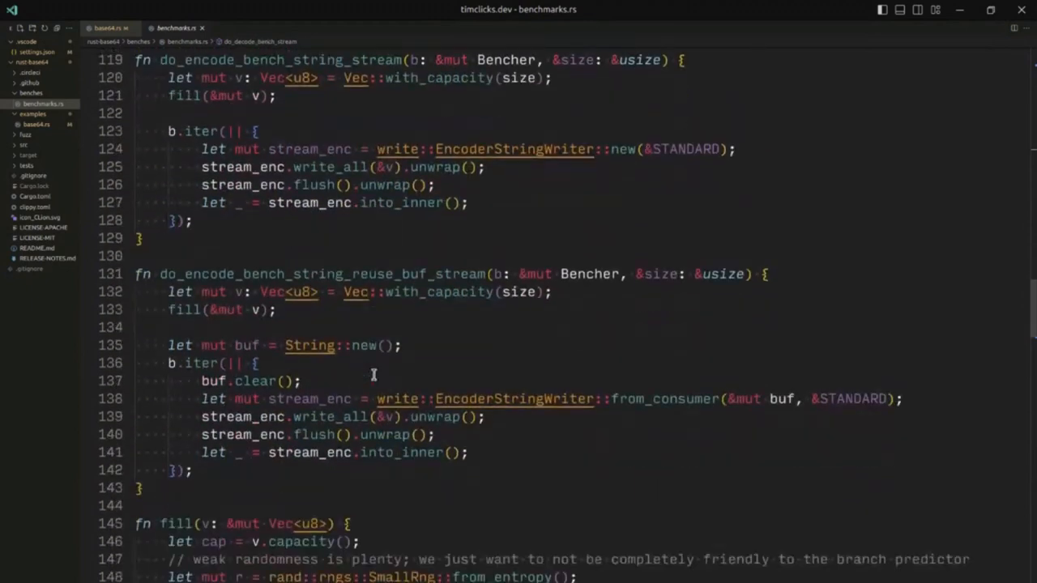
scroll("down", 3)
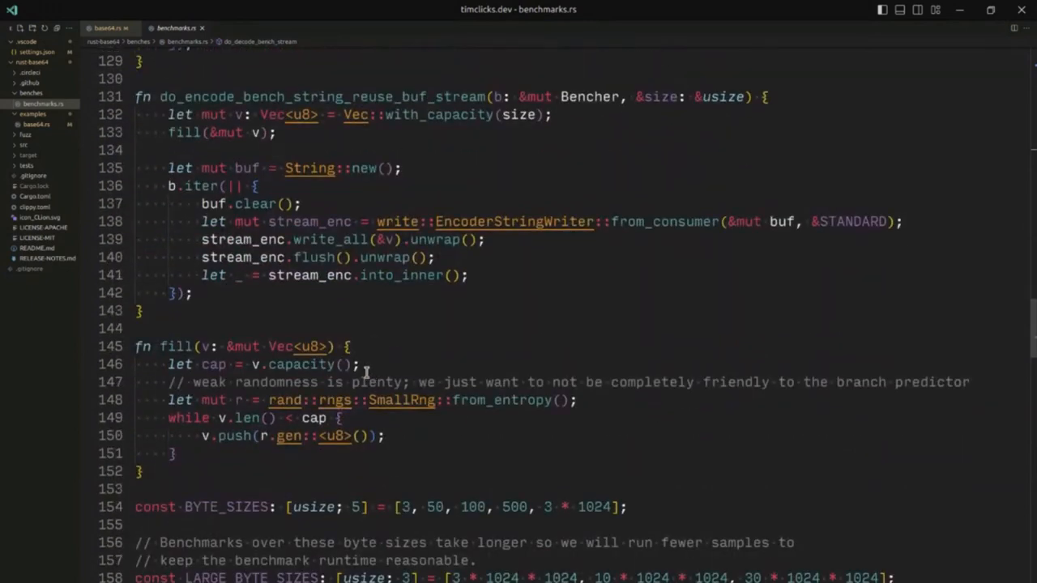
scroll("down", 3)
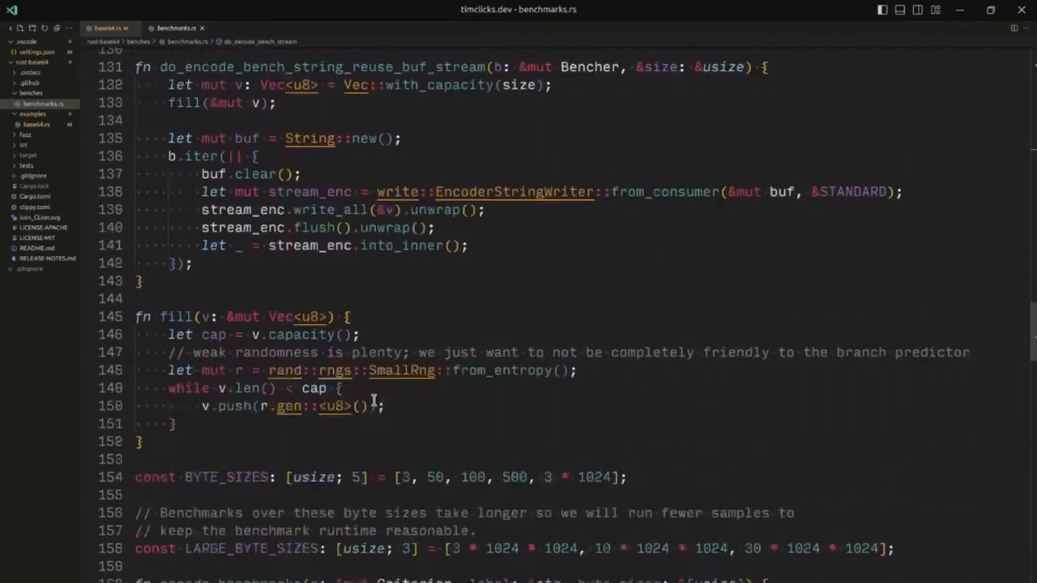
scroll("down", 3)
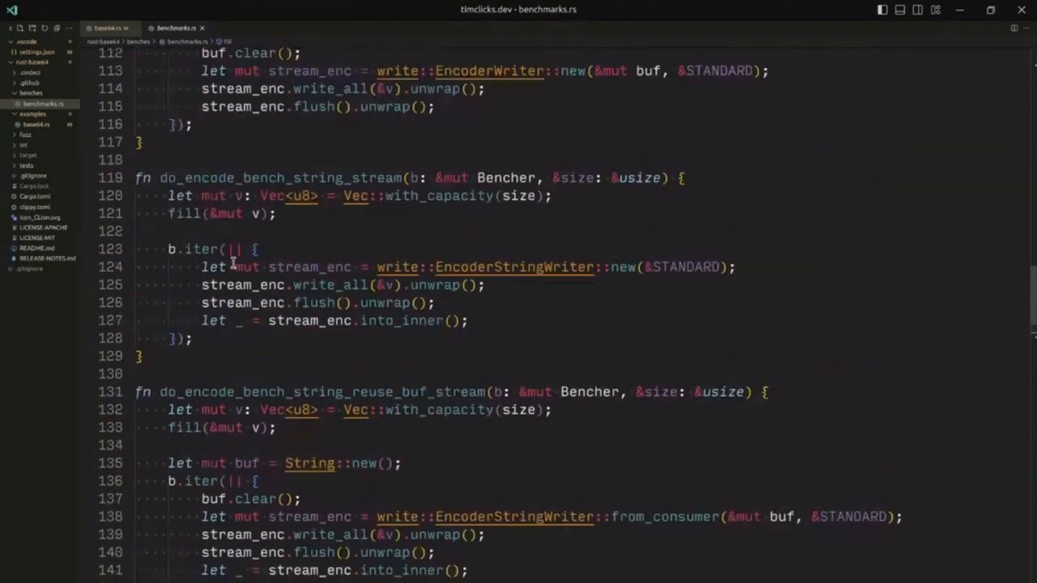
scroll("down", 3)
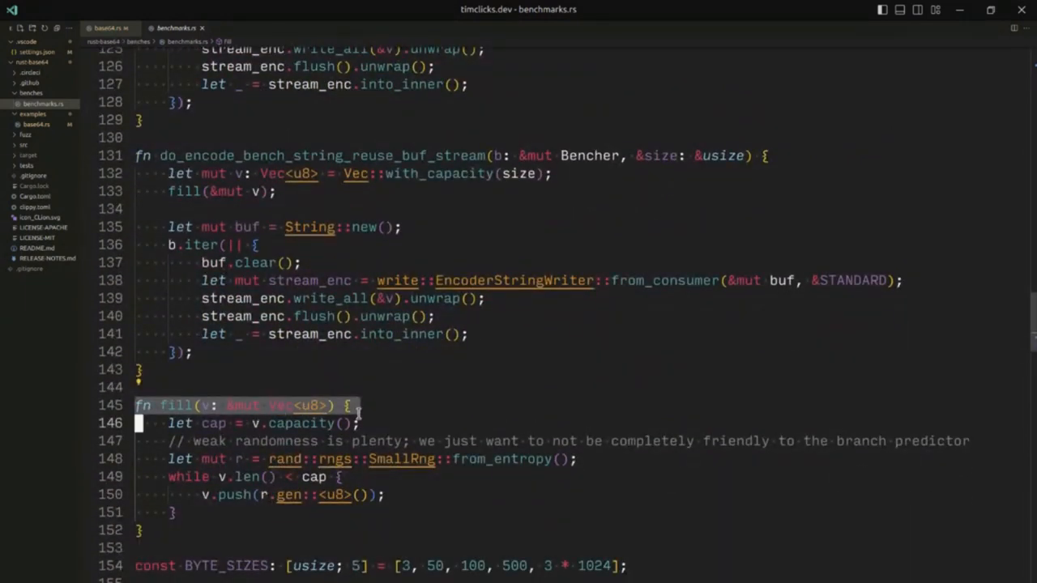
double_click(272, 405)
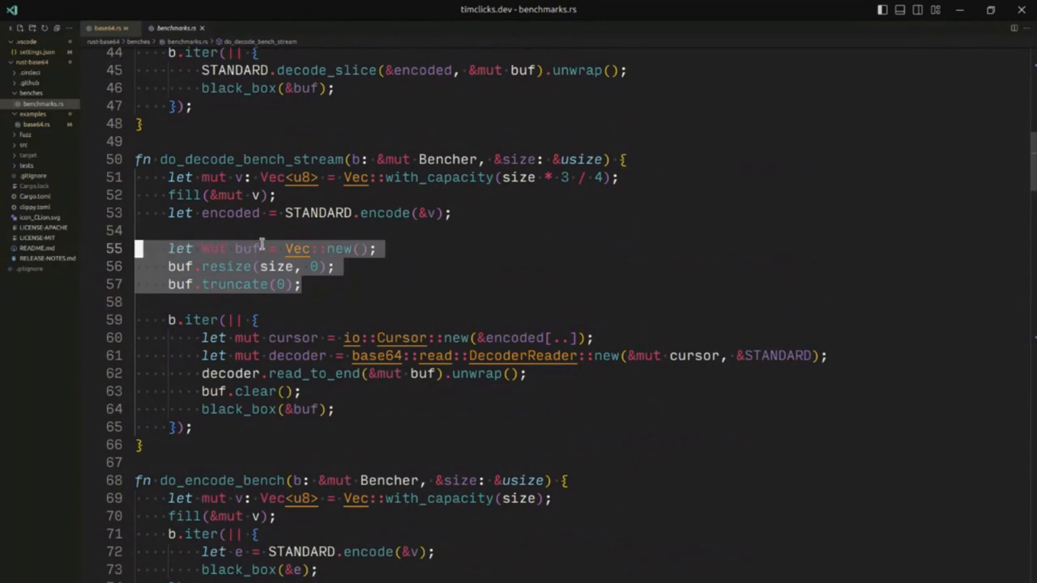
mouse_move(230, 212)
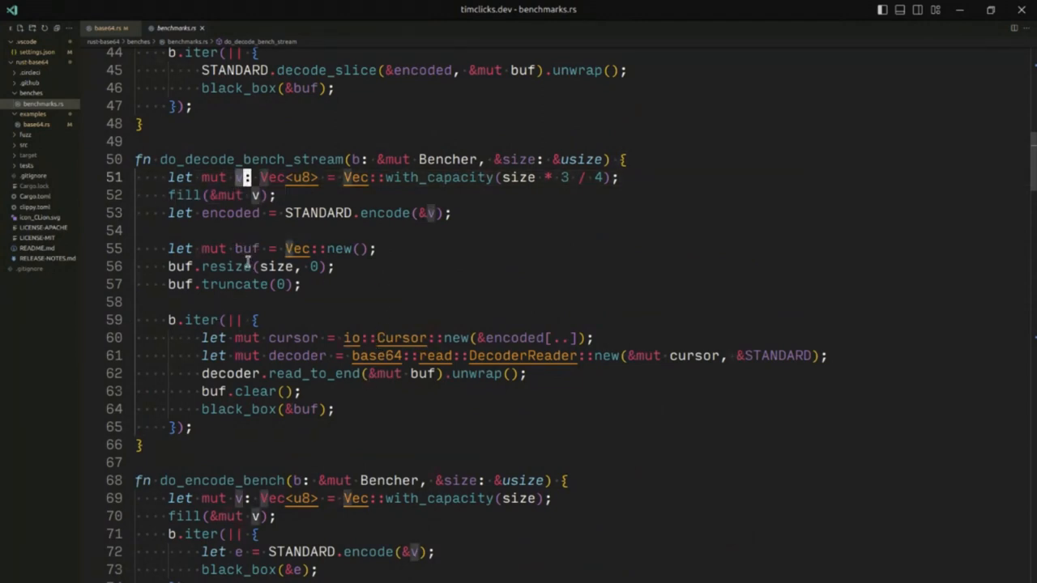
left_click(246, 249)
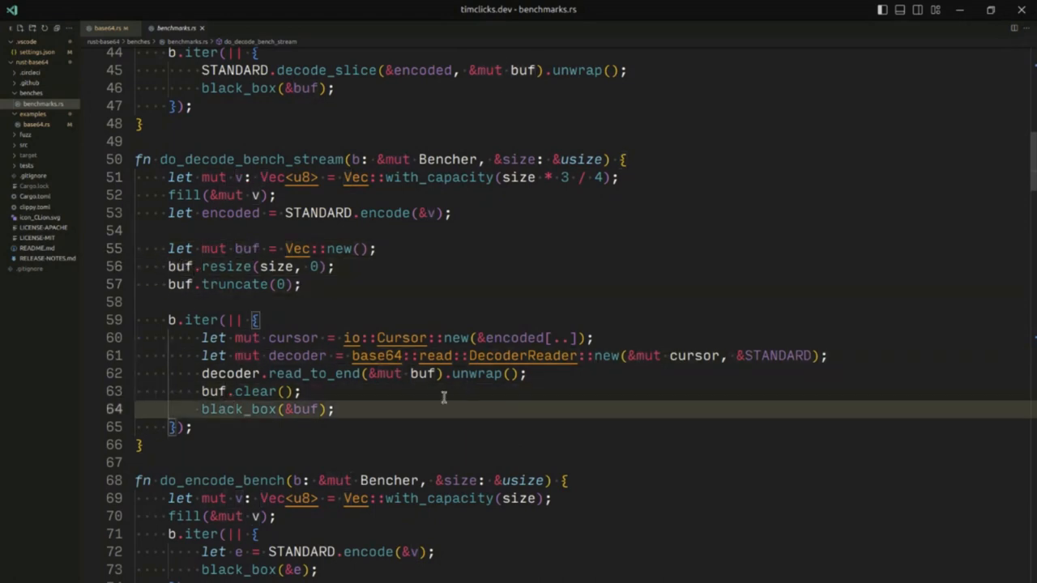
left_click(365, 177)
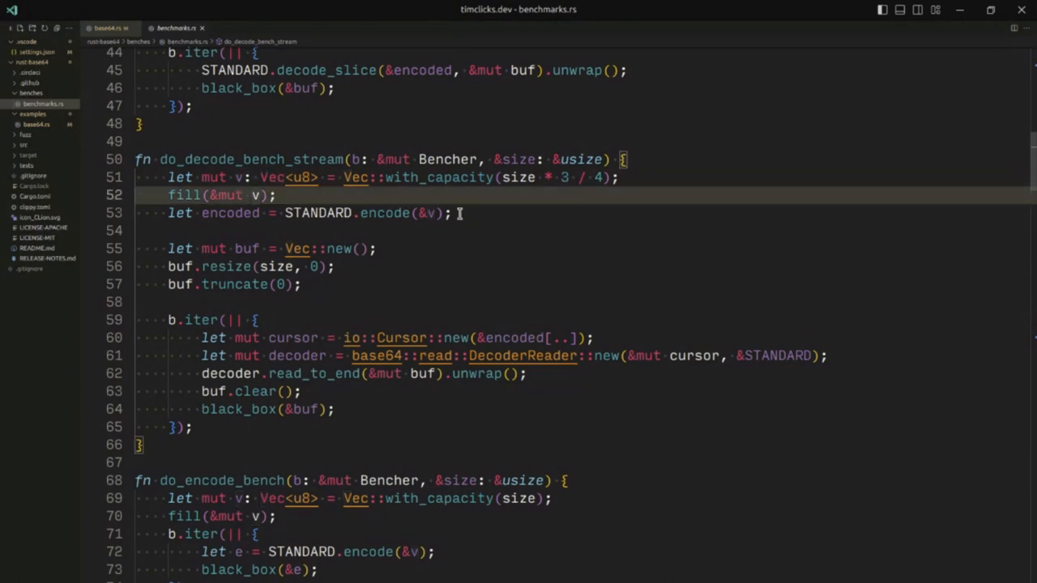
double_click(230, 214)
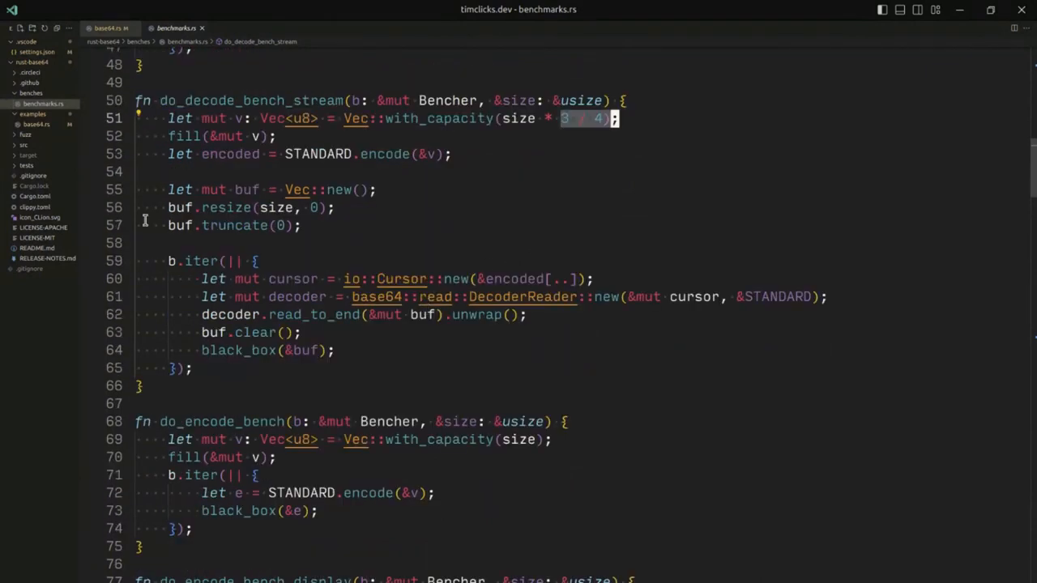
Step: Read through the encode slice, stream and string-stream benchmarks in benchmarks.rs
scroll("down", 3)
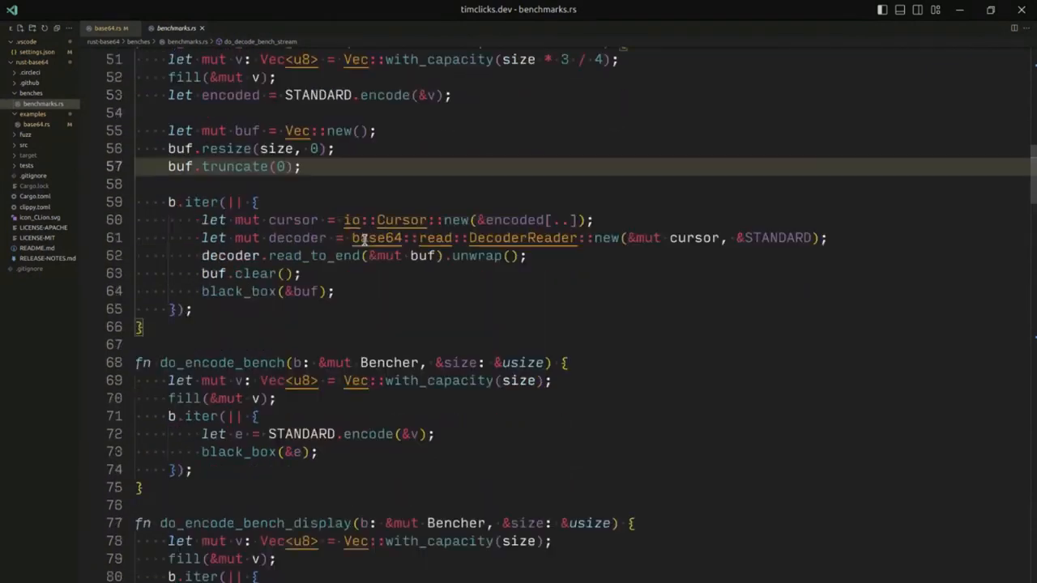
scroll("down", 3)
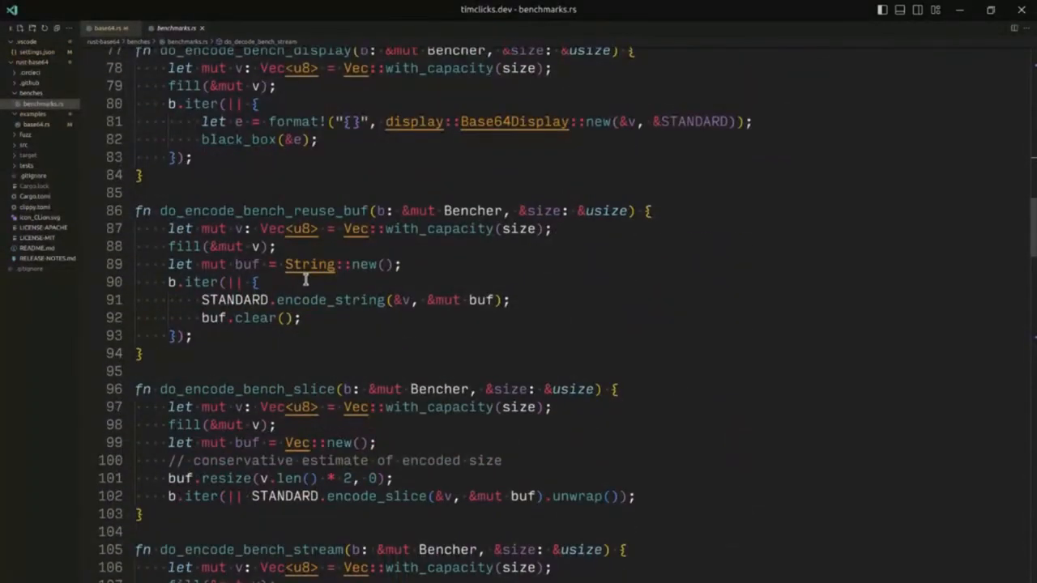
mouse_move(528, 290)
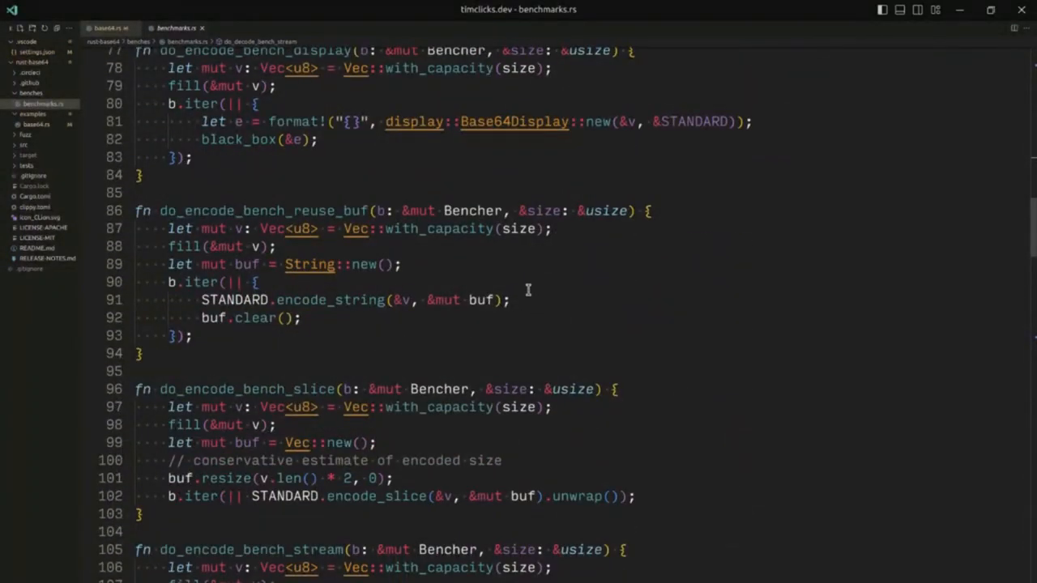
scroll("down", 3)
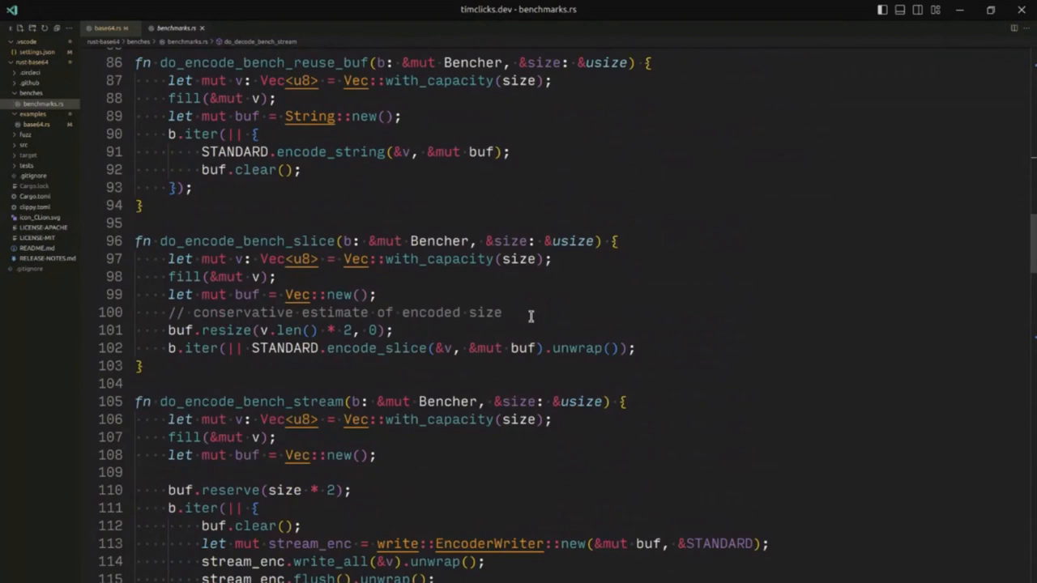
scroll("down", 3)
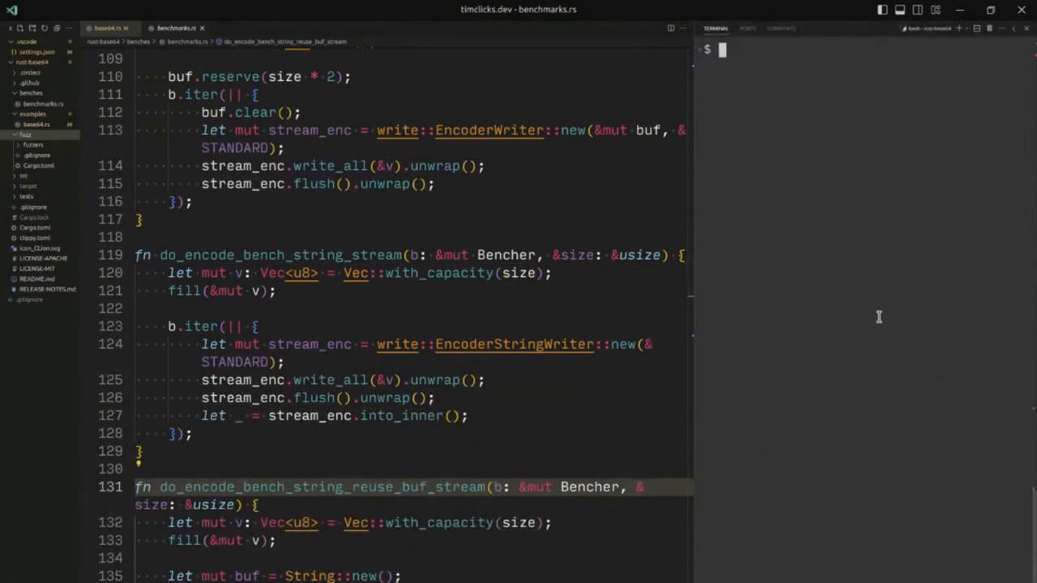
type("cargo be")
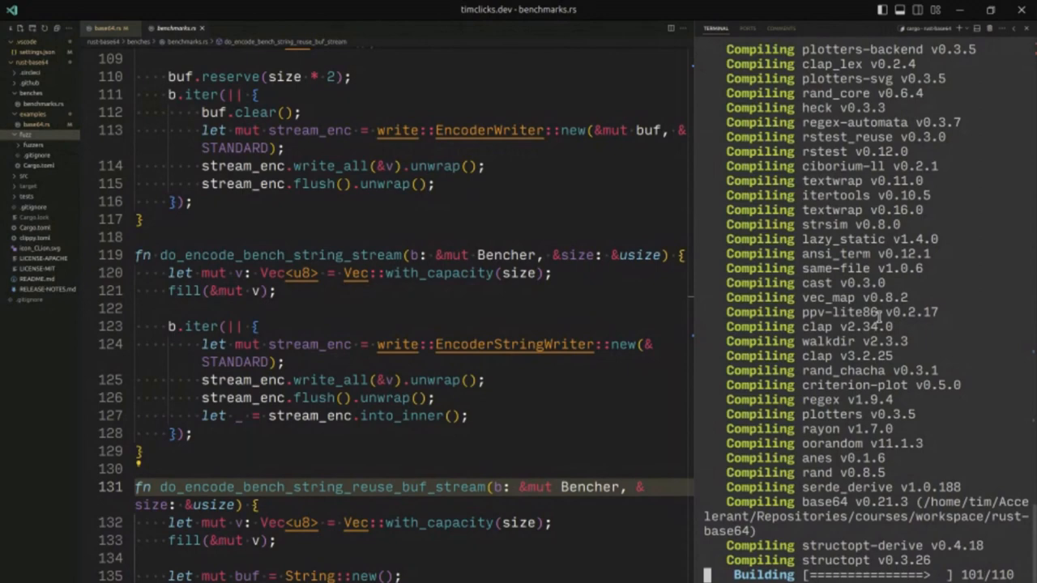
mouse_move(923, 406)
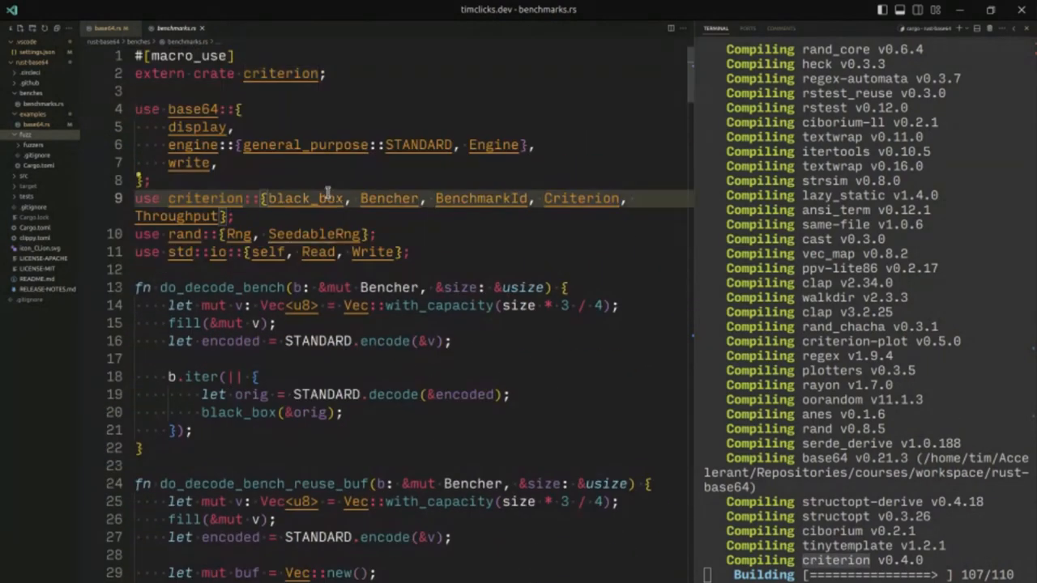
Step: Highlight every use of black_box in benchmarks.rs while the small-input benchmarks run
double_click(230, 413)
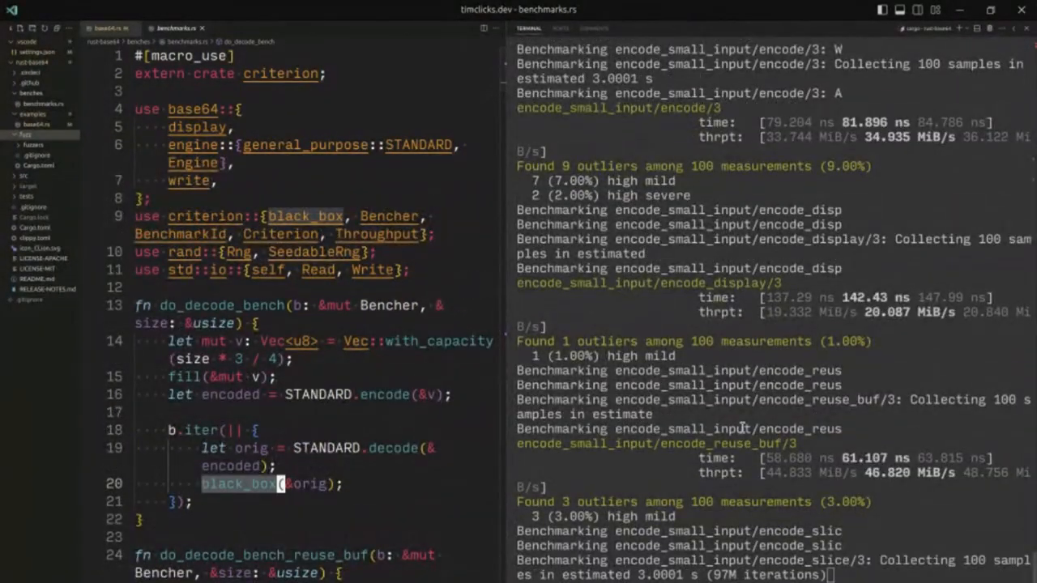
Step: Follow the terminal output as encode_small_input results for 50, 100 and 500 byte inputs appear
scroll("down", 3)
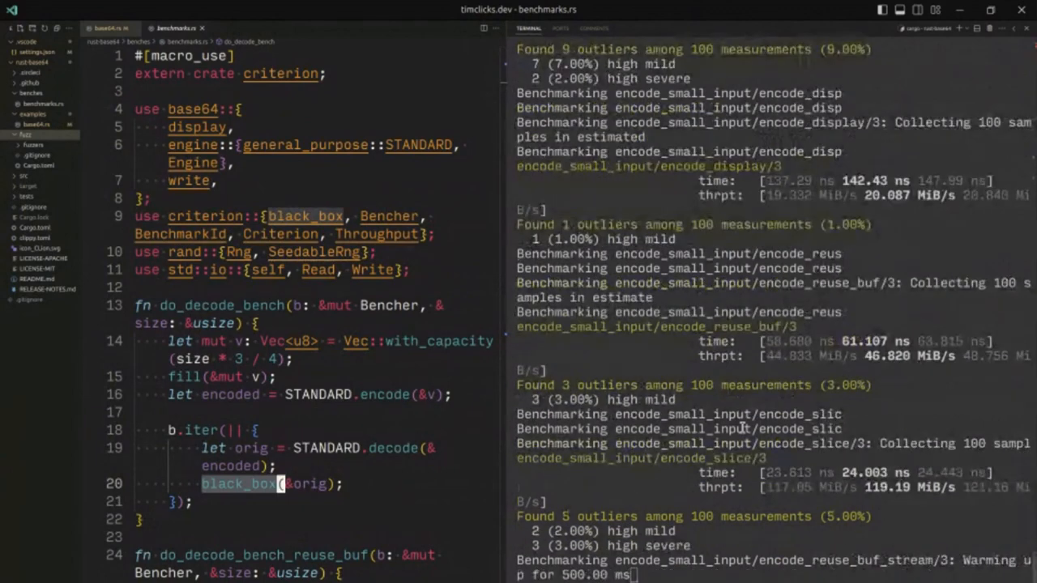
scroll("down", 3)
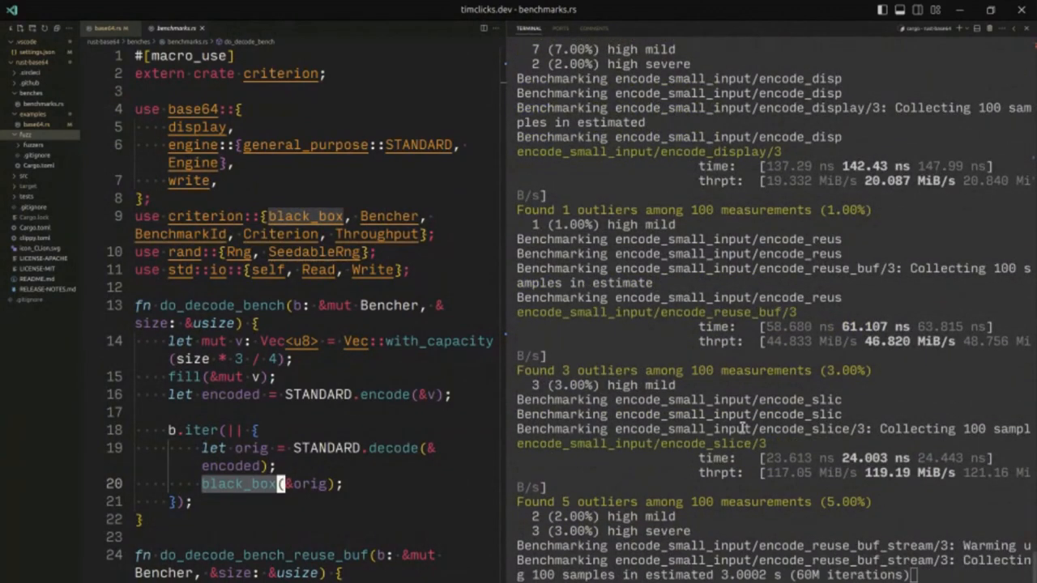
scroll("down", 3)
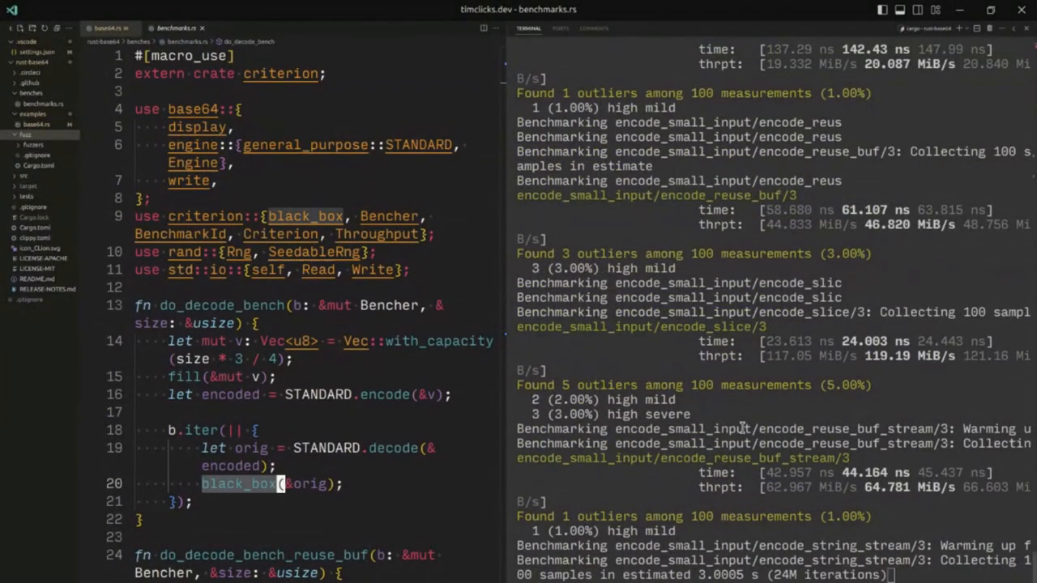
scroll("down", 3)
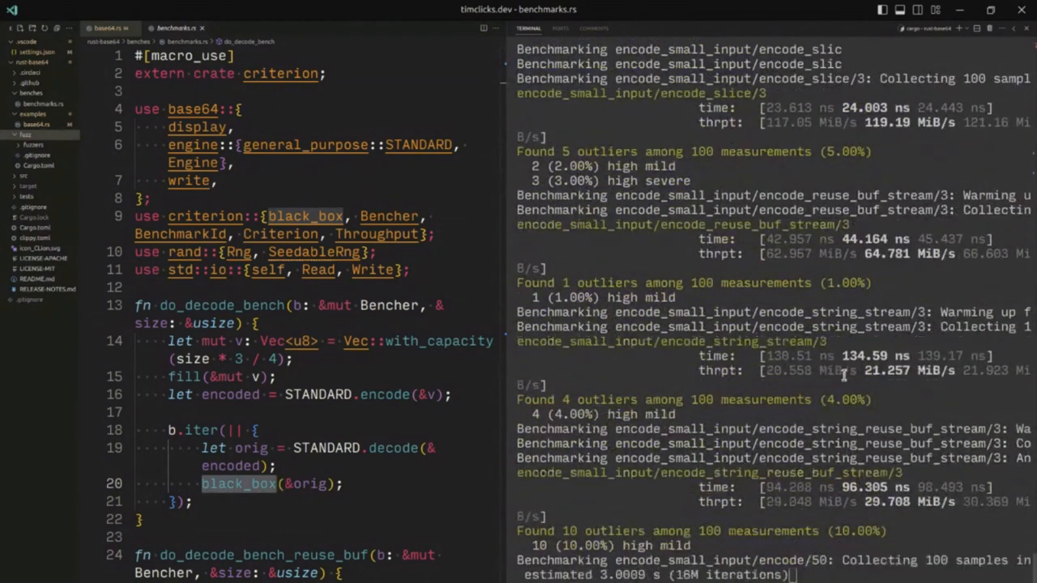
scroll("down", 3)
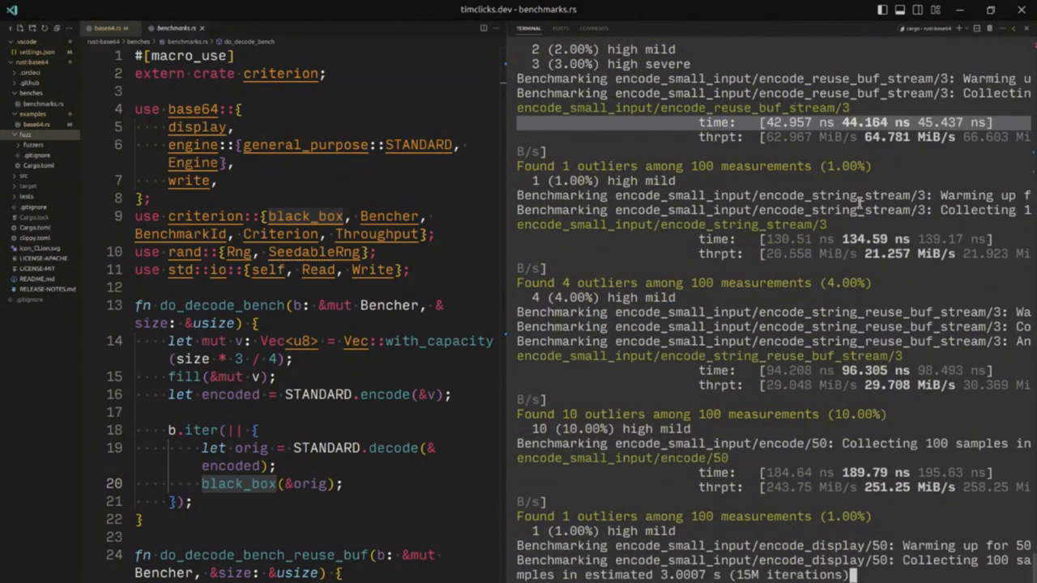
scroll("down", 3)
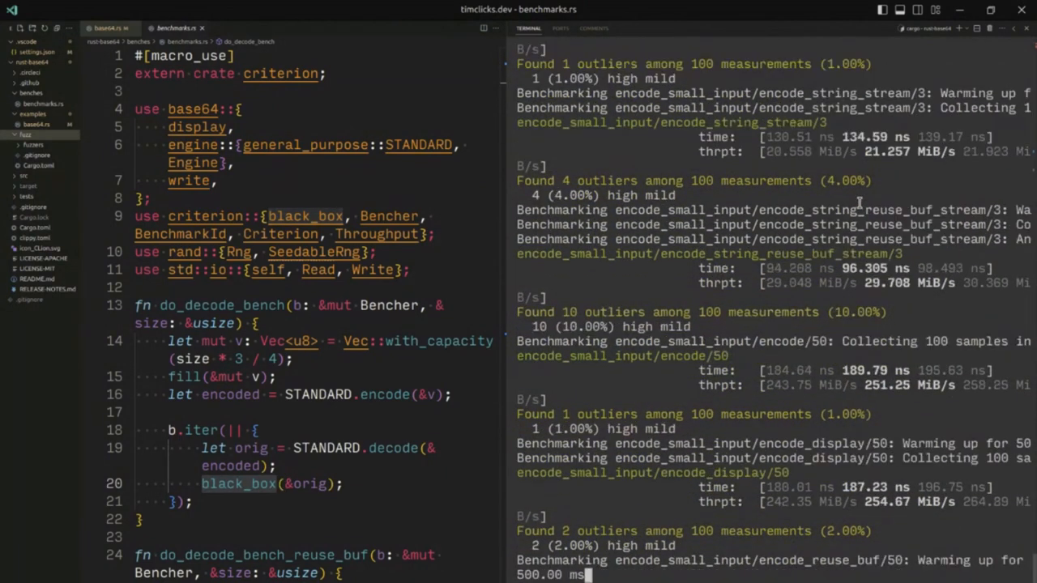
scroll("down", 3)
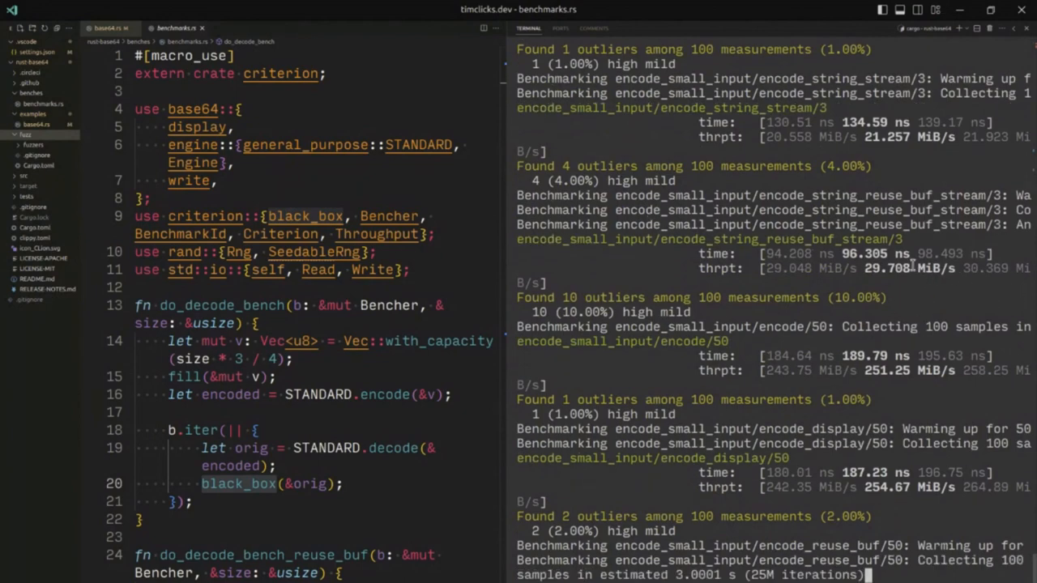
scroll("down", 3)
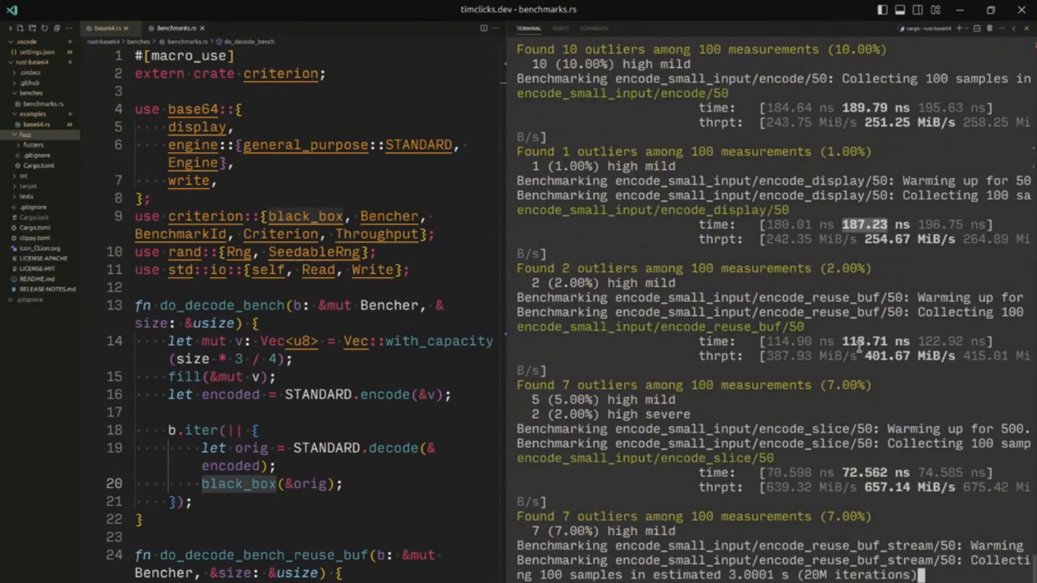
scroll("down", 3)
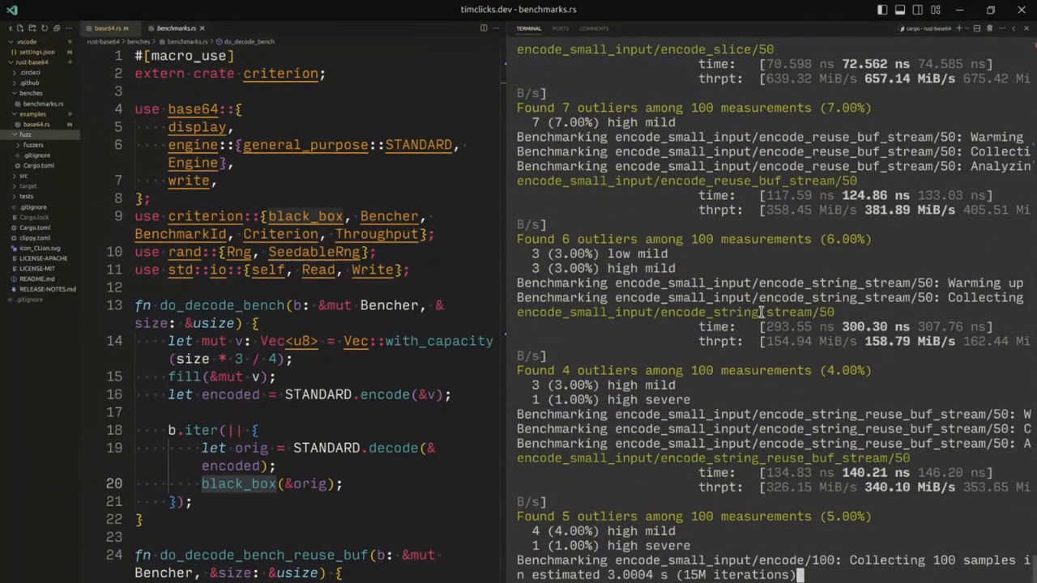
scroll("down", 3)
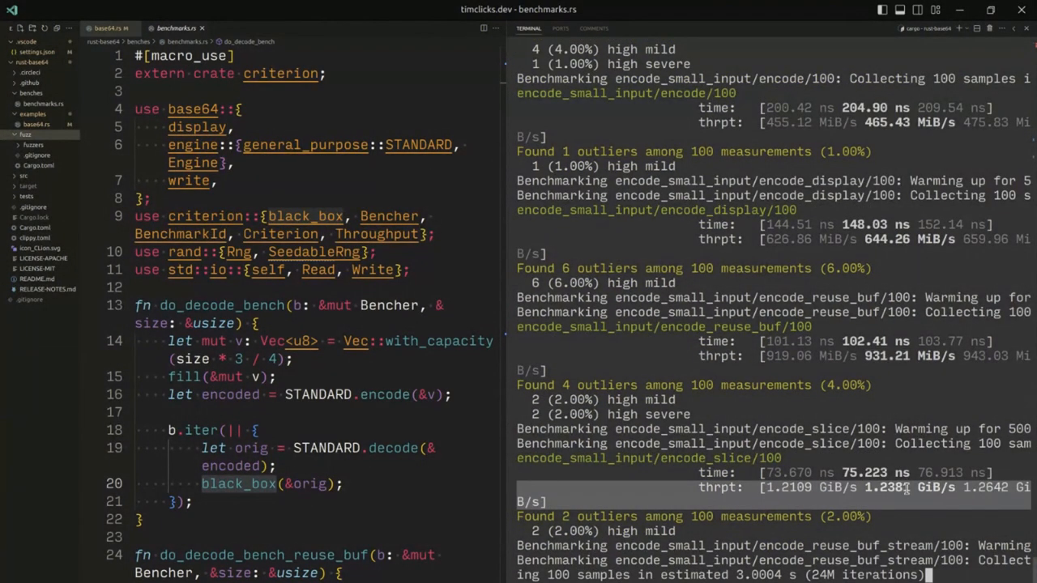
scroll("down", 3)
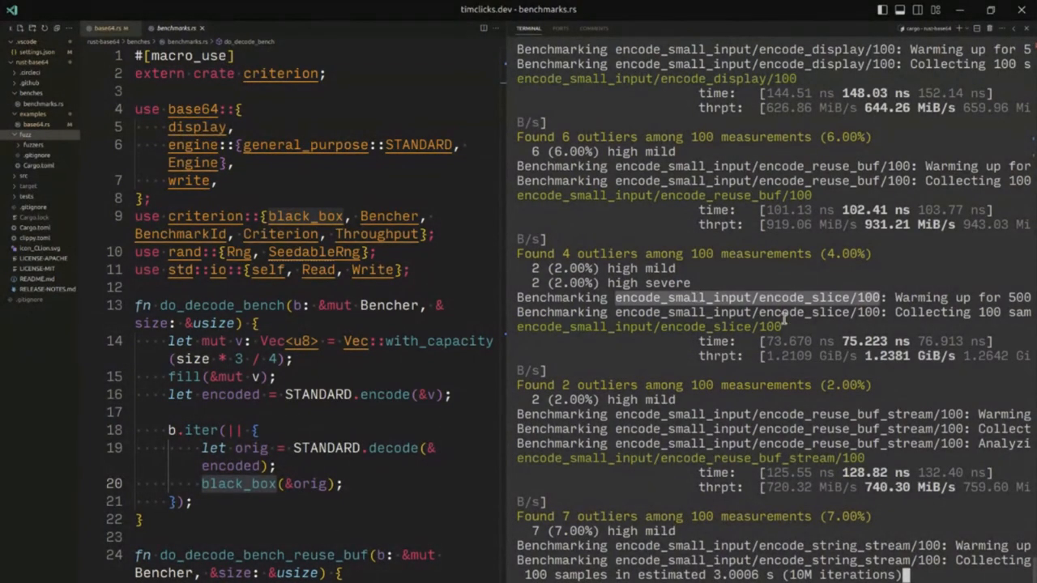
scroll("down", 3)
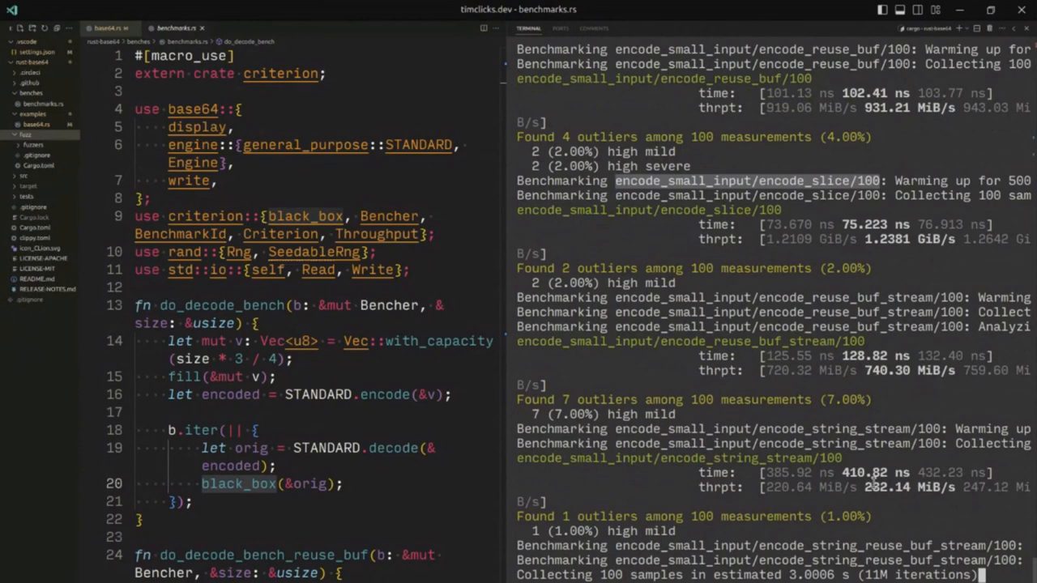
scroll("down", 3)
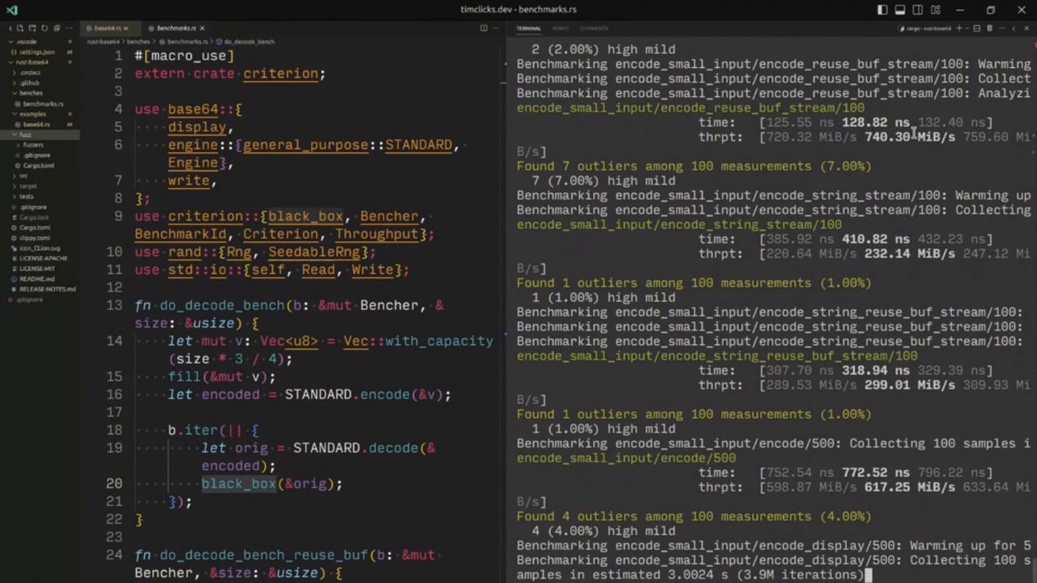
scroll("down", 3)
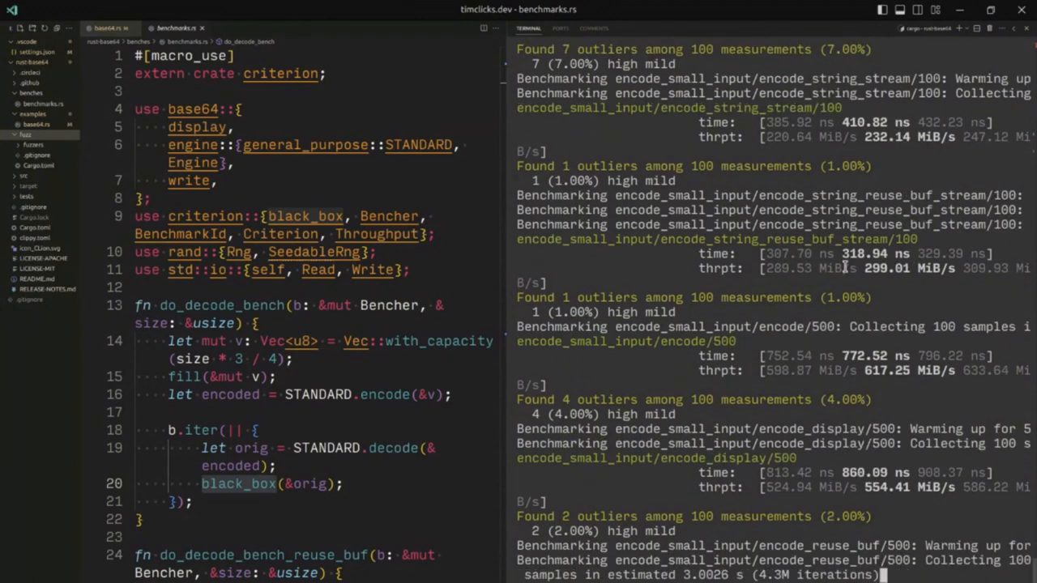
mouse_move(33, 144)
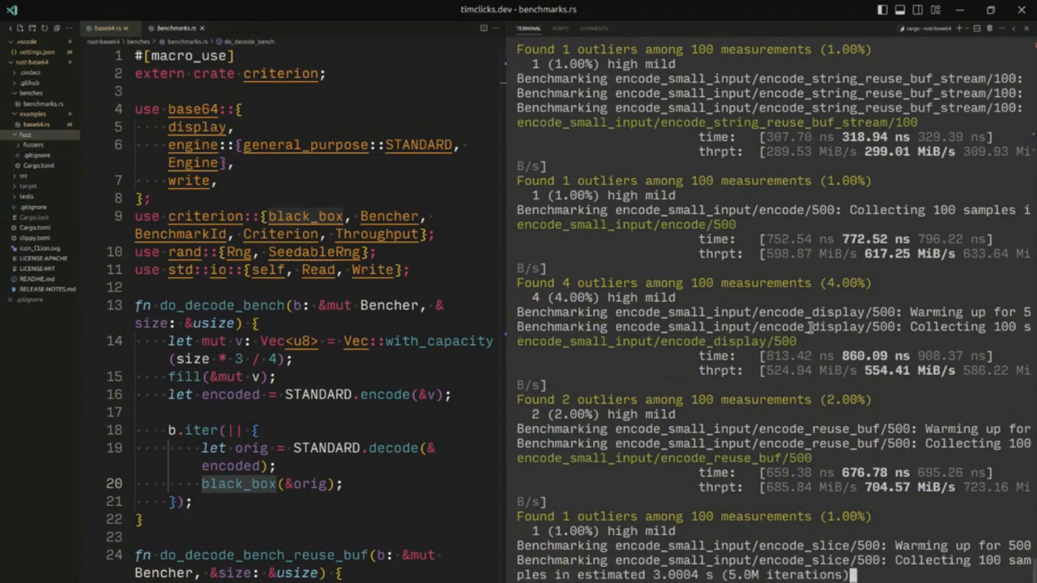
scroll("down", 3)
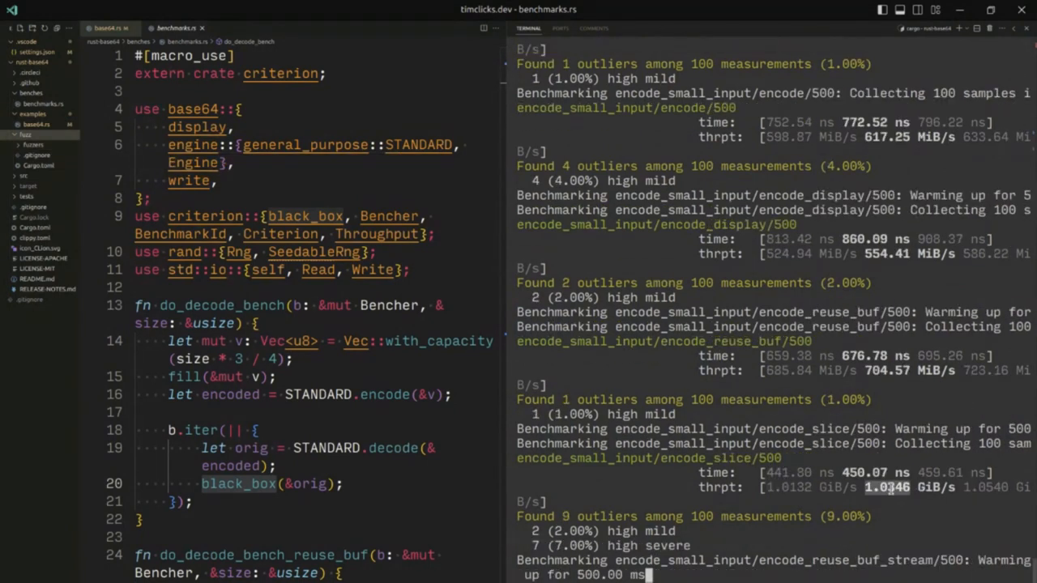
scroll("down", 3)
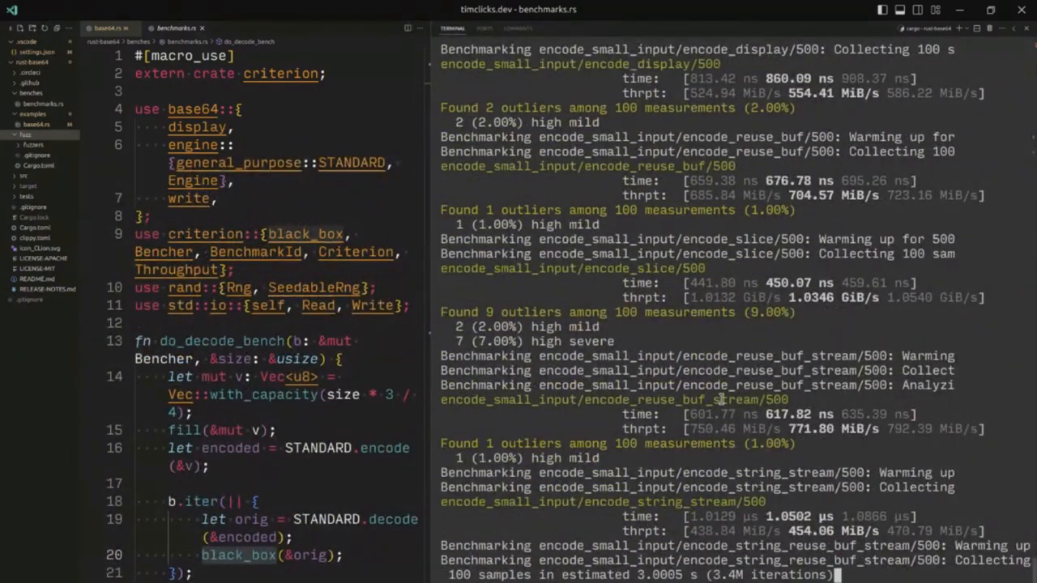
Step: Follow the terminal output into the encode_large_input results for 3145728 bytes
scroll("down", 3)
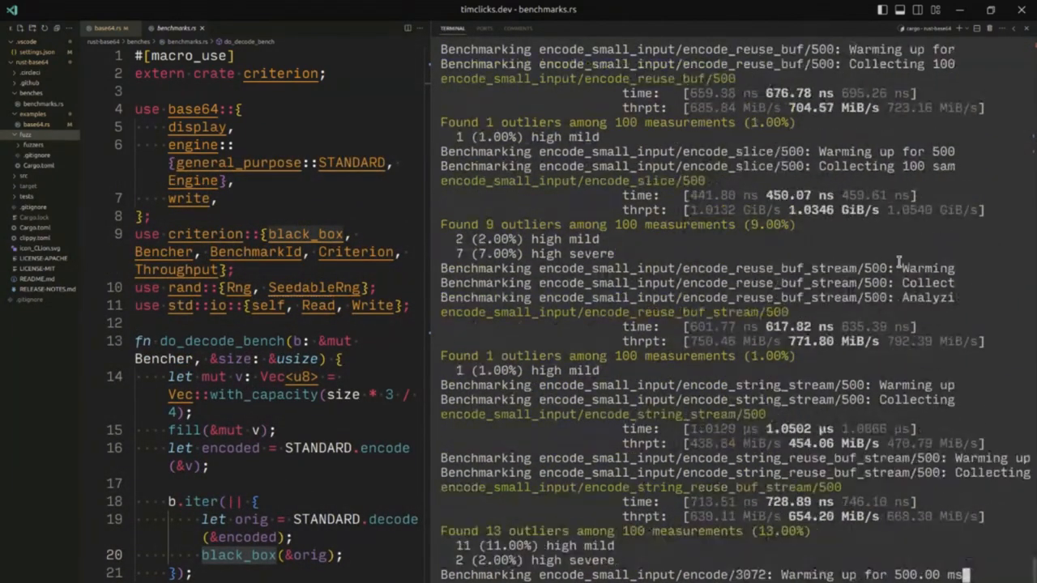
scroll("down", 3)
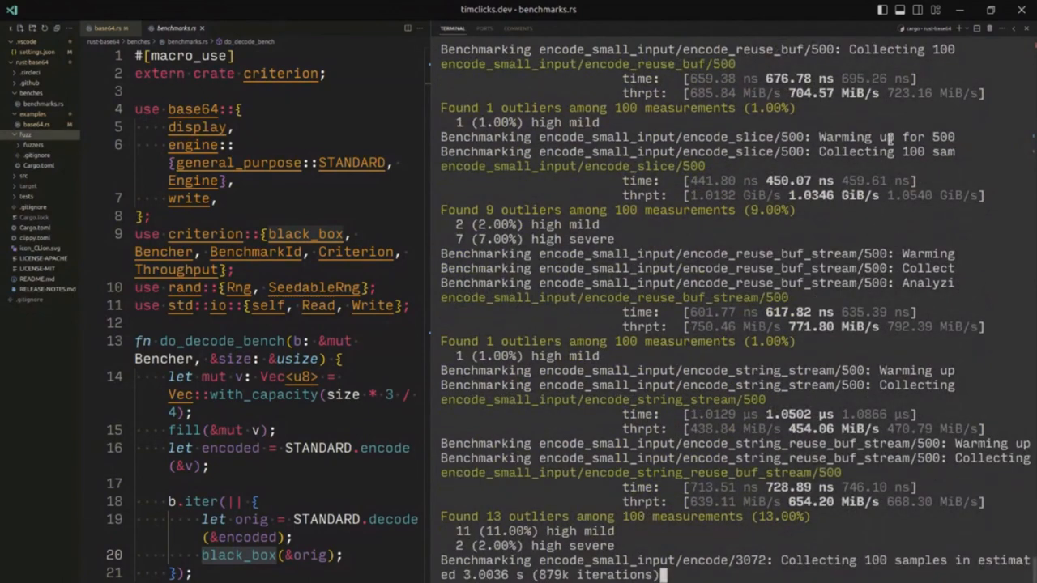
scroll("down", 3)
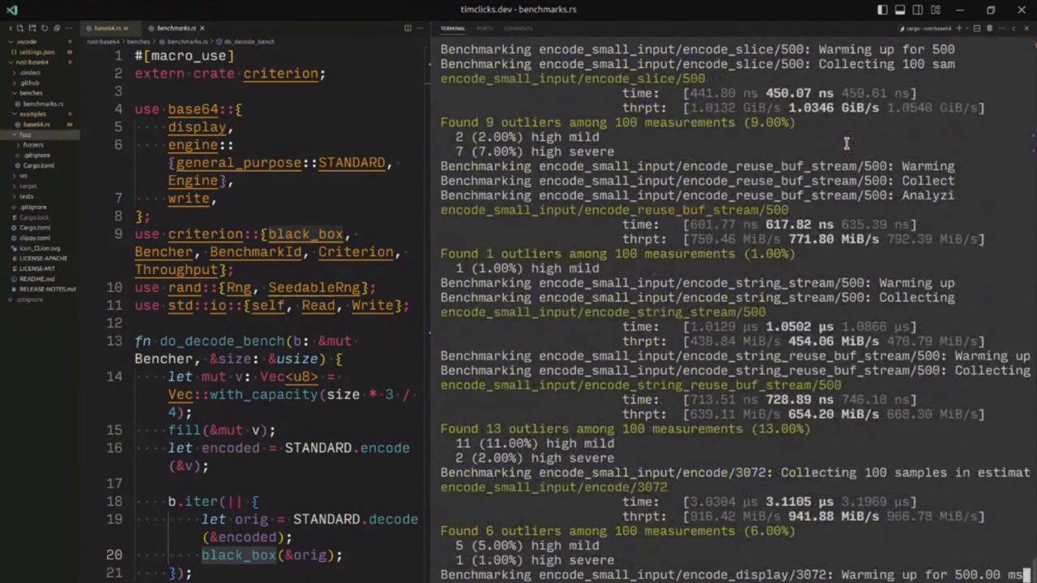
scroll("down", 3)
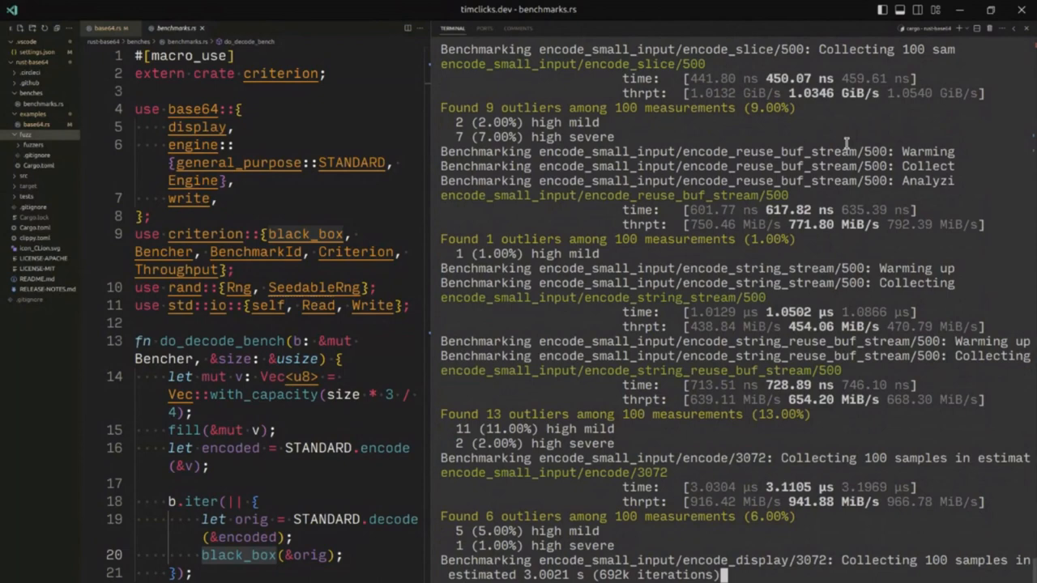
scroll("down", 3)
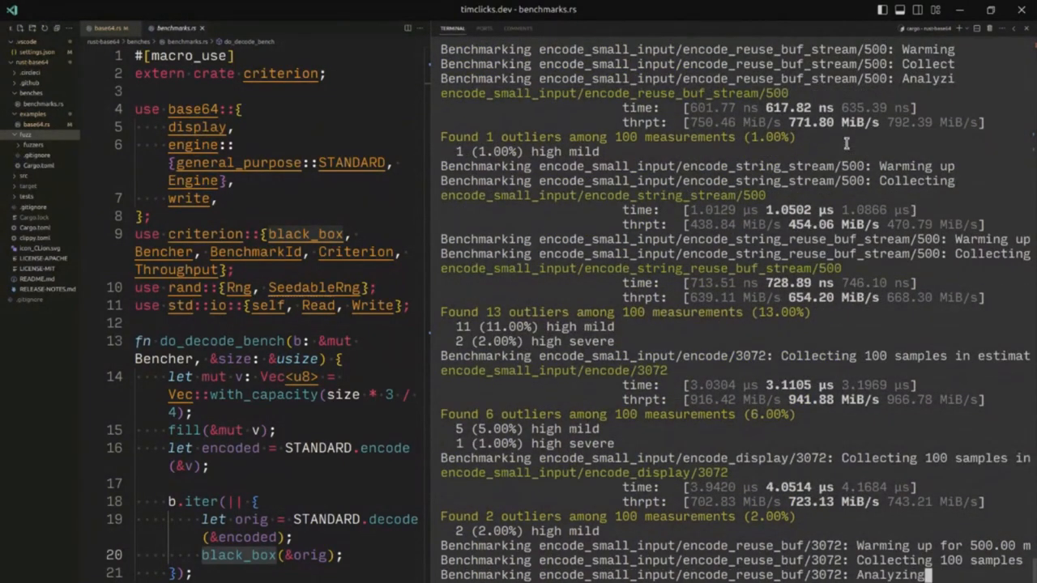
scroll("down", 3)
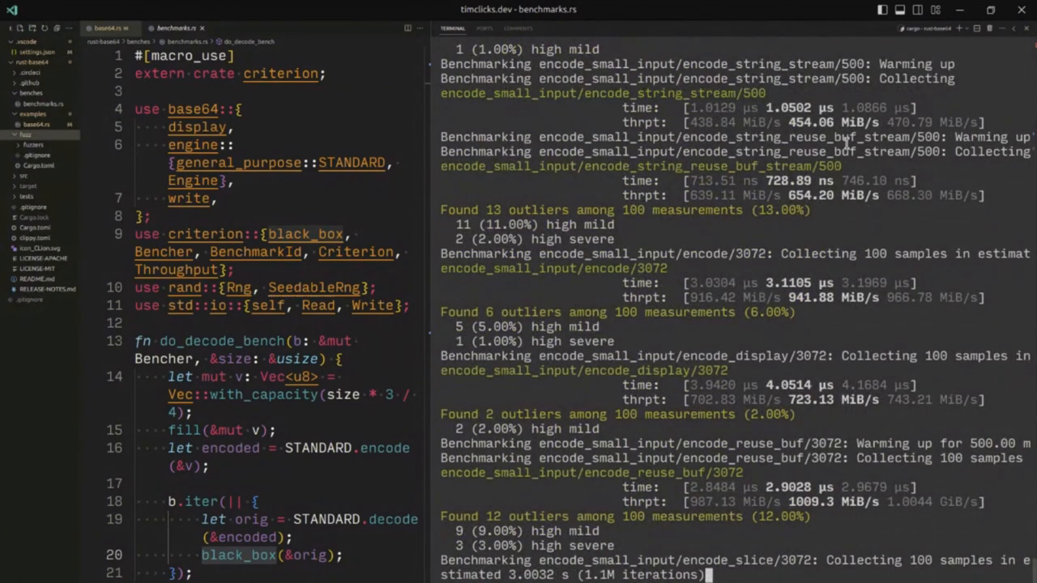
scroll("down", 3)
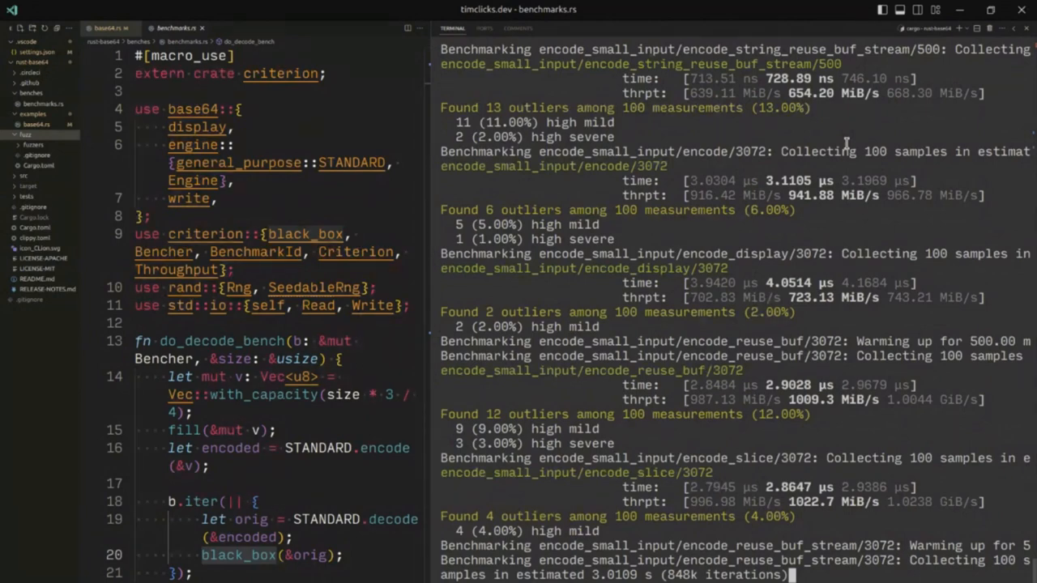
scroll("down", 3)
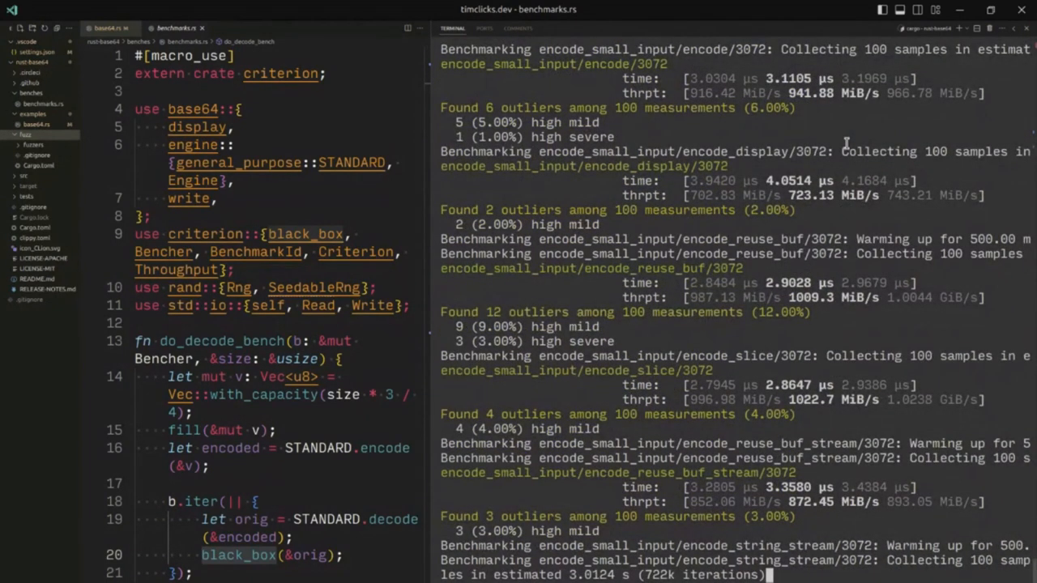
scroll("down", 3)
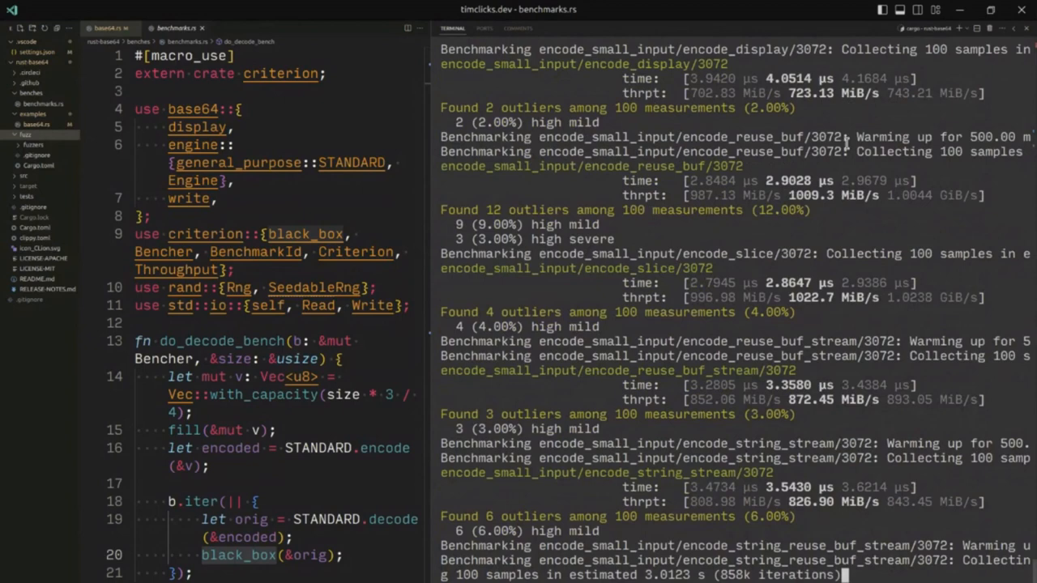
scroll("down", 3)
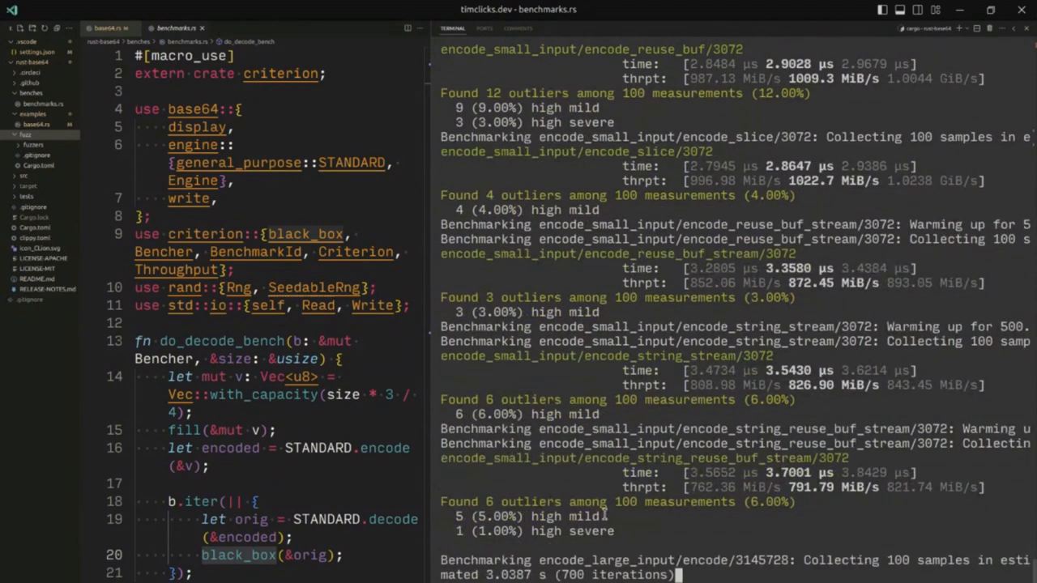
Step: Select the encode_slice throughput figure and continue following the large-input results
double_click(531, 298)
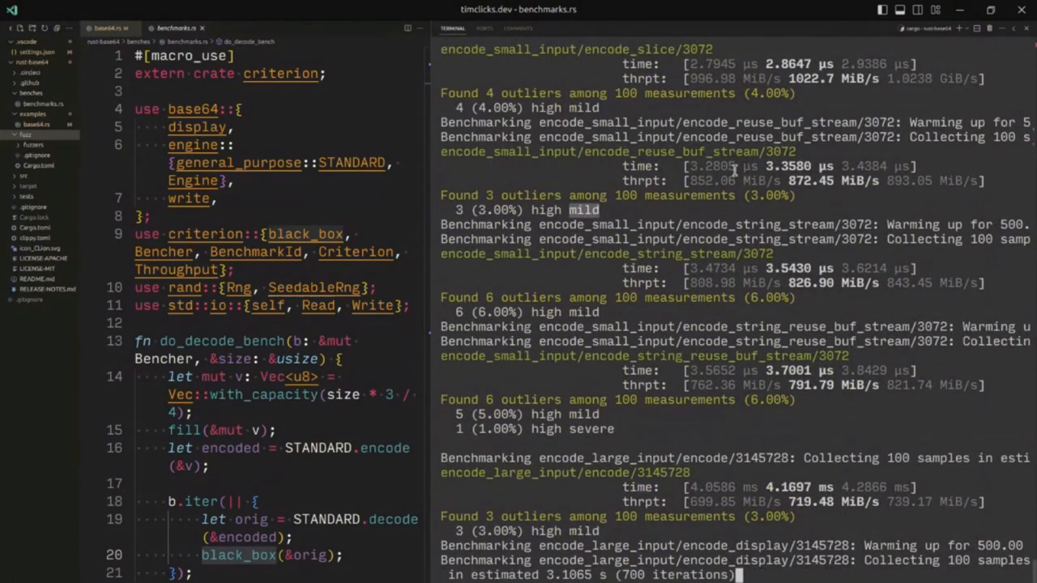
double_click(706, 78)
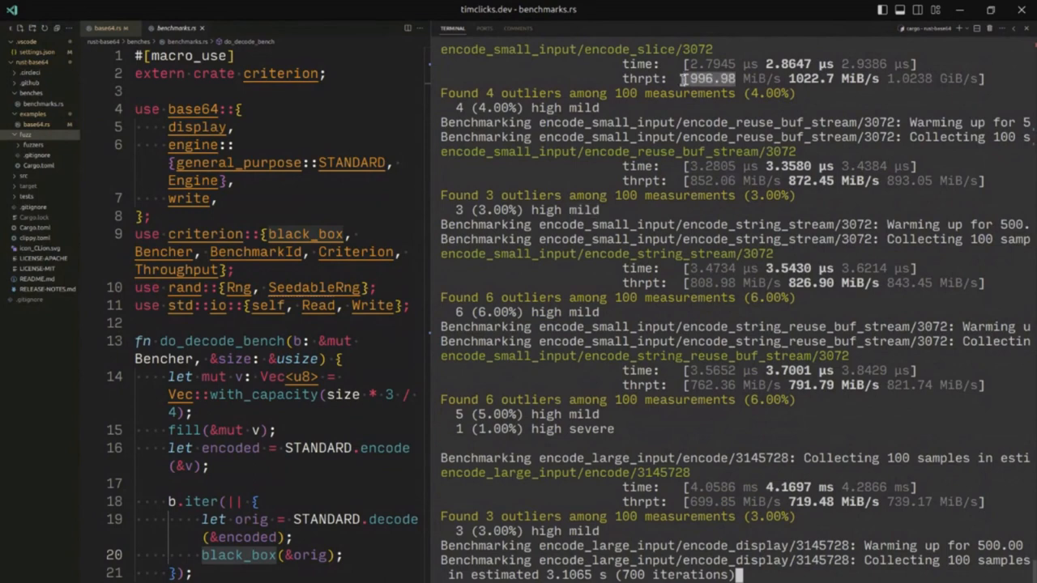
scroll("down", 3)
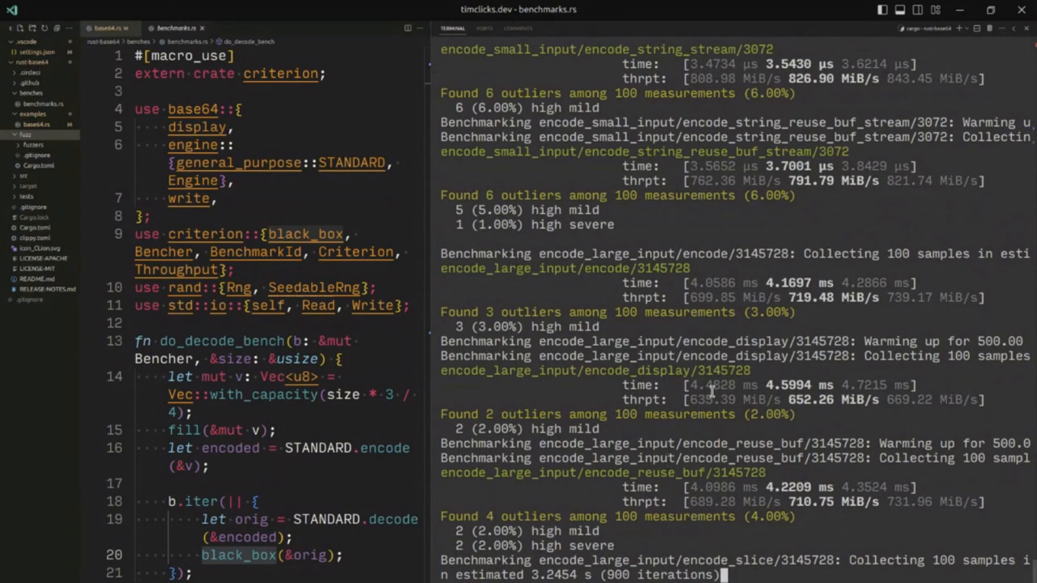
scroll("down", 3)
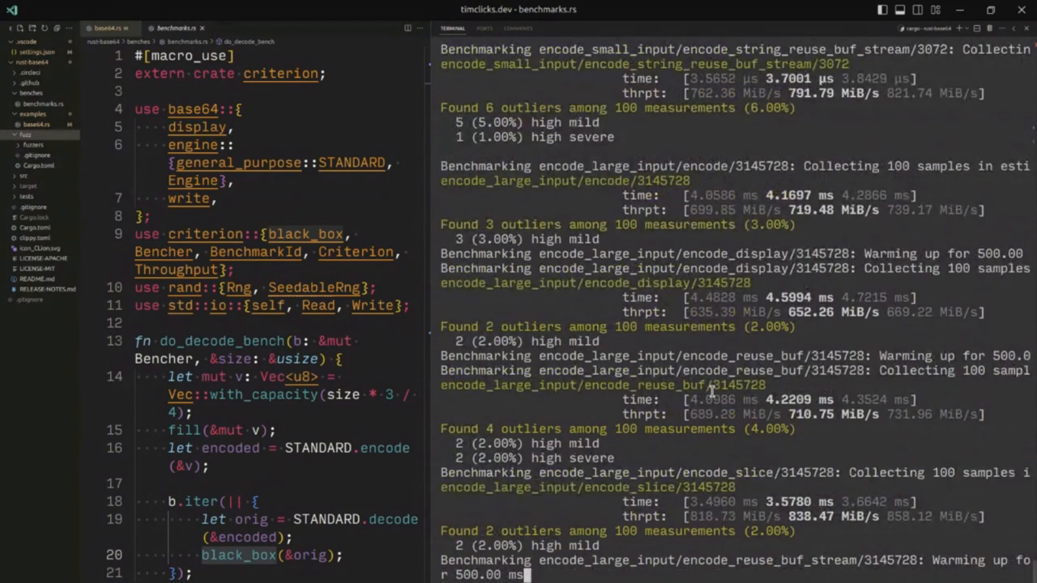
scroll("down", 3)
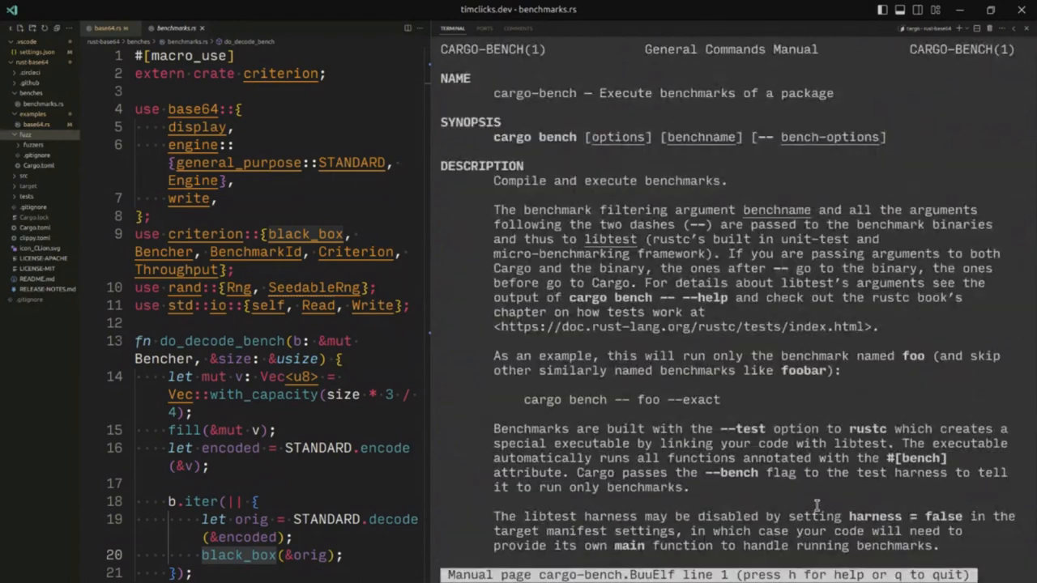
Step: Read through the DESCRIPTION section of the cargo-bench manual page
scroll("down", 3)
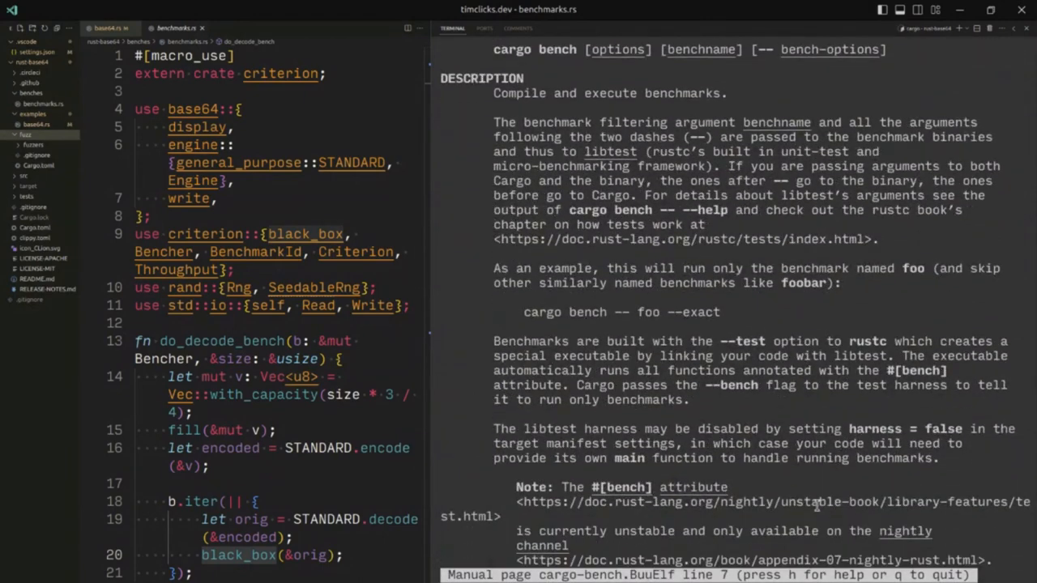
scroll("down", 3)
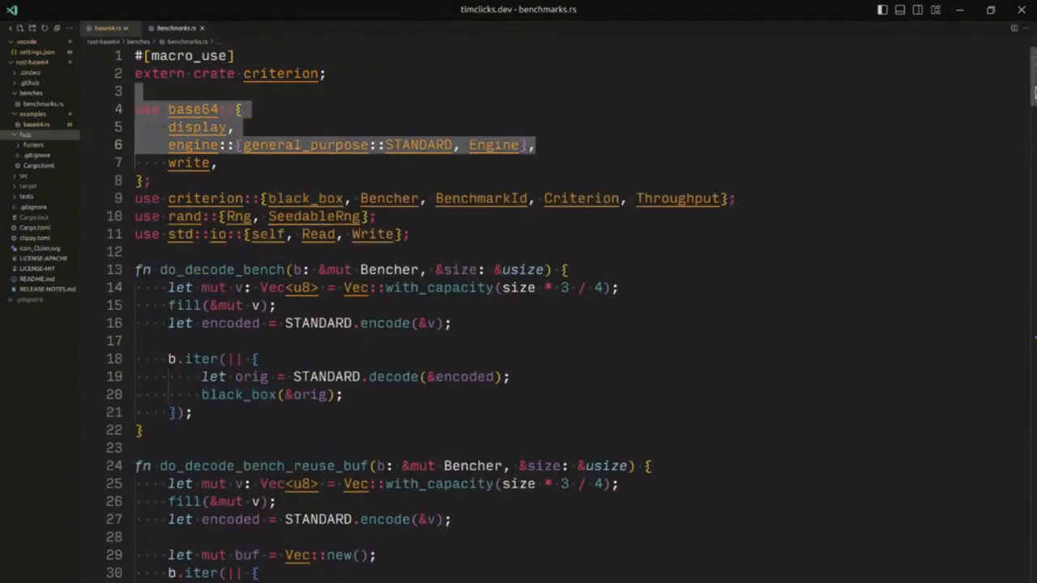
Step: Review decode_benchmarks, the bench function and encode_benchmarks in benchmarks.rs
scroll("down", 3)
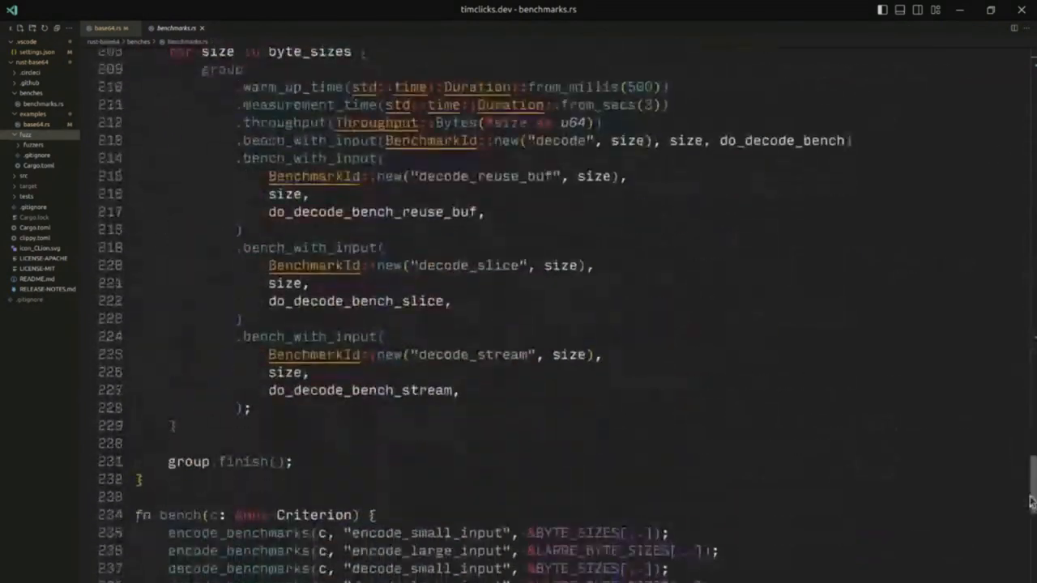
scroll("down", 3)
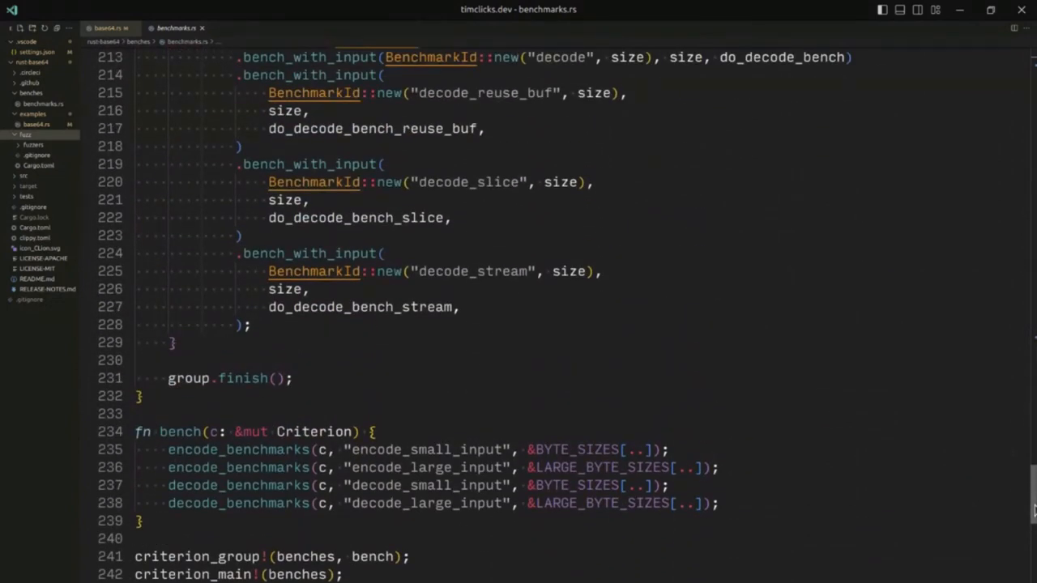
scroll("up", 3)
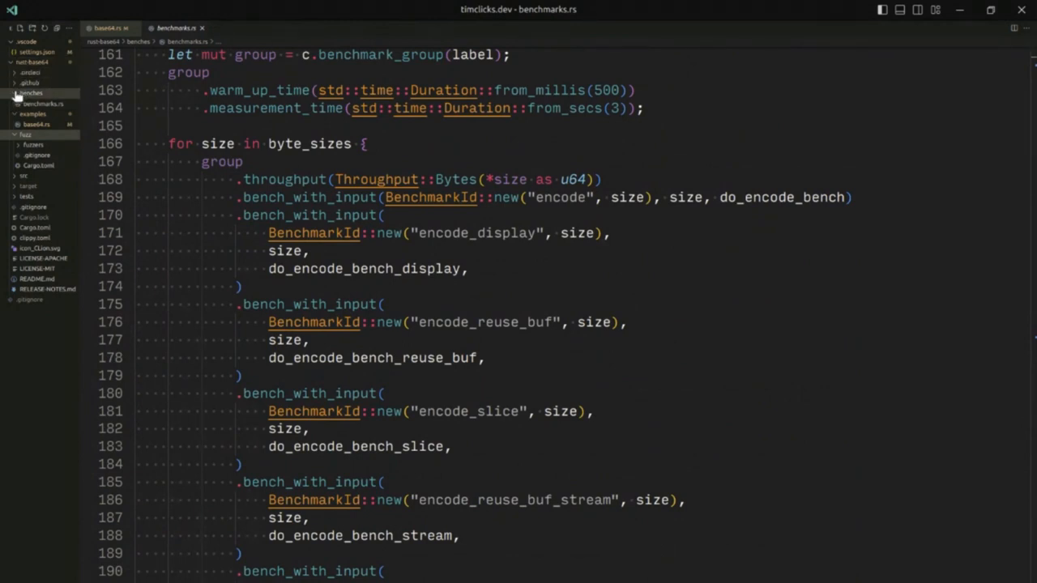
Step: Expand fuzz/fuzzers and view decode_random.rs, roundtrip.rs, then roundtrip_no_pad.rs
left_click(26, 135)
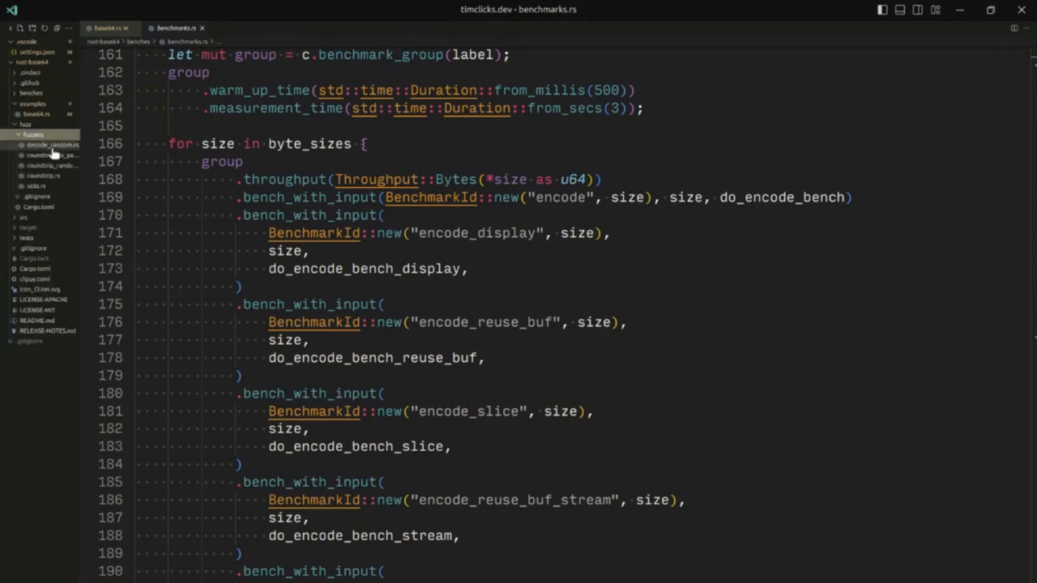
left_click(52, 145)
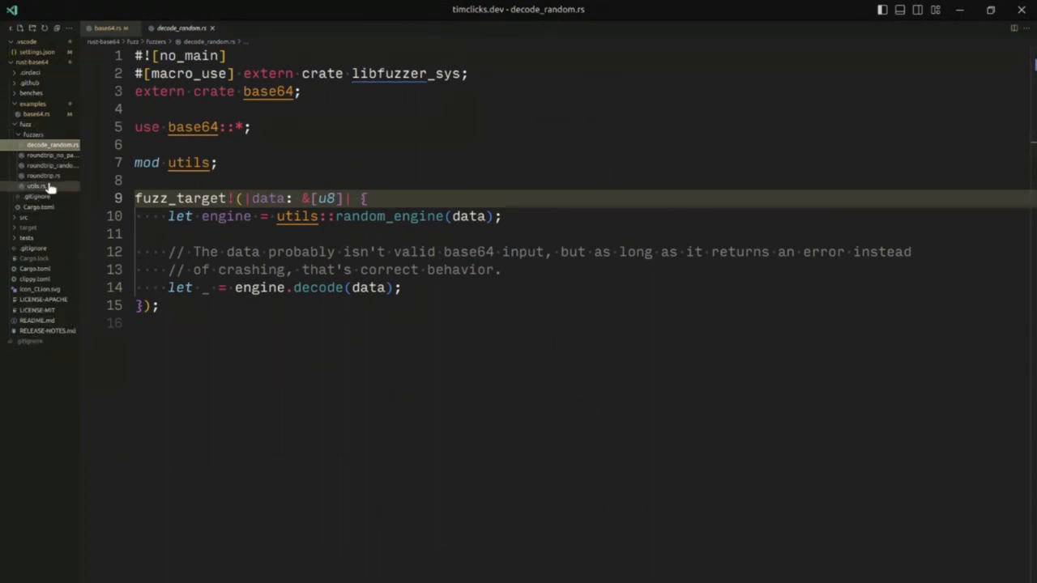
mouse_move(35, 185)
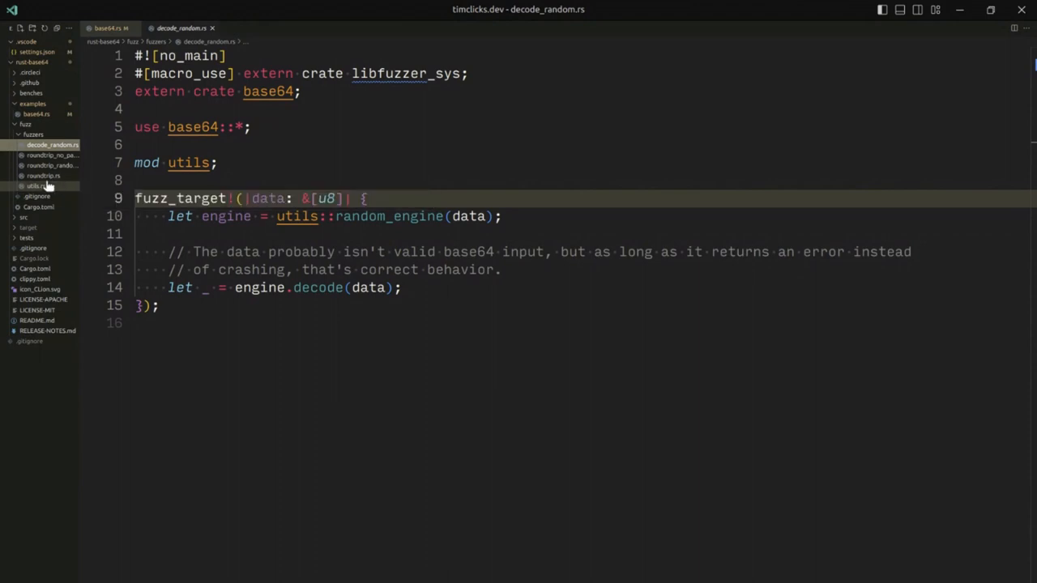
mouse_move(44, 174)
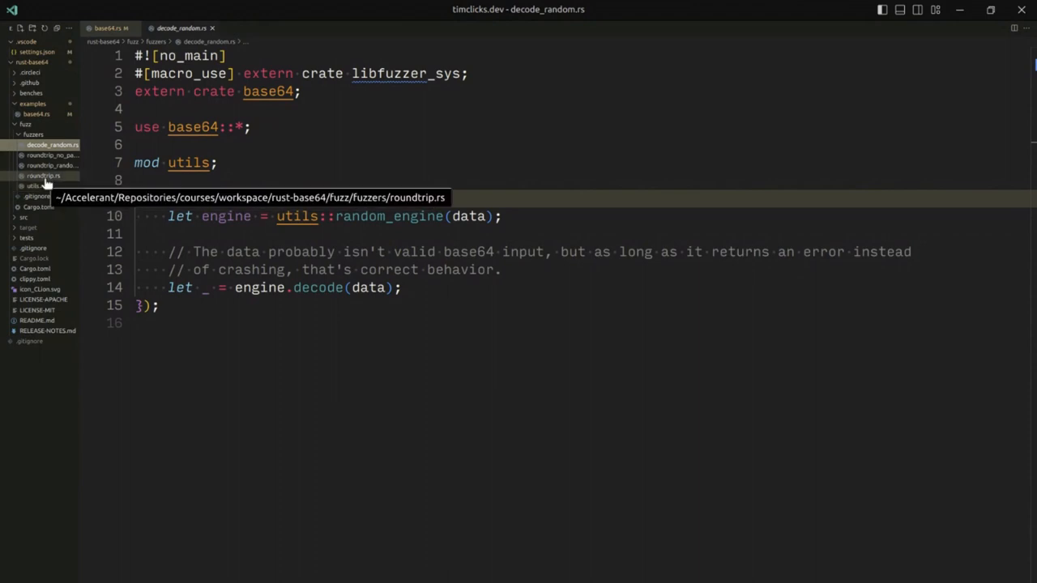
left_click(43, 175)
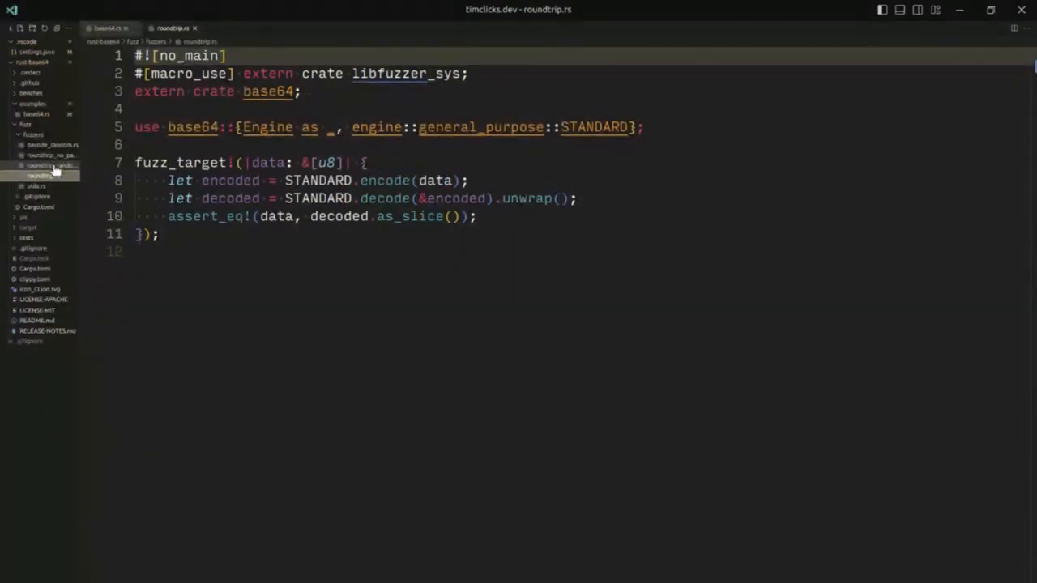
left_click(46, 165)
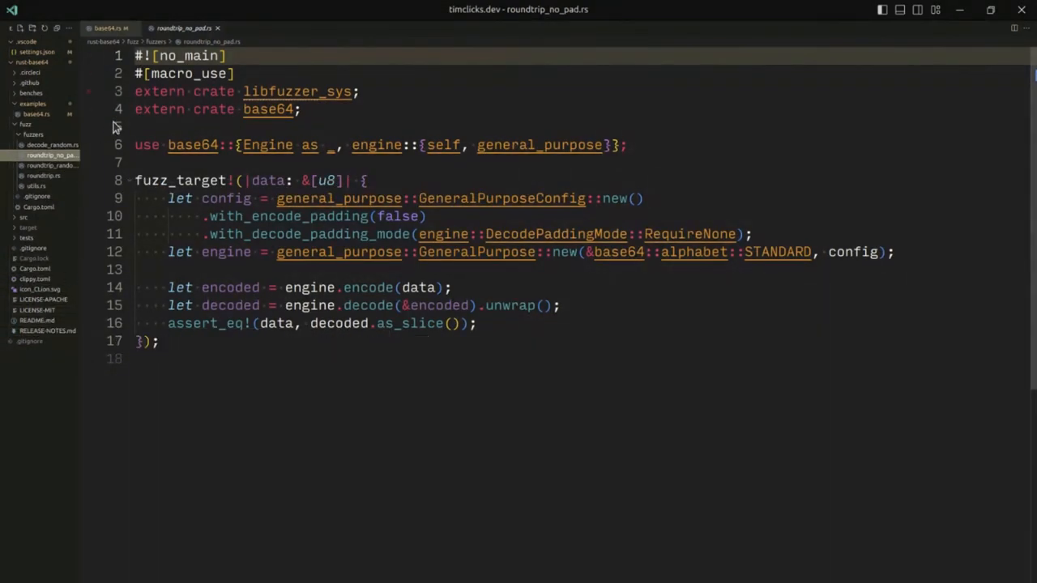
Step: Show README.md at its Fuzzing section with the cargo +nightly fuzz run commands
left_click(36, 321)
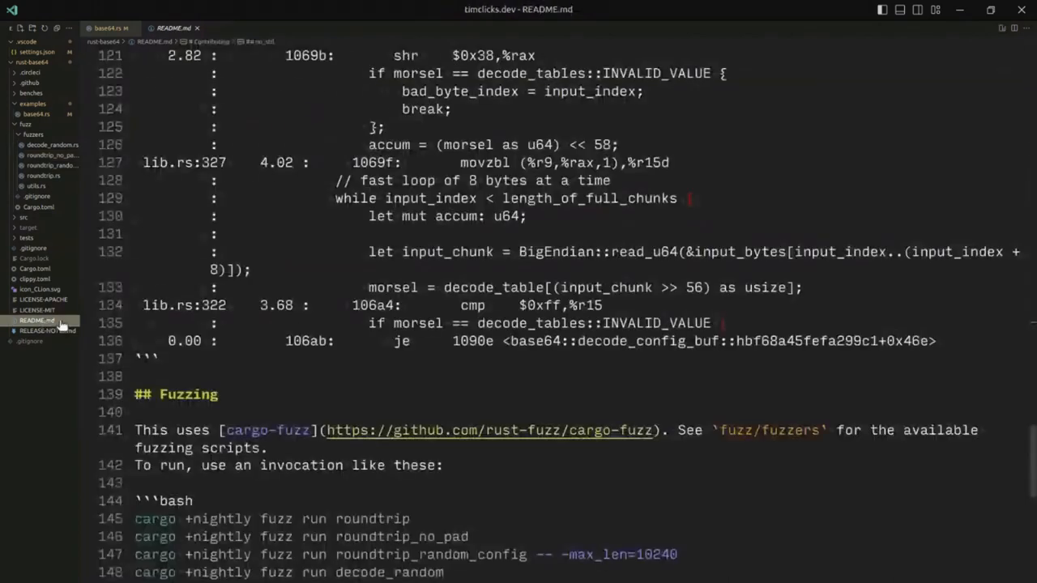
scroll("down", 3)
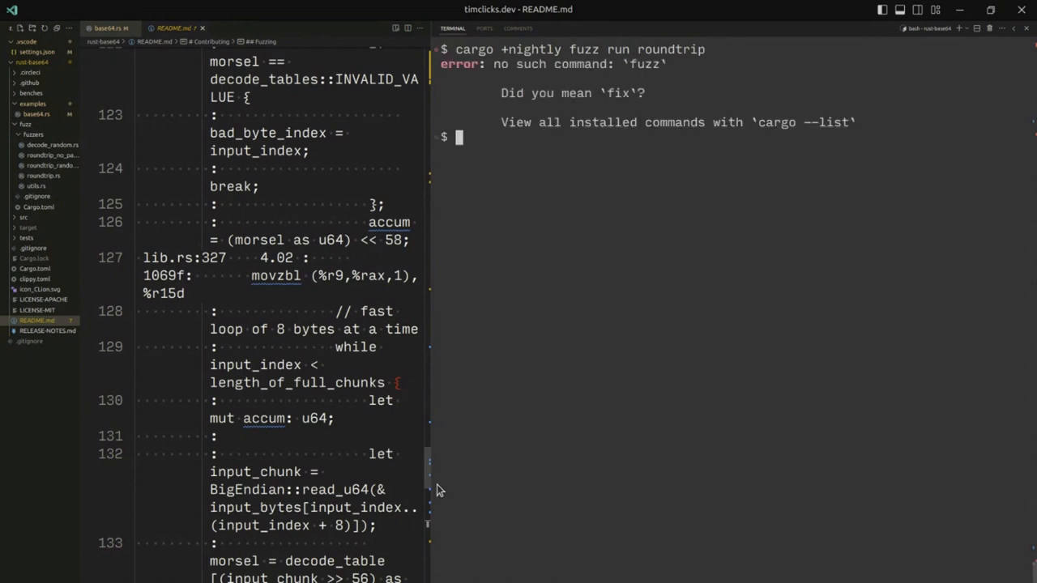
Step: Install cargo-fuzz, then run cargo +nightly fuzz run roundtrip to start the fuzz target building
type("cargo install")
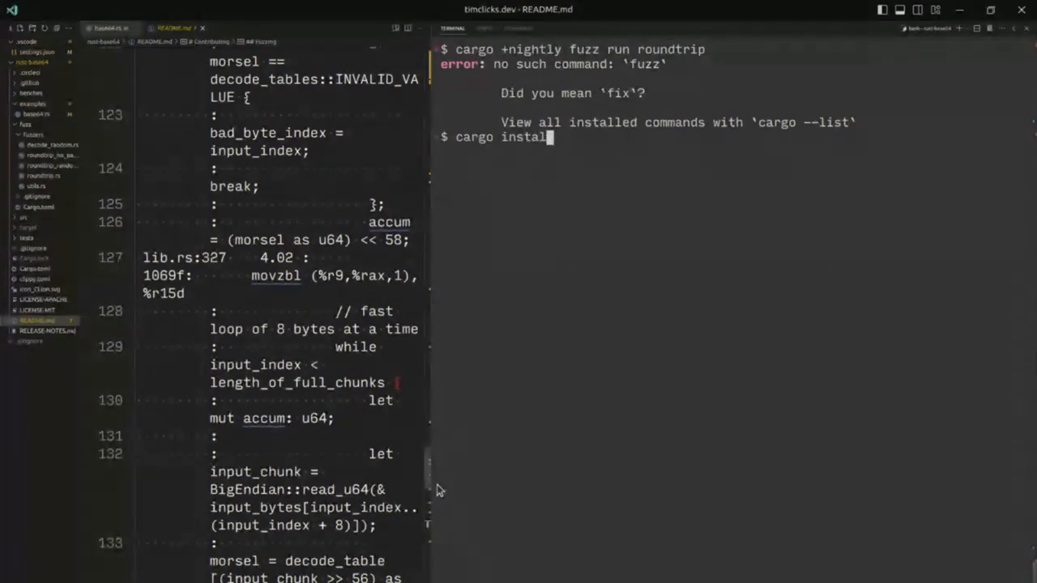
type("cargo-f")
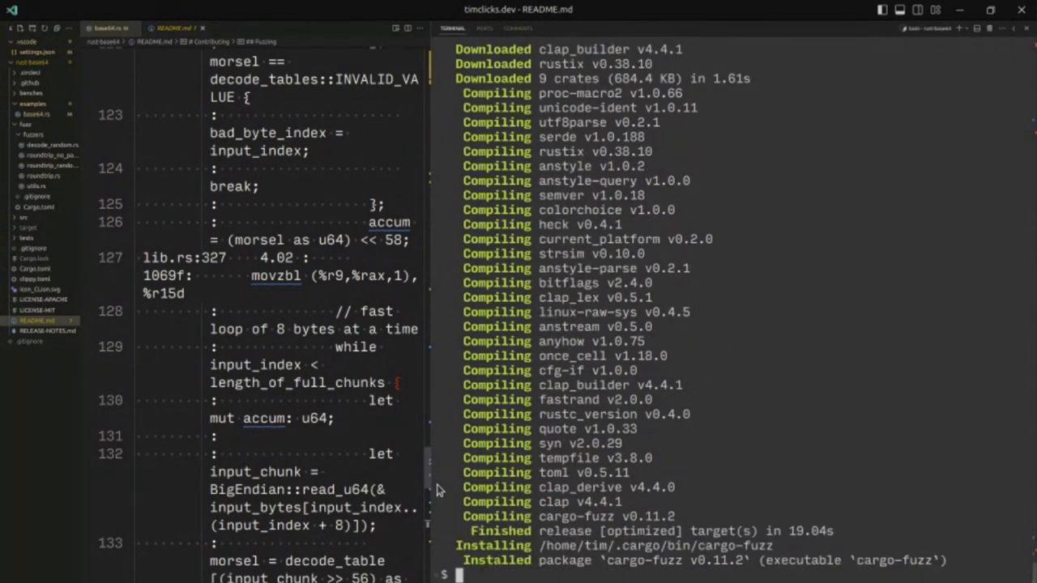
type("cargo +nightly fuzz run roundtrip")
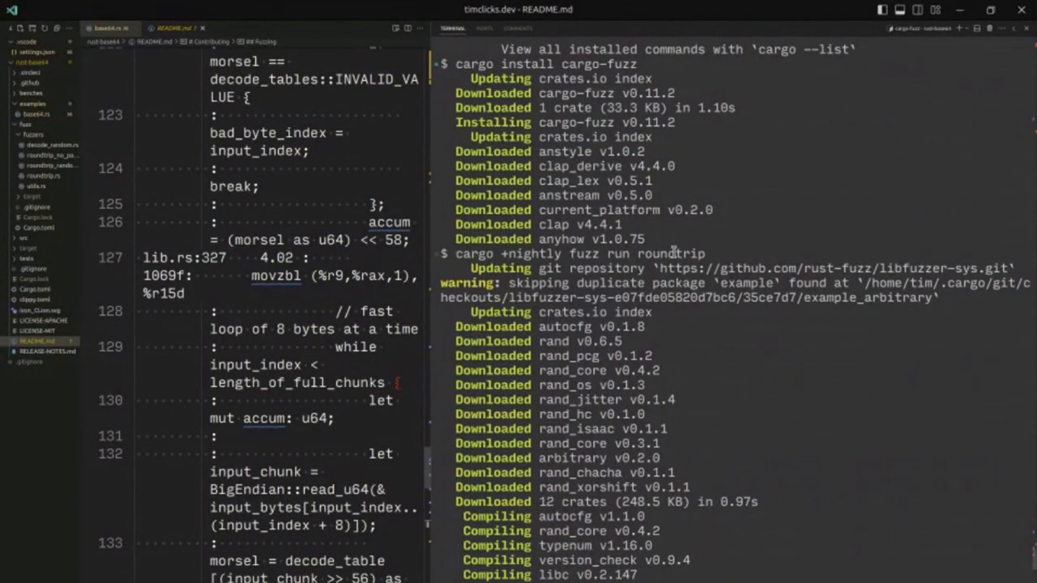
scroll("down", 3)
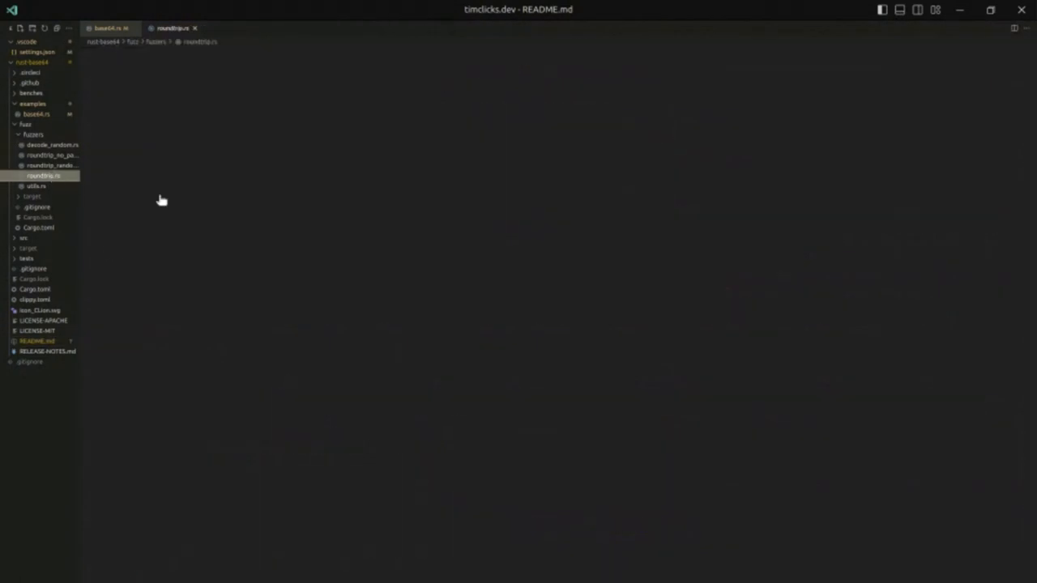
Step: In roundtrip.rs, highlight the uses of data and decoded to trace the encode/decode check
left_click(44, 175)
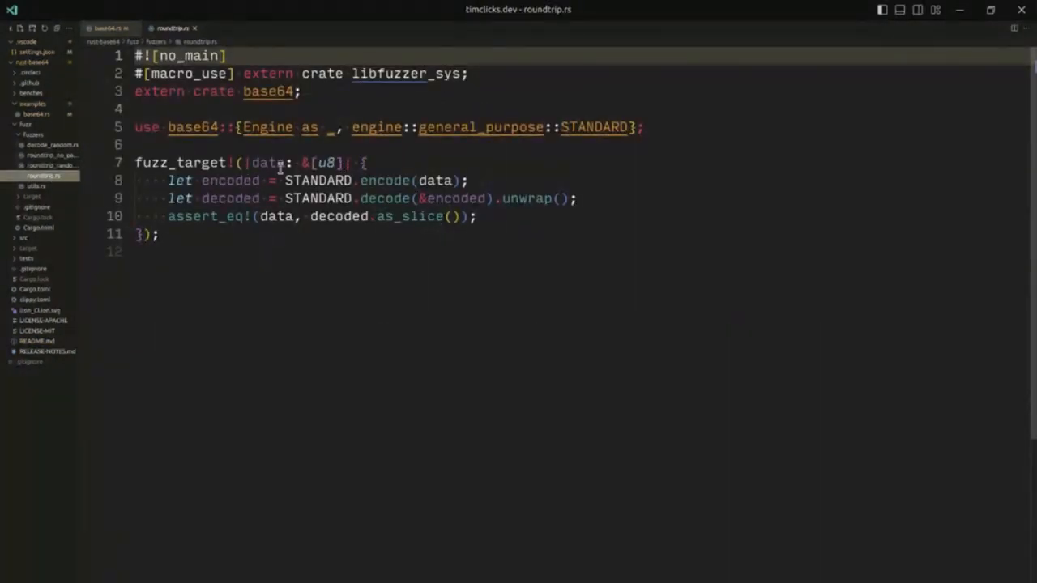
double_click(267, 162)
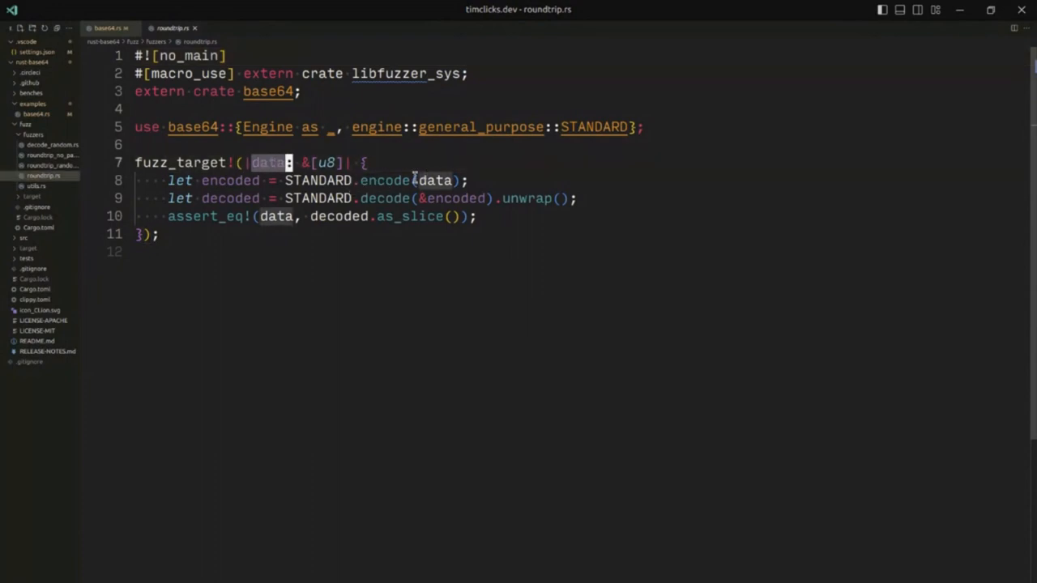
mouse_move(307, 180)
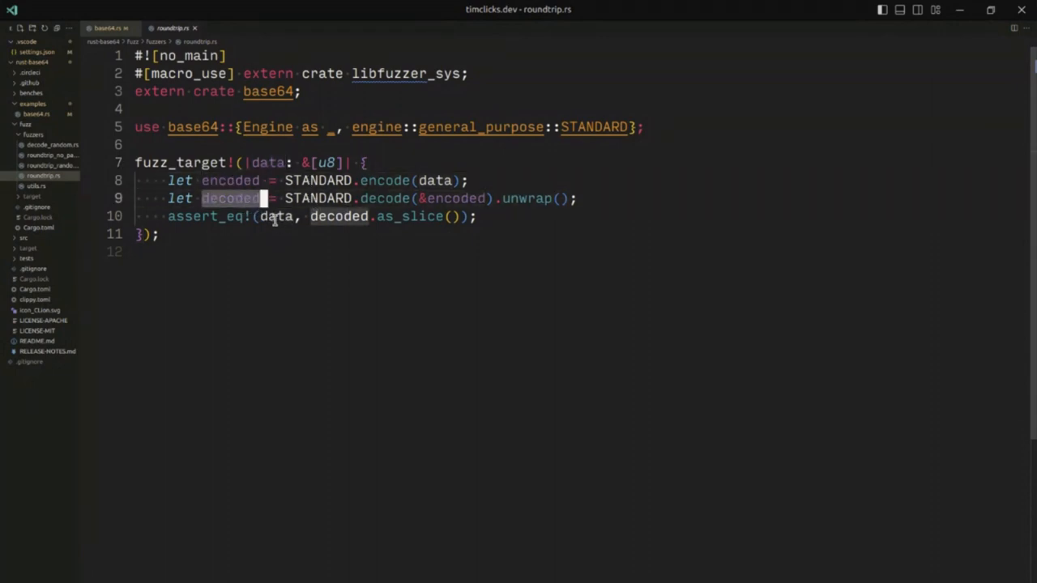
double_click(266, 162)
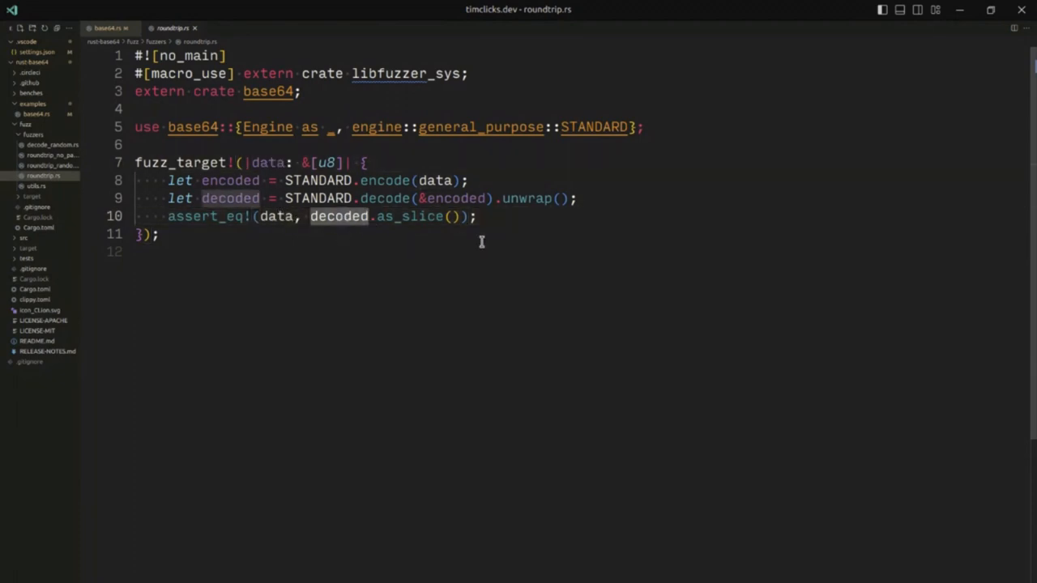
mouse_move(455, 227)
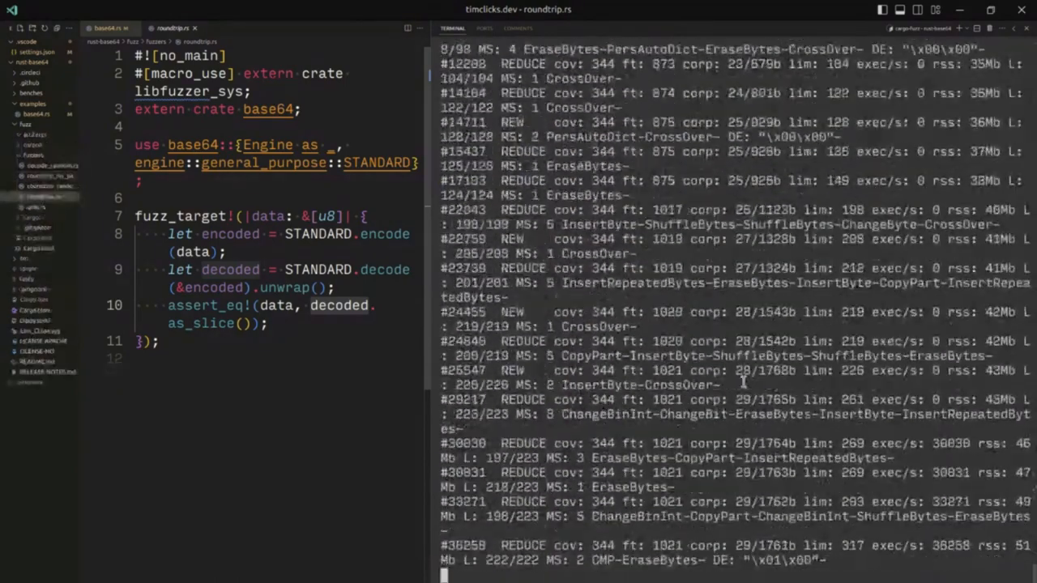
Step: Follow the roundtrip fuzzer's execution and coverage output in the terminal
scroll("down", 3)
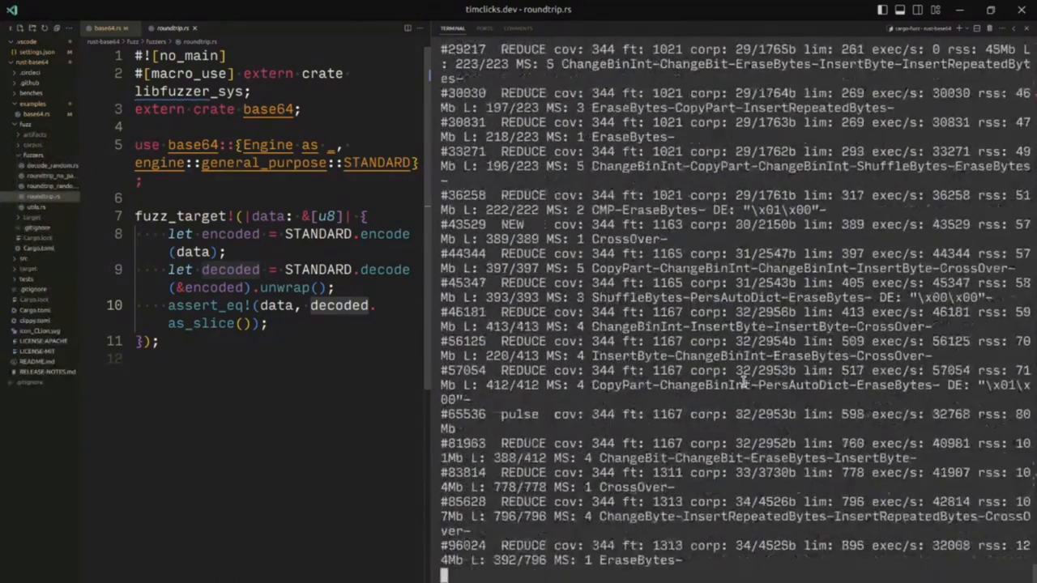
scroll("down", 3)
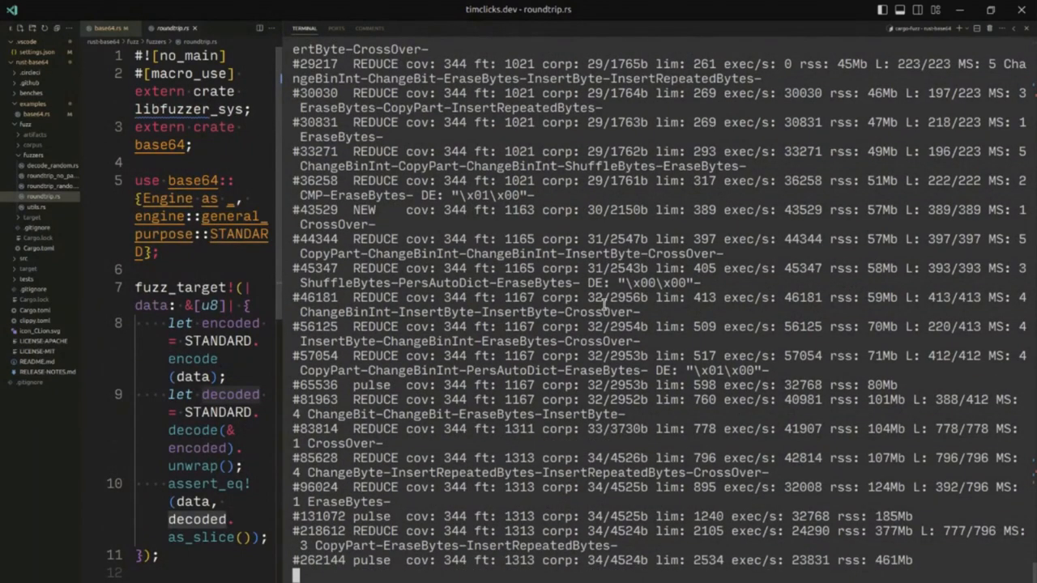
scroll("down", 3)
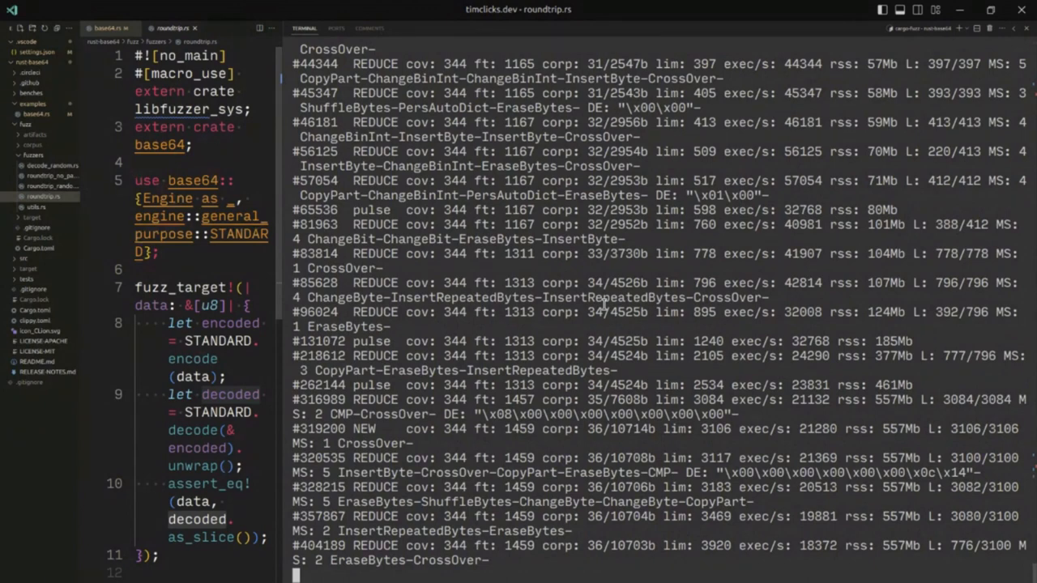
scroll("down", 3)
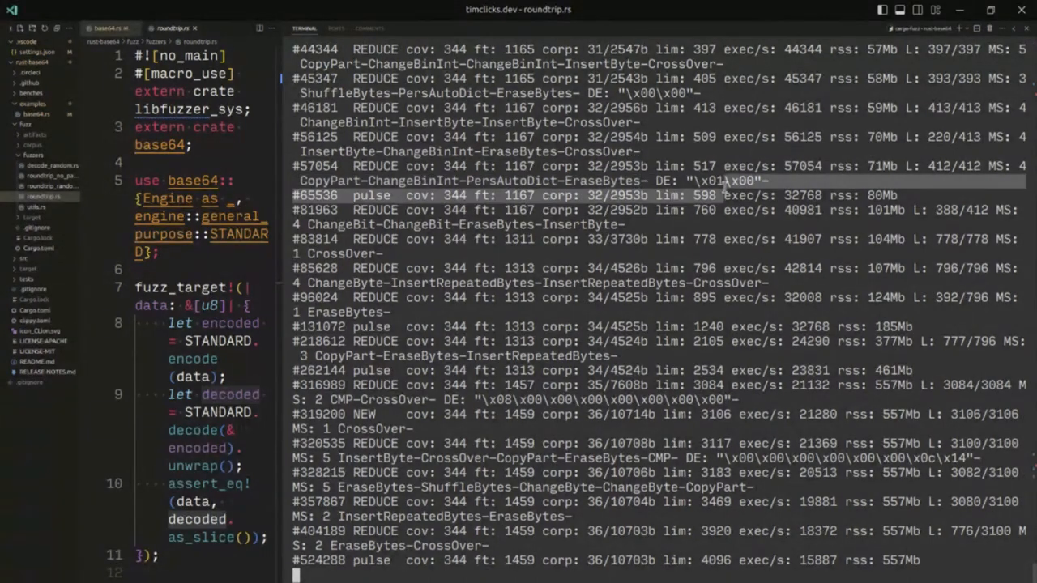
scroll("down", 3)
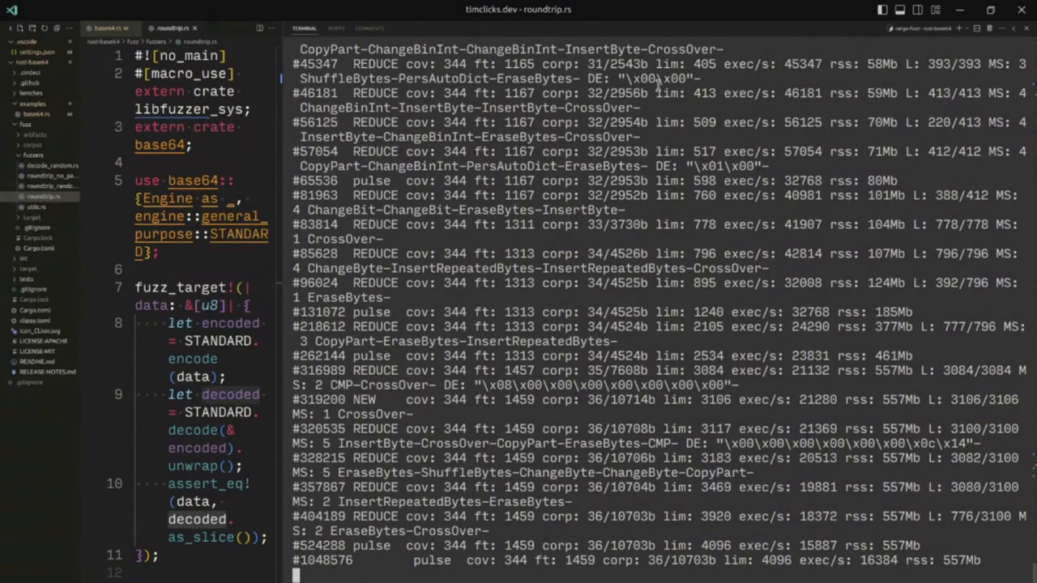
mouse_move(932, 463)
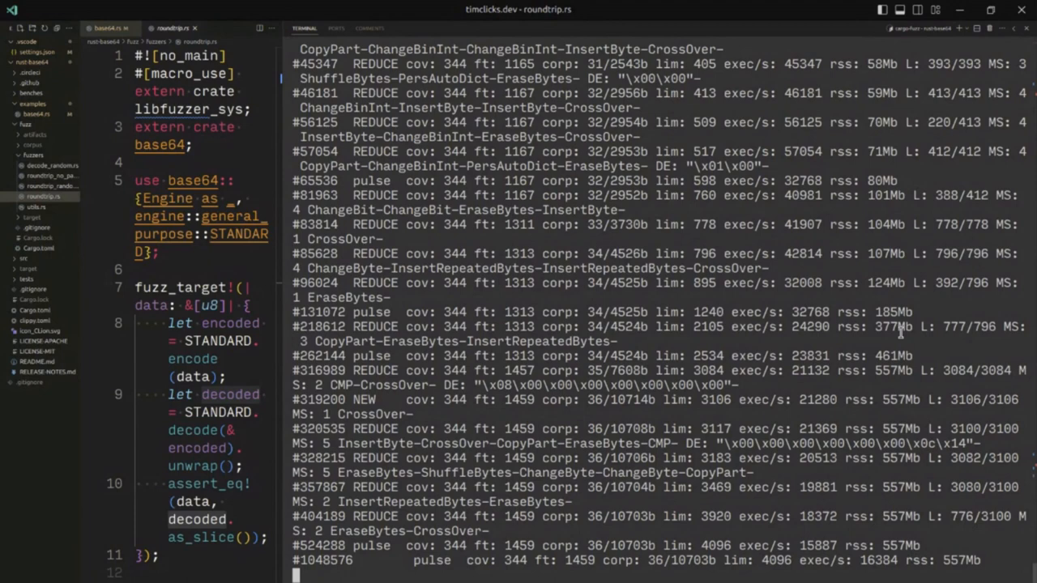
mouse_move(962, 275)
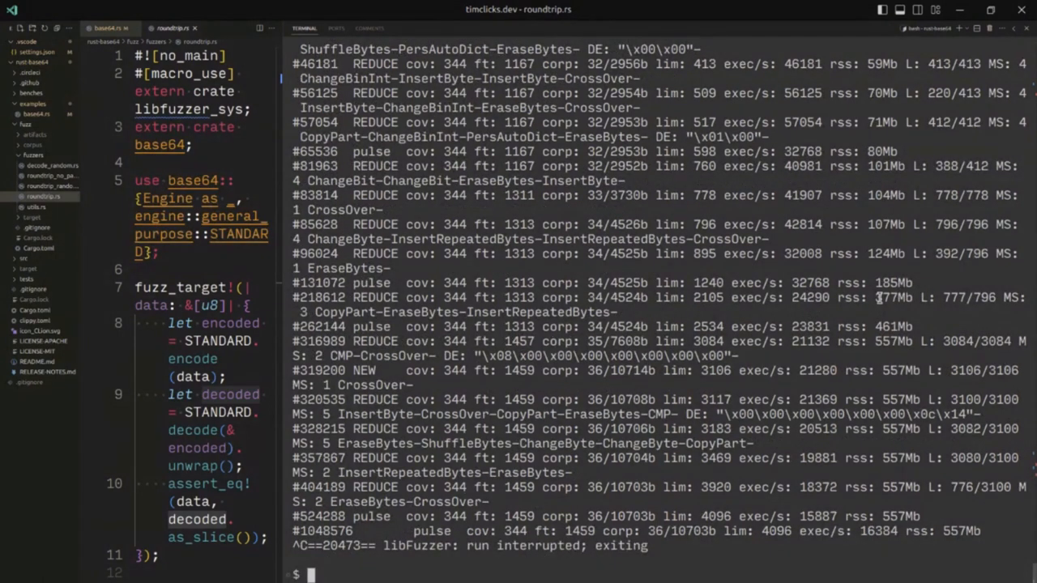
mouse_move(434, 548)
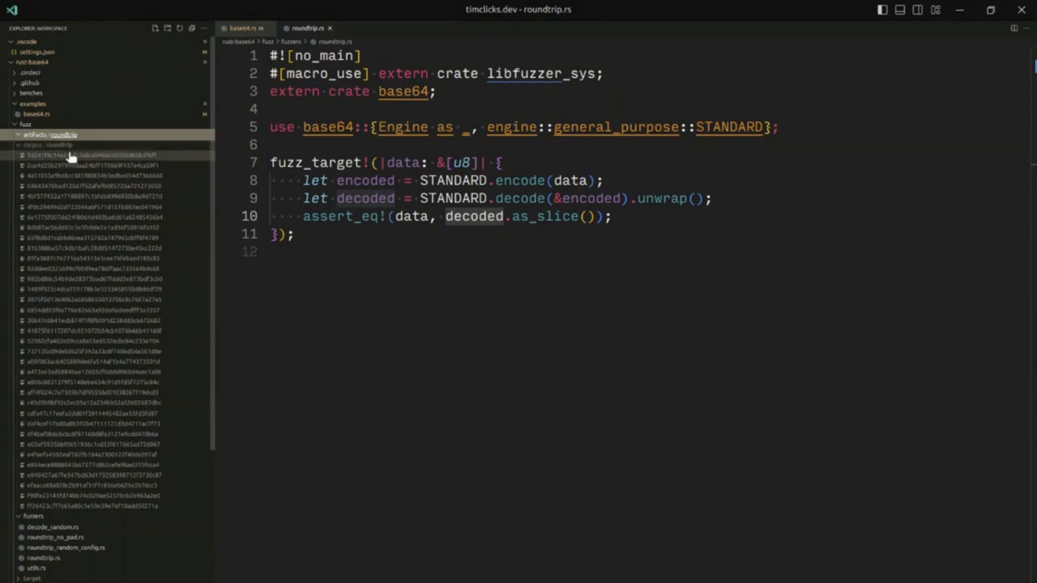
Step: Expand the fuzz corpus folder to list the roundtrip fuzzer's generated files
left_click(89, 185)
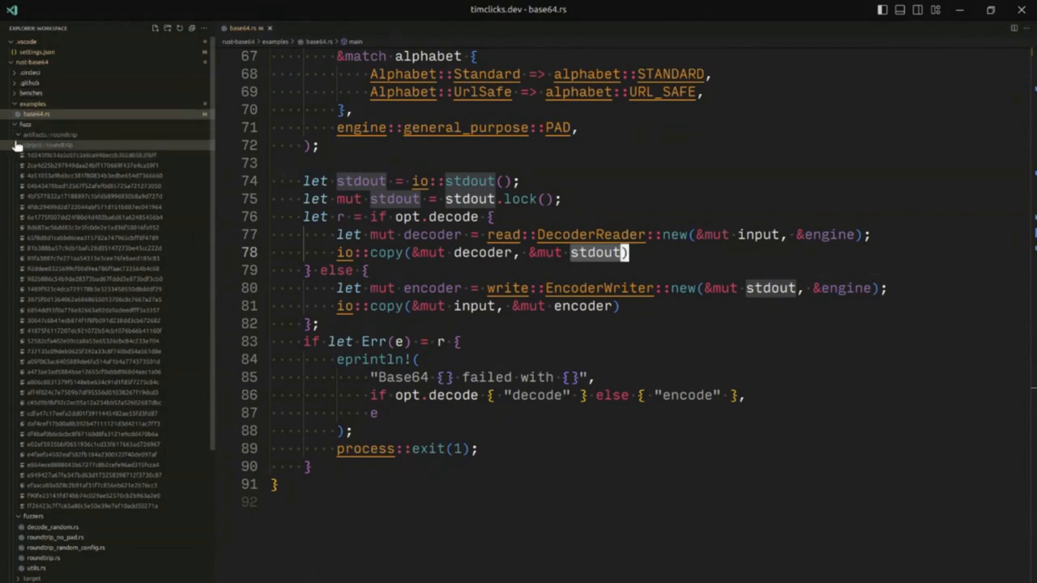
Step: Collapse the fuzz folder tree in the Explorer, leaving base64.rs open
left_click(18, 135)
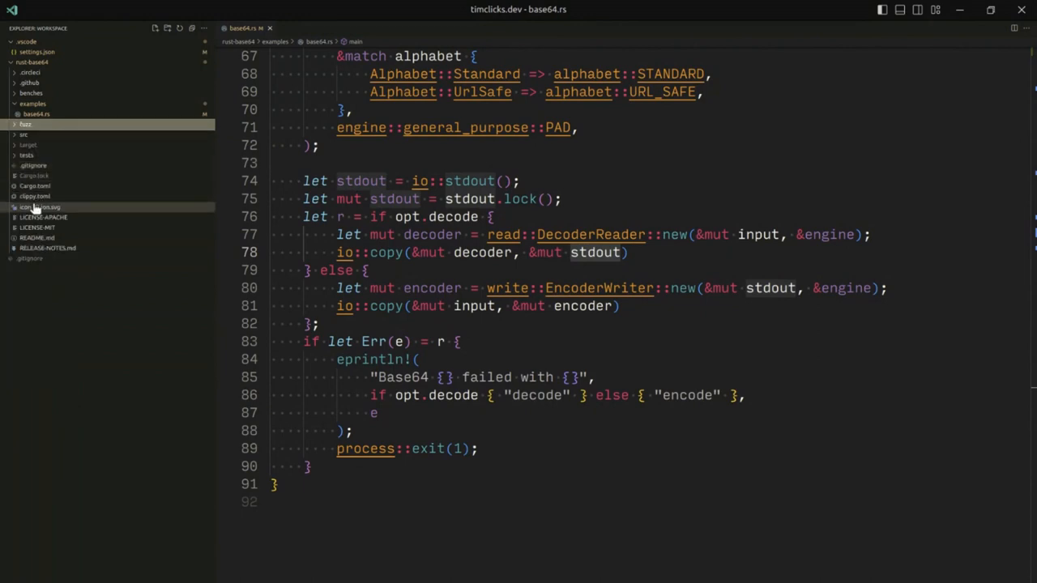
Step: Show clippy.toml with msrv 1.48.0, closing and reopening it from the Explorer
left_click(34, 196)
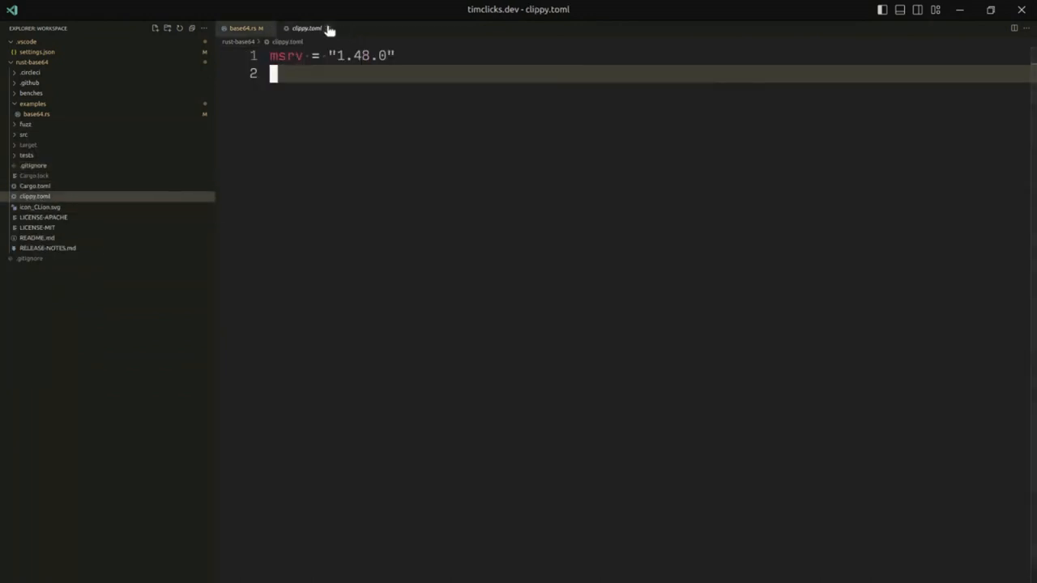
left_click(243, 27)
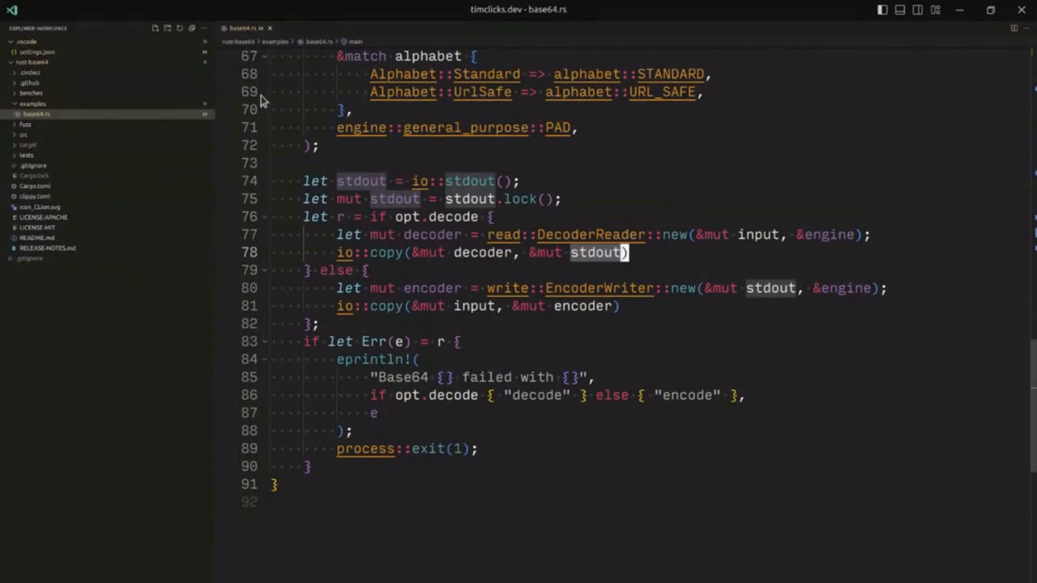
mouse_move(162, 159)
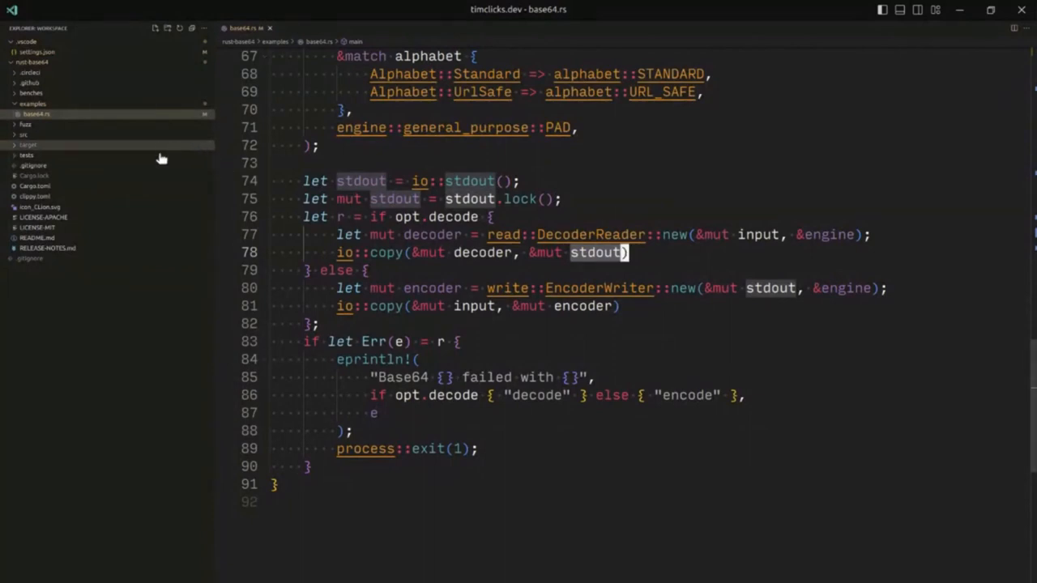
left_click(35, 196)
type("rustc -")
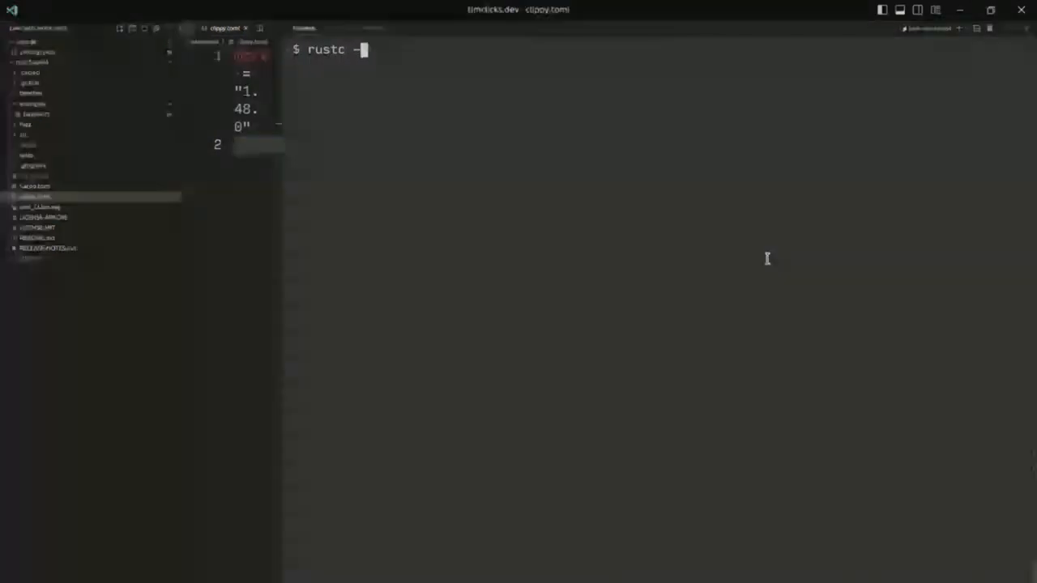
type("v")
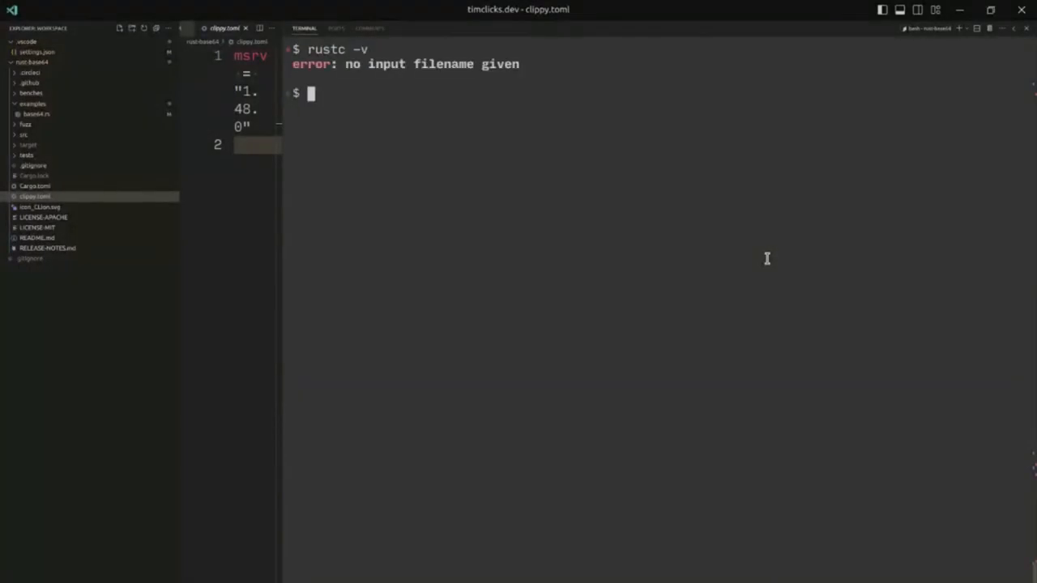
type("rustc --ver")
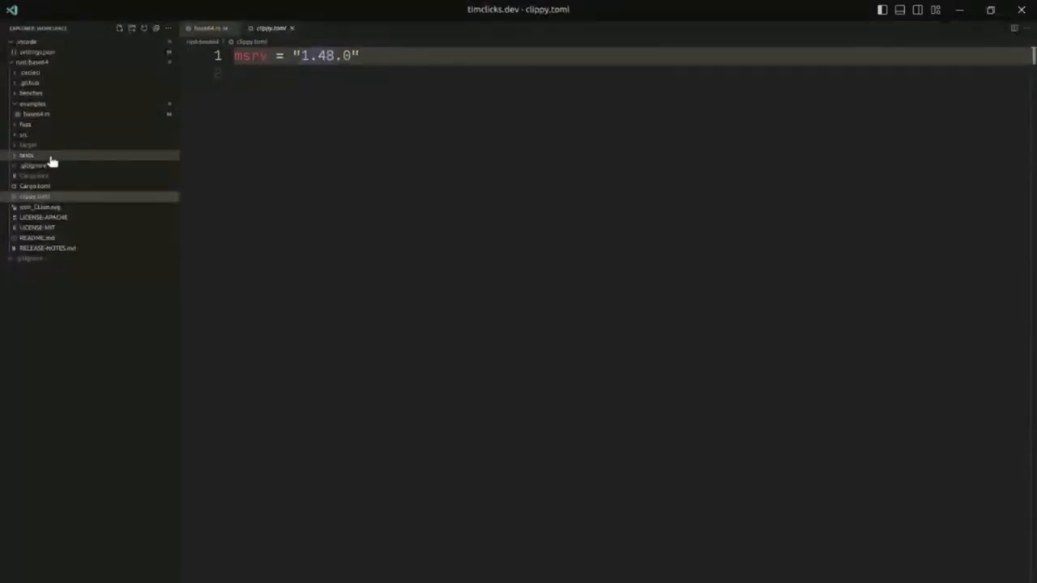
mouse_move(46, 202)
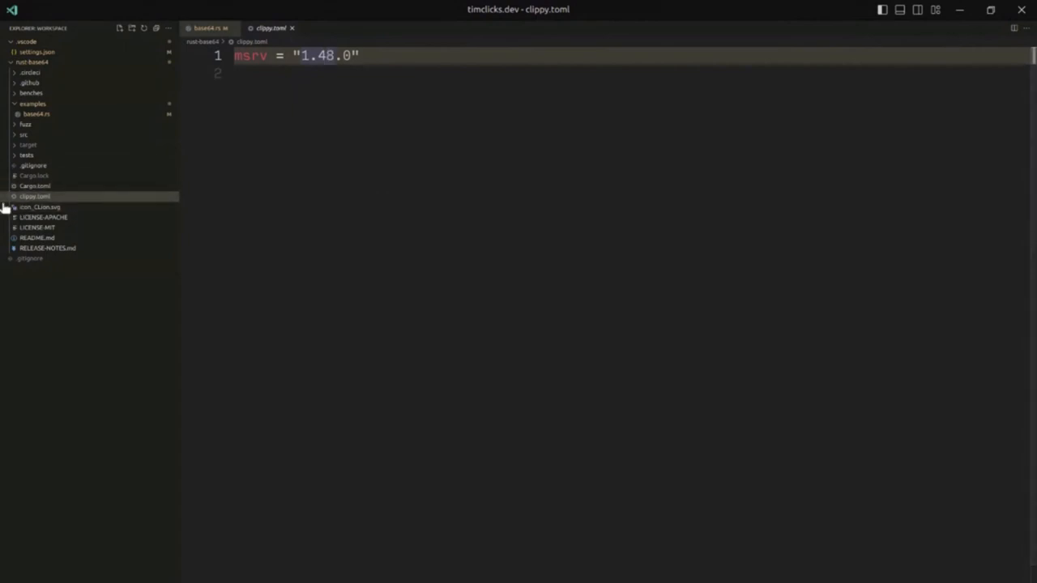
Step: Show Cargo.toml's rust-version = "1.48.0" and expand the src folder
left_click(35, 184)
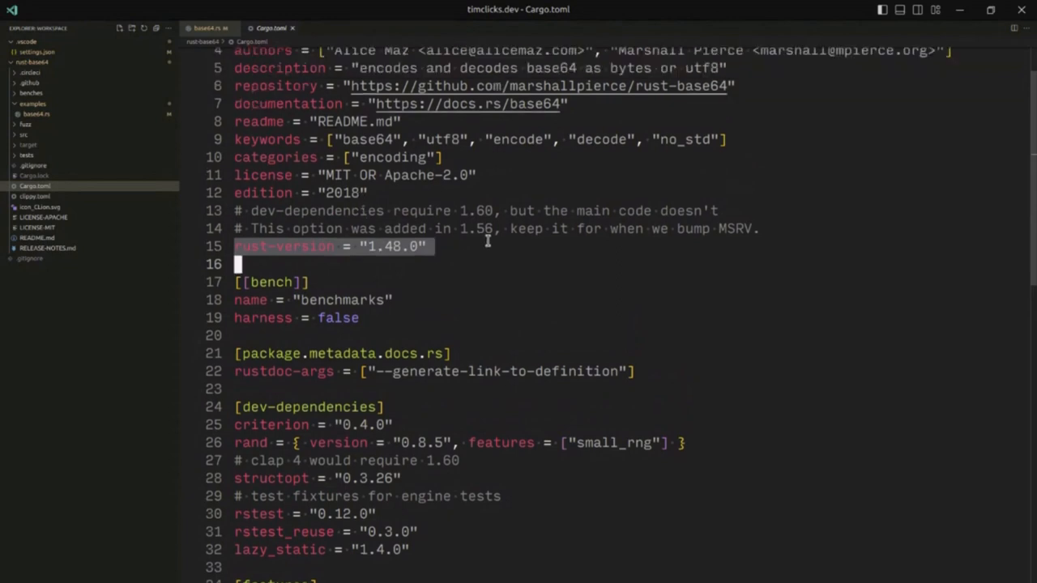
left_click(23, 134)
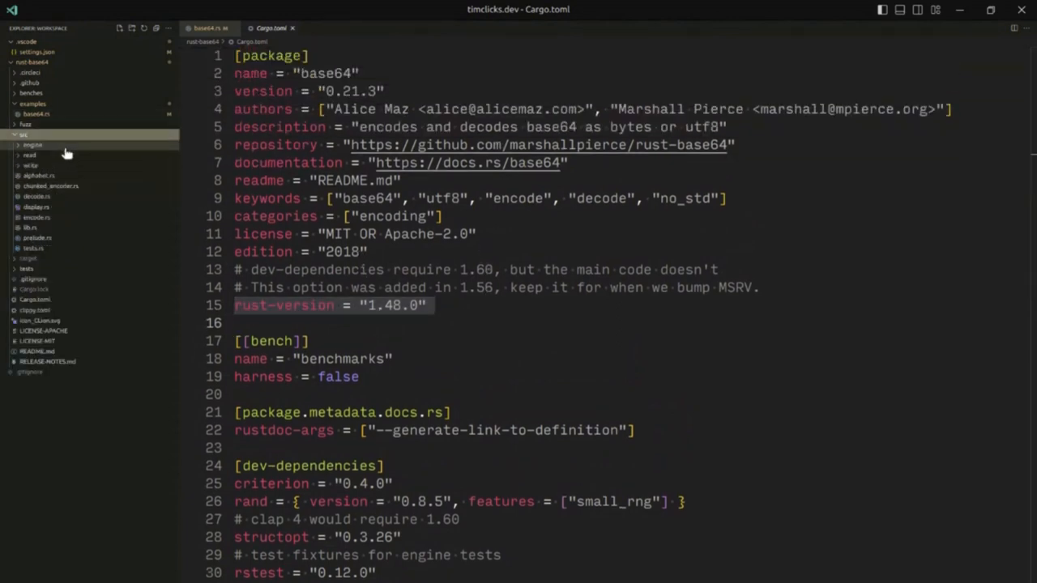
mouse_move(35, 208)
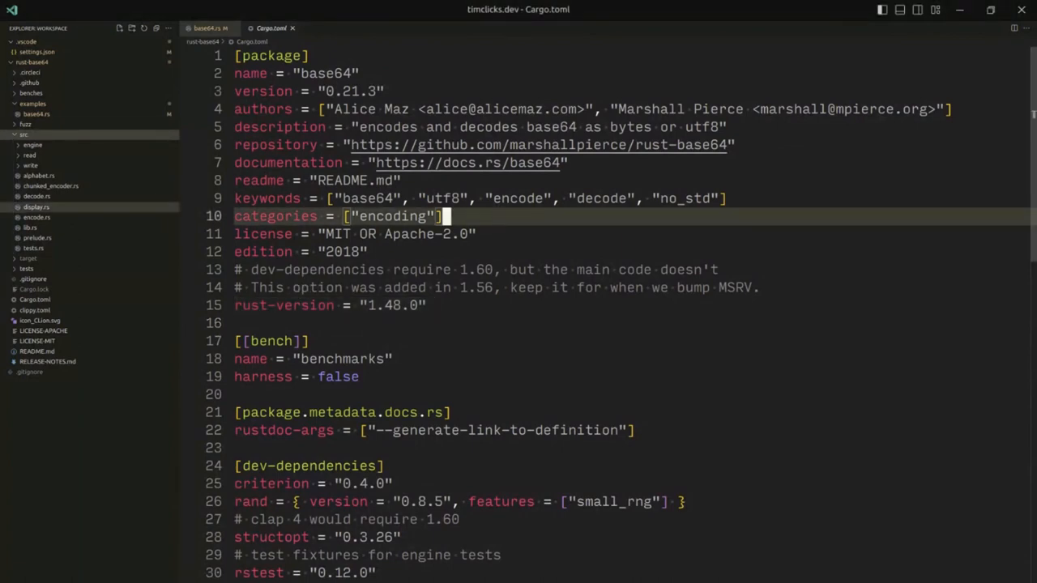
Step: Show src/lib.rs at the #![deny(...)] block and highlight the warnings lint
left_click(29, 227)
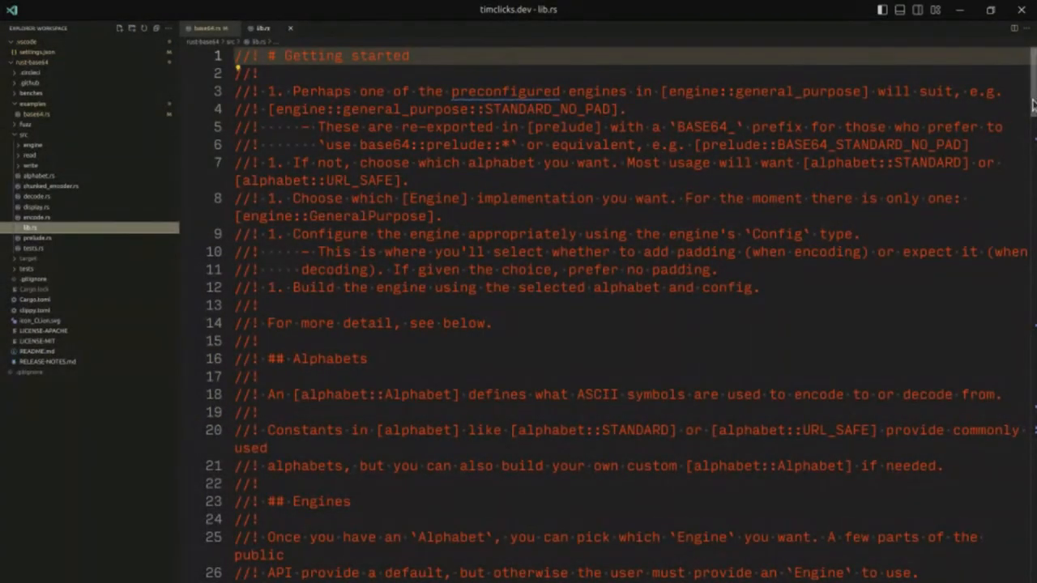
scroll("down", 3)
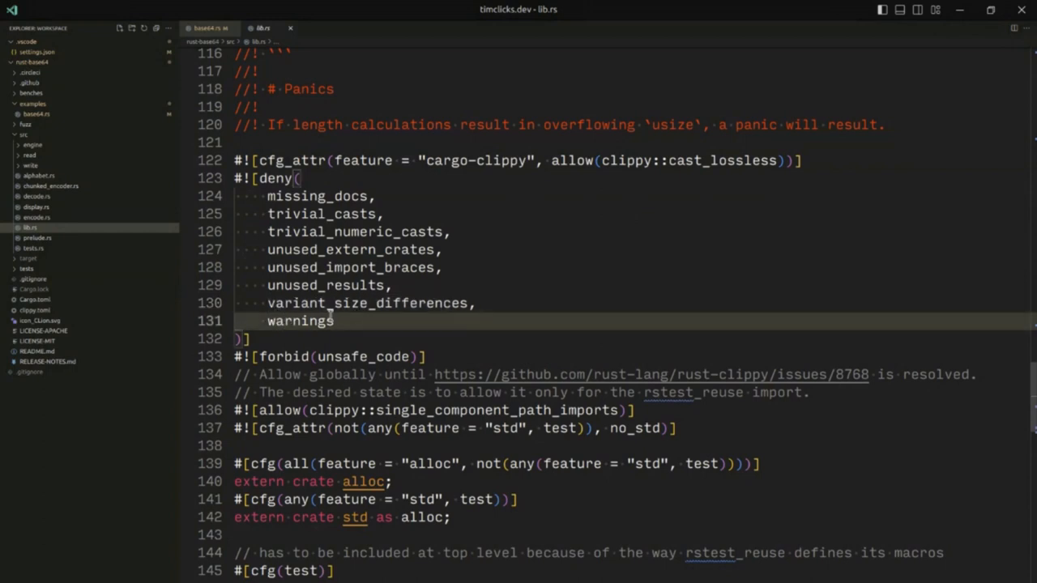
double_click(299, 321)
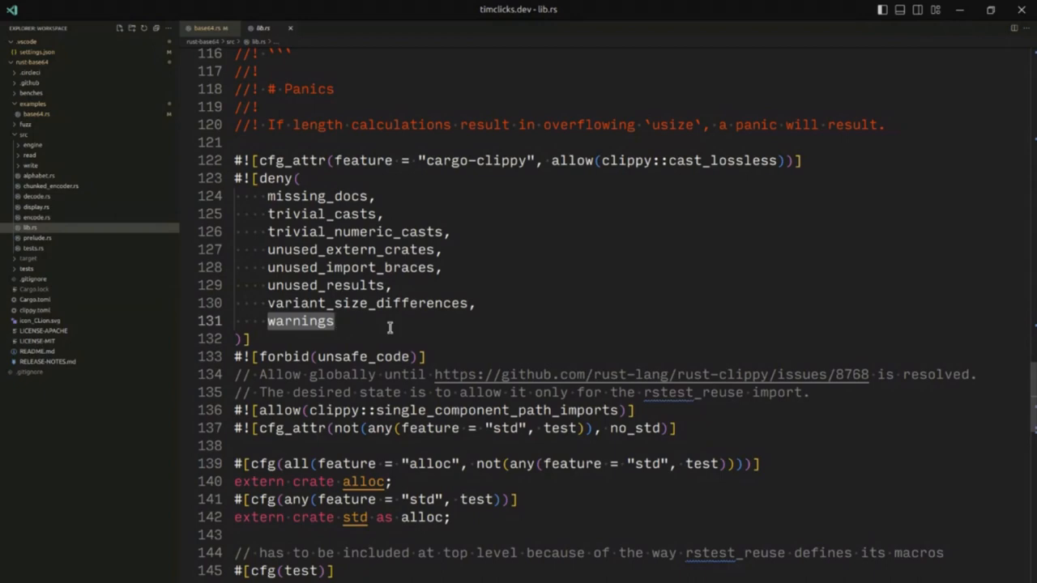
mouse_move(593, 353)
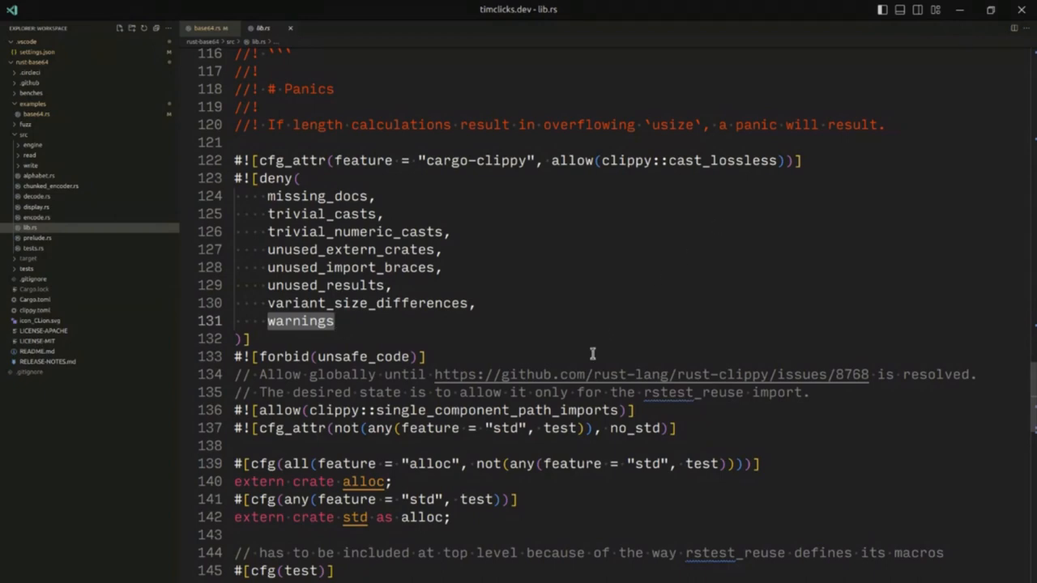
Step: Skim lib.rs module declarations, encode/decode re-exports and PAD_BYTE, returning to the deny list
scroll("down", 3)
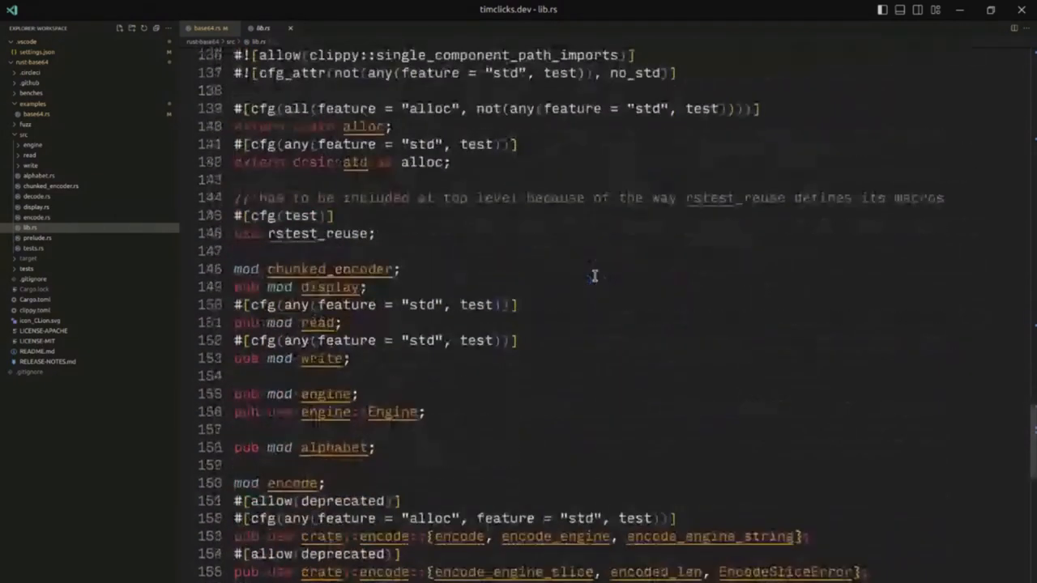
scroll("down", 3)
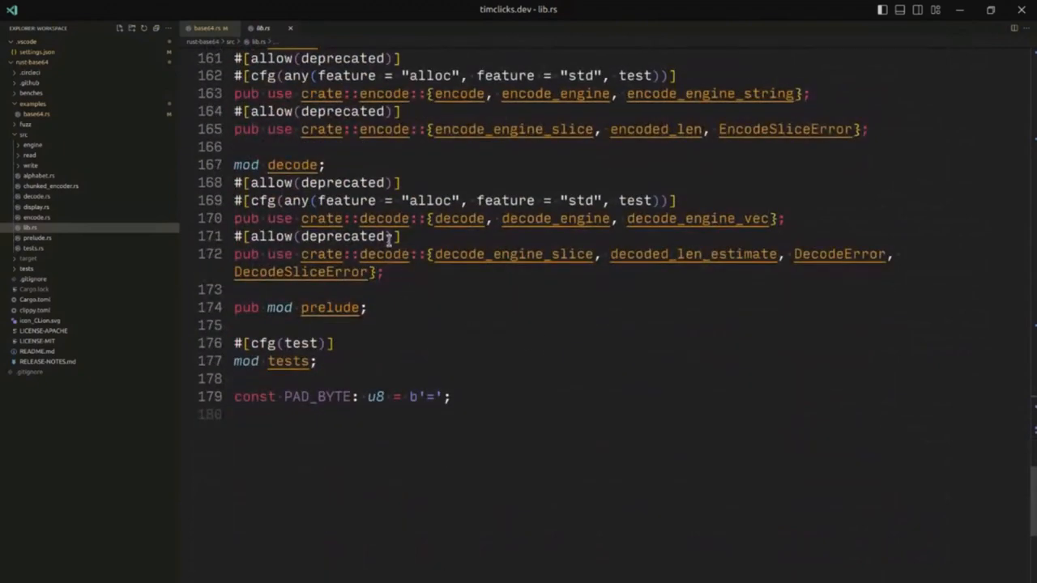
scroll("up", 3)
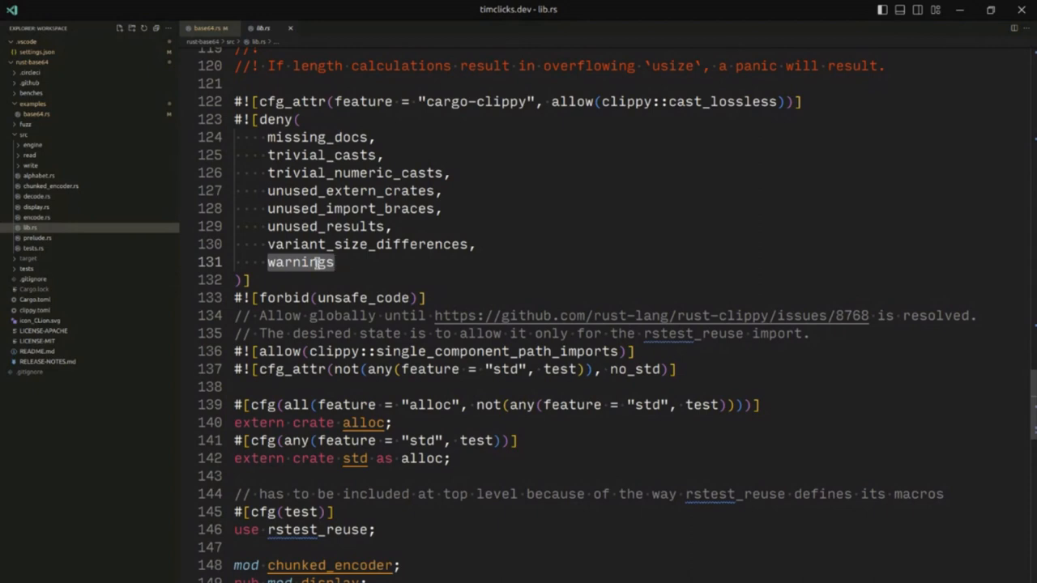
mouse_move(445, 250)
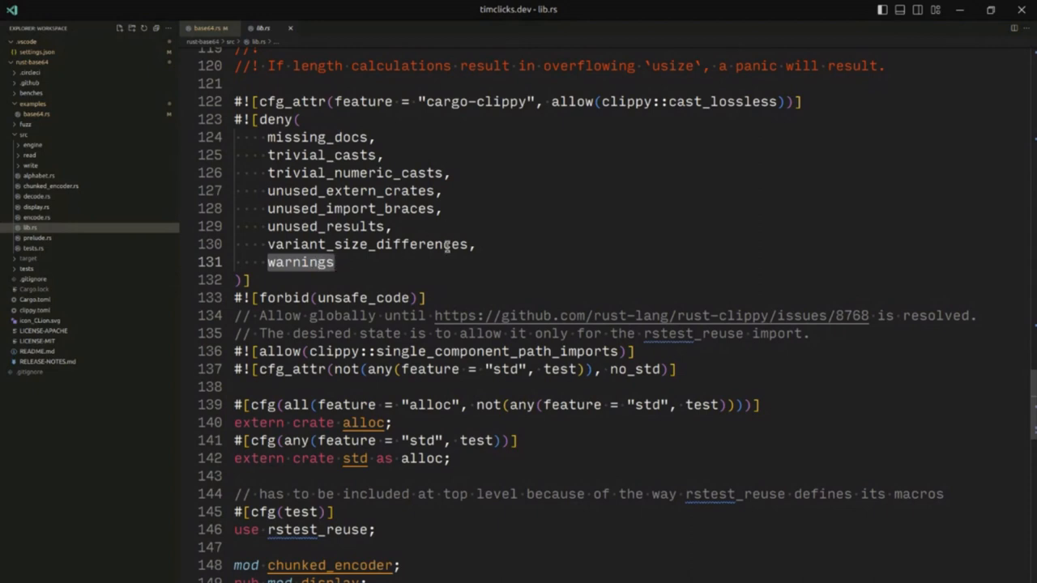
mouse_move(375, 279)
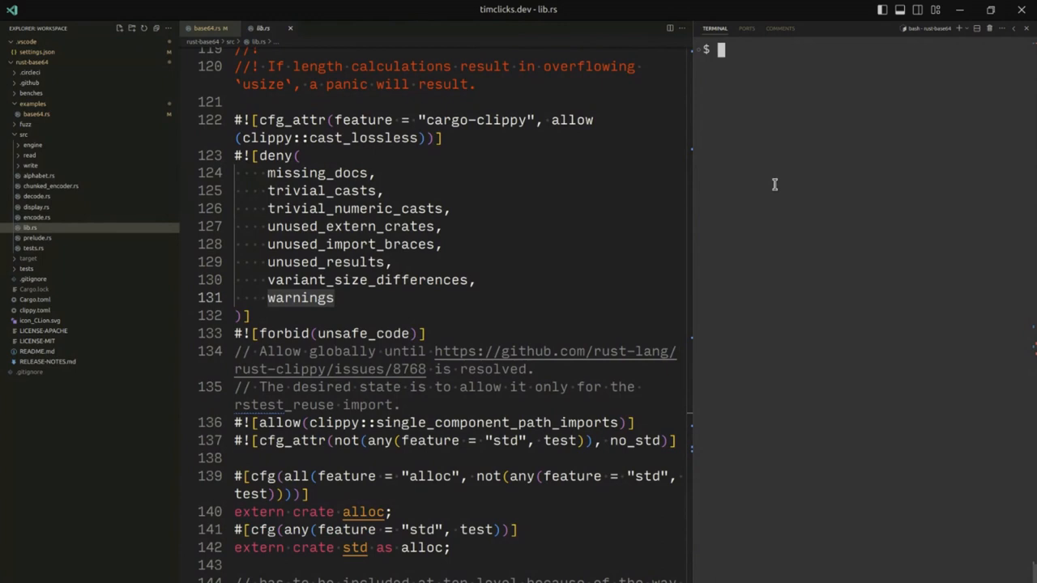
Step: Review lib.rs's forbid(unsafe_code) attribute and the allow(deprecated) encode re-exports
type("c")
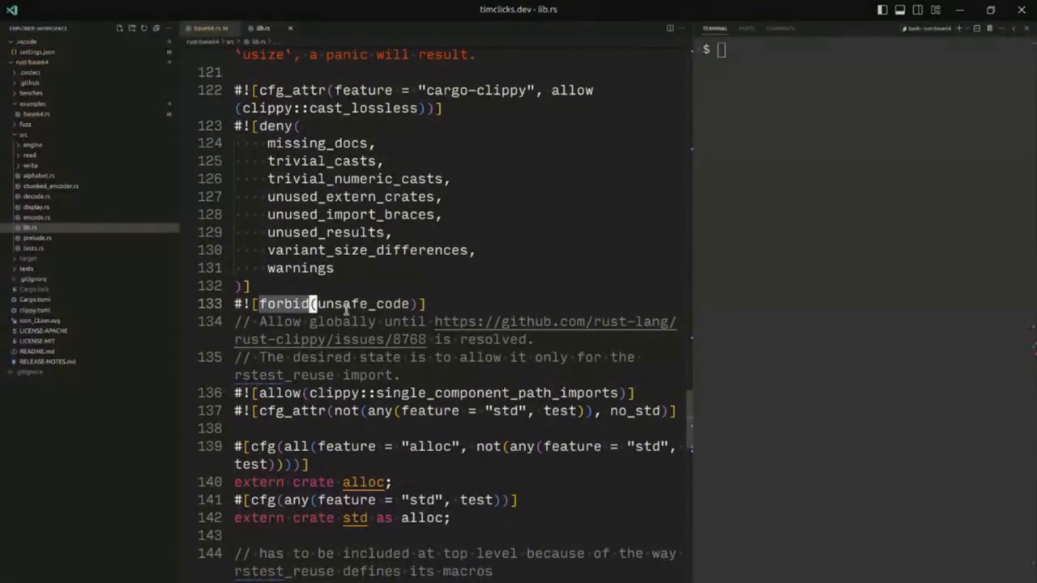
mouse_move(379, 271)
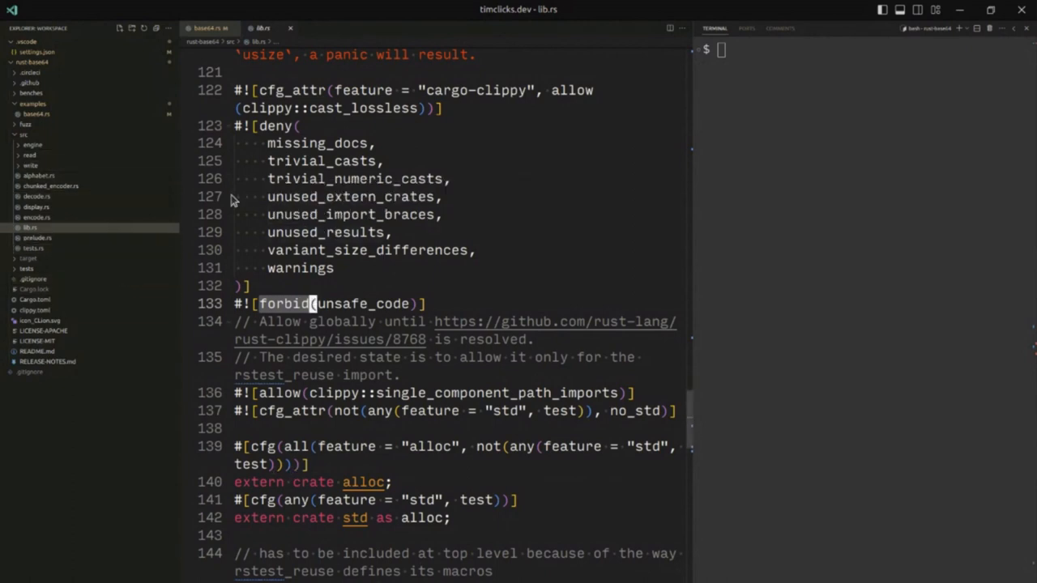
scroll("down", 3)
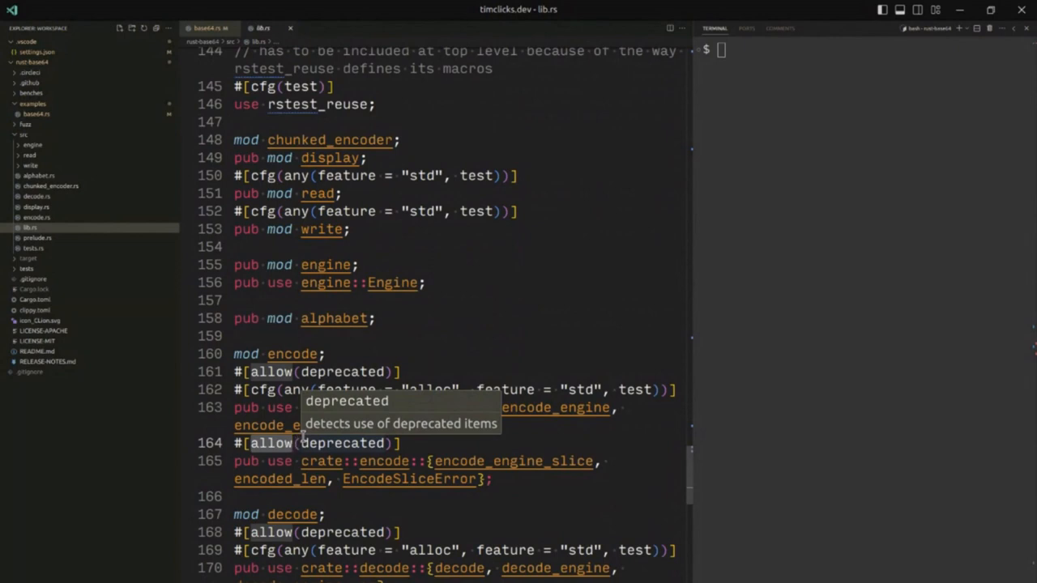
mouse_move(385, 408)
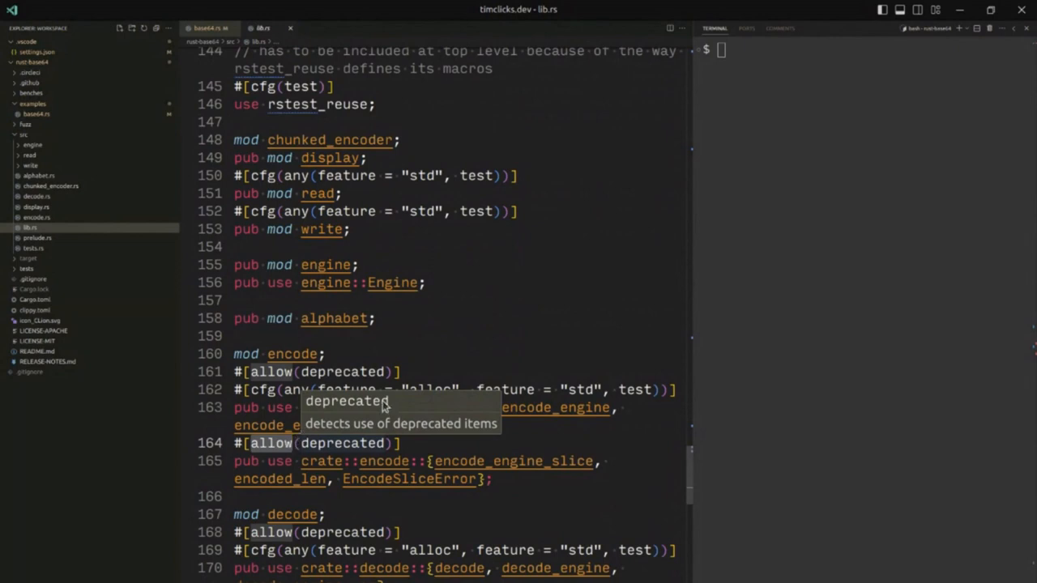
mouse_move(450, 279)
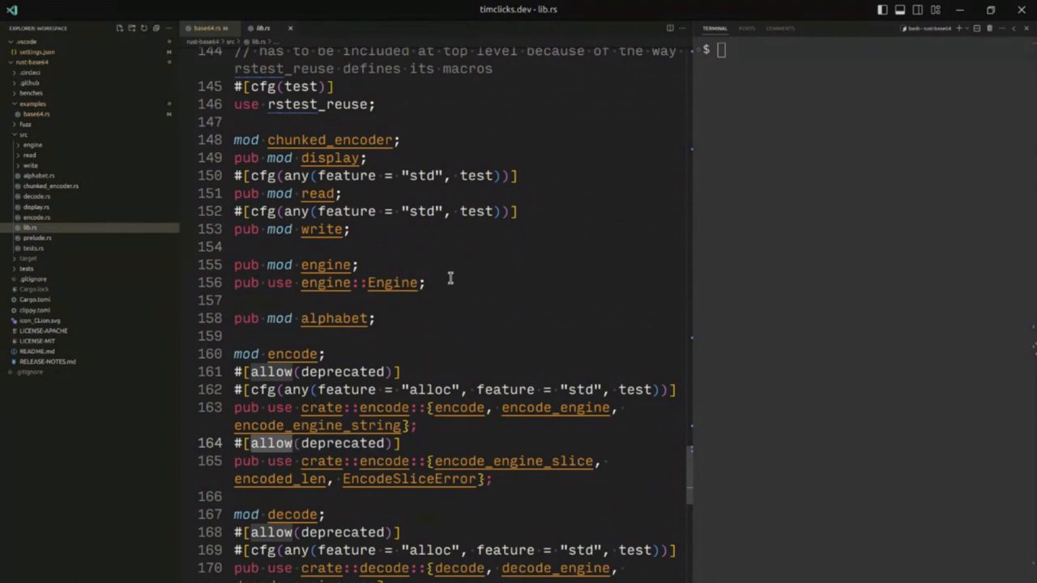
mouse_move(360, 201)
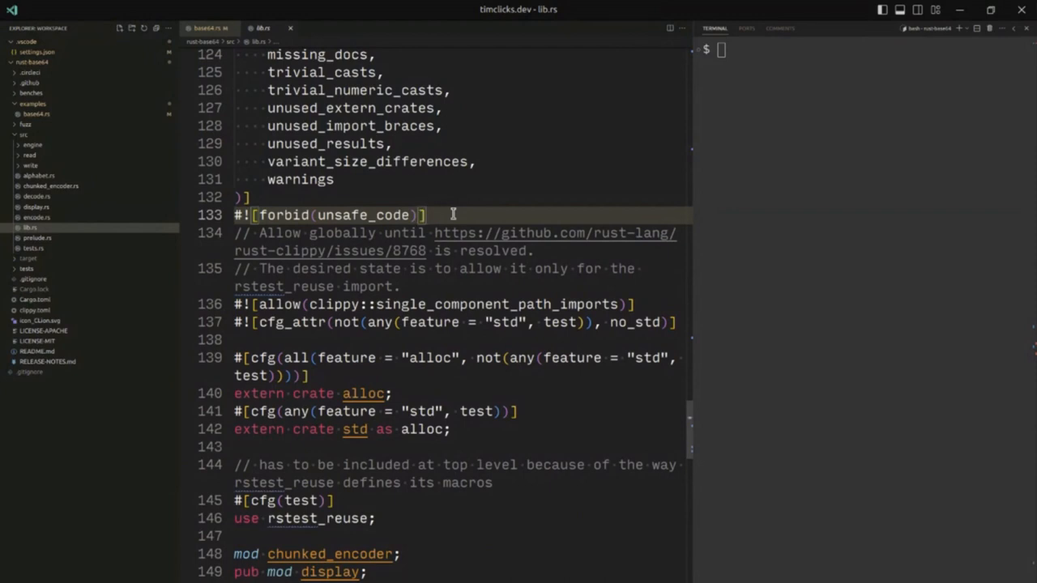
mouse_move(461, 217)
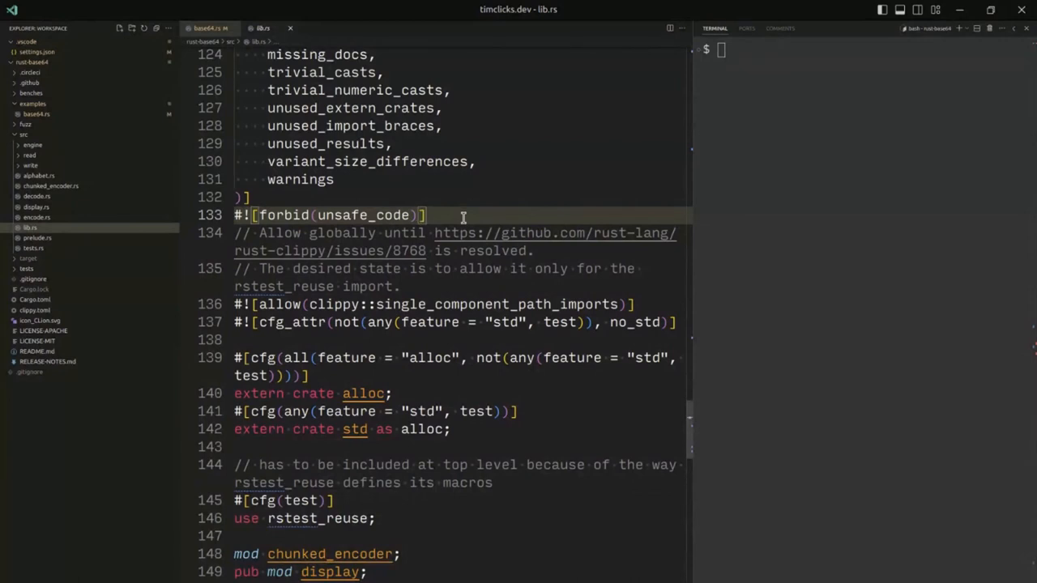
mouse_move(50, 184)
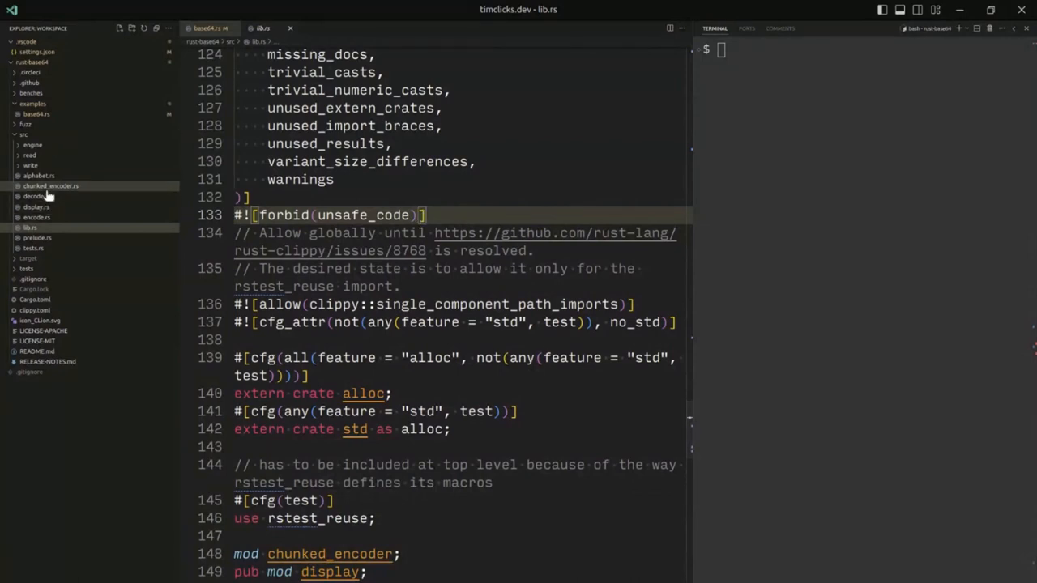
Step: Bring up decode.rs, dismissing the Add Folder to Workspace dialog from the root folder menu
left_click(36, 196)
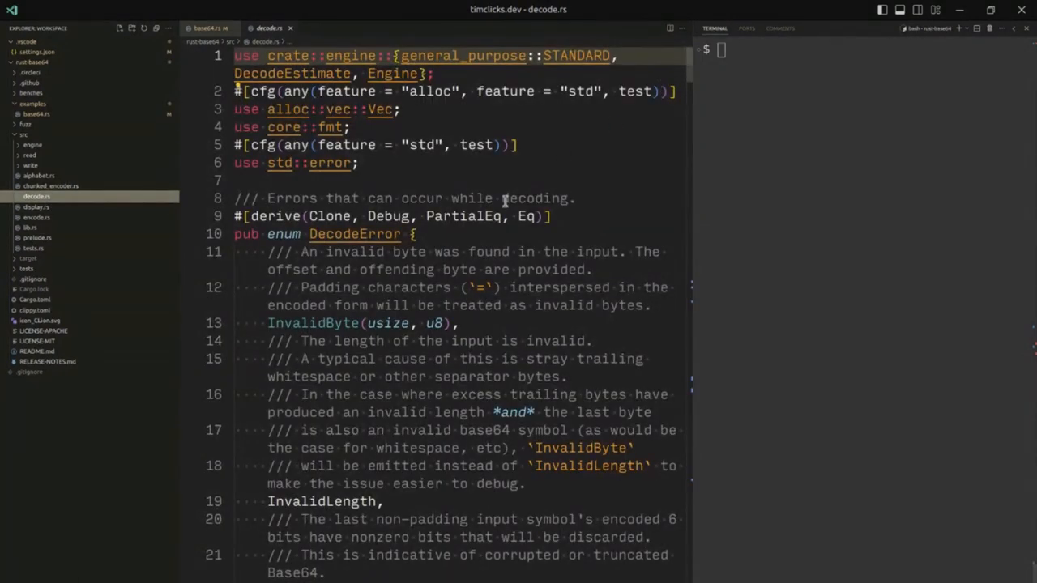
left_click(32, 61)
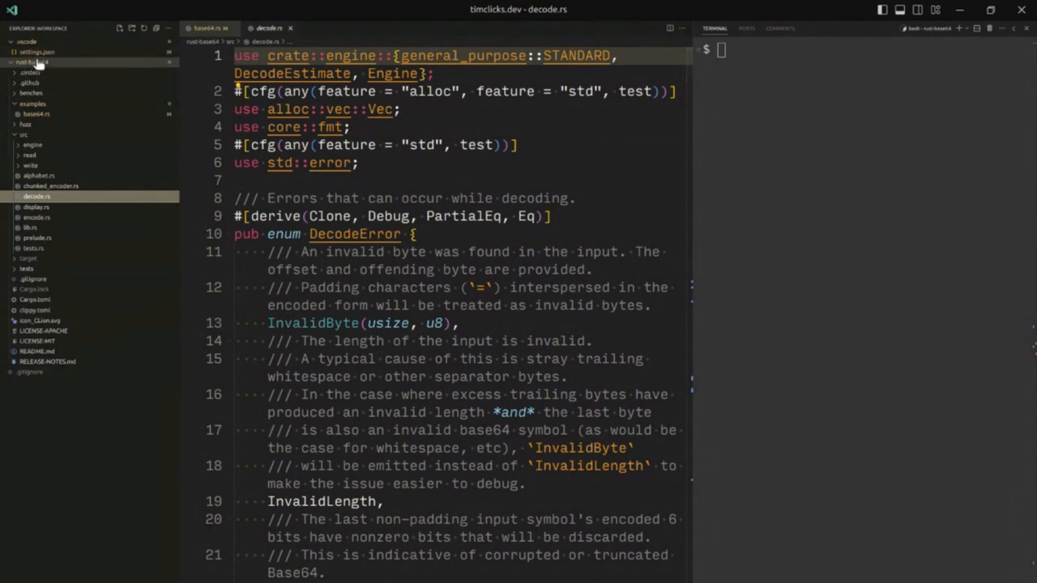
right_click(36, 196)
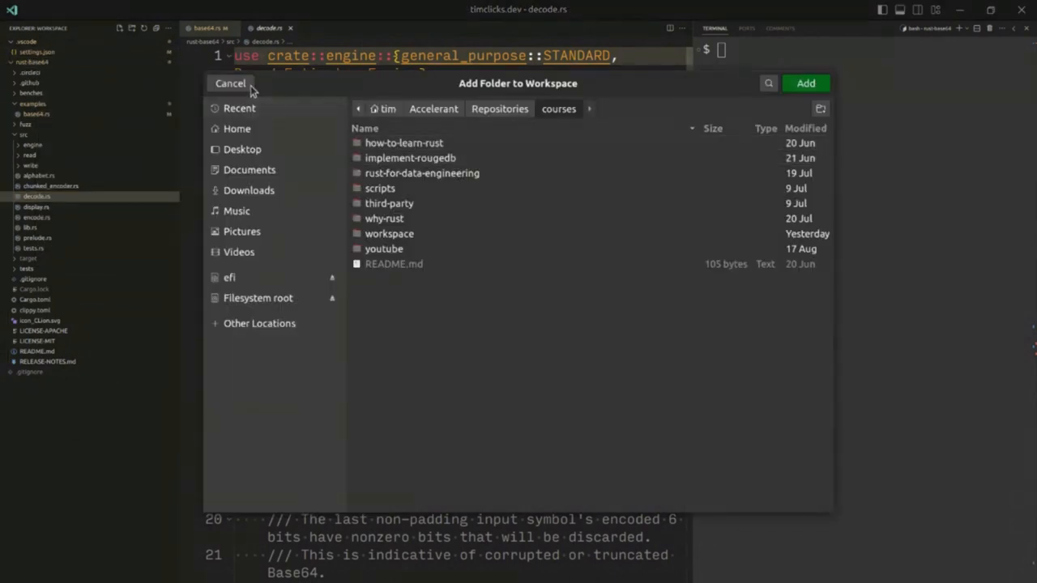
left_click(230, 84)
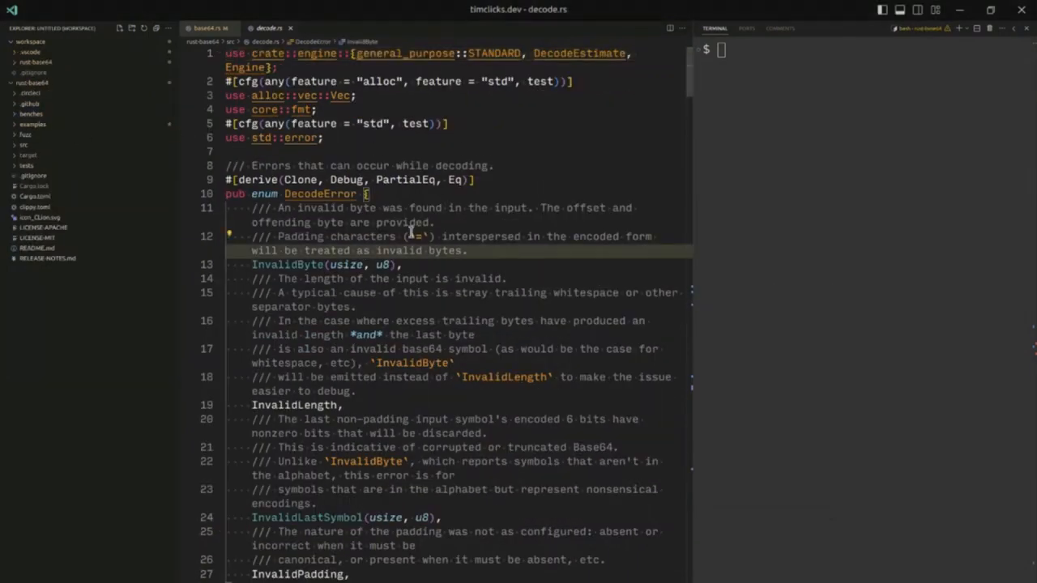
Step: Read through DecodeError down to the deprecated decode function and highlight its name
scroll("down", 3)
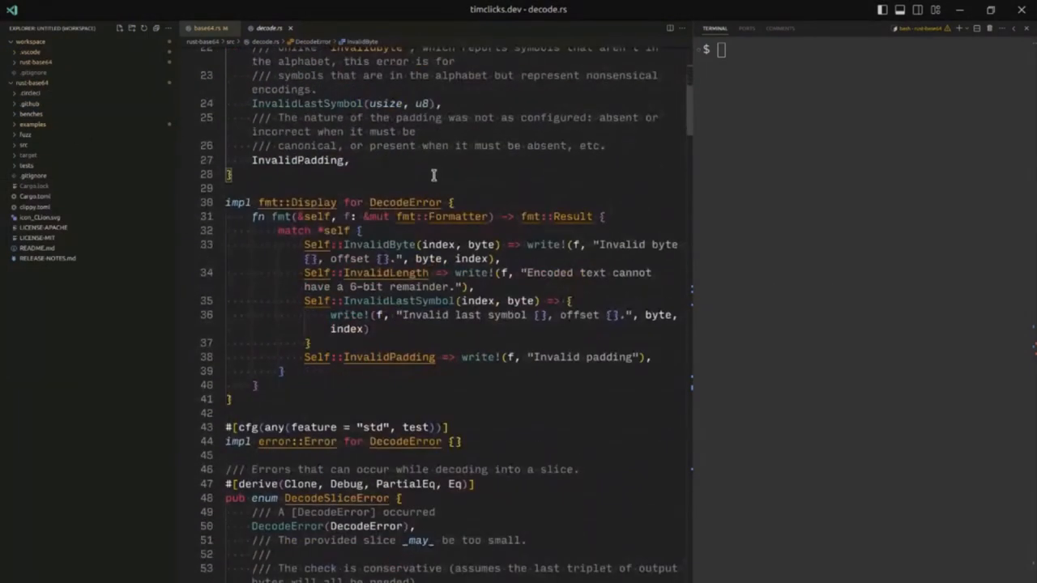
scroll("down", 3)
type("Result")
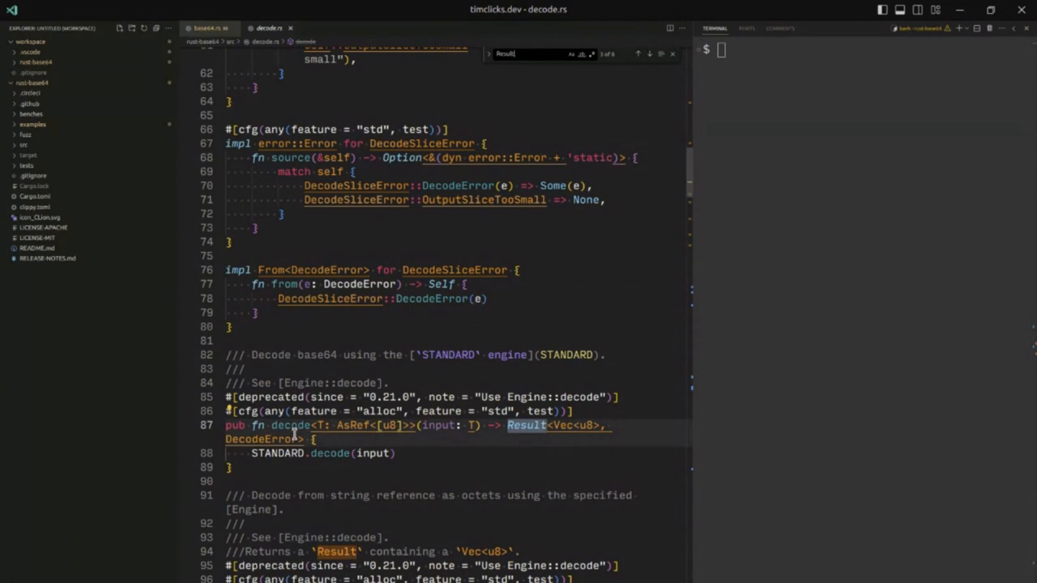
scroll("down", 3)
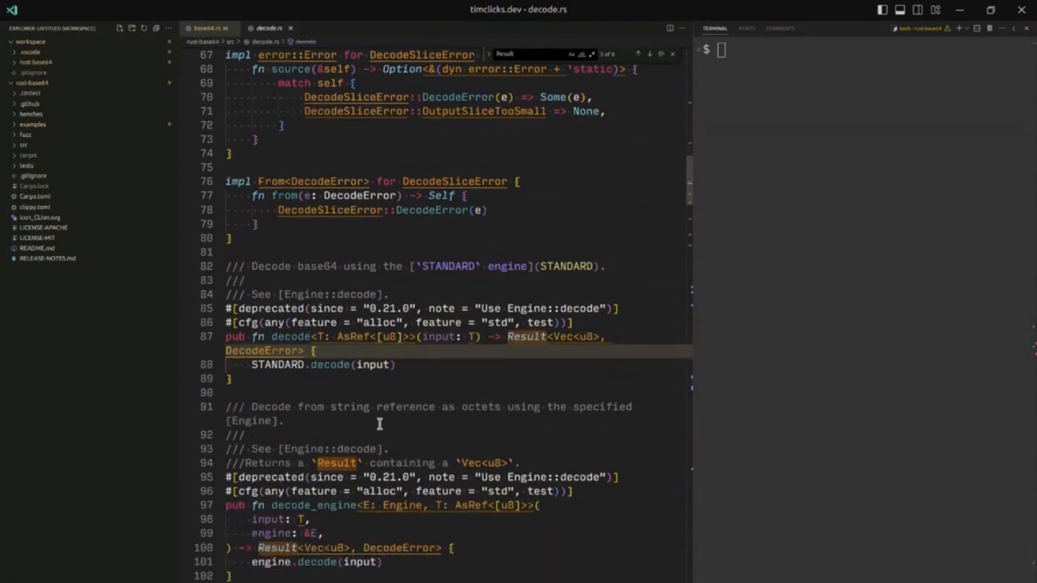
double_click(288, 336)
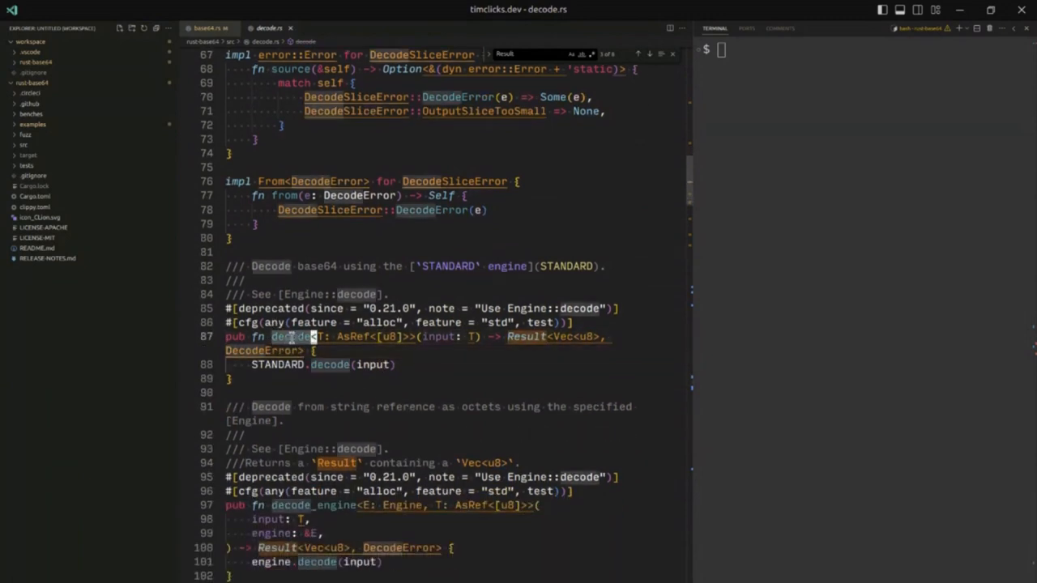
mouse_move(429, 337)
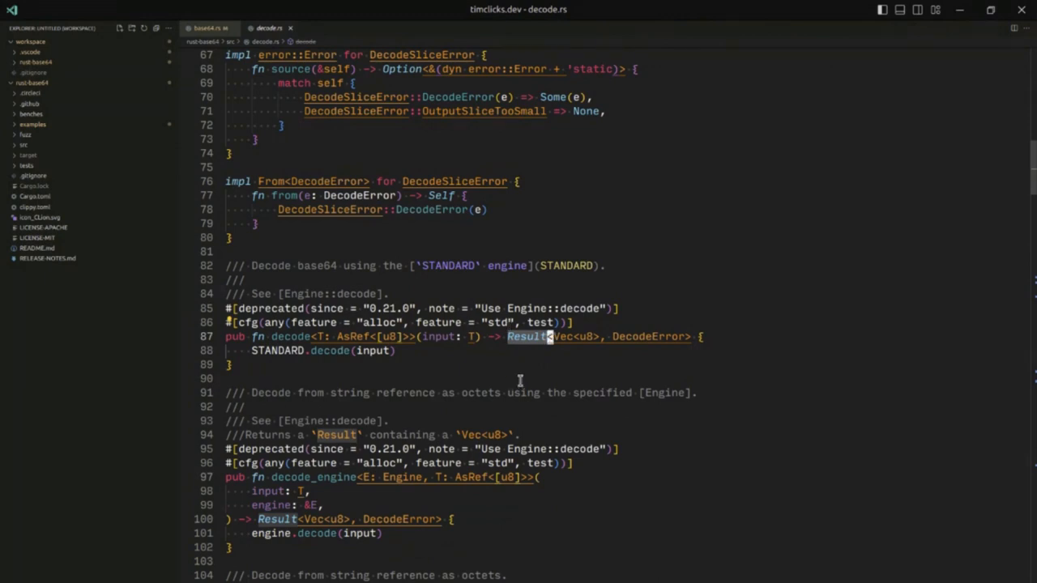
mouse_move(294, 214)
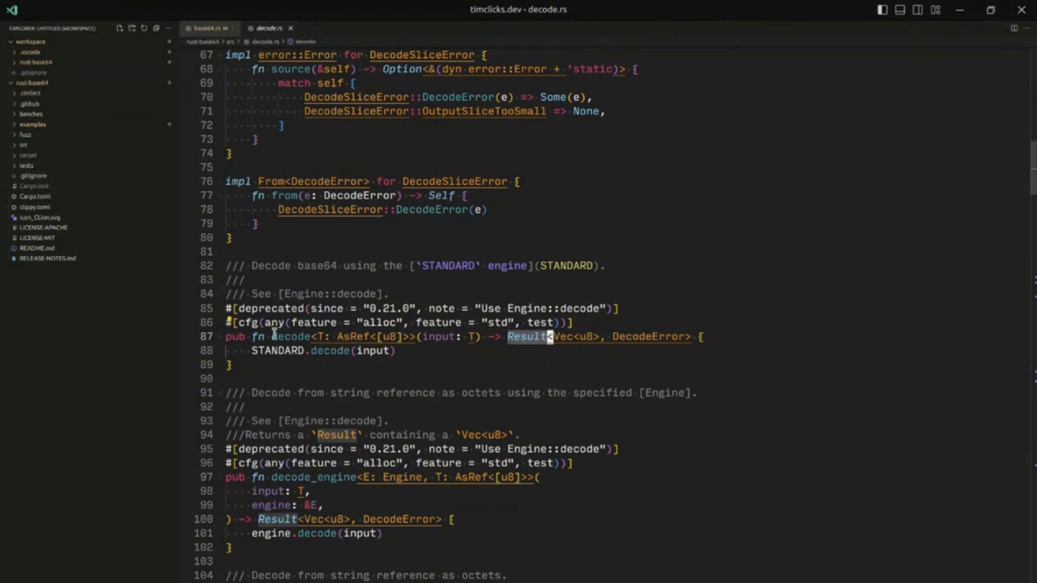
mouse_move(214, 71)
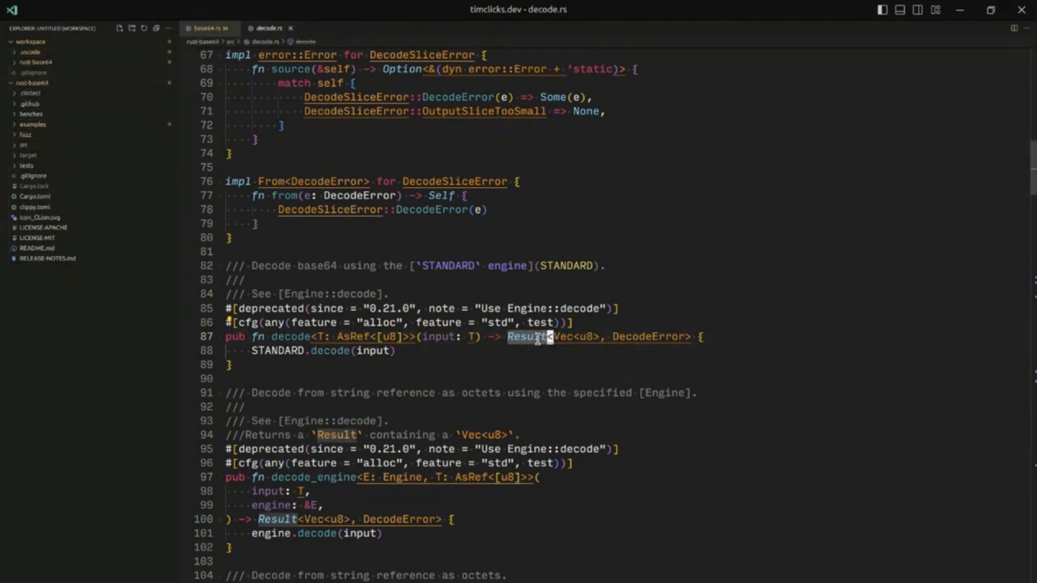
mouse_move(316, 418)
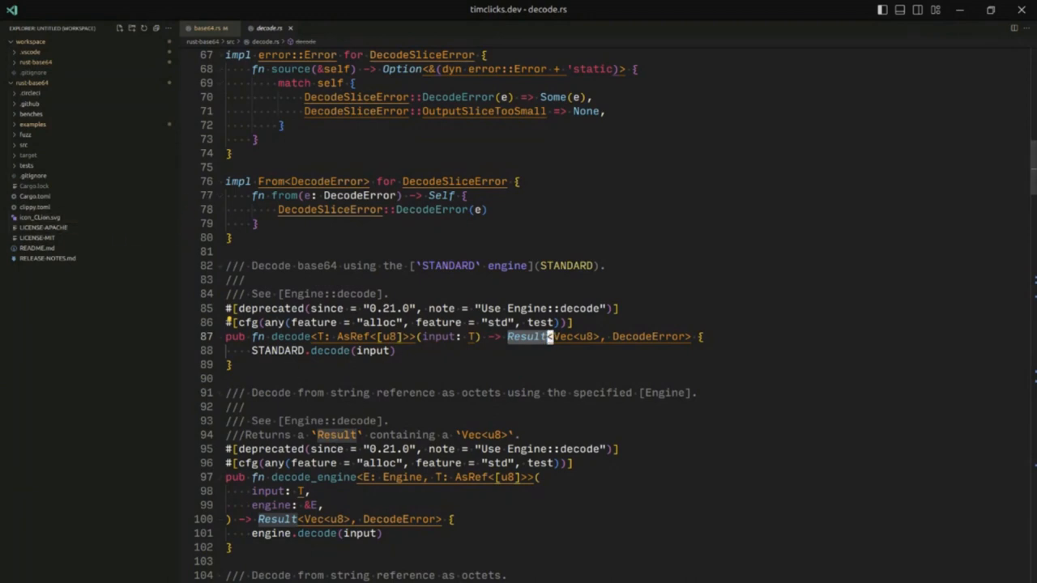
mouse_move(25, 144)
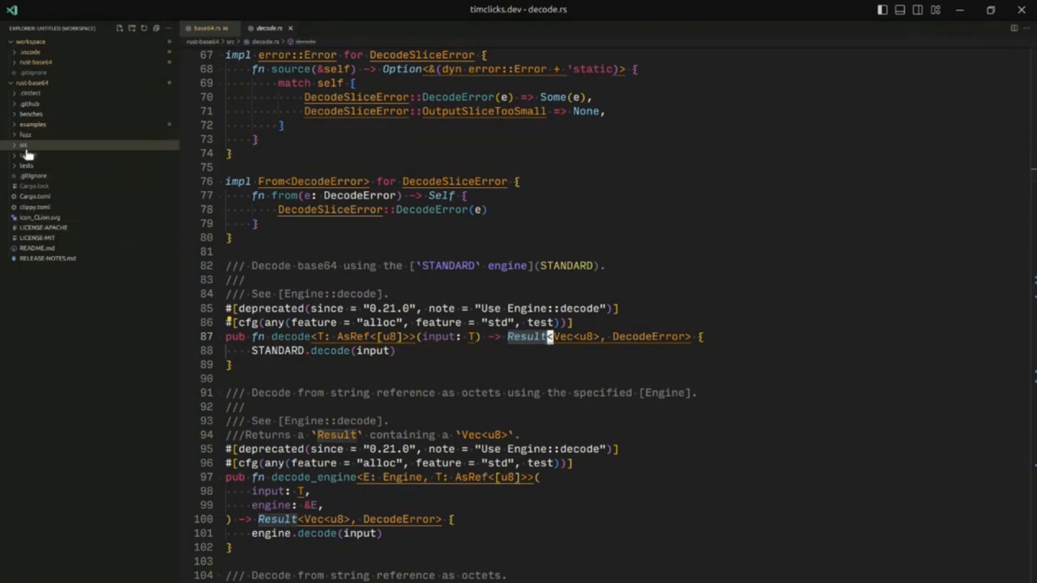
Step: Show chunked_encoder.rs from the src folder at its Sink trait
left_click(24, 144)
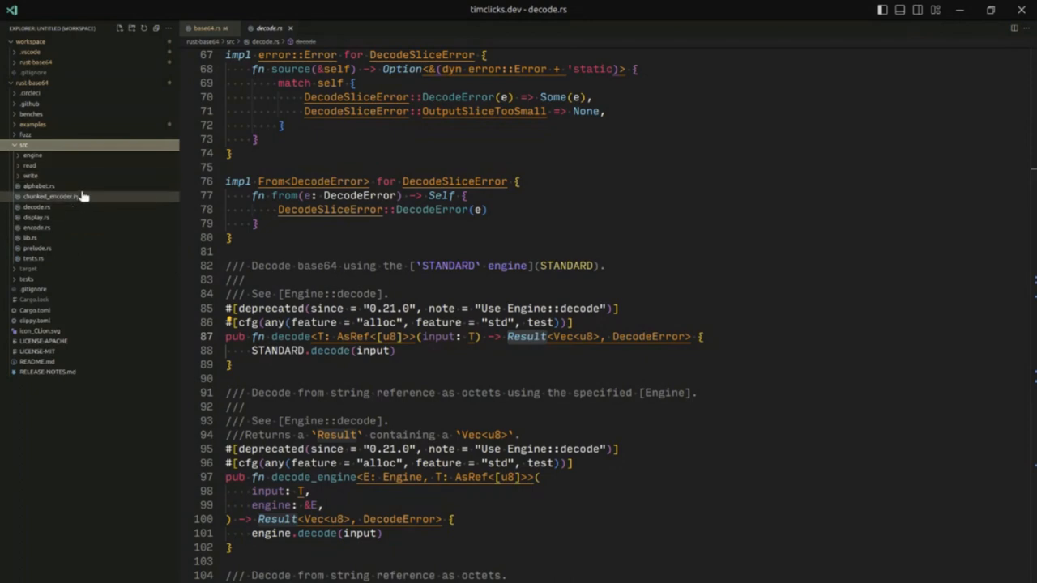
left_click(52, 196)
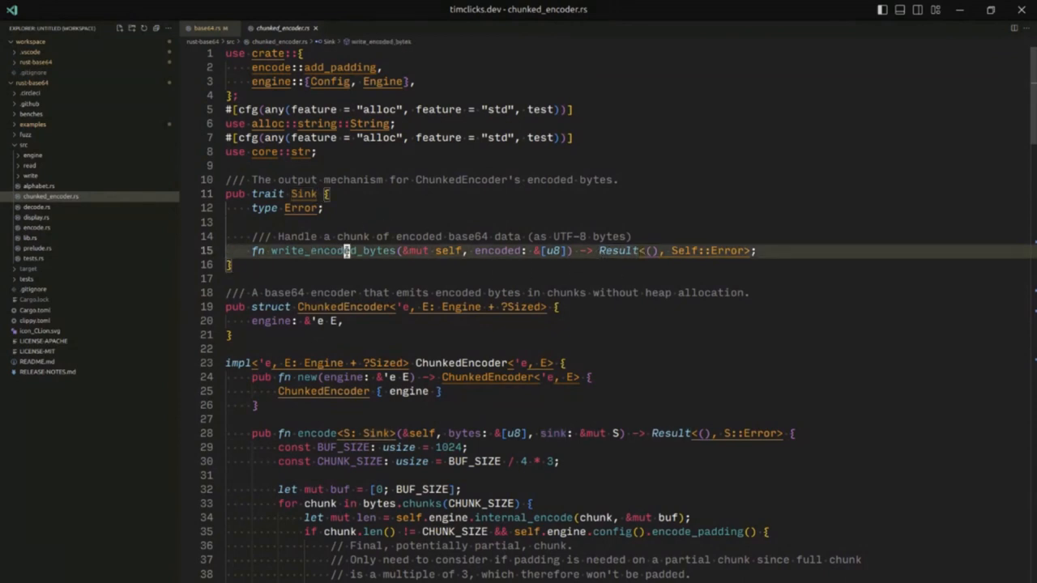
right_click(334, 249)
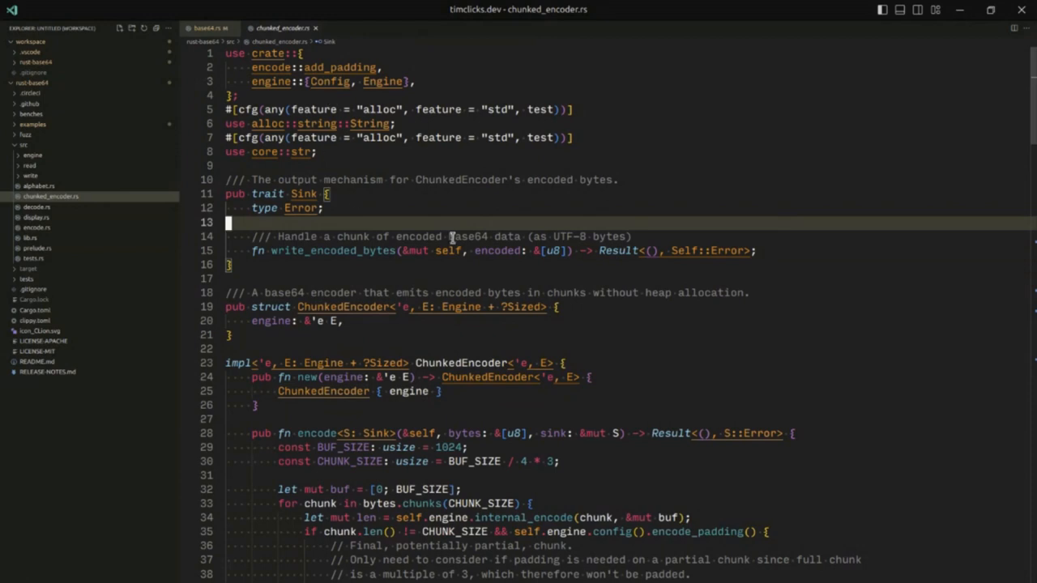
Step: Read through ChunkedEncoder's encode loop, StringSink and the test module
scroll("down", 3)
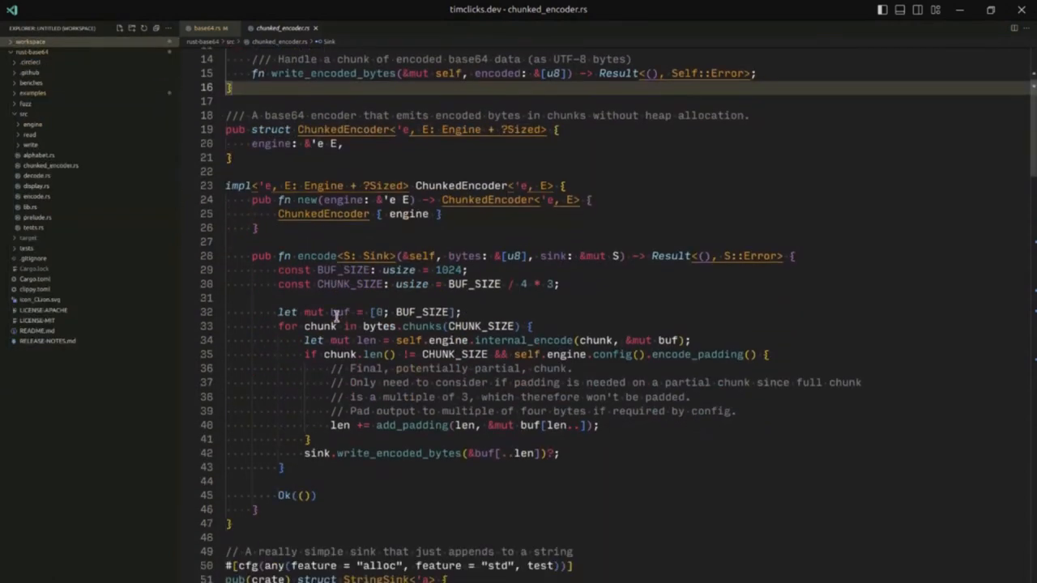
scroll("down", 3)
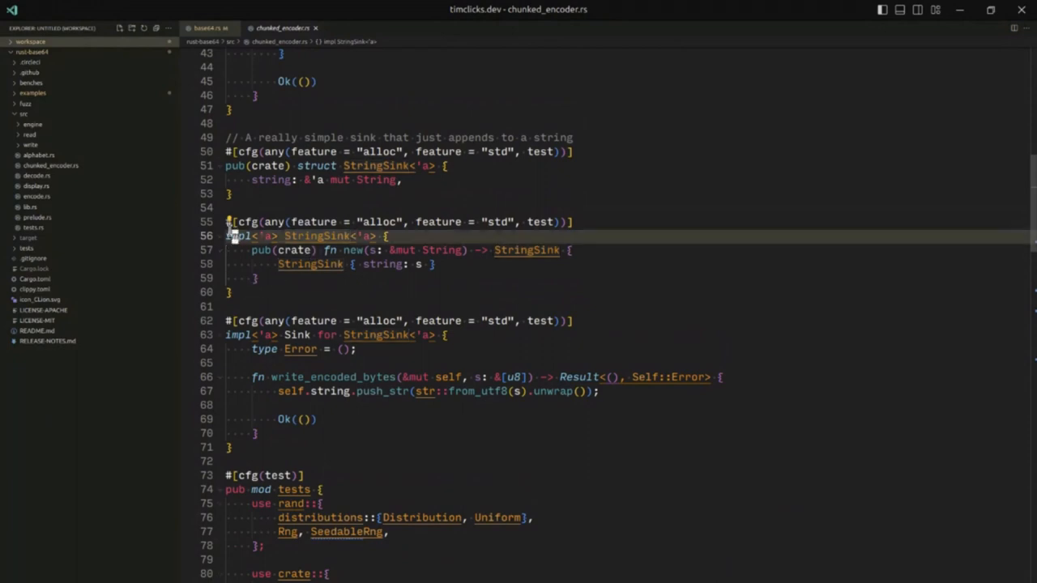
scroll("down", 3)
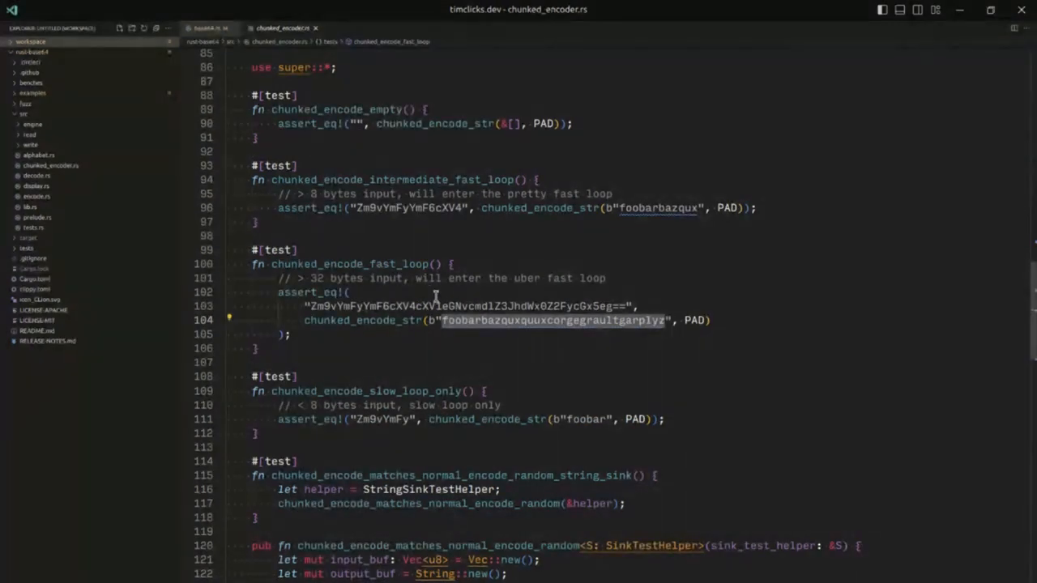
mouse_move(356, 279)
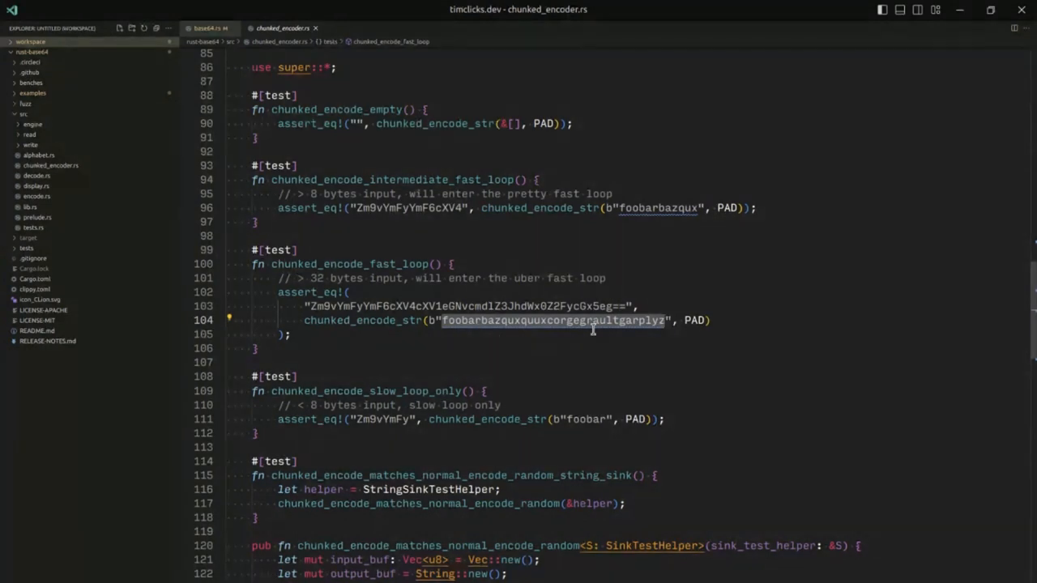
mouse_move(656, 237)
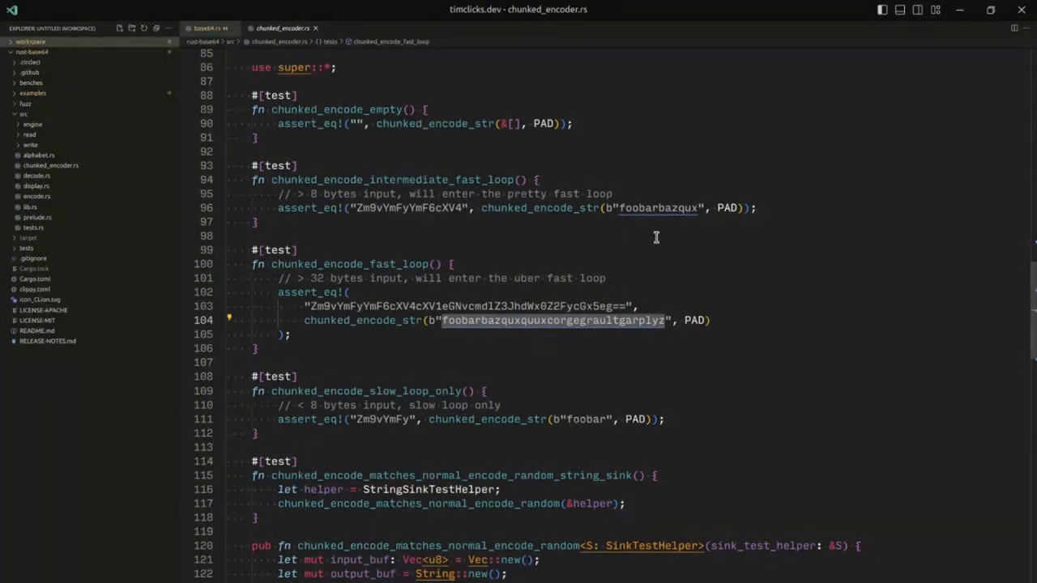
mouse_move(533, 349)
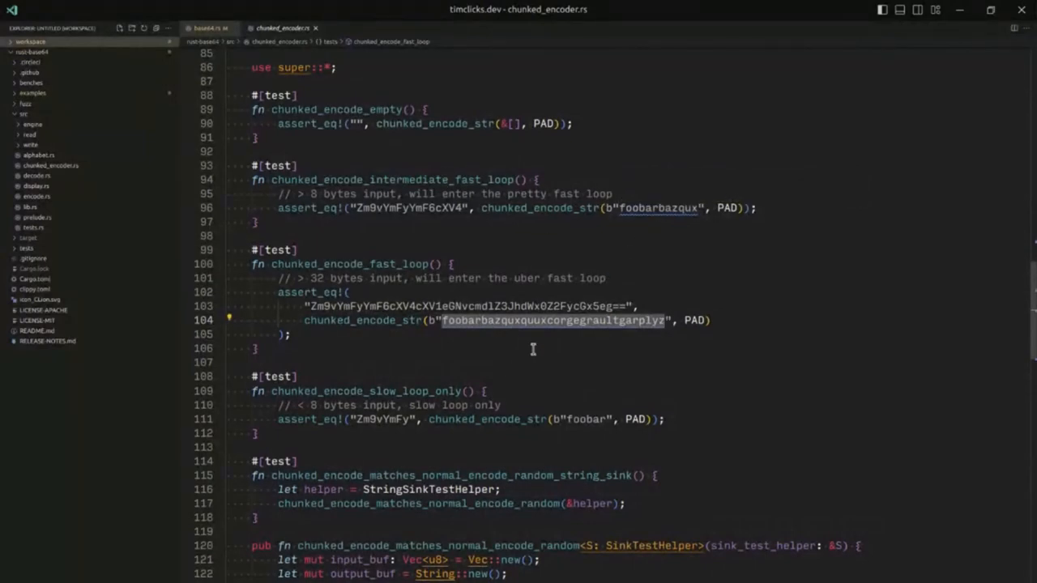
scroll("down", 3)
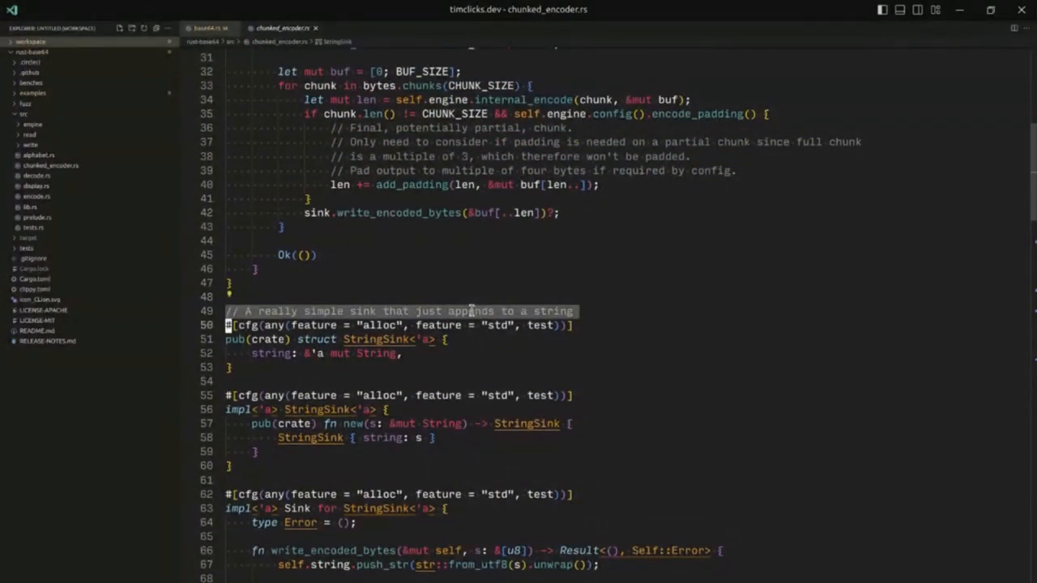
Step: Briefly sketch a 'struct VecU8Sink' near StringSink, then continue to the tests module imports
scroll("down", 3)
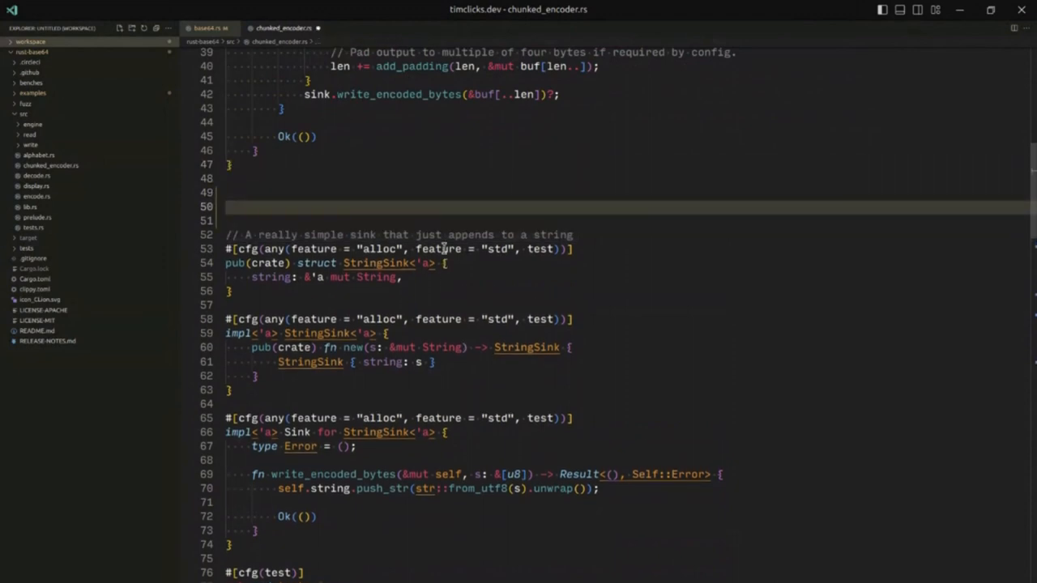
type("struct")
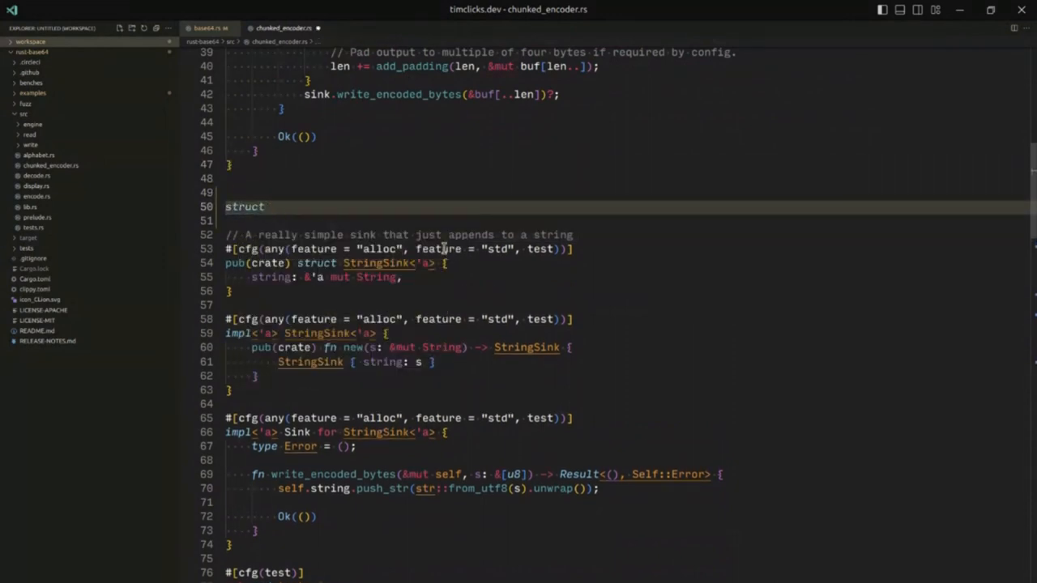
type("VecU8Sink")
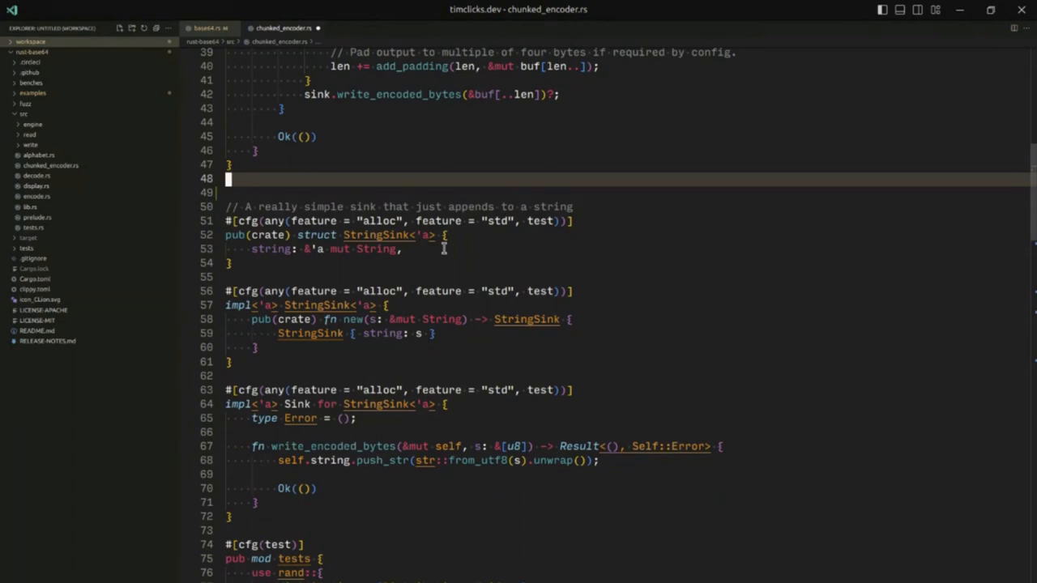
scroll("down", 3)
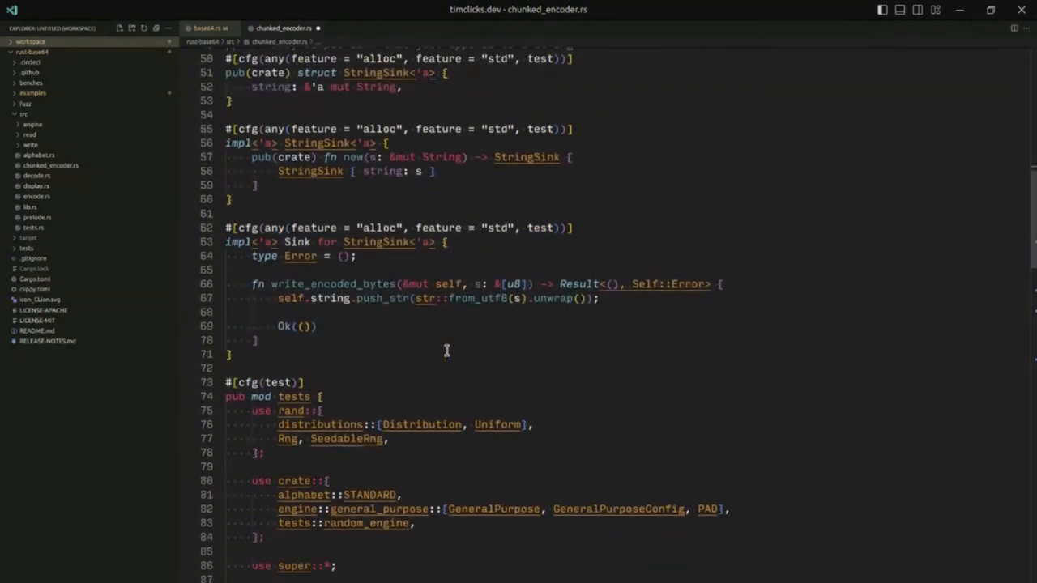
scroll("down", 3)
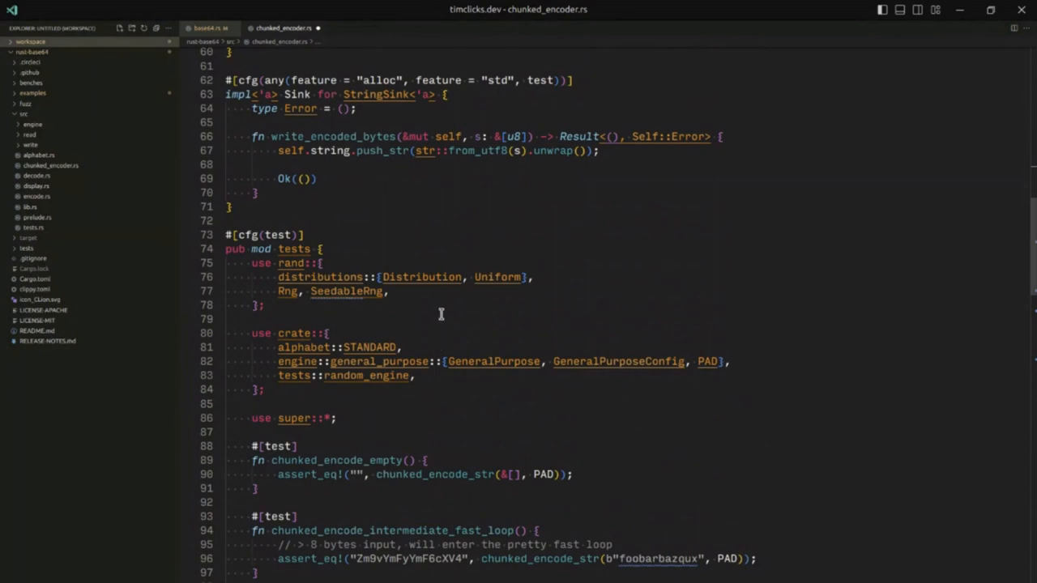
mouse_move(442, 311)
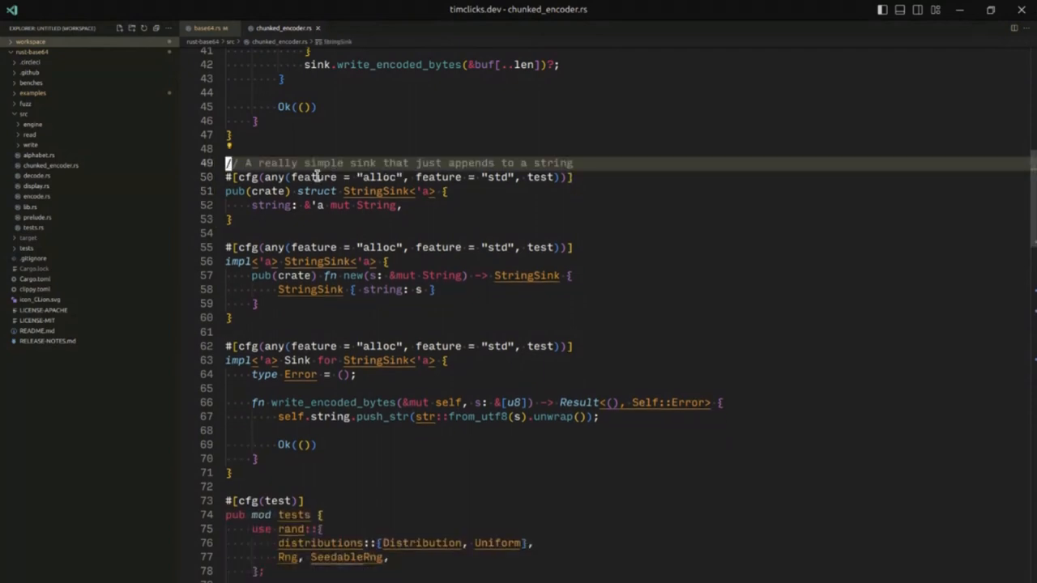
mouse_move(399, 153)
type("struct Box<[u8]> {")
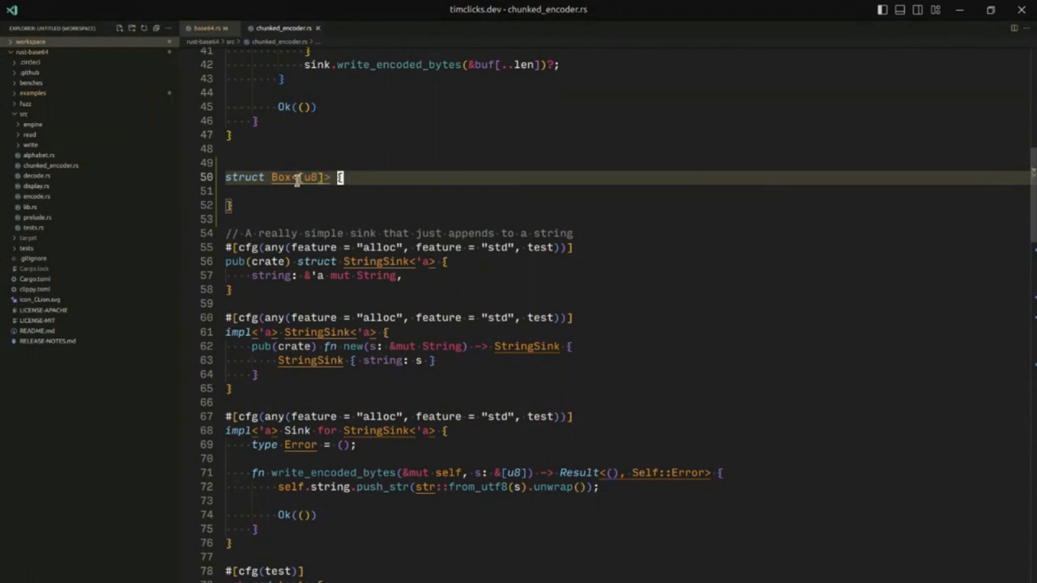
mouse_move(418, 296)
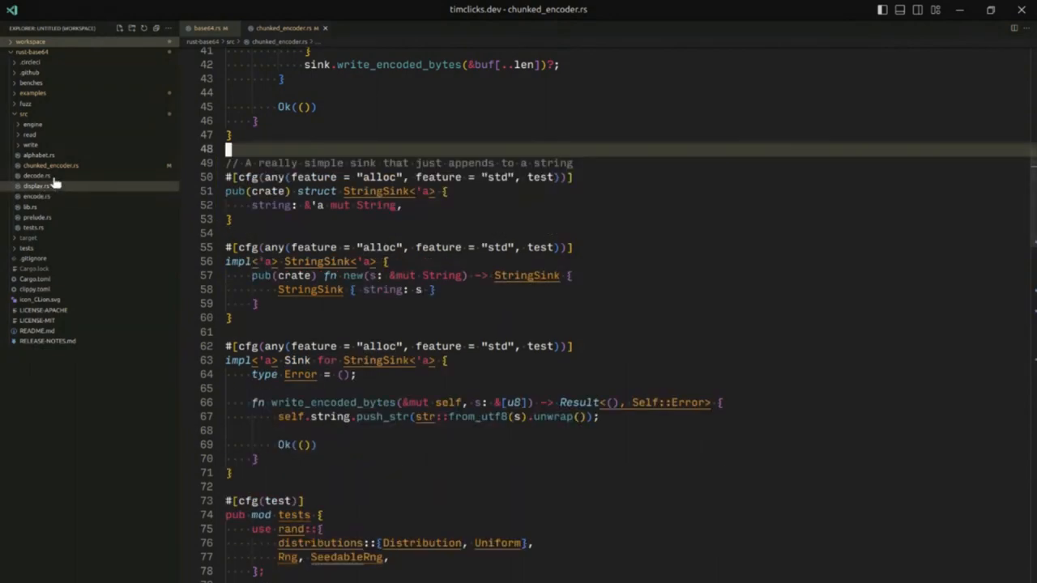
Step: Open decode.rs and highlight the DecodeError enum to inspect its variants and Display implementation
left_click(35, 175)
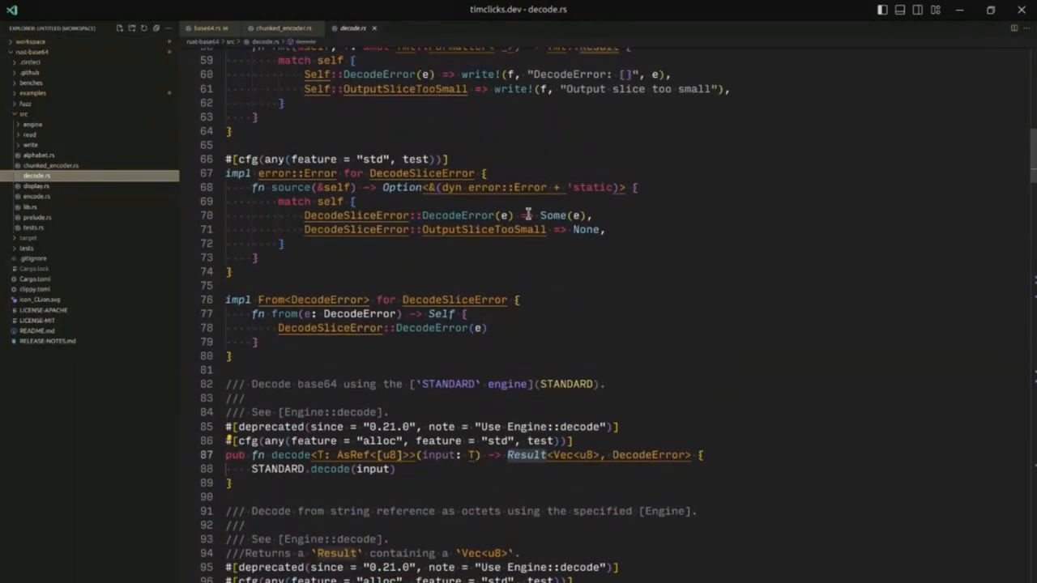
scroll("up", 3)
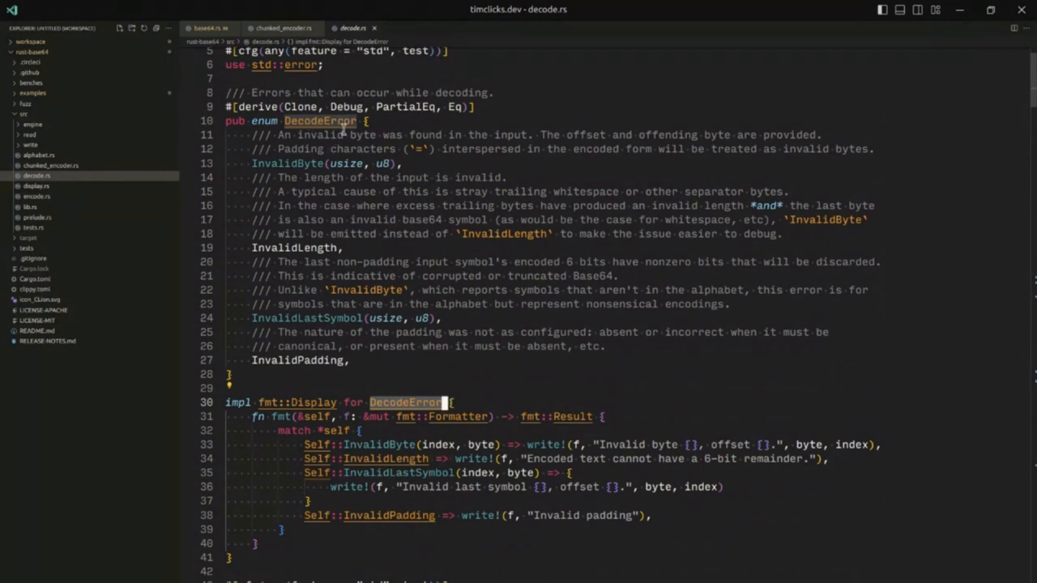
scroll("down", 3)
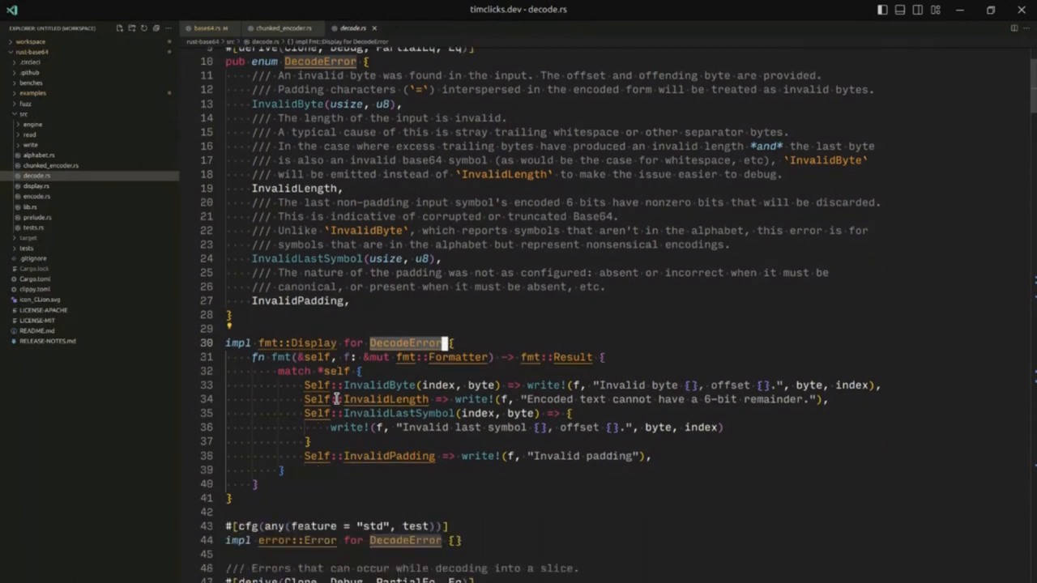
scroll("down", 3)
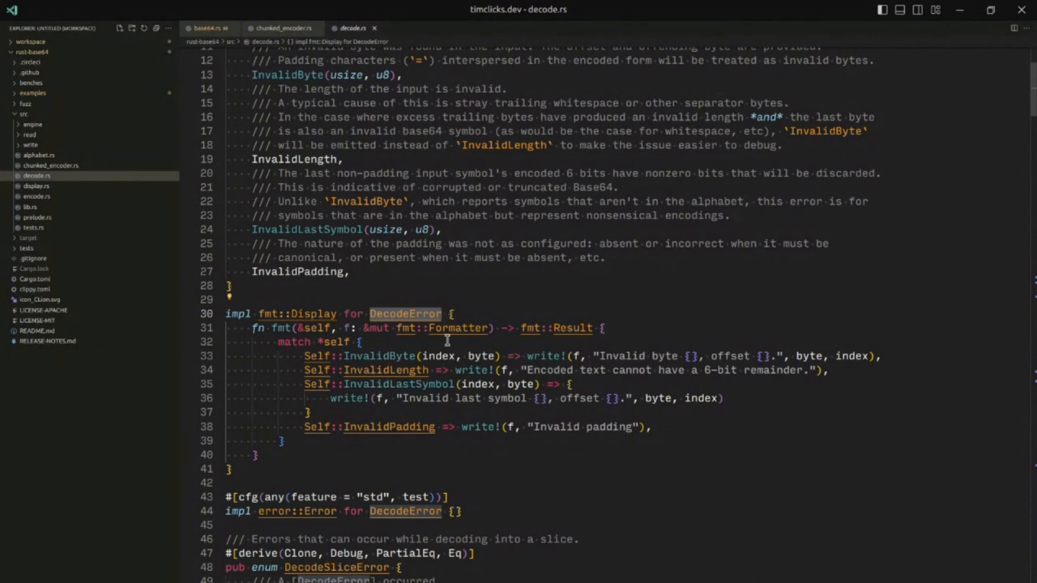
mouse_move(612, 336)
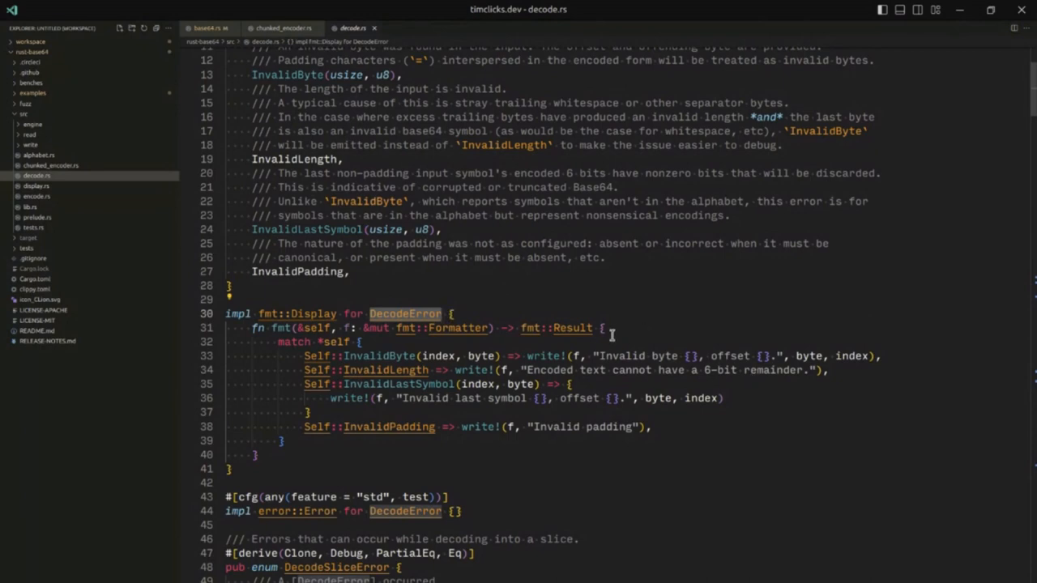
mouse_move(314, 314)
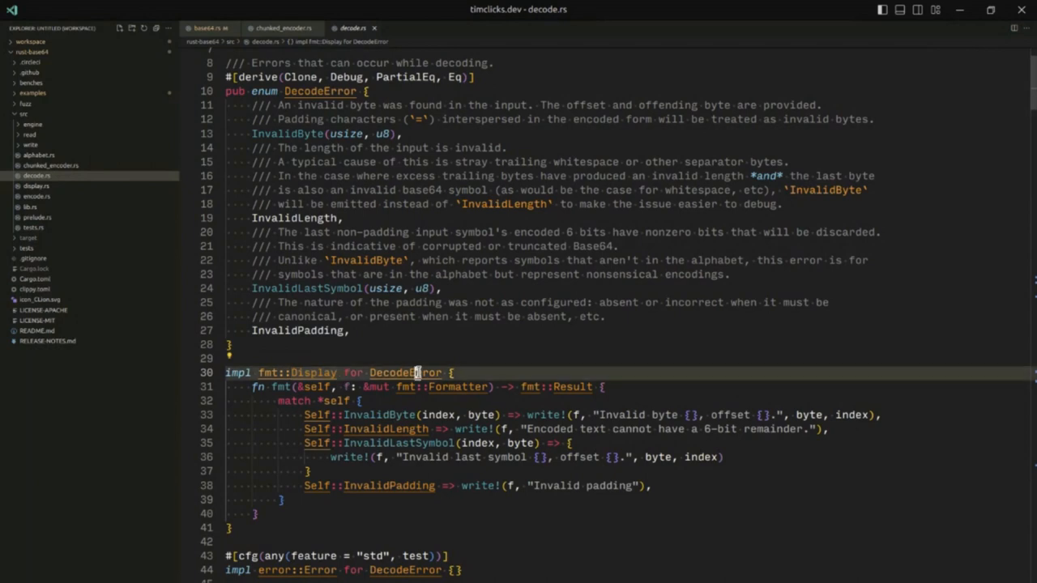
double_click(405, 372)
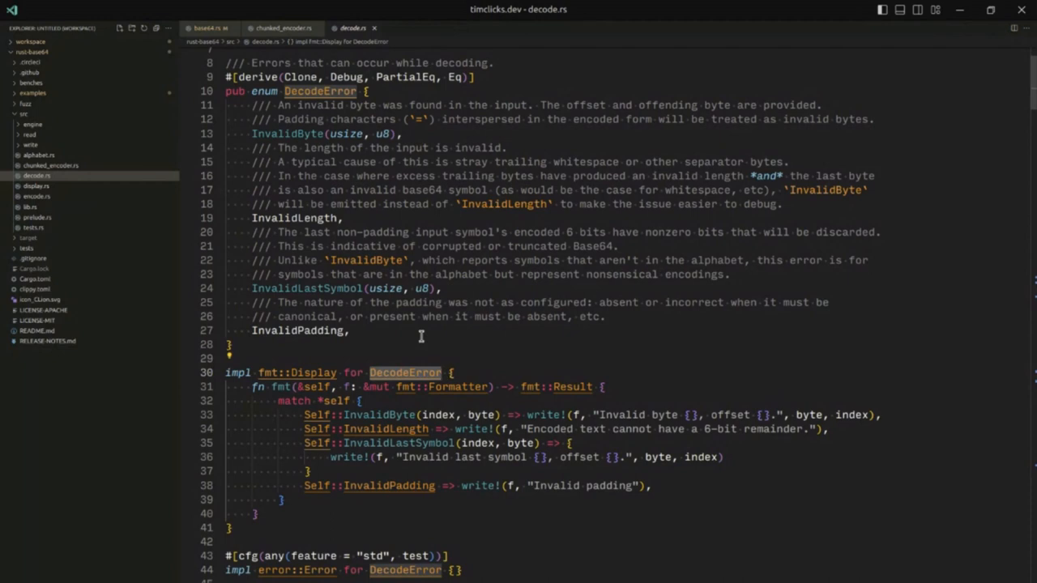
mouse_move(267, 120)
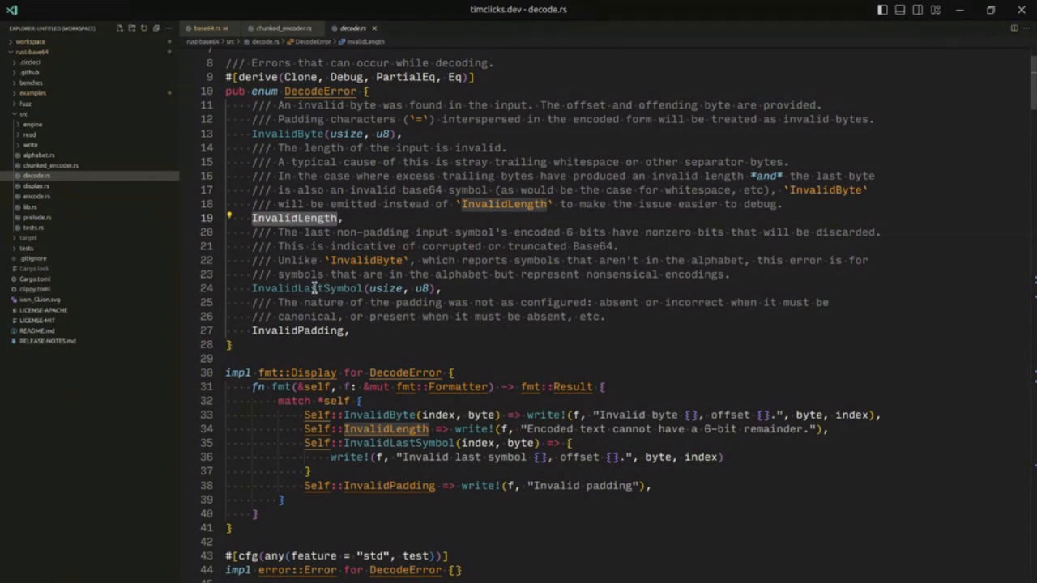
mouse_move(424, 324)
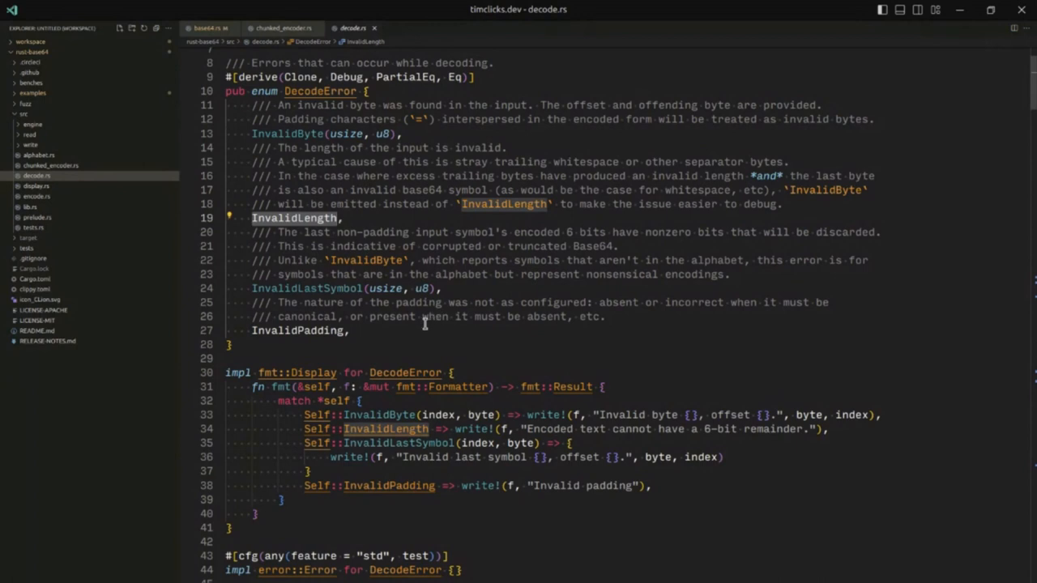
mouse_move(334, 298)
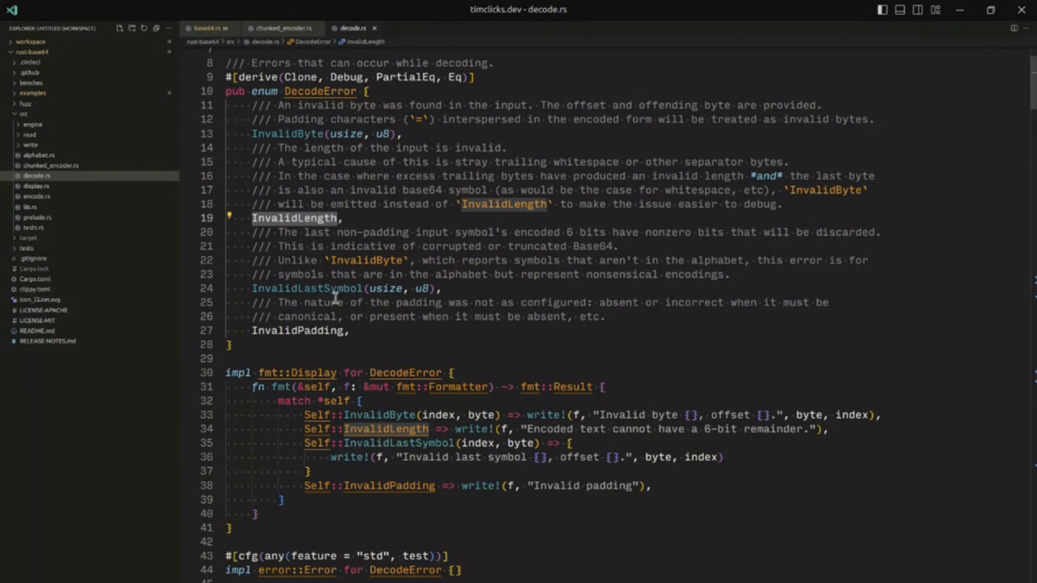
mouse_move(335, 300)
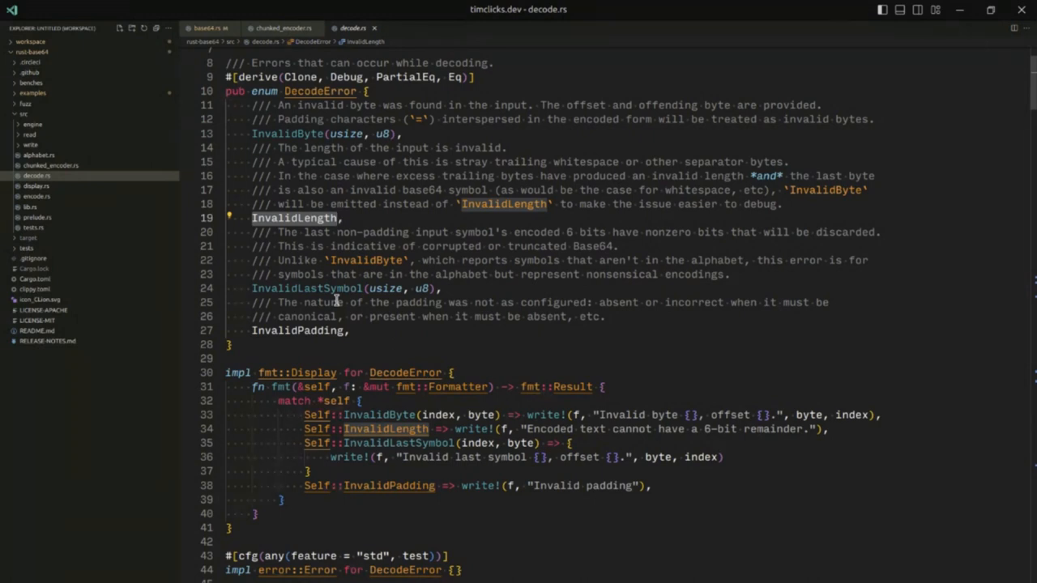
mouse_move(431, 279)
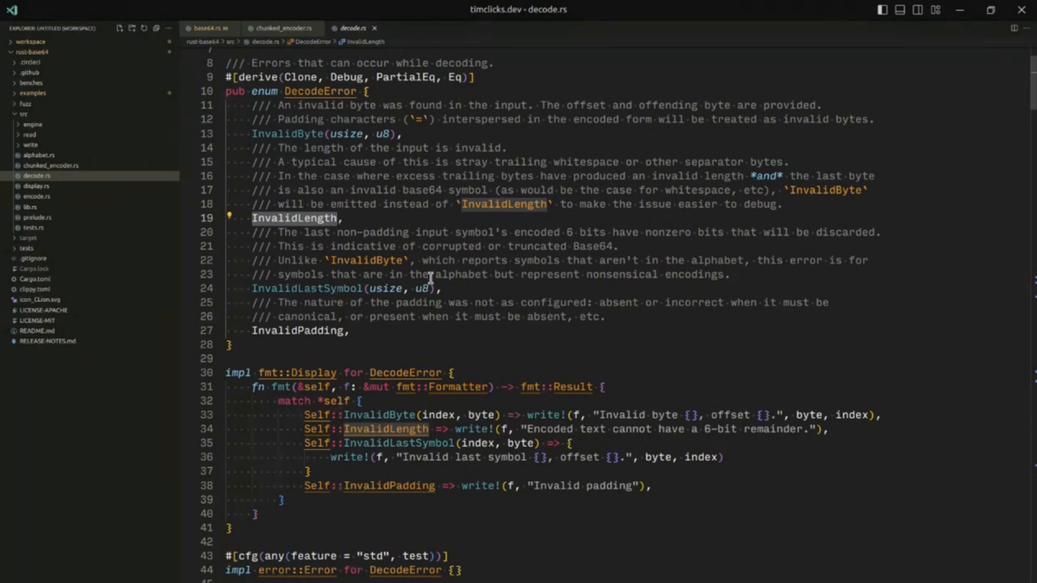
scroll("down", 3)
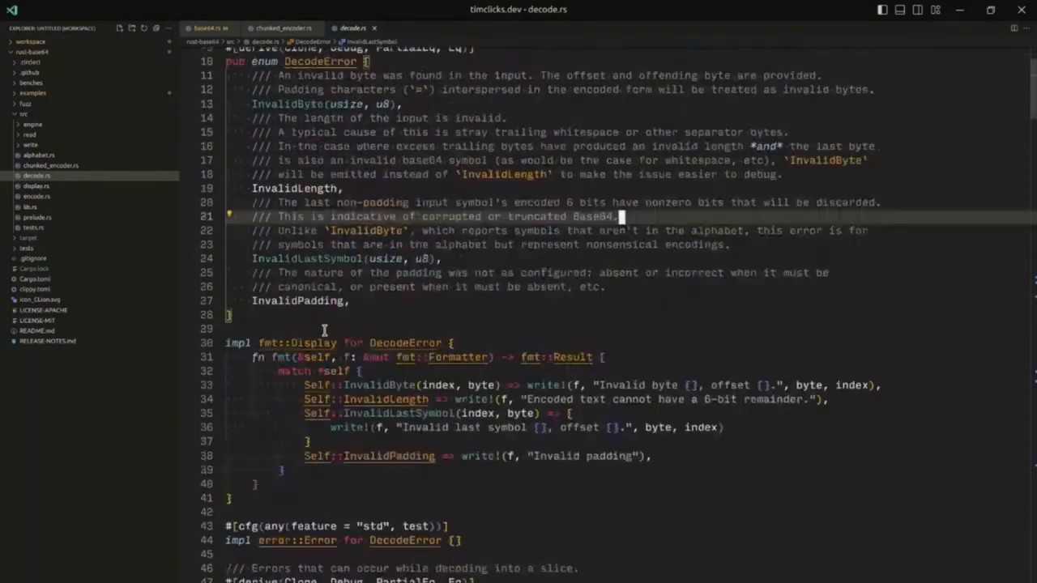
scroll("up", 3)
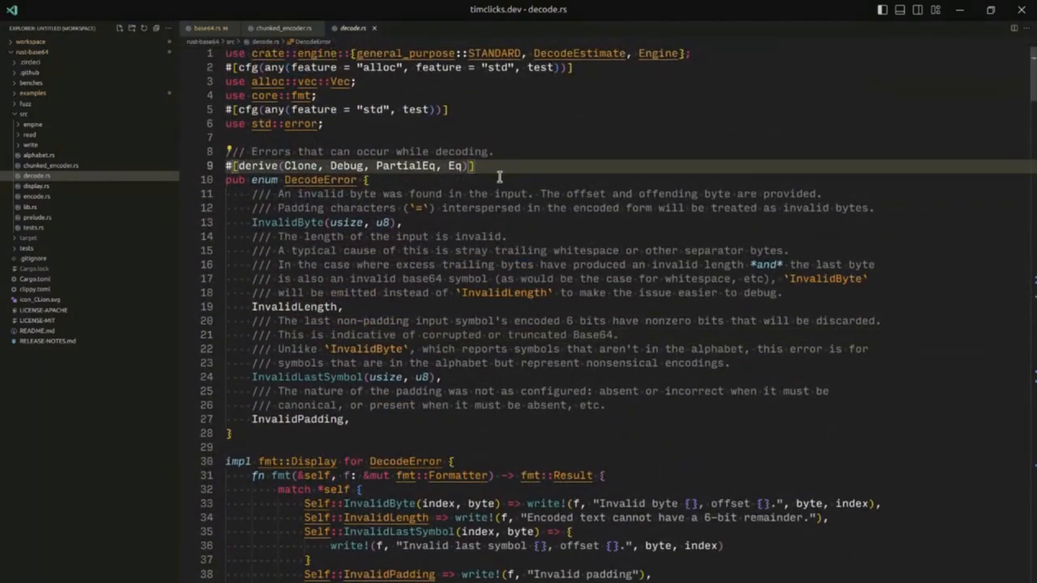
type("Error")
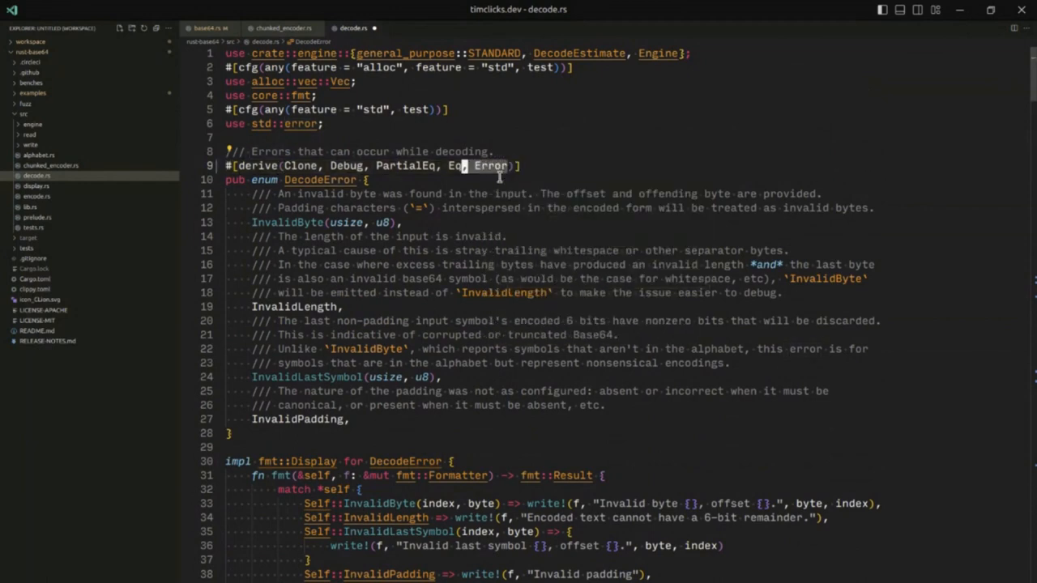
scroll("down", 3)
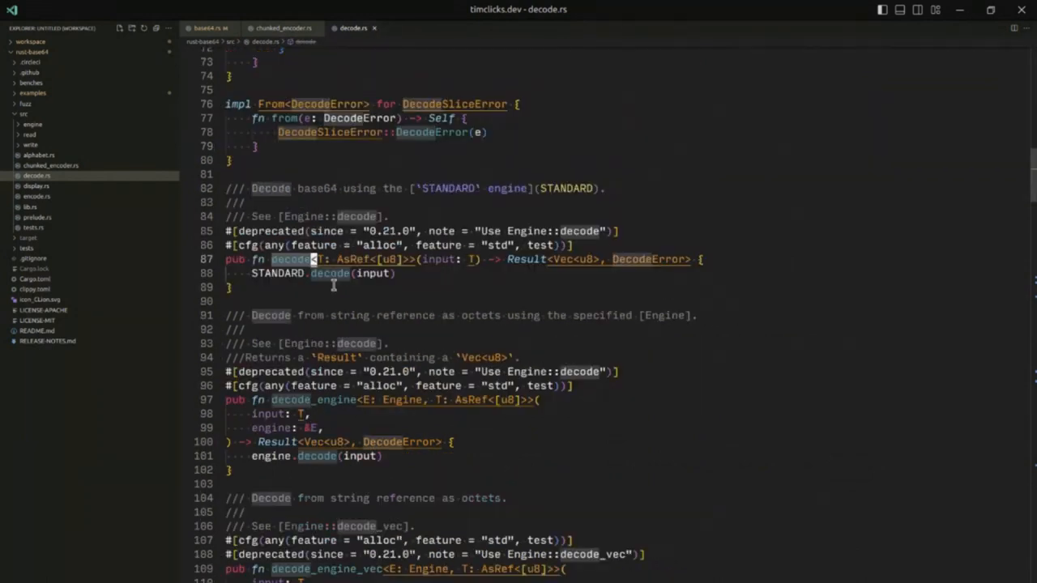
mouse_move(327, 226)
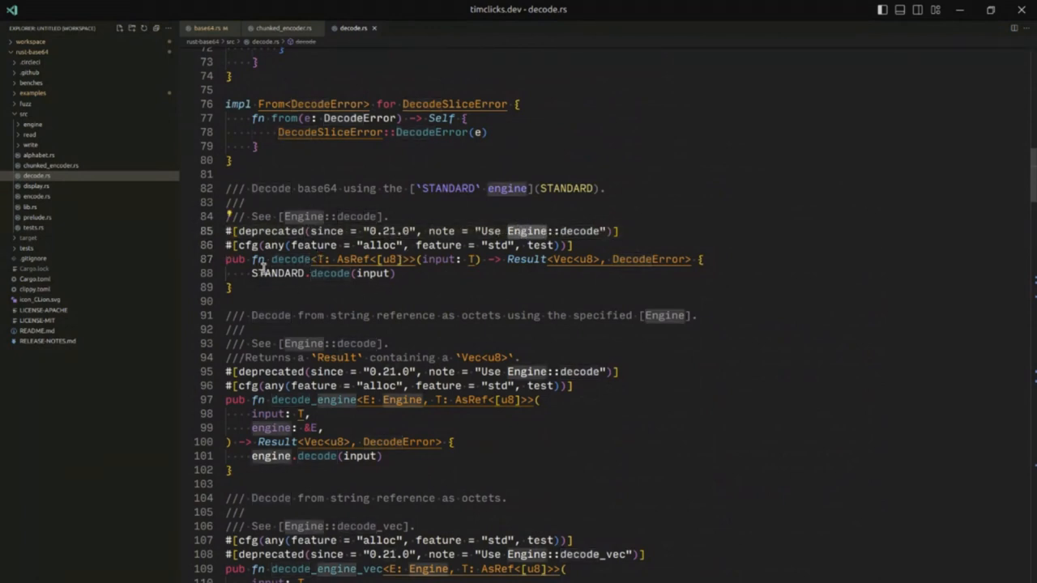
mouse_move(290, 259)
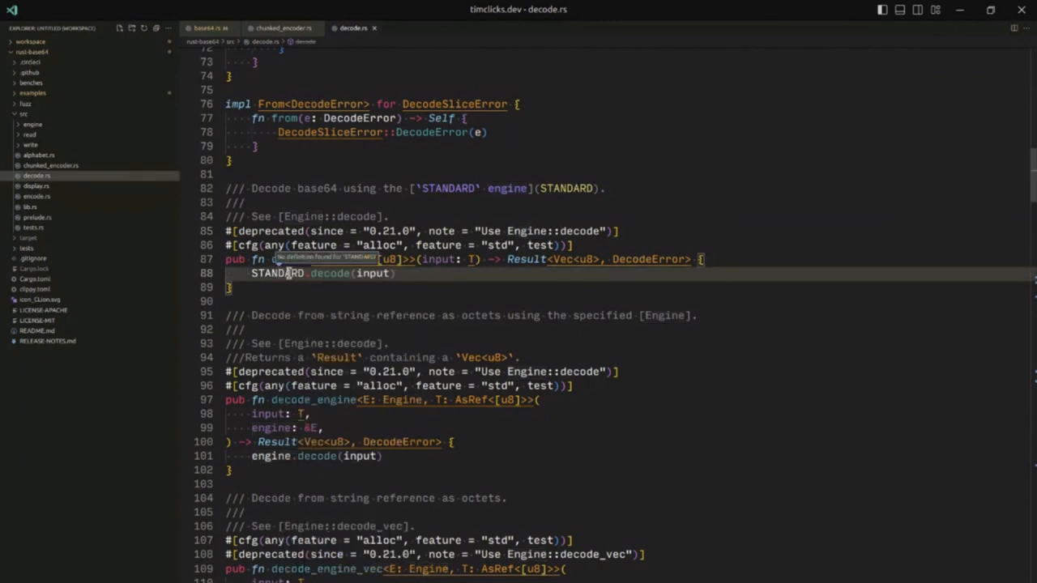
mouse_move(340, 233)
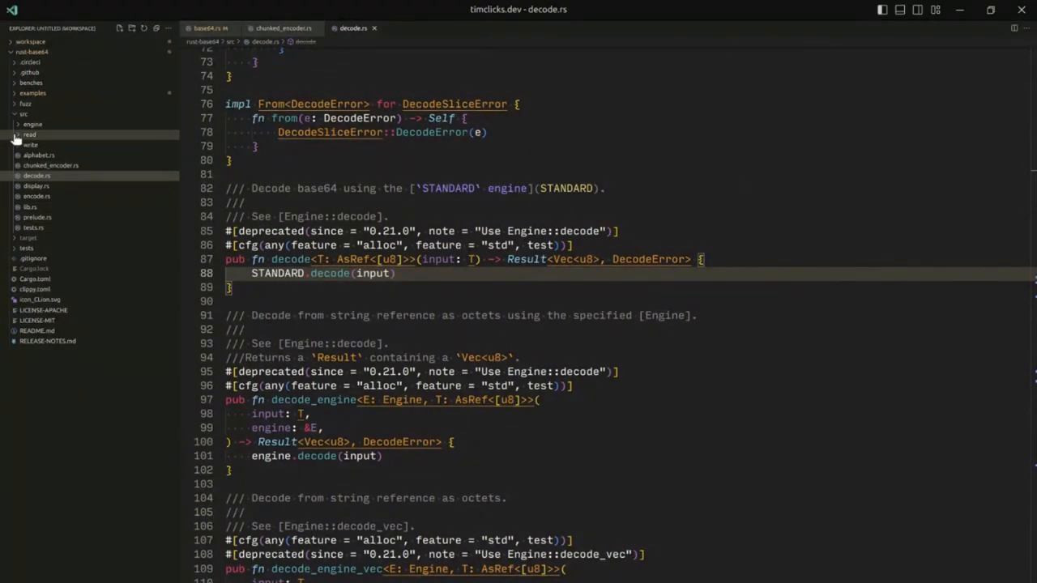
Step: Open src/engine/mod.rs and scroll to the Engine trait's documentation and internal_encode method
left_click(32, 124)
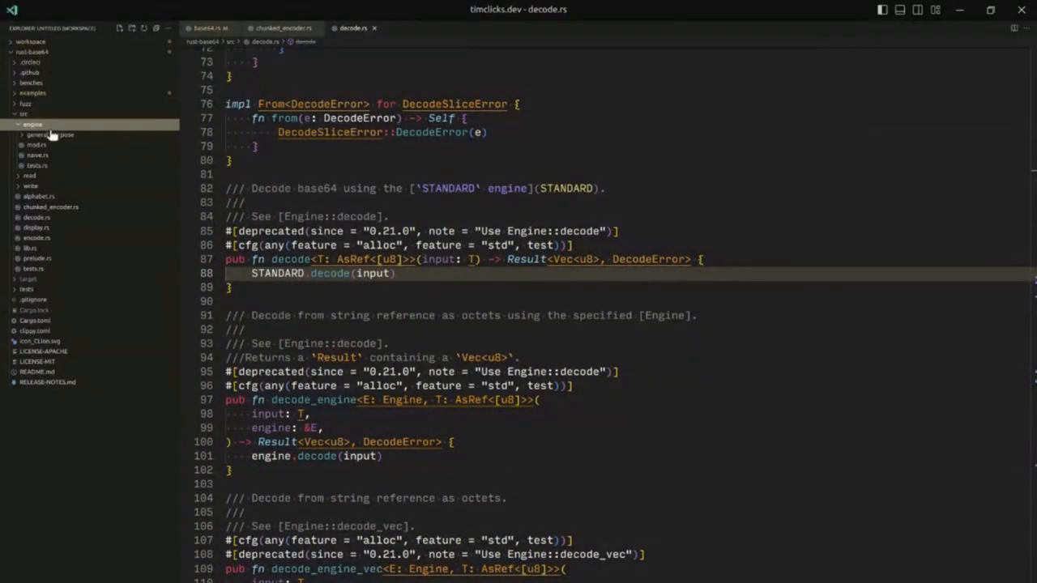
left_click(35, 145)
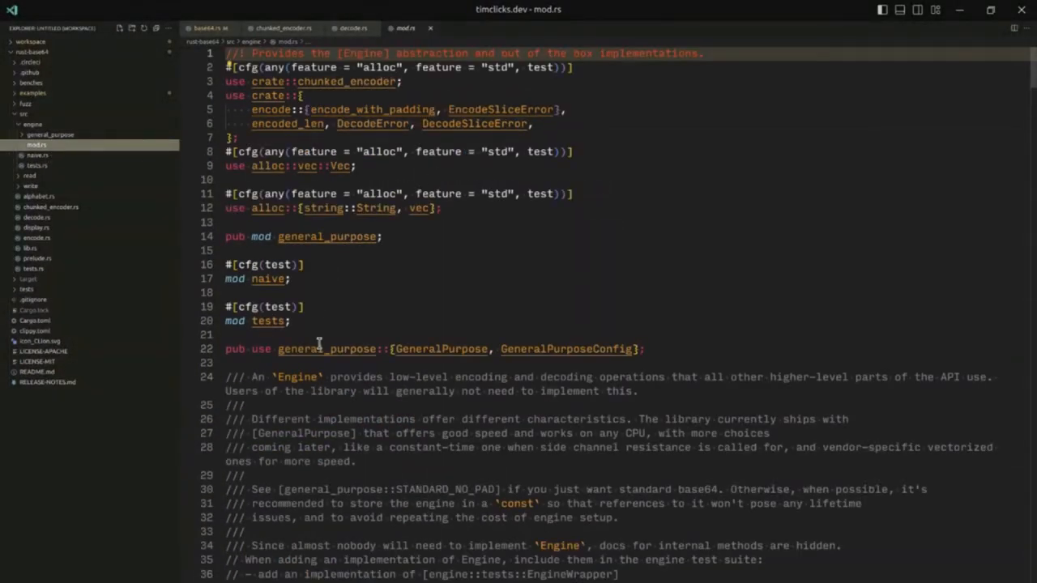
scroll("down", 3)
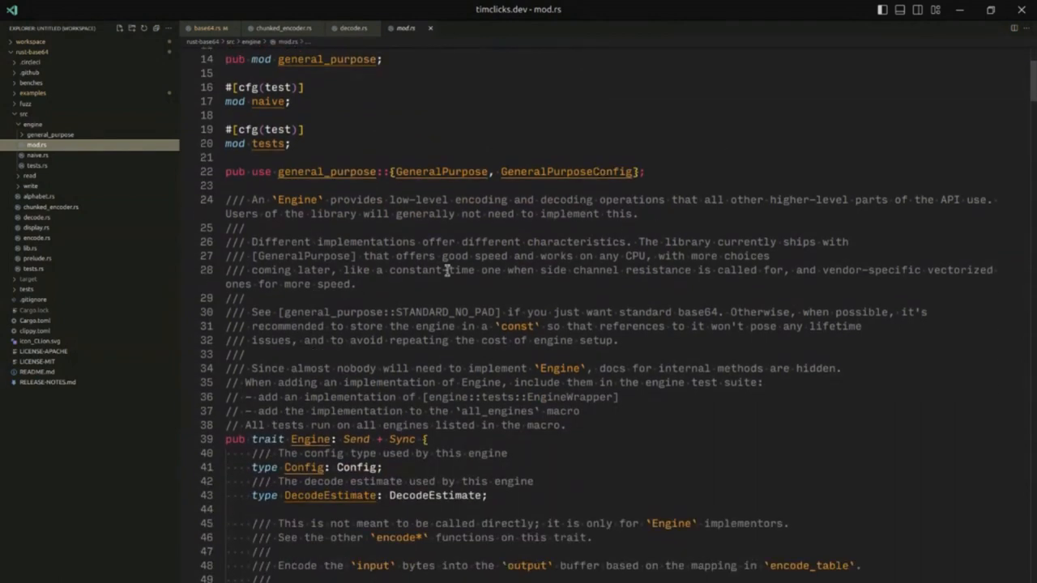
scroll("down", 3)
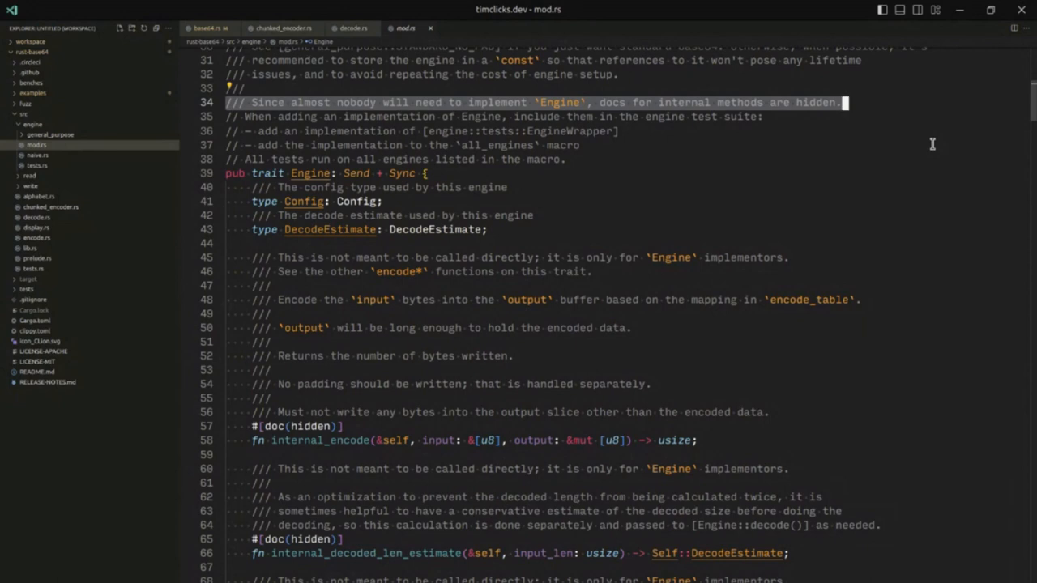
scroll("down", 3)
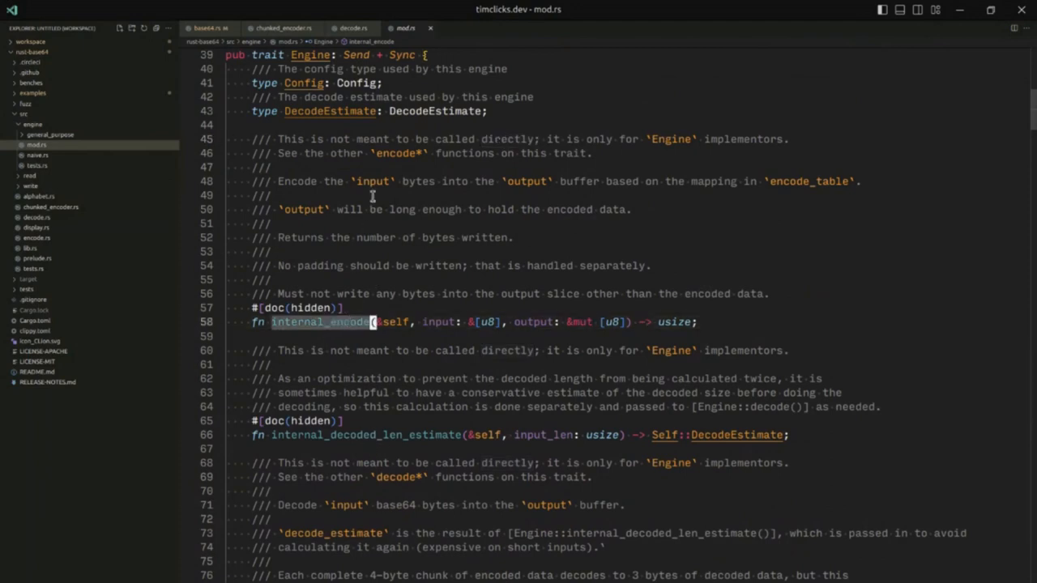
scroll("down", 3)
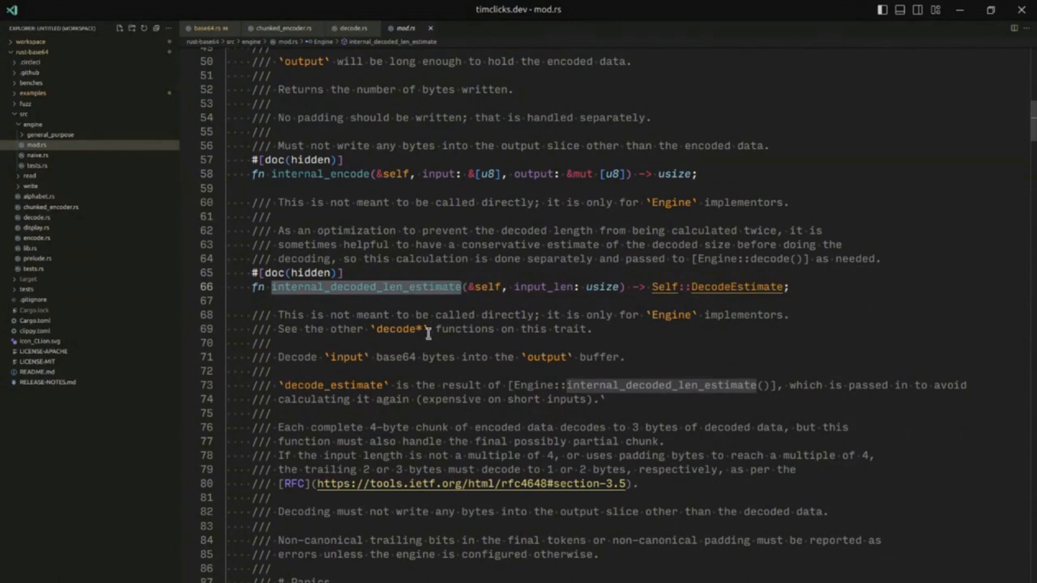
scroll("down", 3)
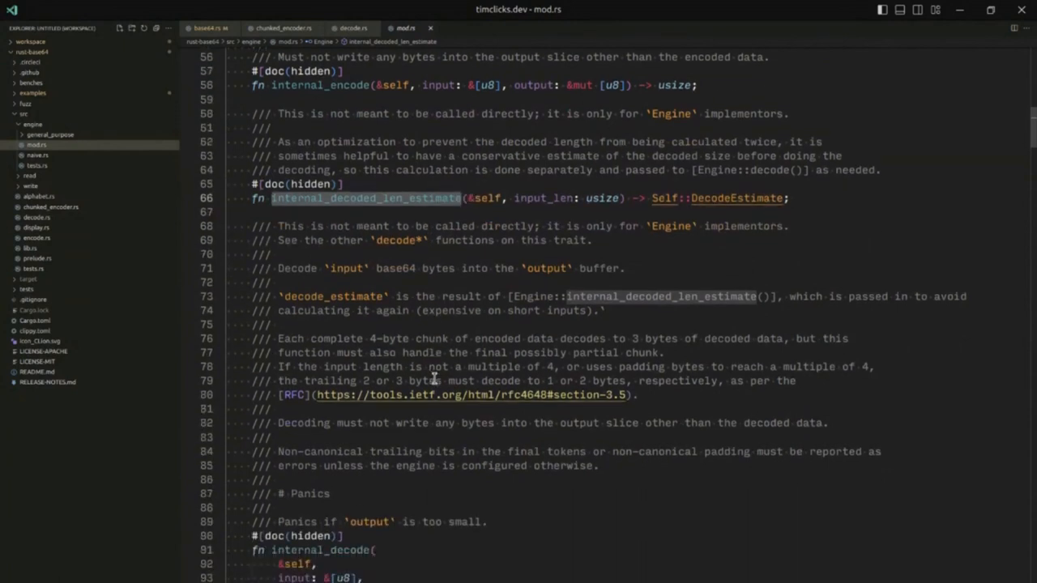
scroll("up", 3)
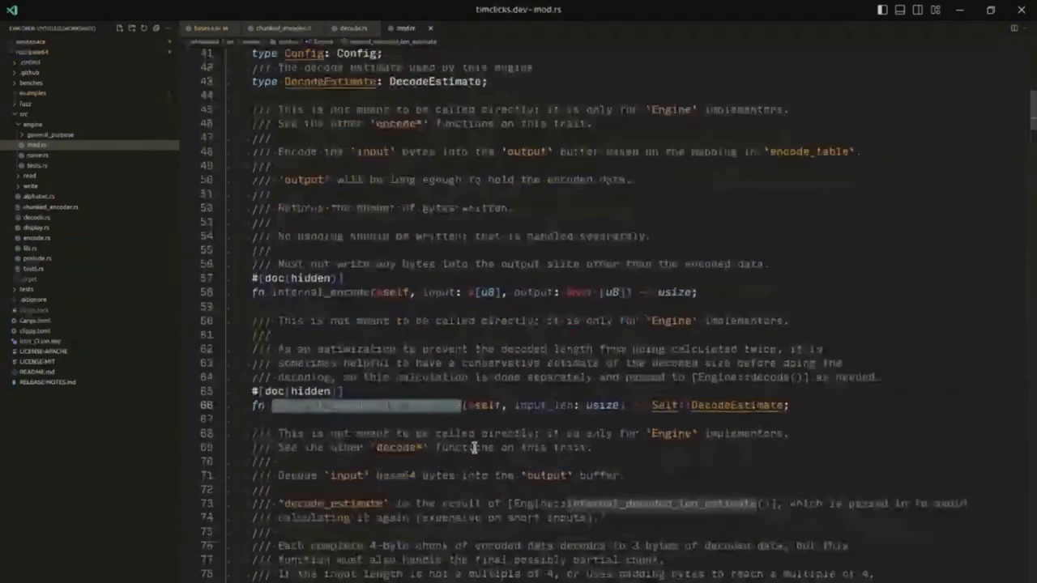
scroll("down", 3)
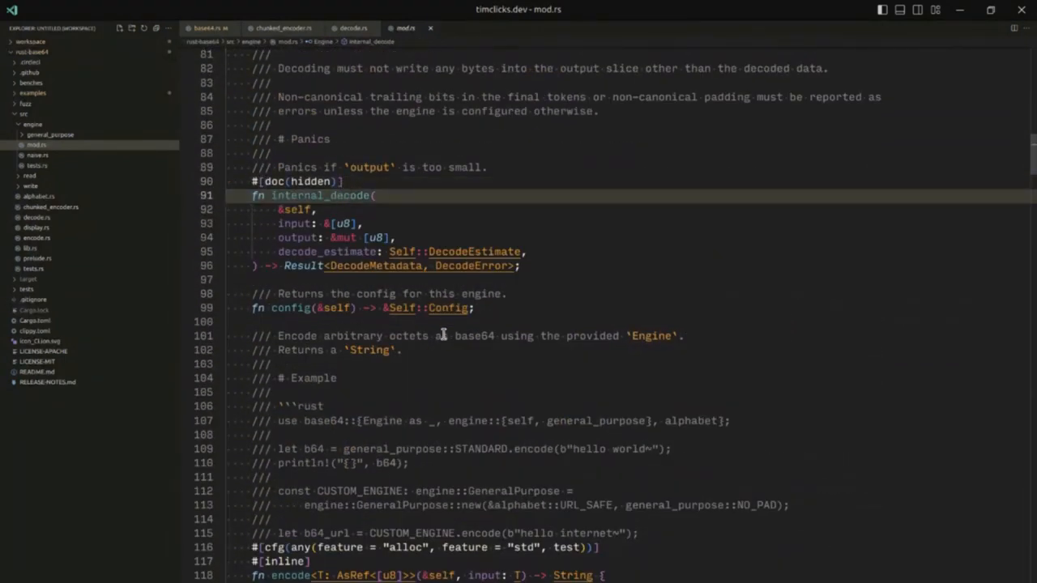
scroll("down", 3)
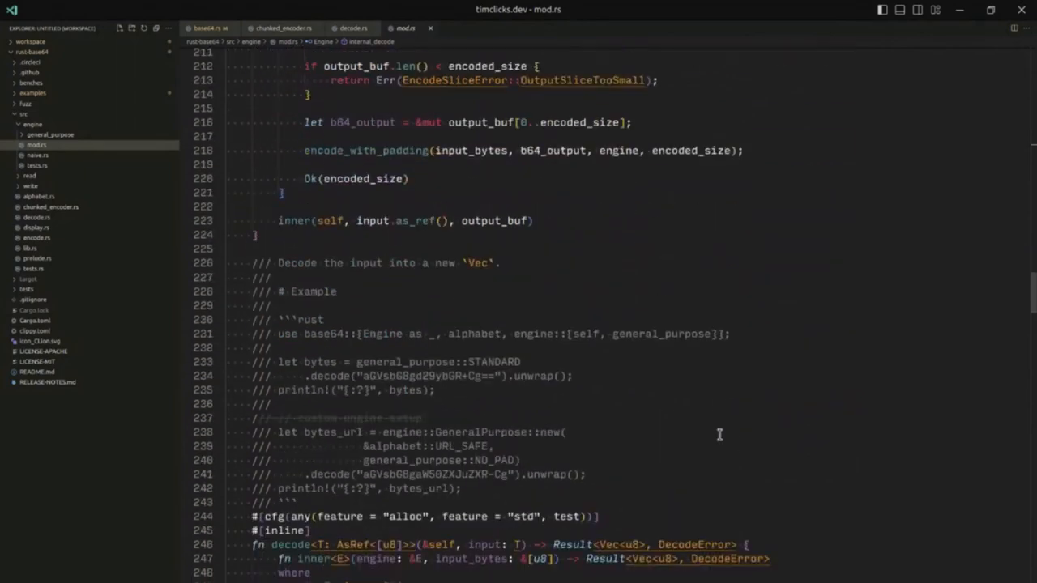
scroll("down", 3)
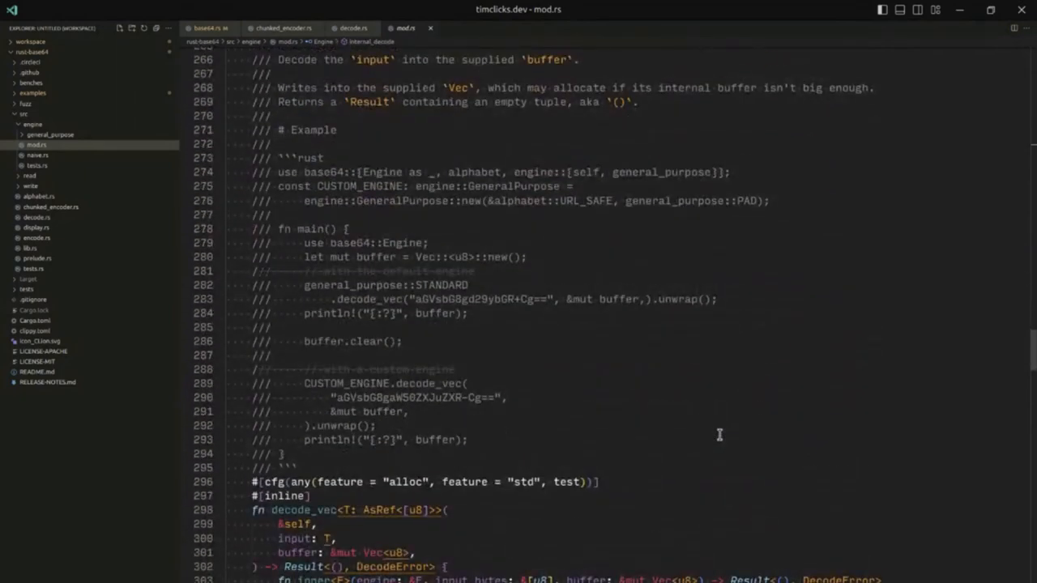
scroll("down", 3)
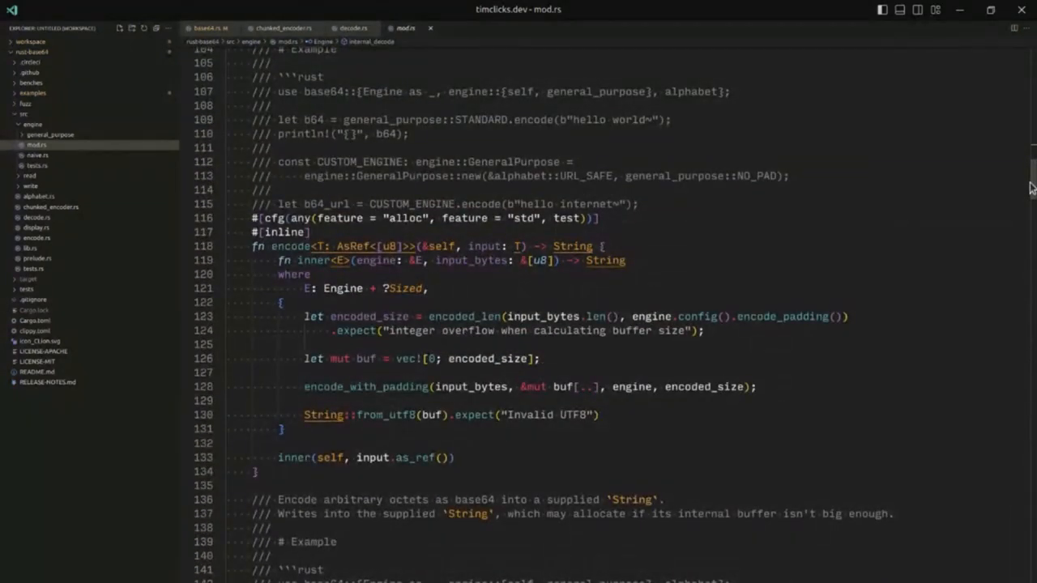
Step: Trace encode's AsRef<[u8]> input type and its input.as_ref() call into the inner helper
double_click(353, 247)
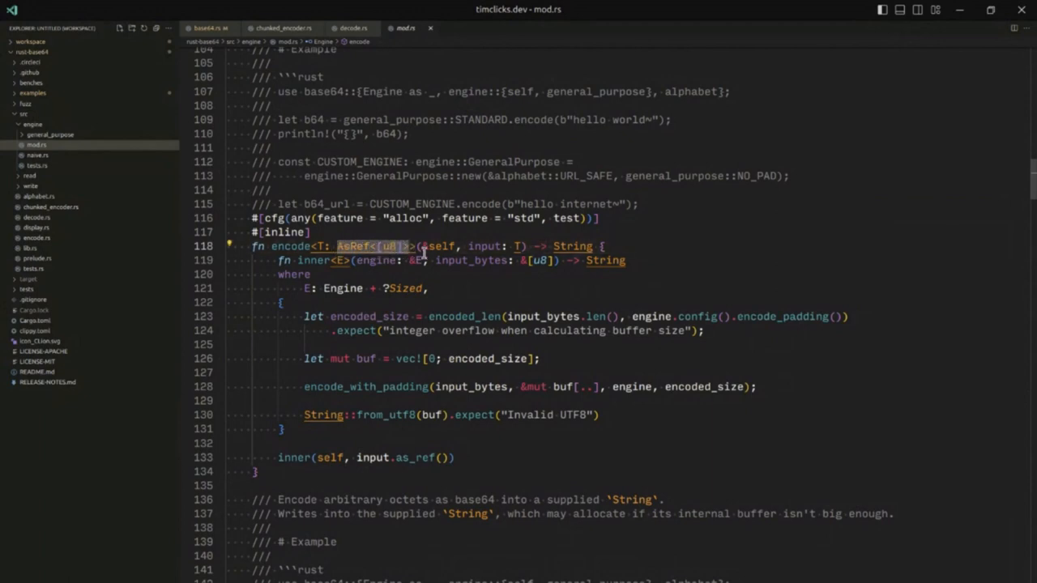
mouse_move(444, 247)
type("&[u8]")
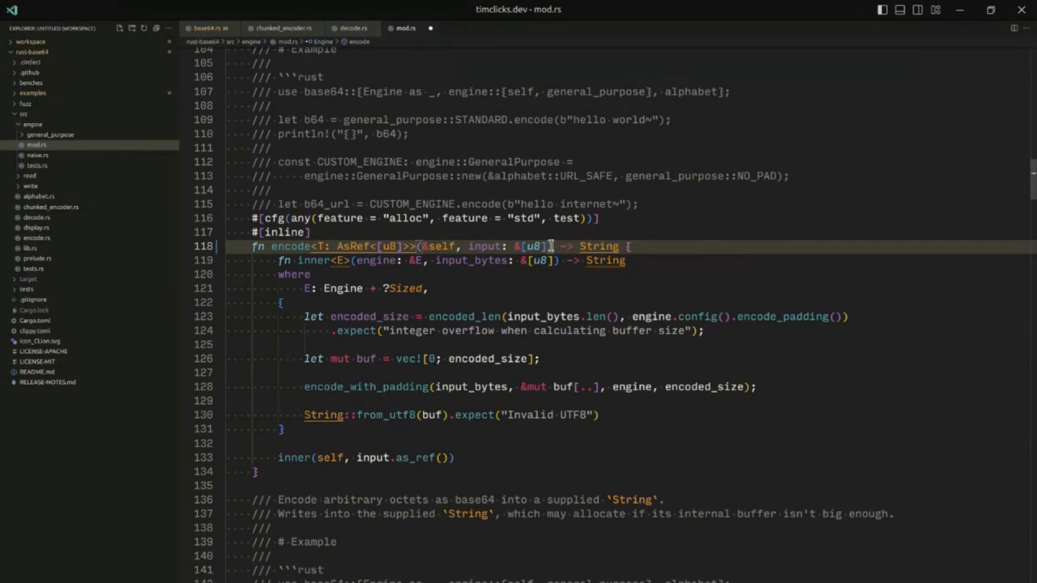
double_click(531, 247)
type("T")
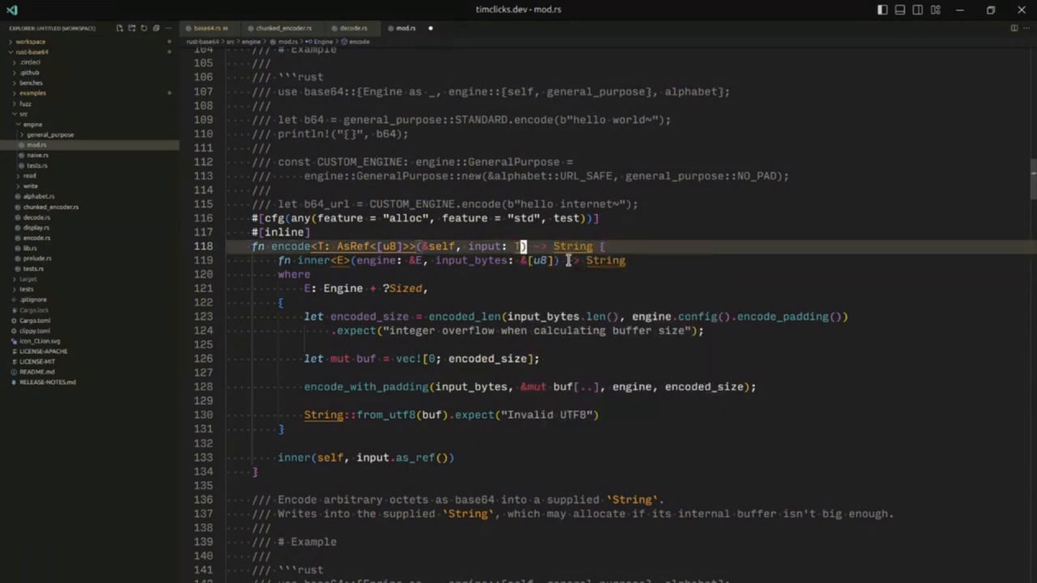
type(".as_ref(")
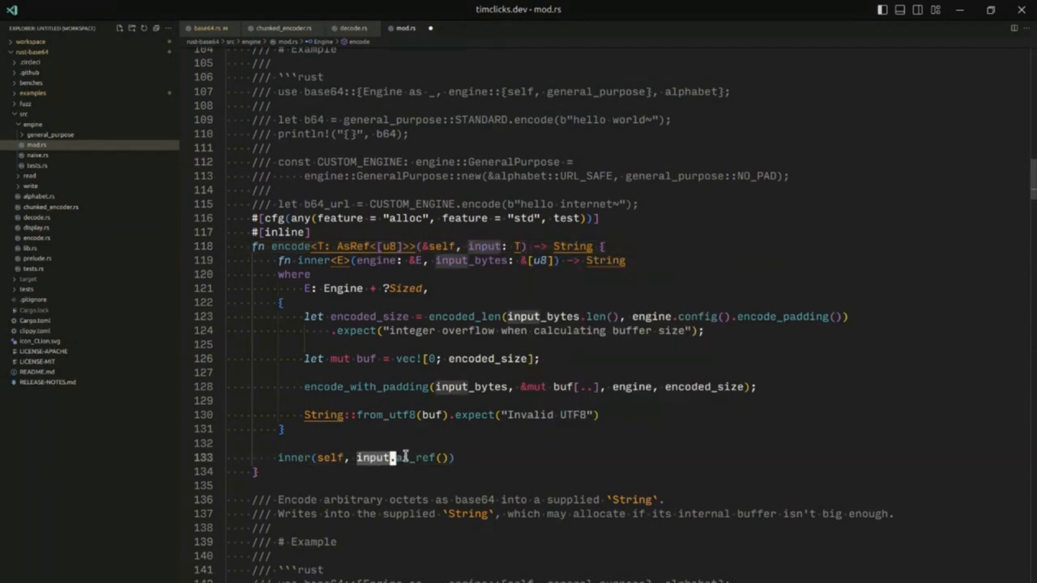
scroll("down", 3)
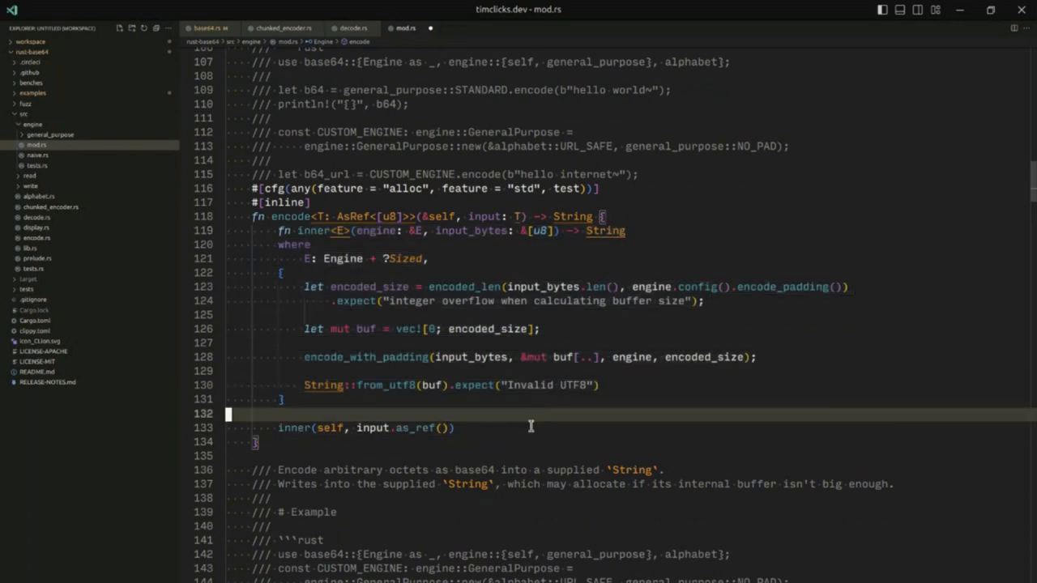
mouse_move(531, 239)
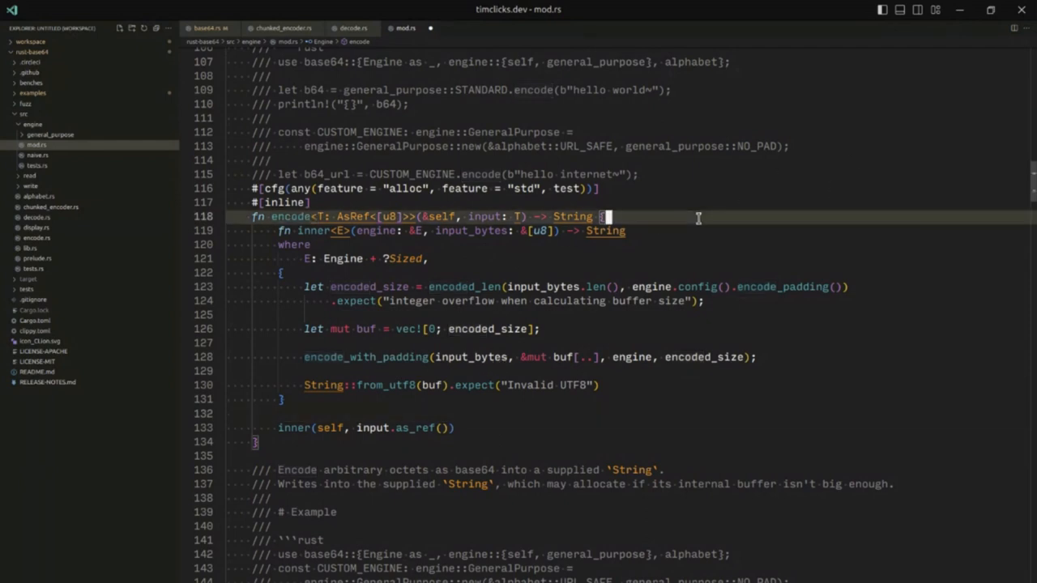
mouse_move(473, 217)
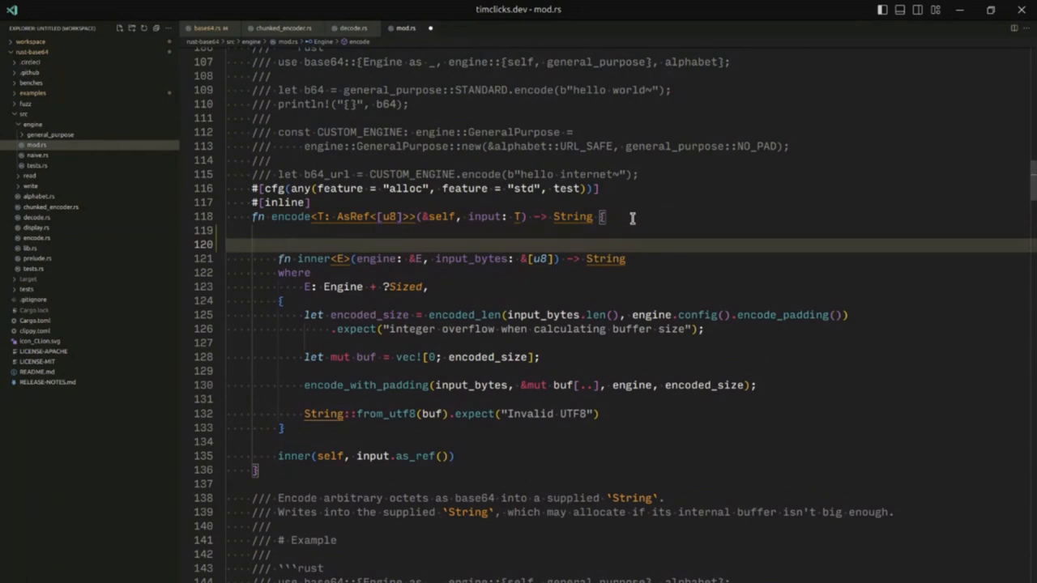
Step: Try an #[inline(never)] attribute on inner, then undo it and return to the encode function
type("#[inline(never")
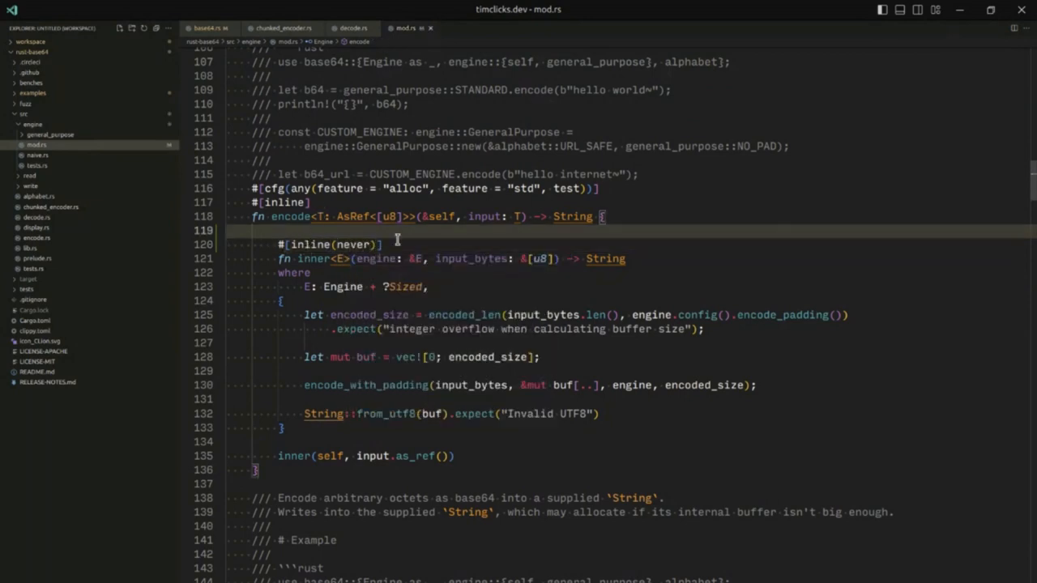
key("Backspace")
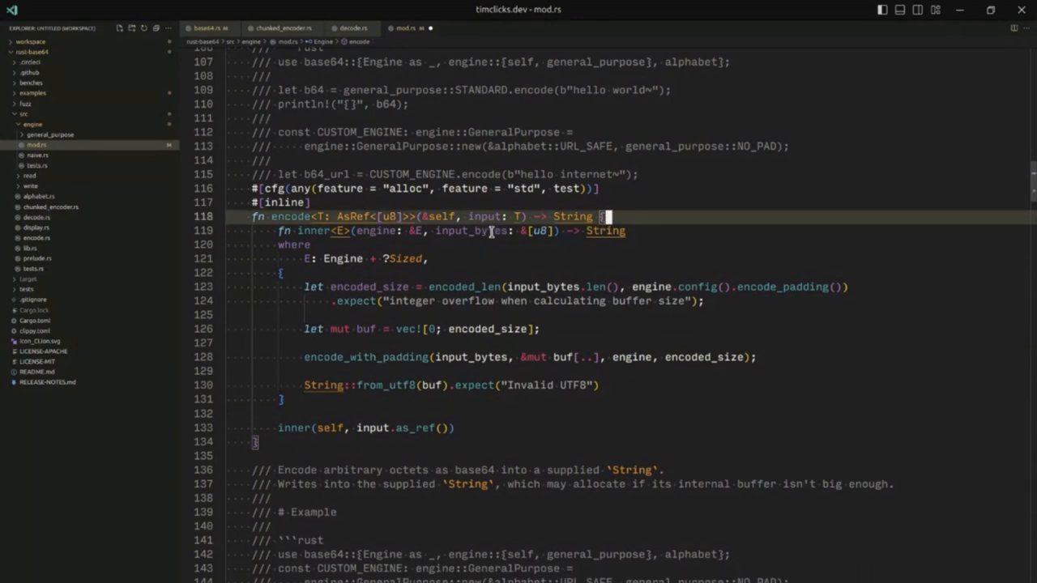
type("#[inline(never)]")
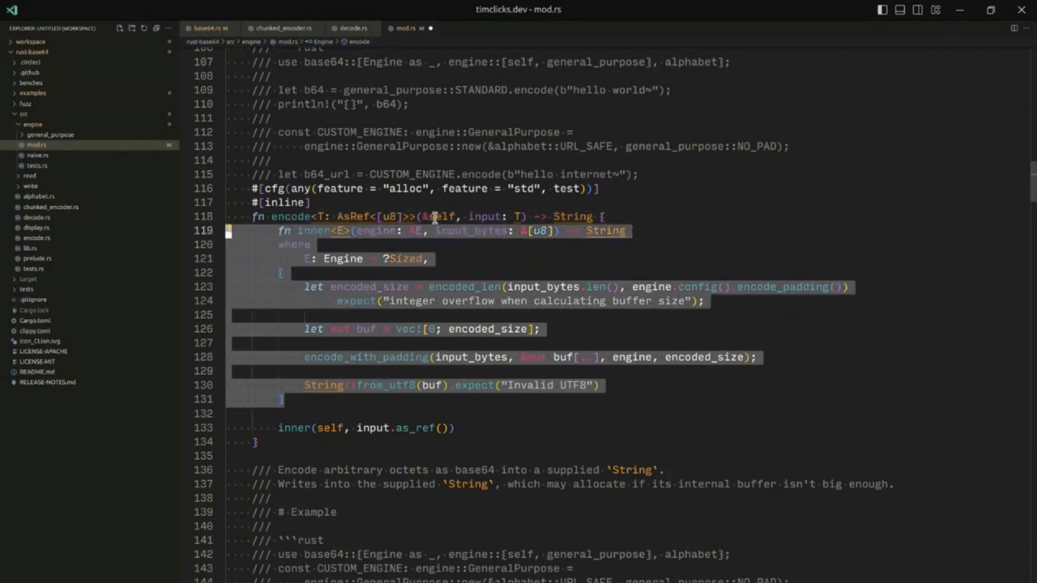
mouse_move(486, 217)
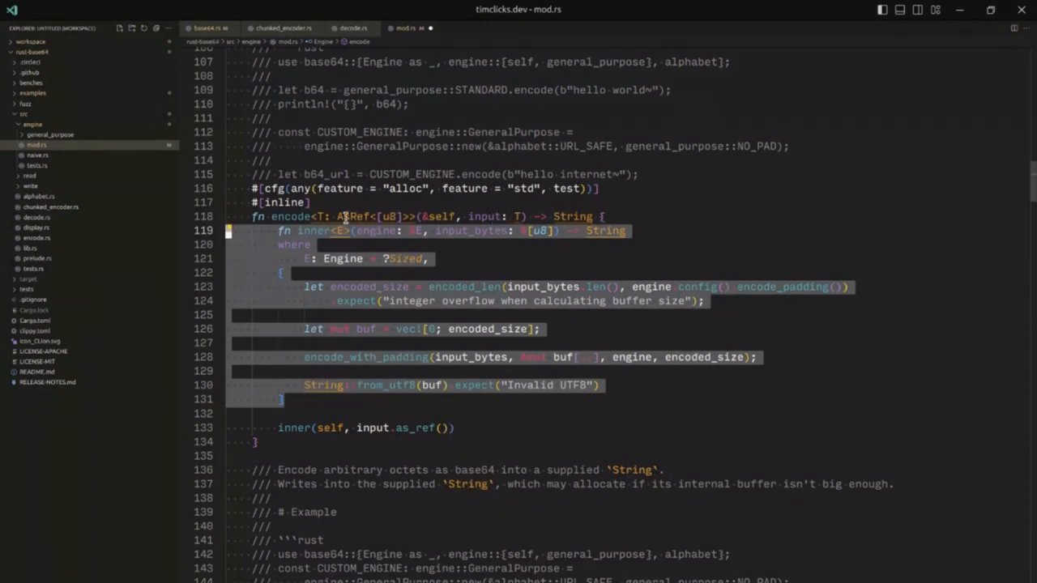
double_click(292, 218)
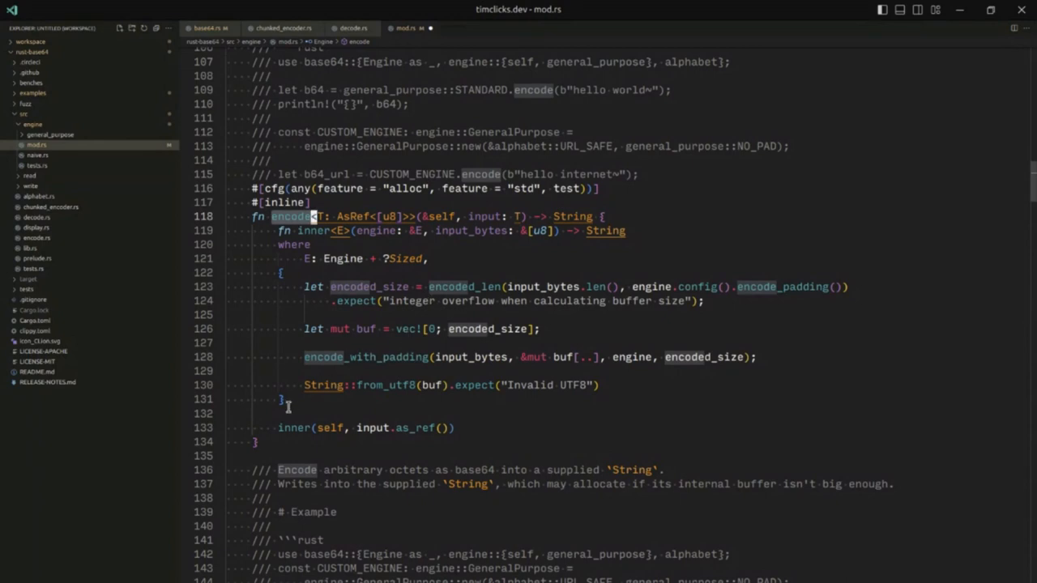
Step: Add #[inline(never)] on the blank line above inner and run cargo build in the terminal
left_click(282, 398)
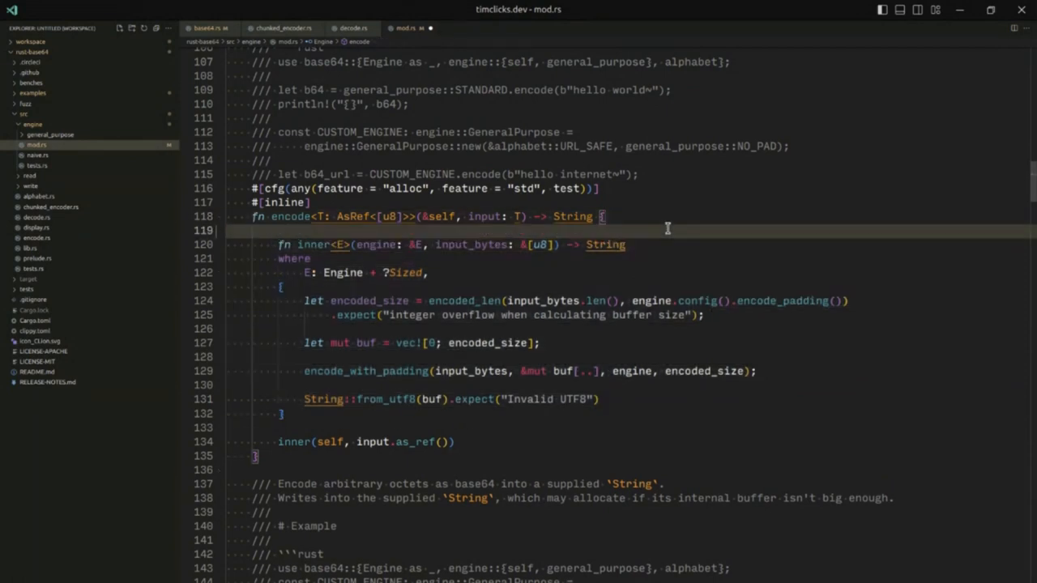
type("#[inlin")
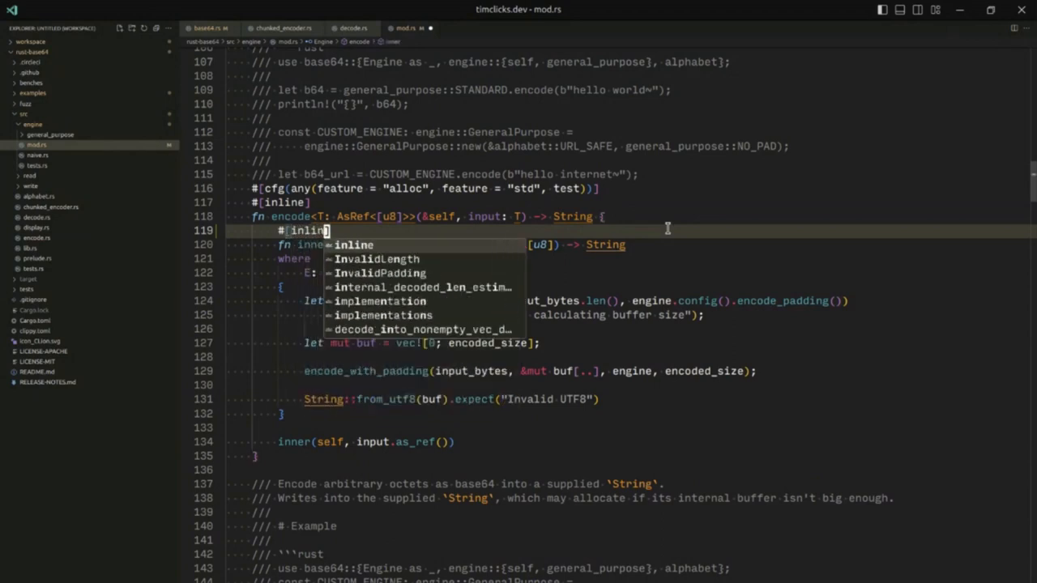
type("(never)")
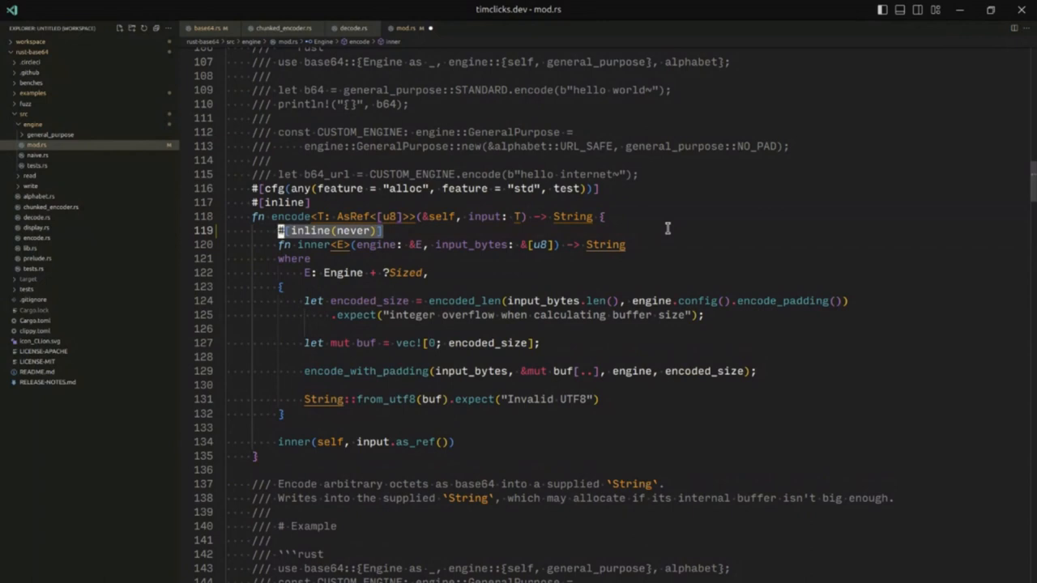
left_click(385, 230)
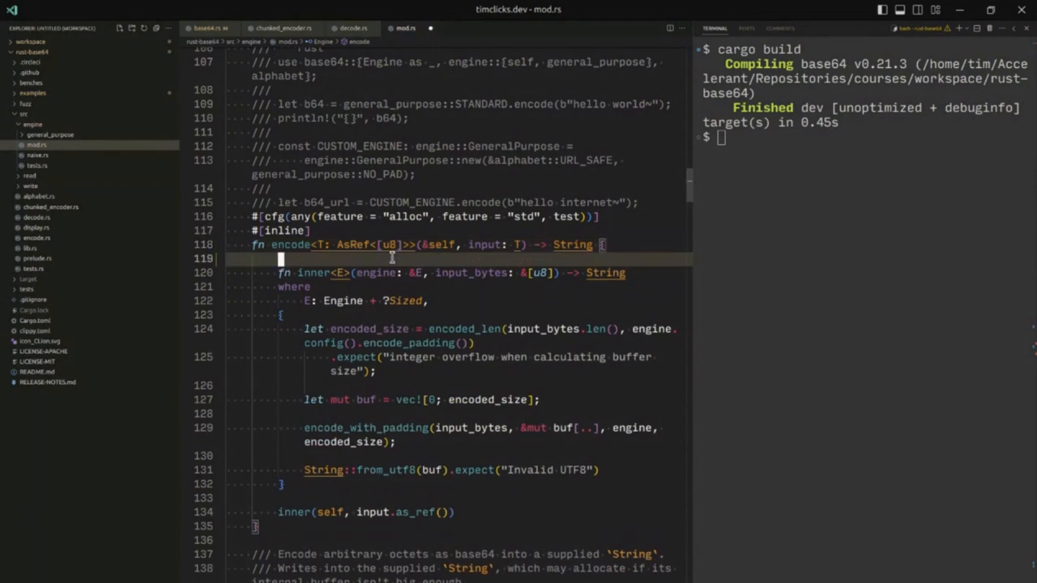
Step: Edit encode's attribute toward #[inline(always)] and remove the attribute above fn inner
type("#[inline(never)]")
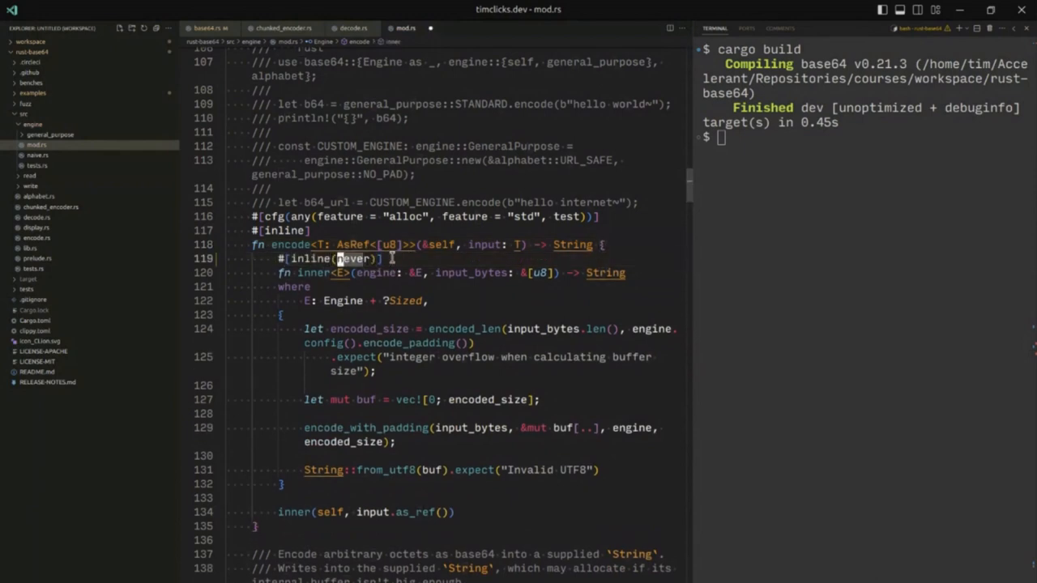
type("some")
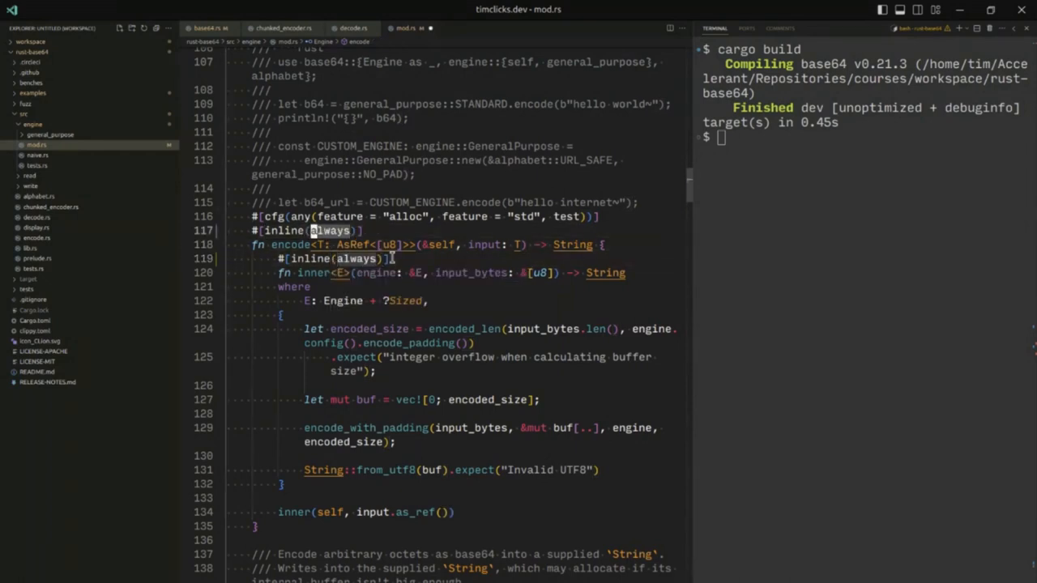
type("som")
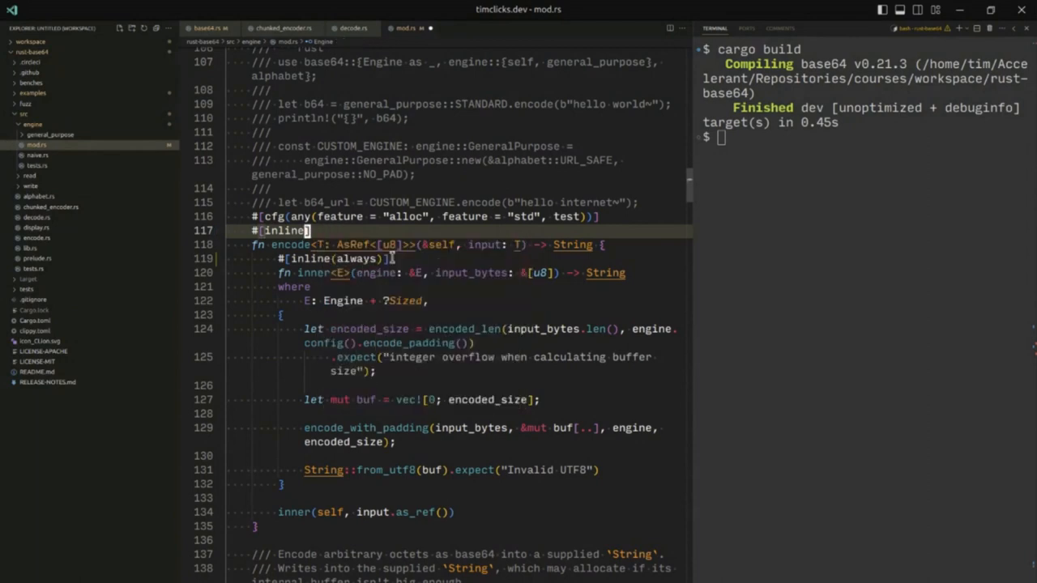
type("never)")
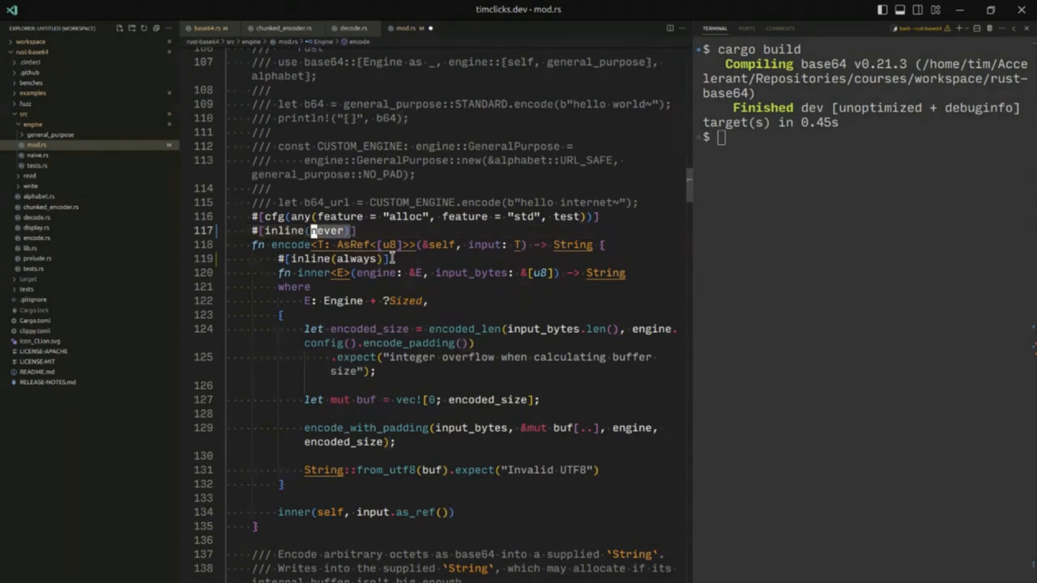
scroll("down", 3)
type("always")
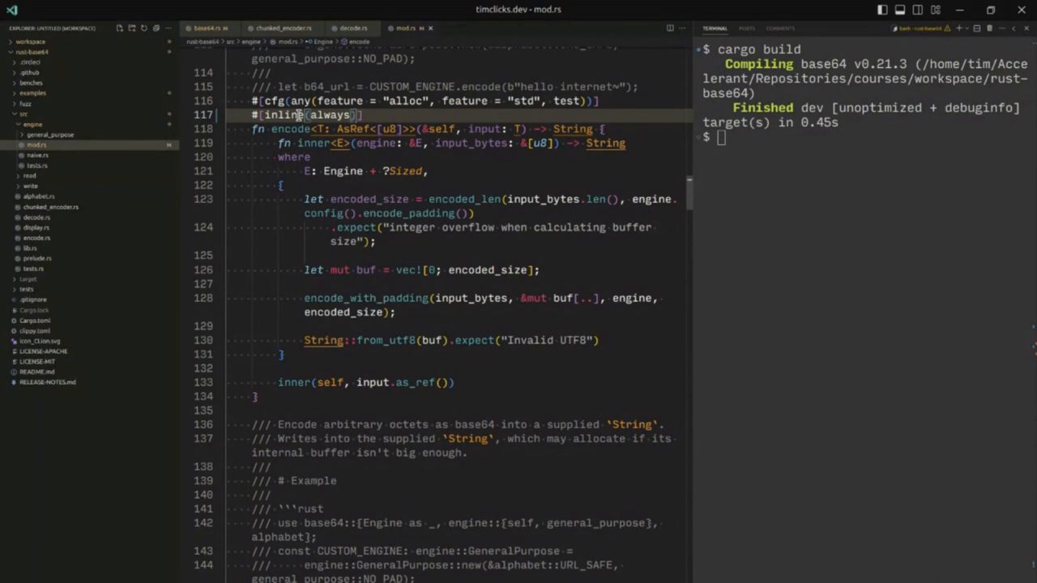
Step: Read the encode_string docs, then restore encode to a plain #[inline] attribute with the terminal closed
double_click(327, 113)
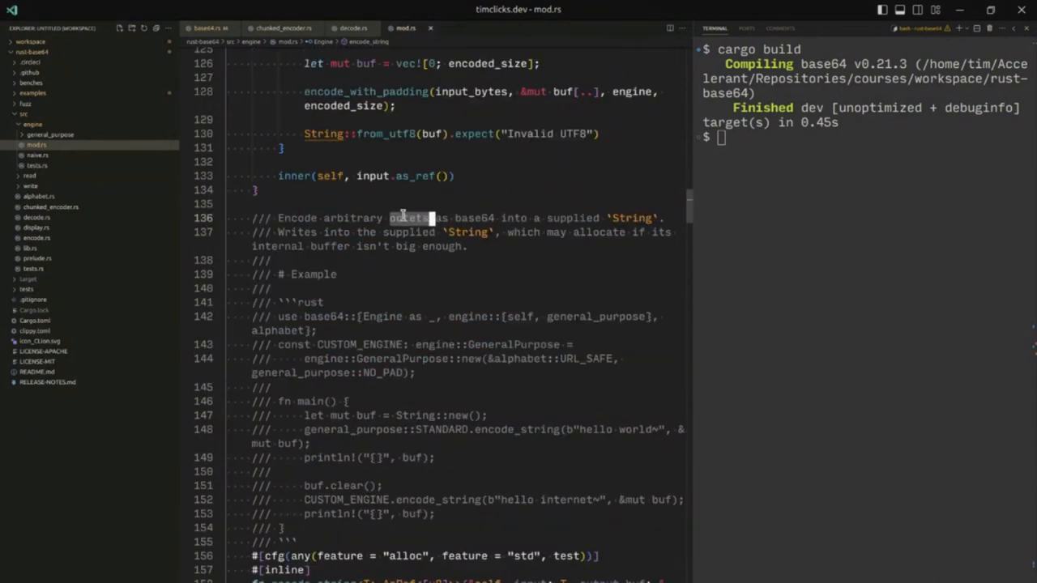
scroll("down", 3)
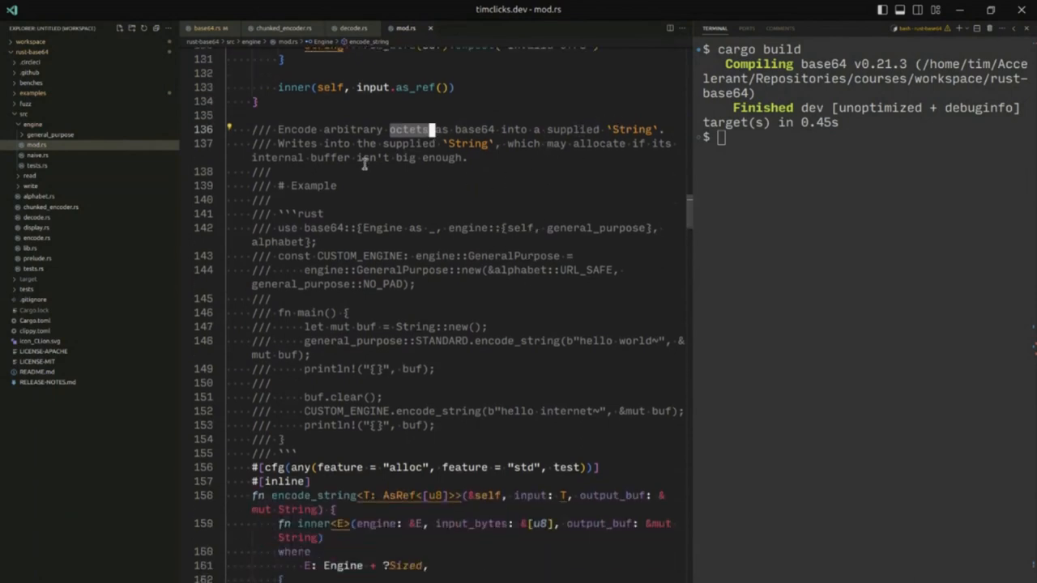
scroll("down", 3)
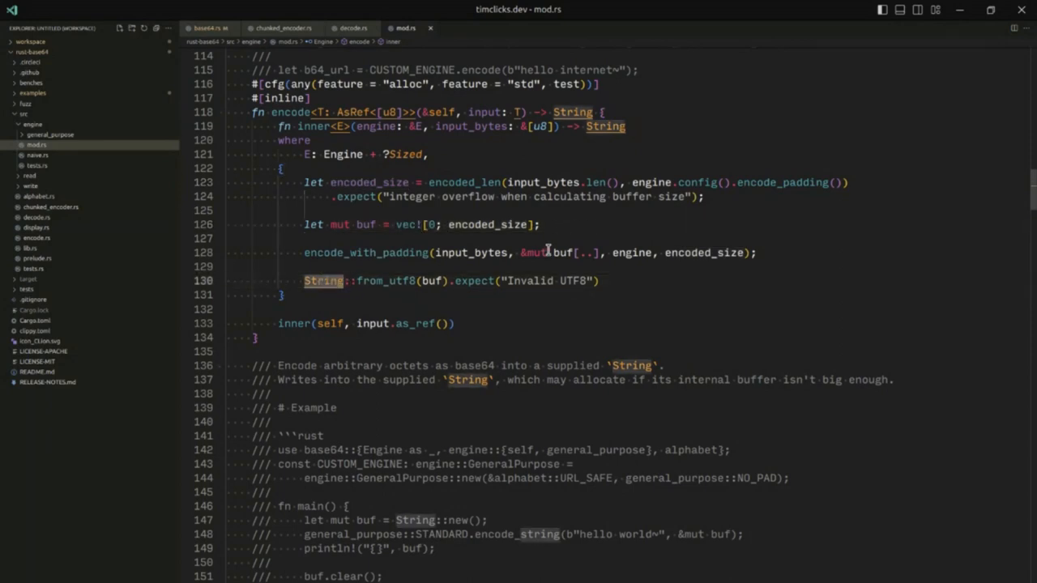
Step: Add String::with_capacity(encoded_size) in inner and comment out the buffer, encode_with_padding and from_utf8 lines
key("Enter")
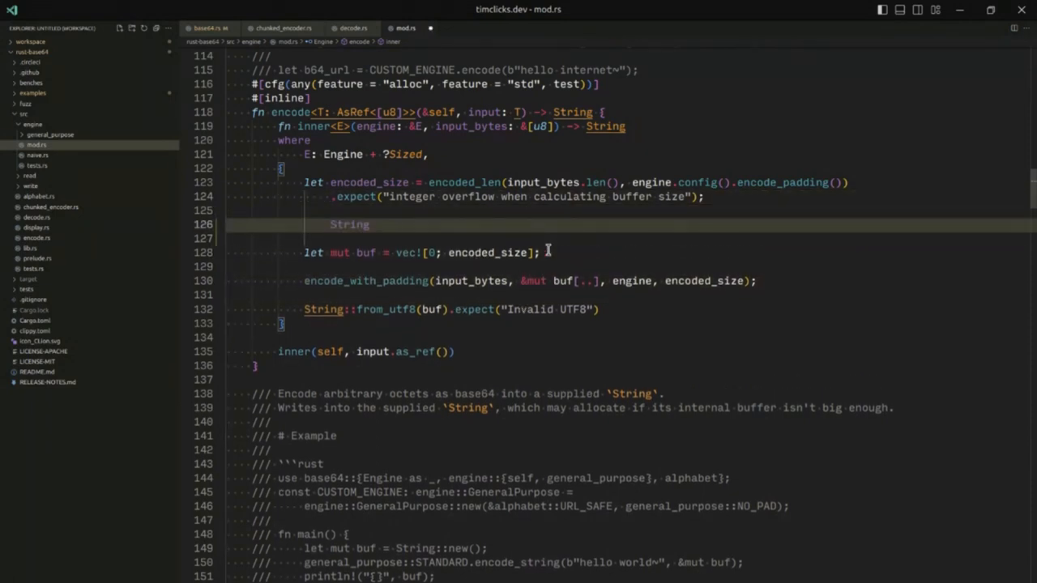
type("::with_capacity(encoded_size);")
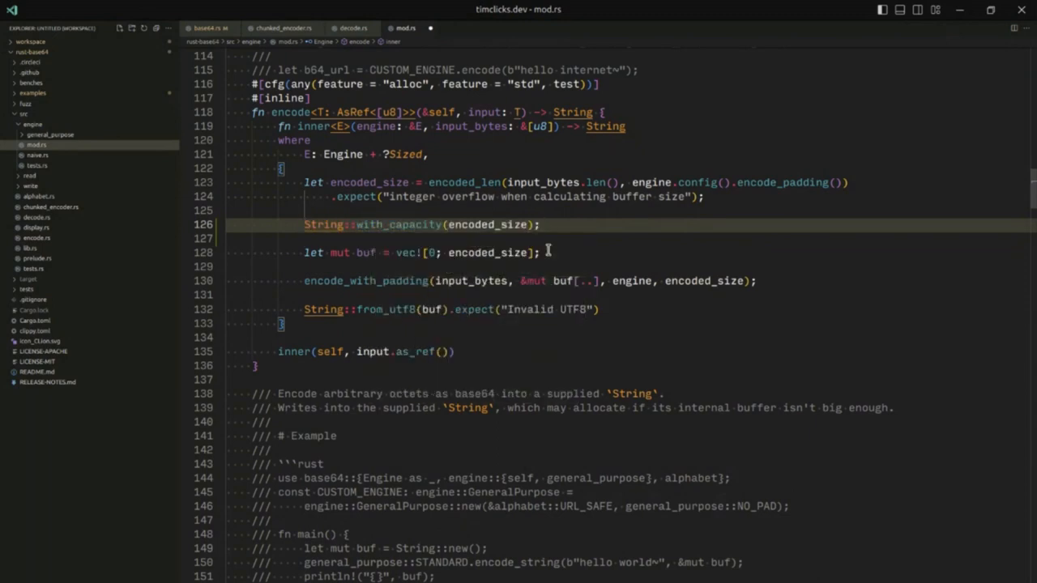
double_click(366, 280)
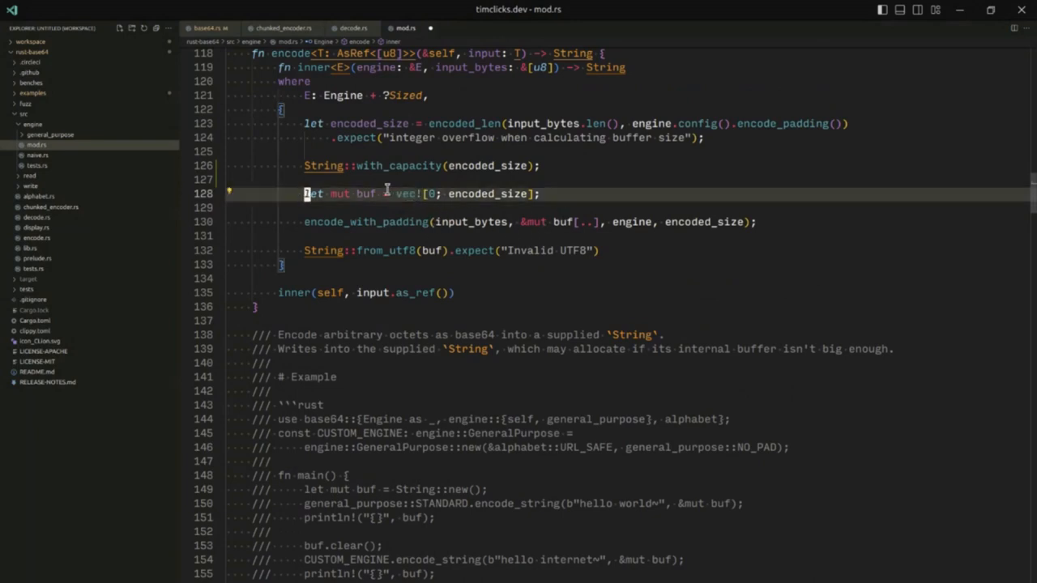
key("ctrl+/")
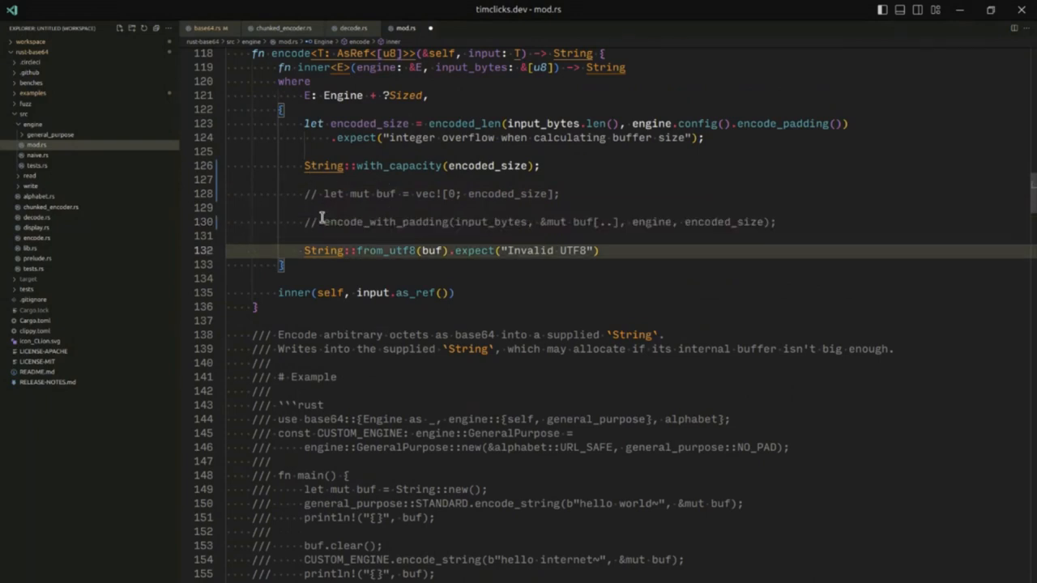
double_click(528, 250)
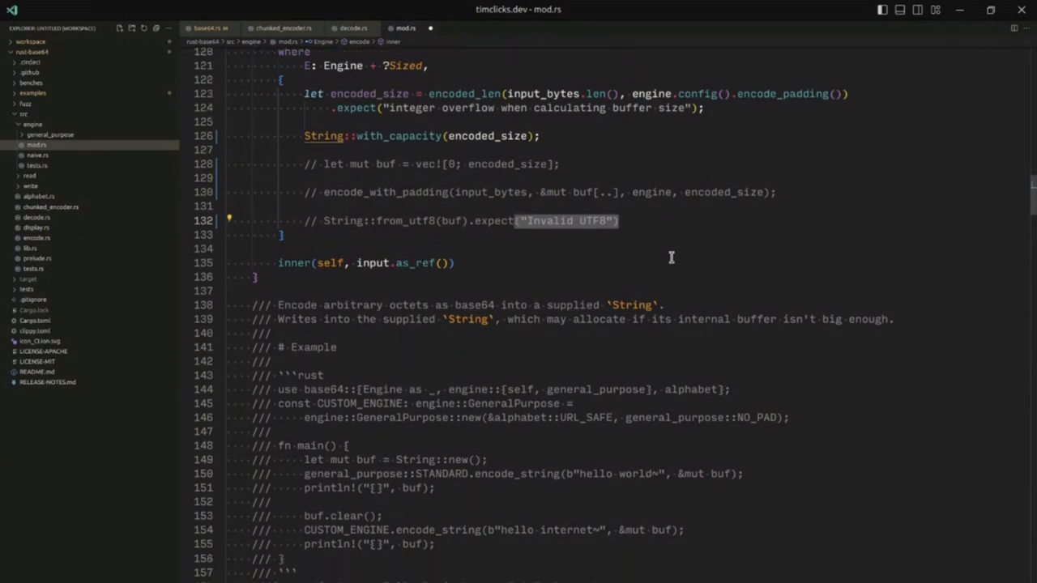
Step: Bind the string to a mutable sink, encode into it via ChunkedEncoder, and return sink from inner
scroll("down", 3)
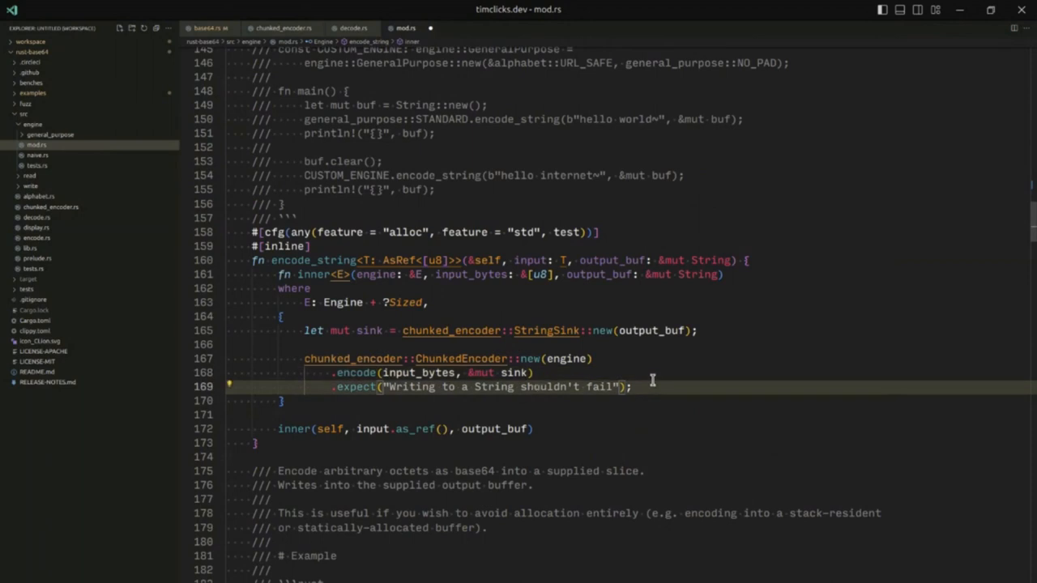
scroll("up", 3)
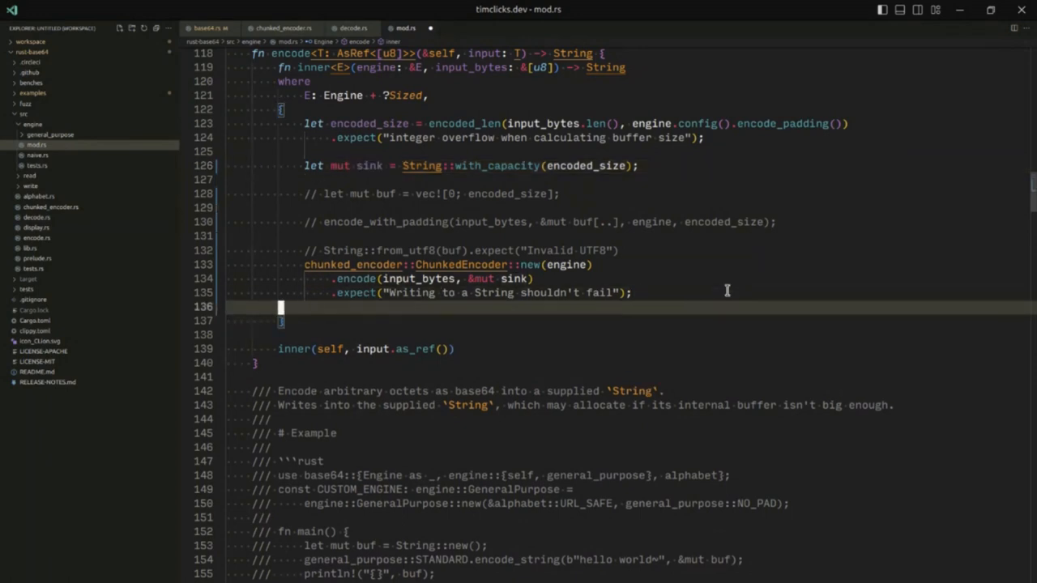
type("sink")
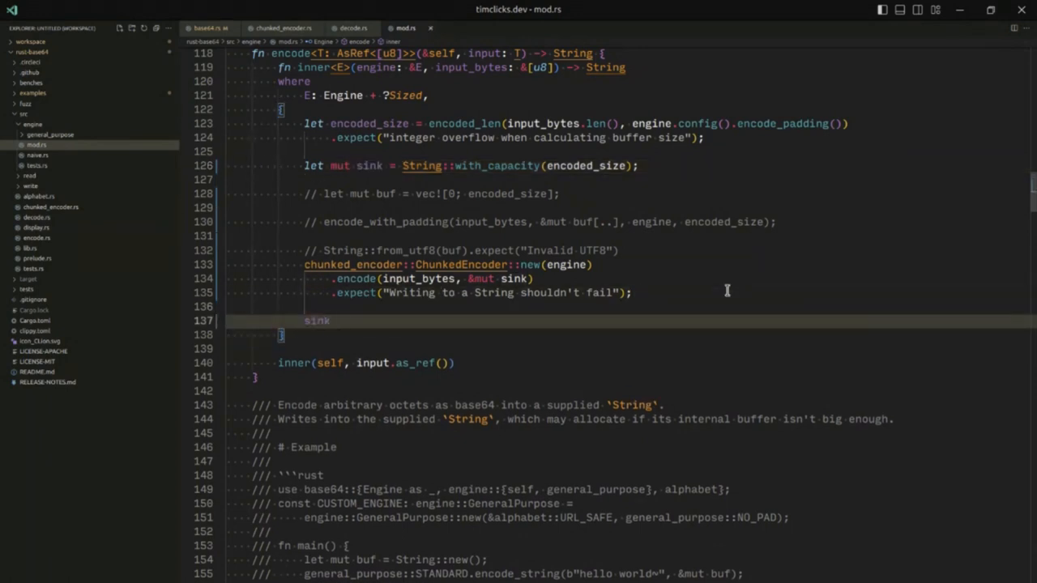
left_click(386, 211)
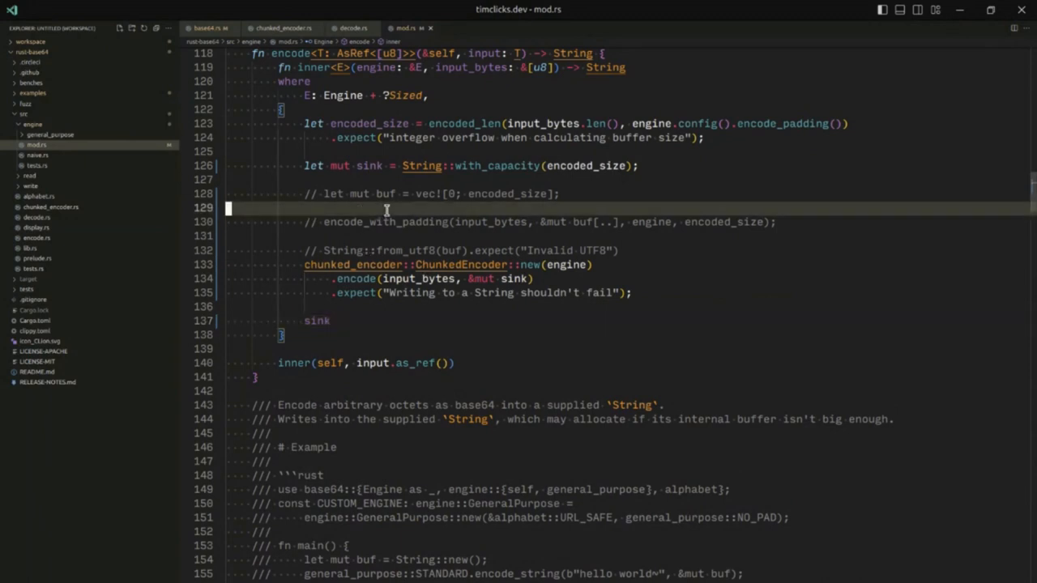
Step: Run cargo build and rustc --version in the terminal; the build fails with E0277 on chunked_encoder::Sink
double_click(353, 264)
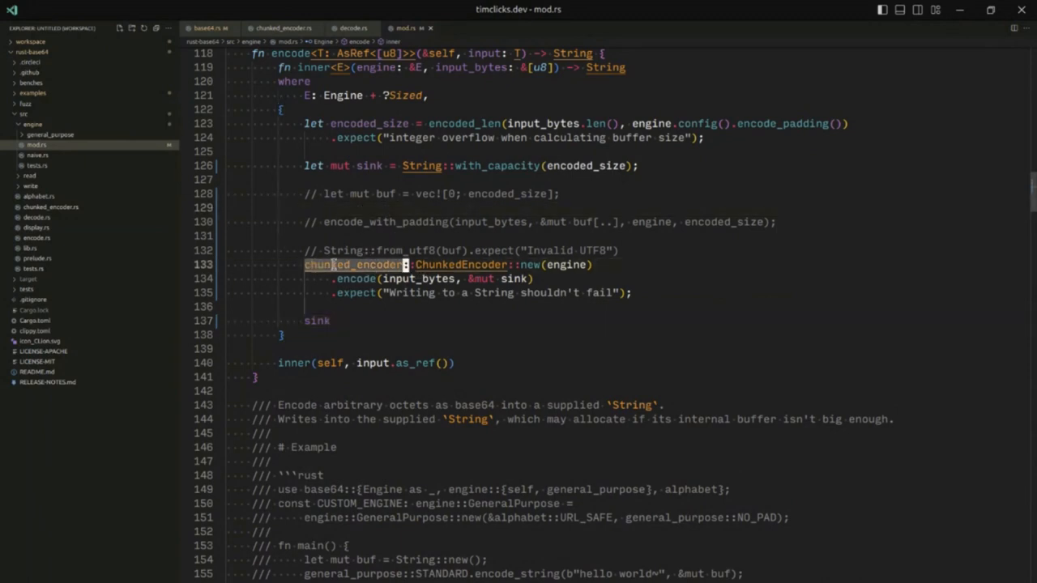
mouse_move(494, 289)
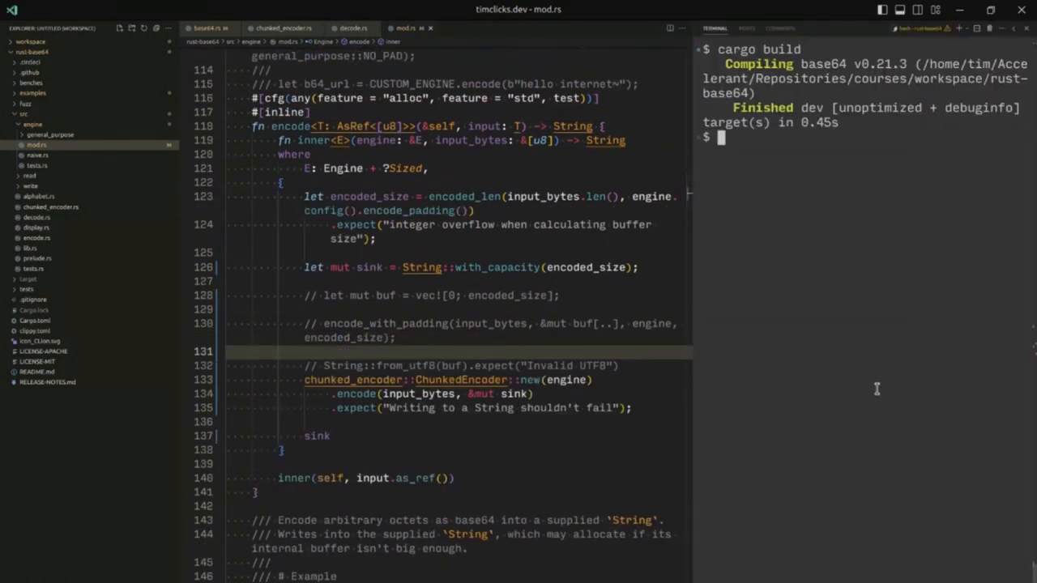
type("rustc --version")
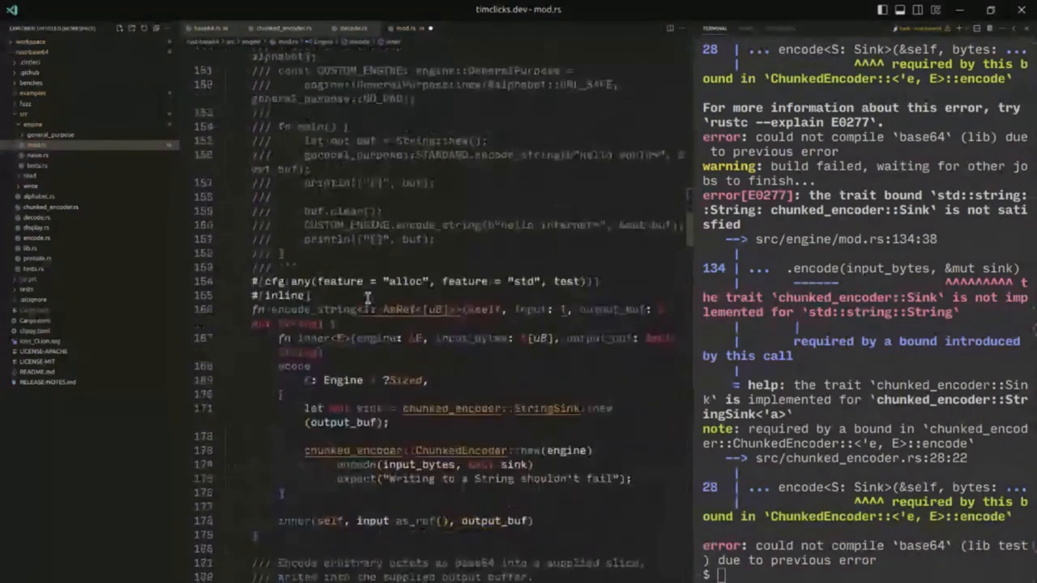
Step: Scroll to the existing StringSink usage to wrap the renamed out string in chunked_encoder::StringSink::new
scroll("down", 3)
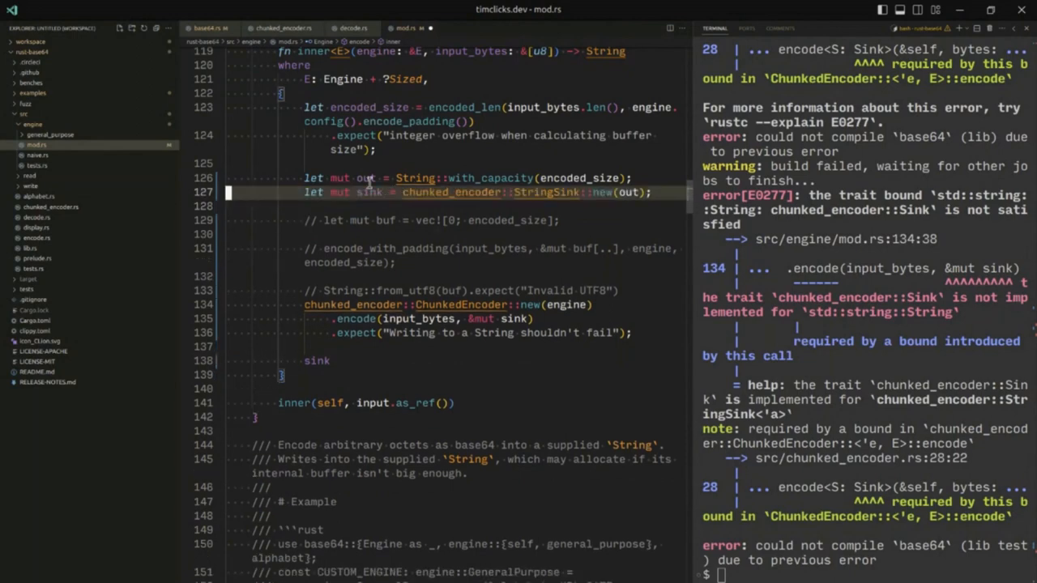
Step: Pass &mut out to StringSink::new, return out, and review the cargo bench encode timings
left_click(315, 360)
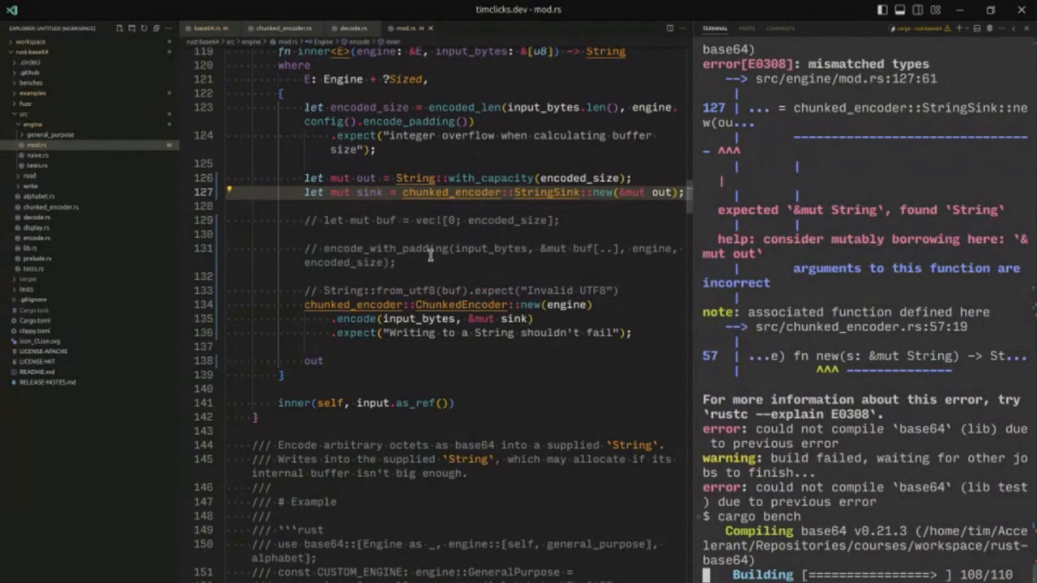
mouse_move(481, 283)
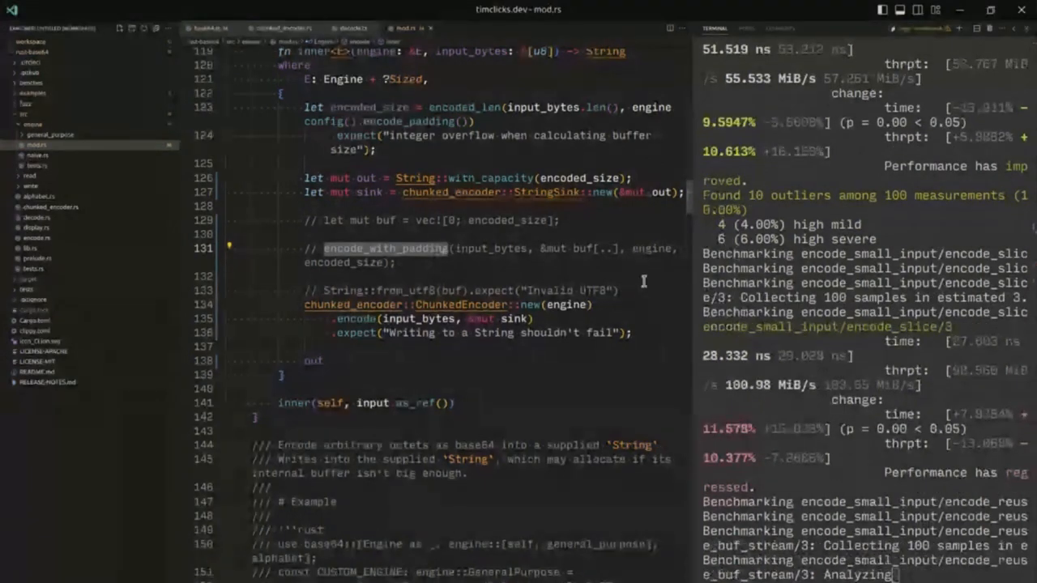
scroll("down", 3)
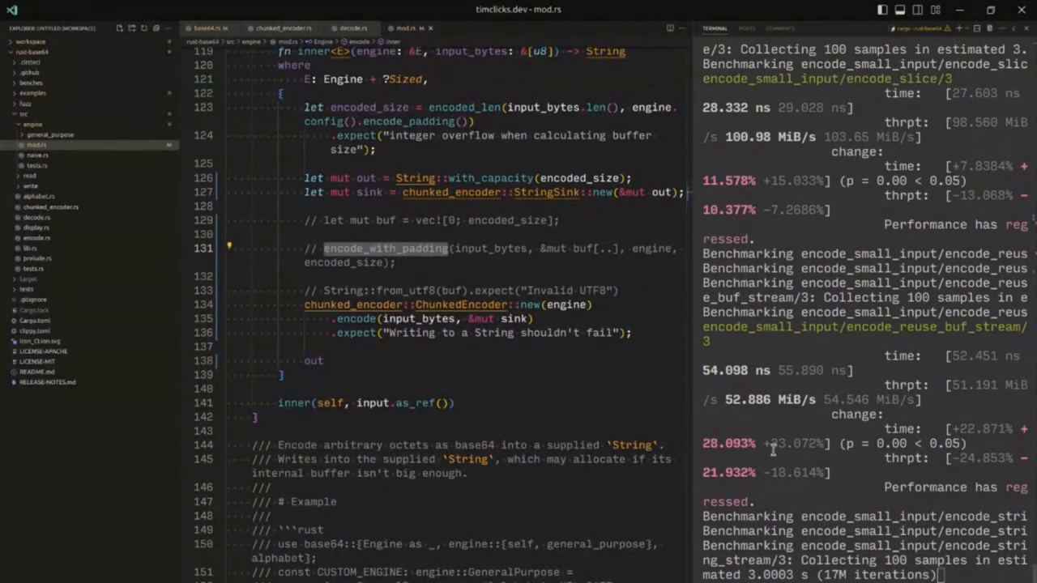
scroll("down", 3)
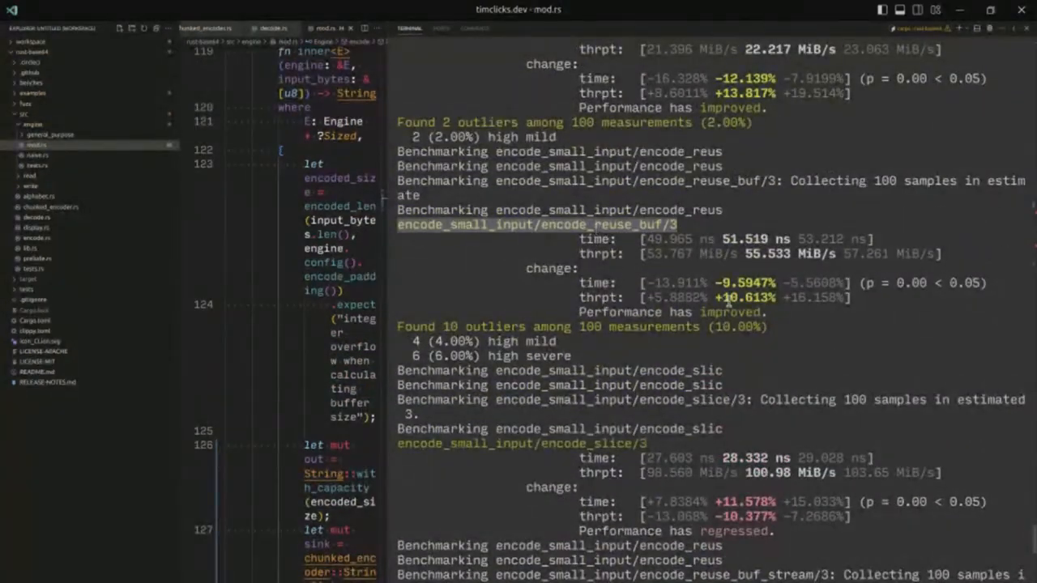
scroll("down", 3)
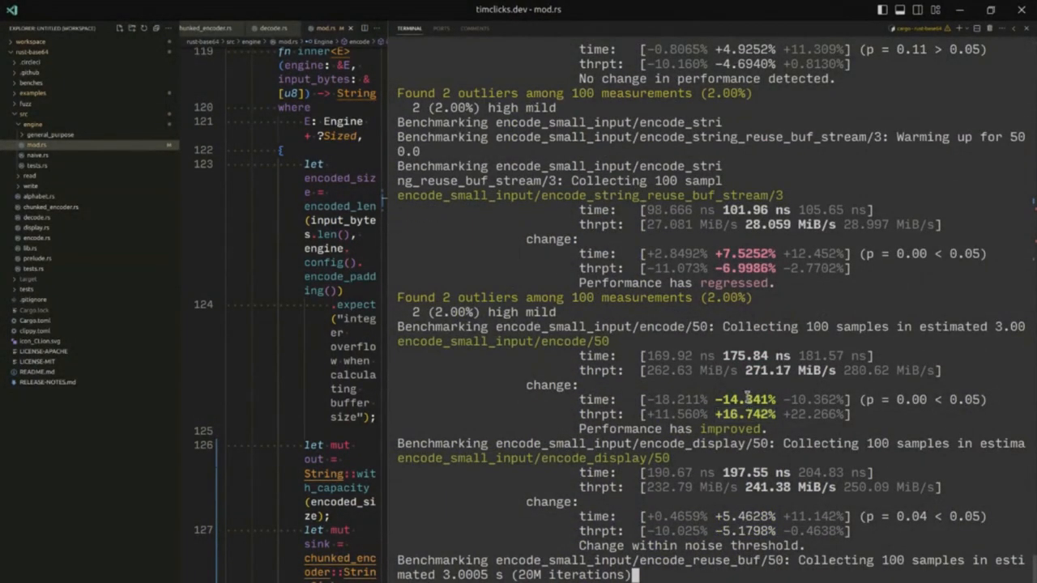
scroll("down", 3)
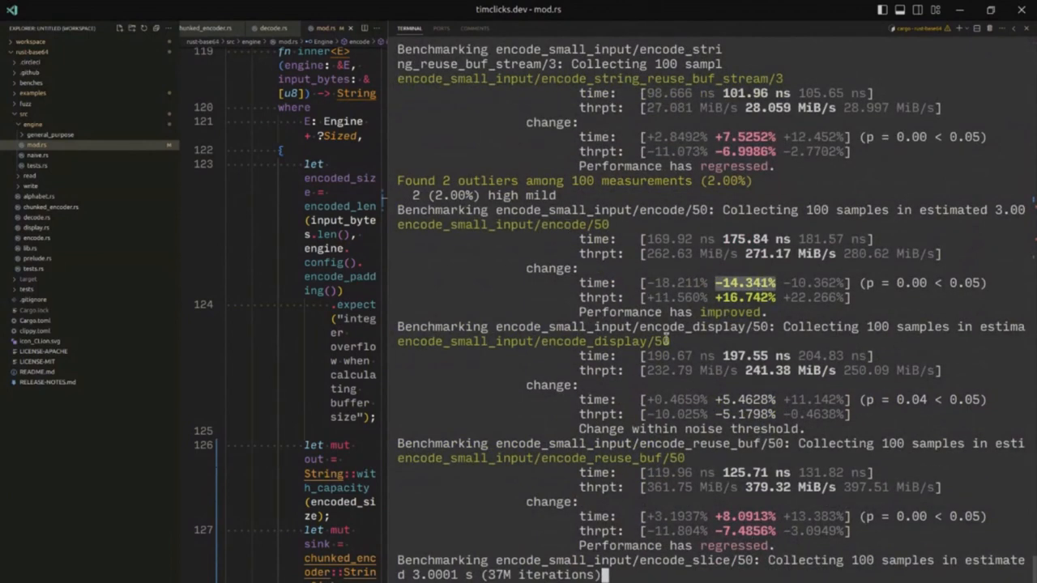
scroll("down", 3)
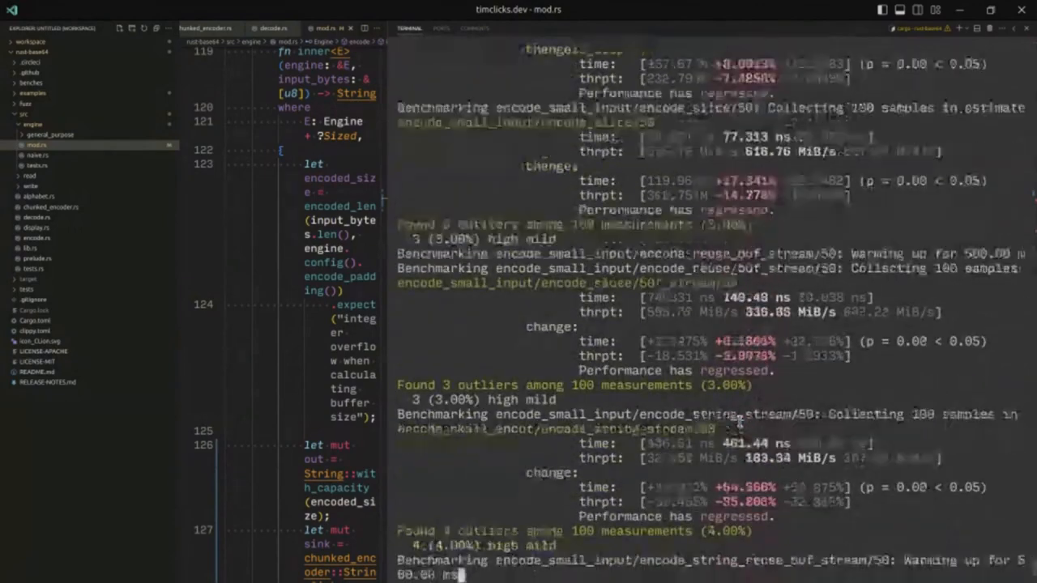
scroll("down", 3)
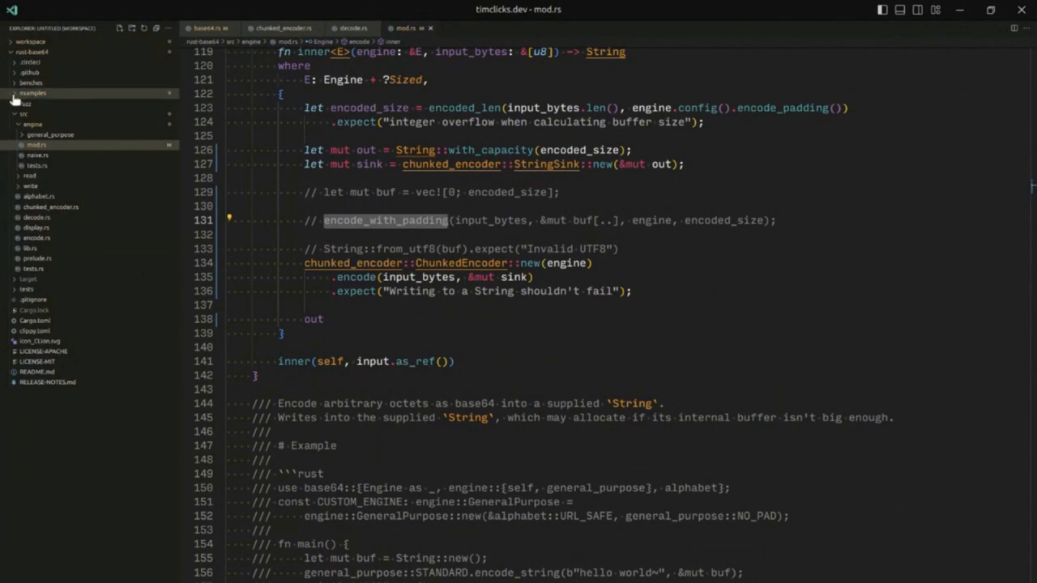
Step: Browse target/criterion/encode_small_input/encode_reuse_buf/500/new and view its benchmark.json
left_click(31, 81)
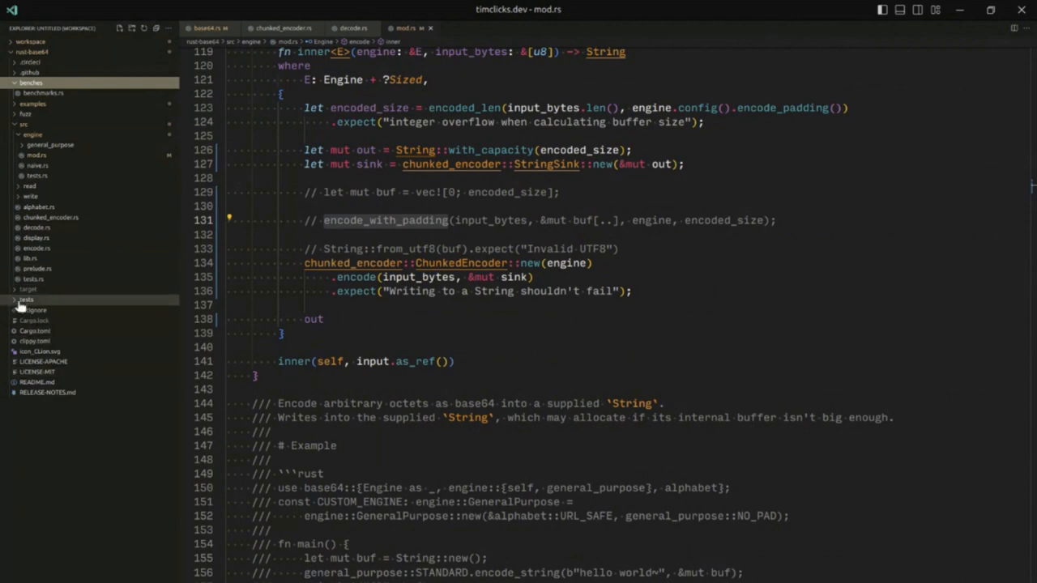
left_click(26, 298)
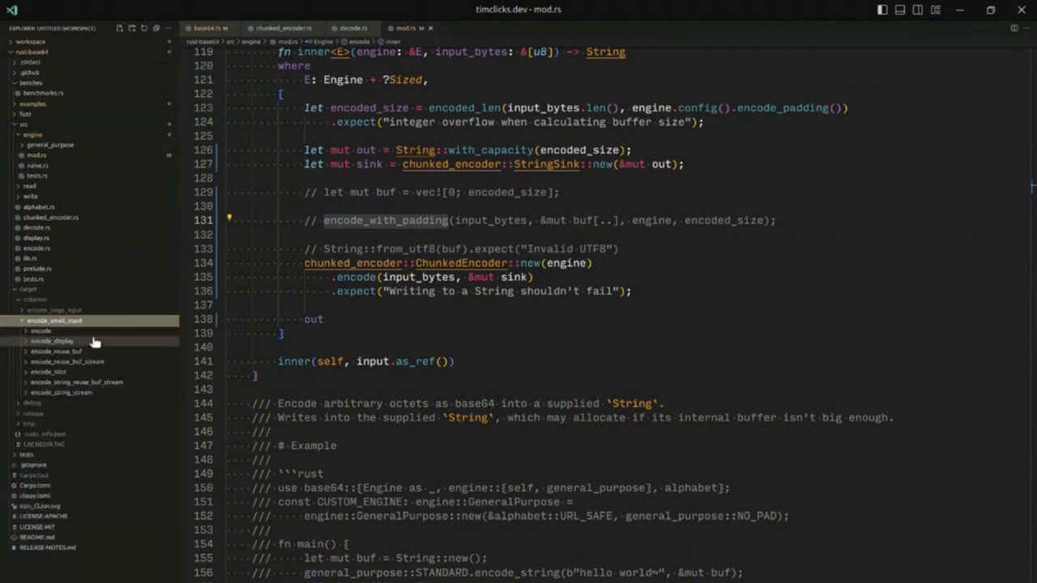
left_click(39, 331)
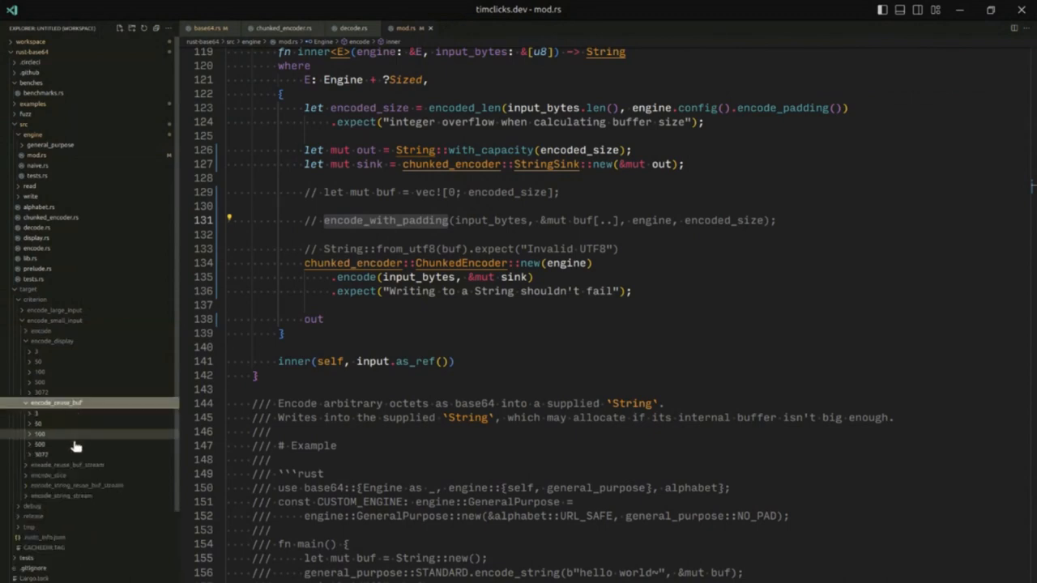
left_click(29, 444)
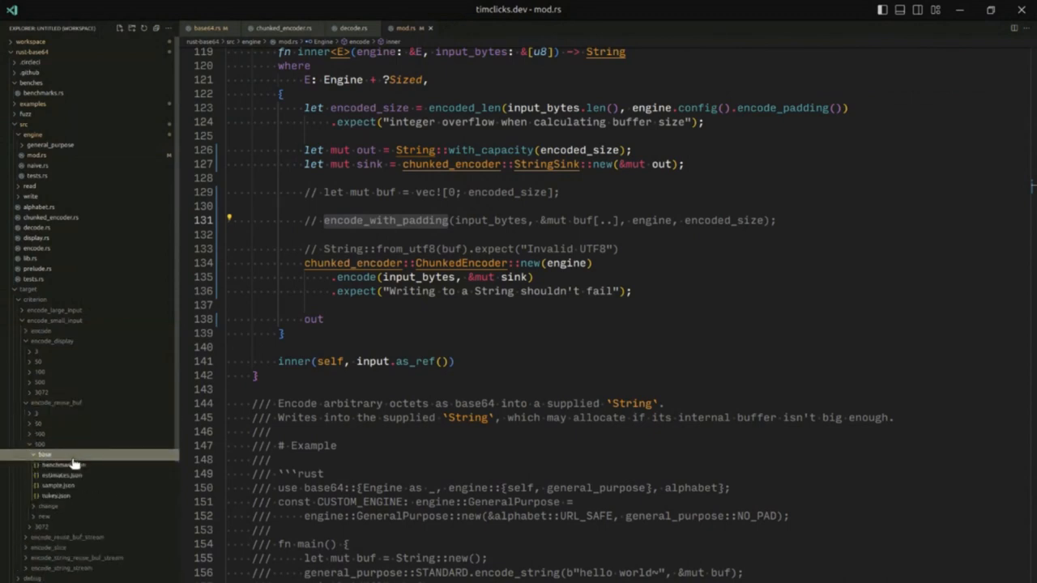
left_click(65, 463)
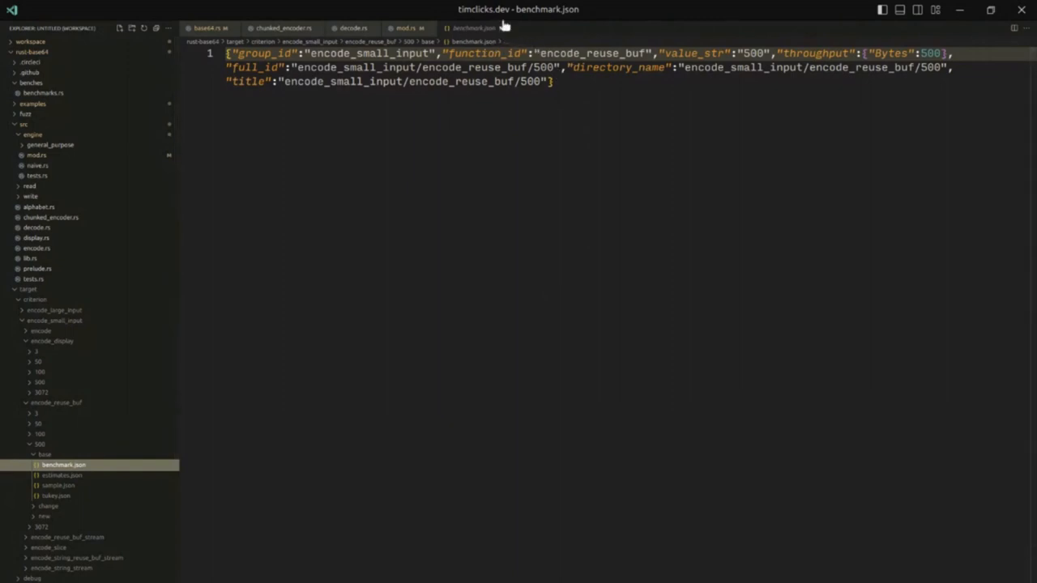
left_click(405, 27)
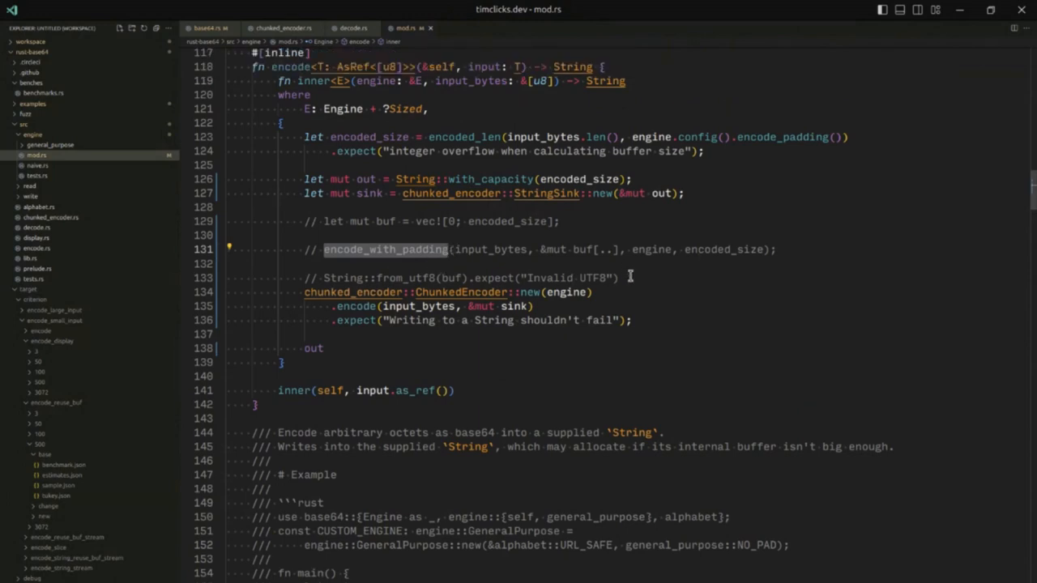
Step: In mod.rs try unsafe from_utf8_unchecked on buf, then revert to String::from_utf8(buf)
left_click(639, 279)
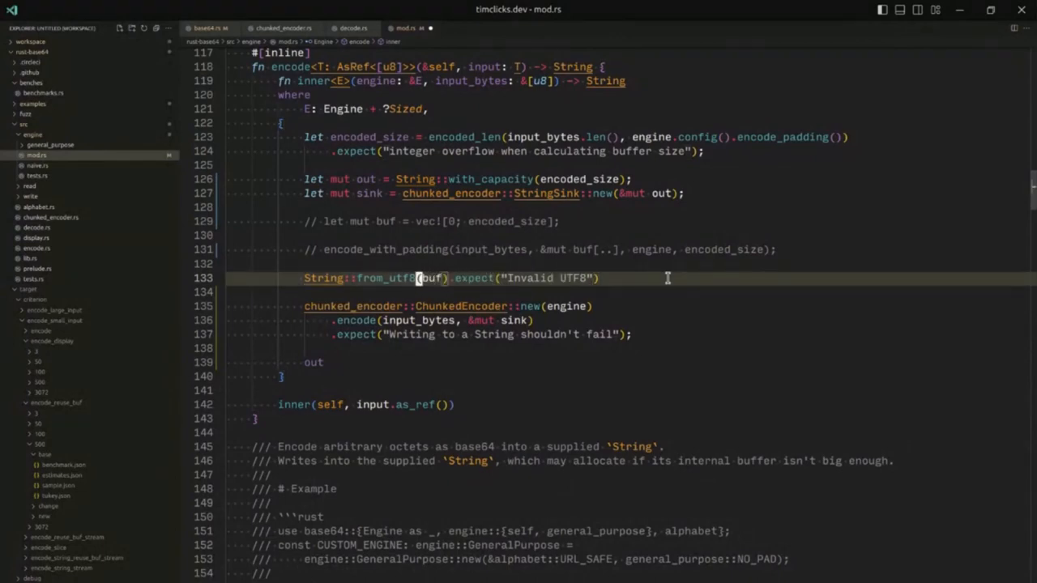
type("_unchecked(buf")
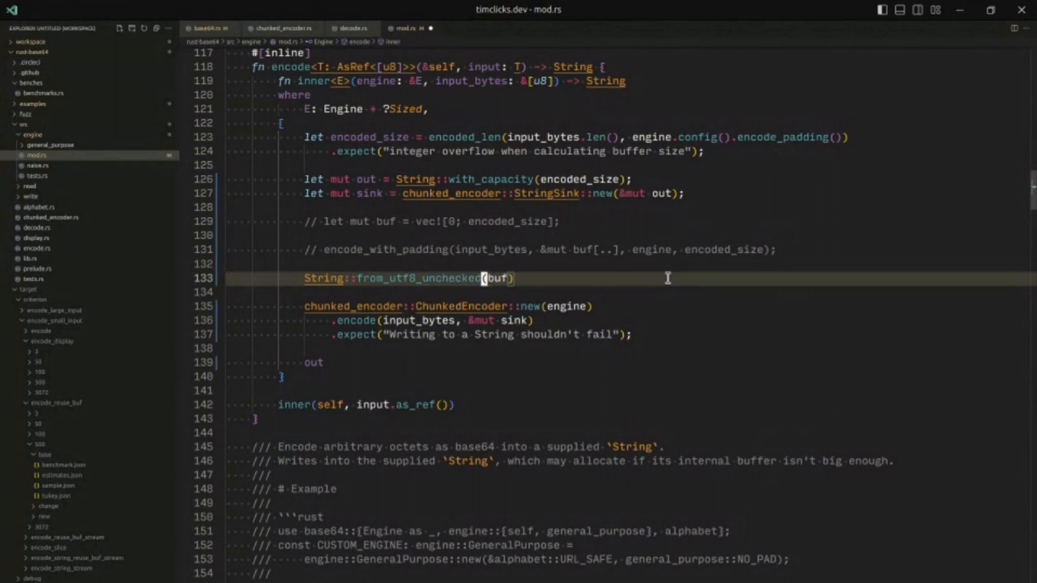
type("unsafe {")
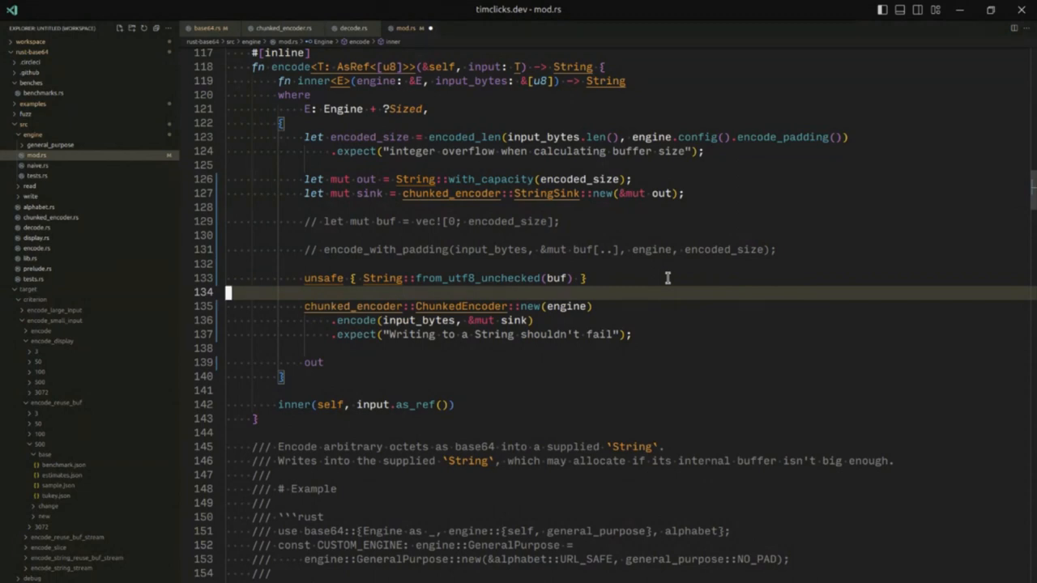
mouse_move(342, 269)
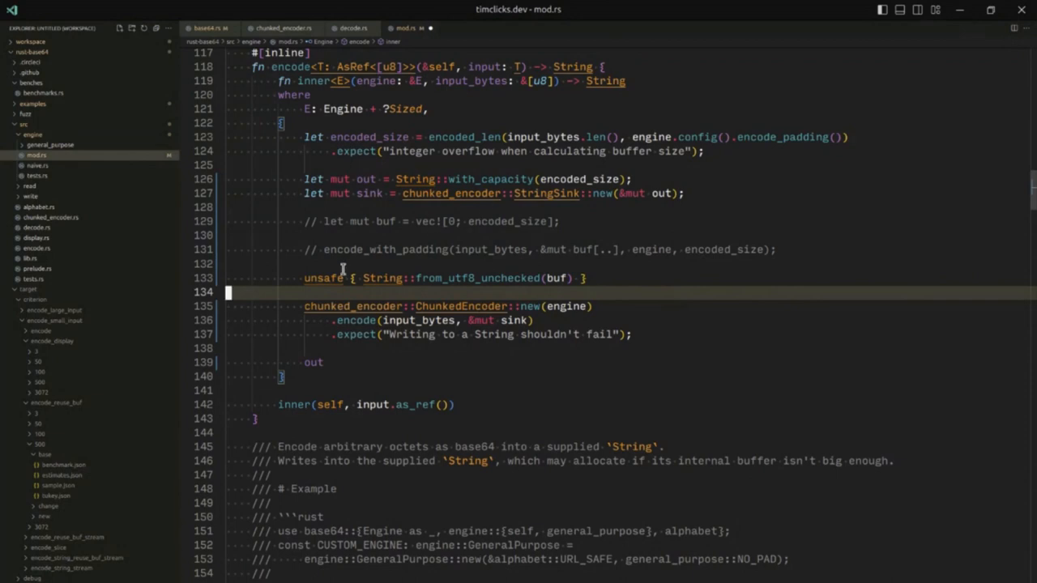
double_click(324, 278)
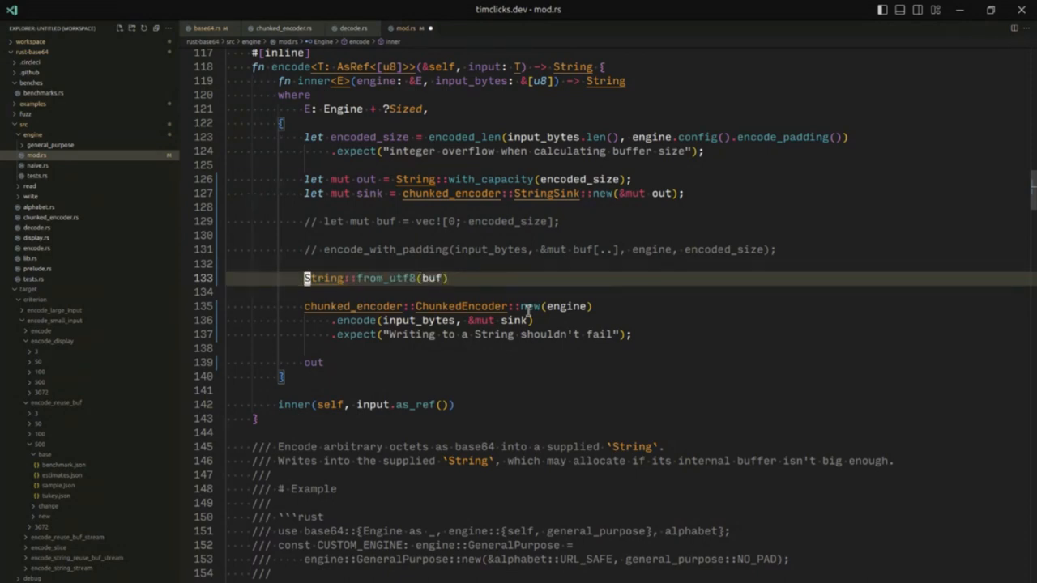
Step: Match from_utf8(buf) with an Ok(out) arm and a `_ => unreachable!()` fallback
scroll("down", 3)
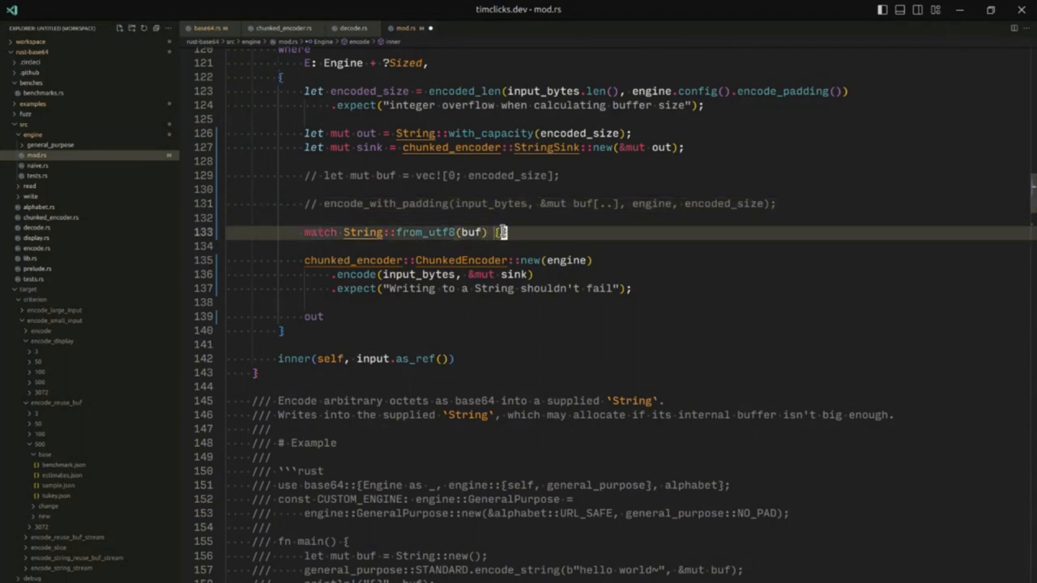
type("Ok()")
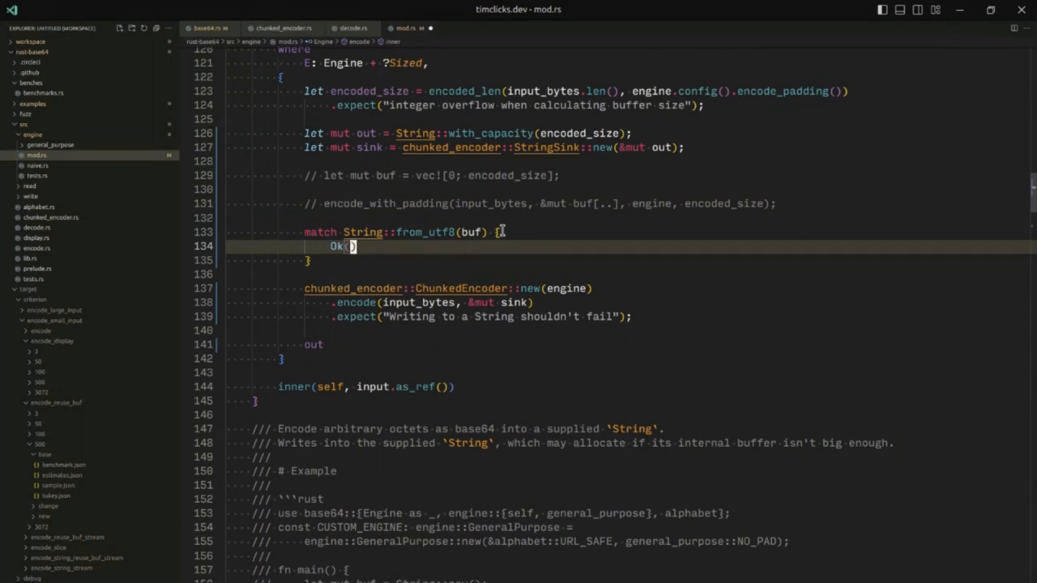
type("le")
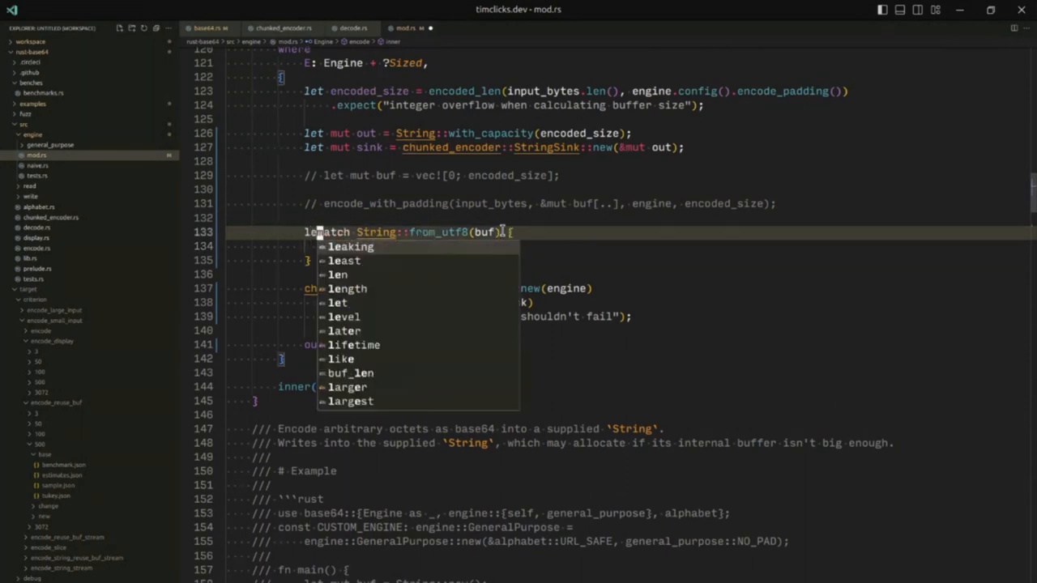
type("e")
left_click(632, 246)
type("Ok(out) => out")
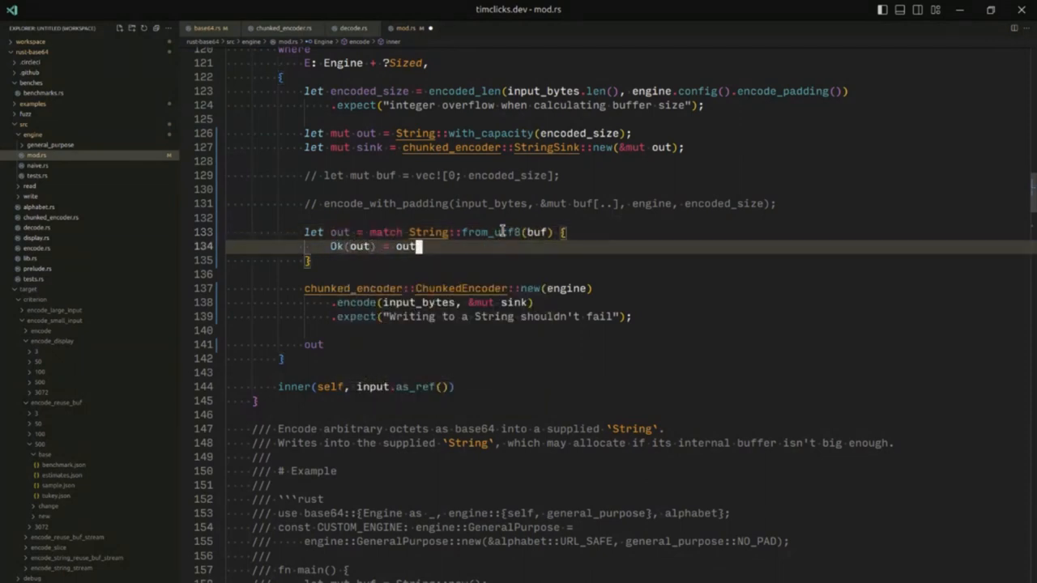
type(",")
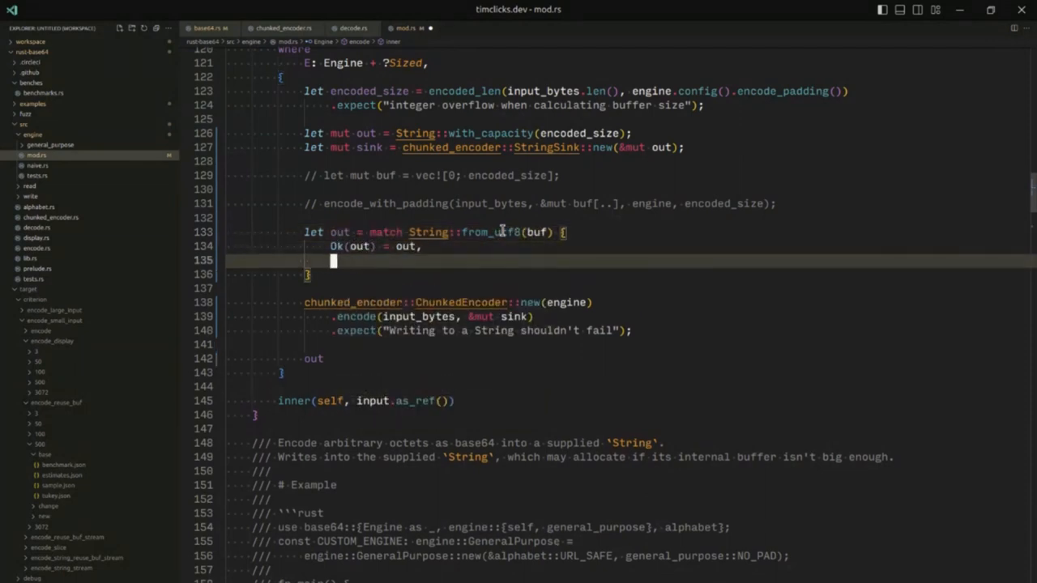
key("ctrl+space")
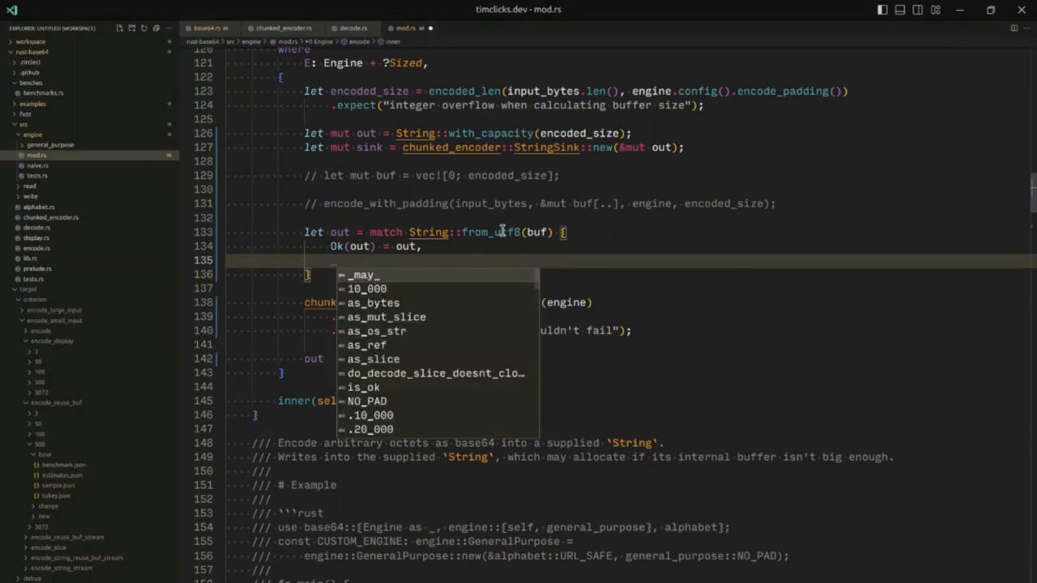
type("_ => unreachable!()")
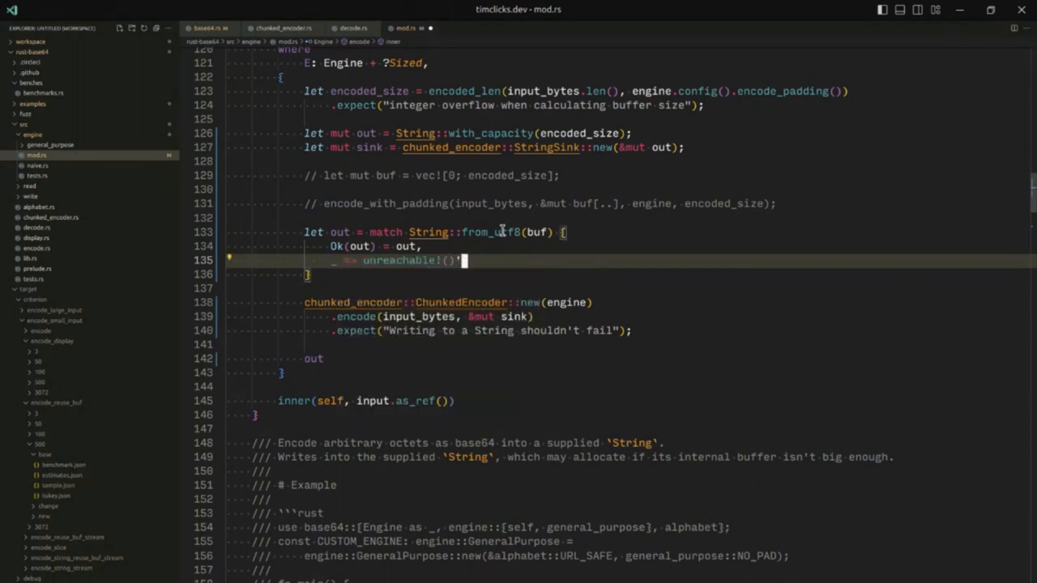
type(";")
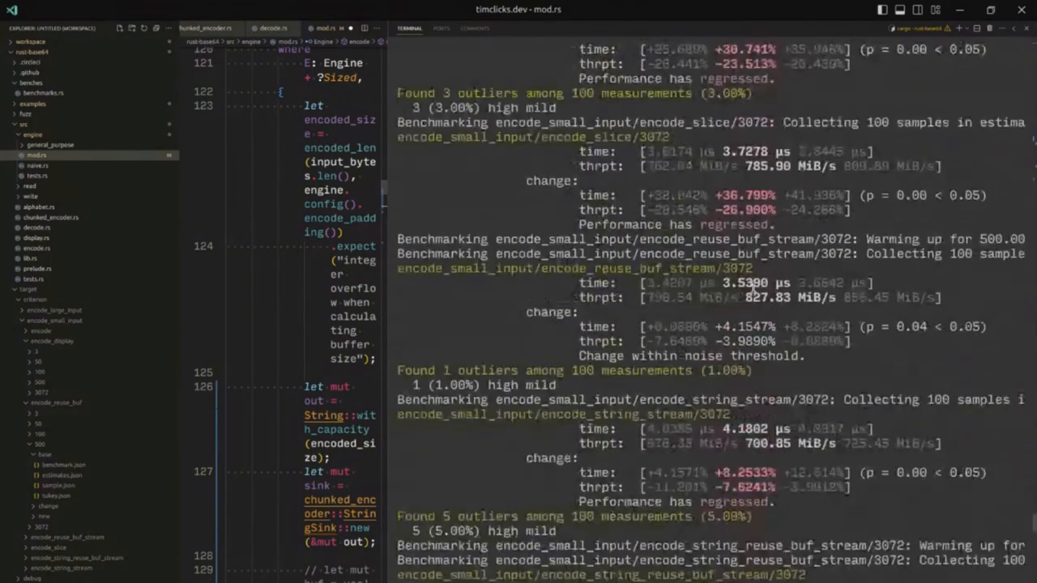
Step: Review cargo bench output showing regressed 500- and 3072-byte encode_small_input cases
scroll("down", 3)
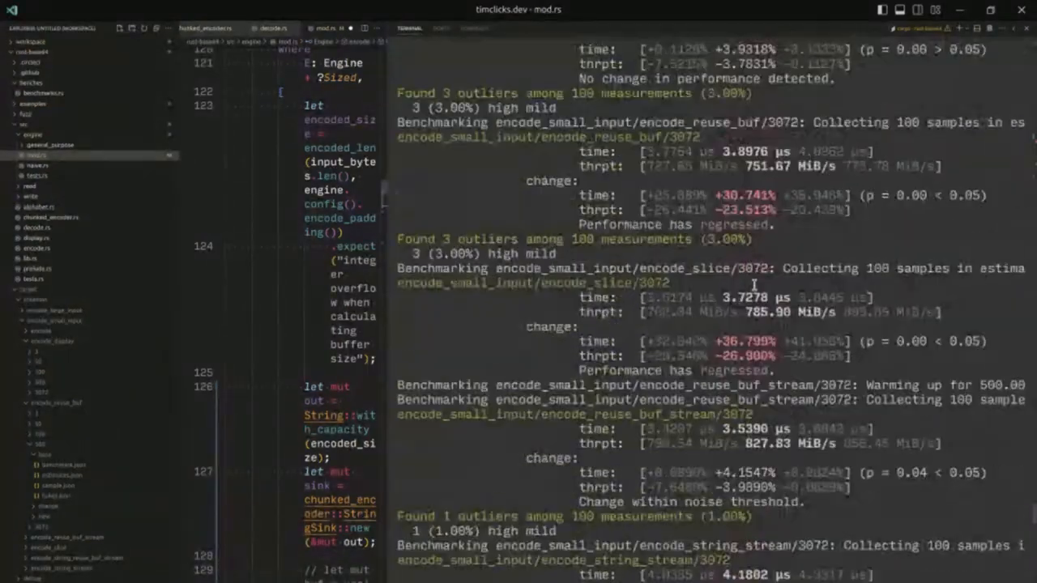
scroll("down", 3)
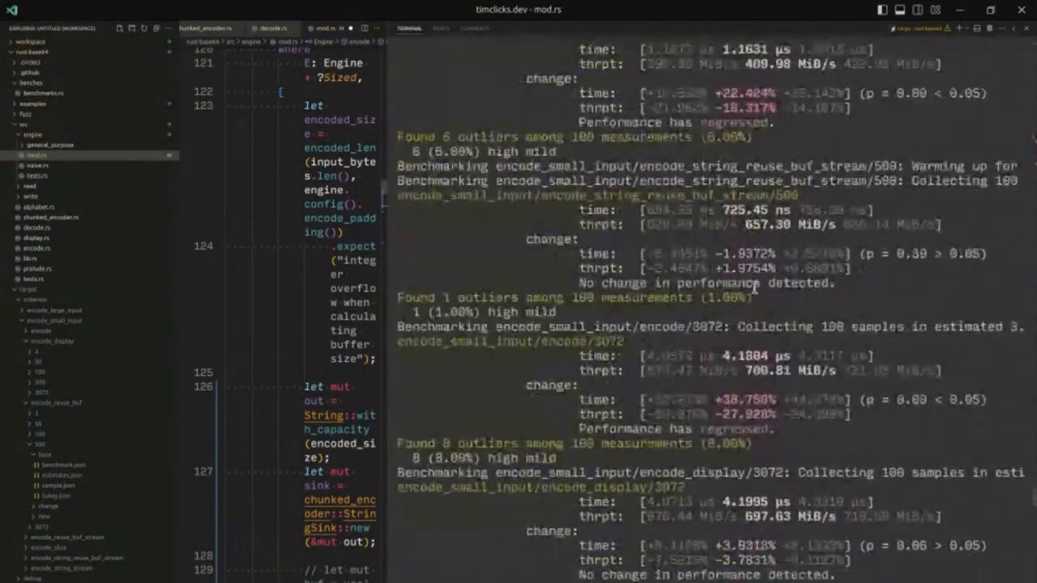
scroll("down", 3)
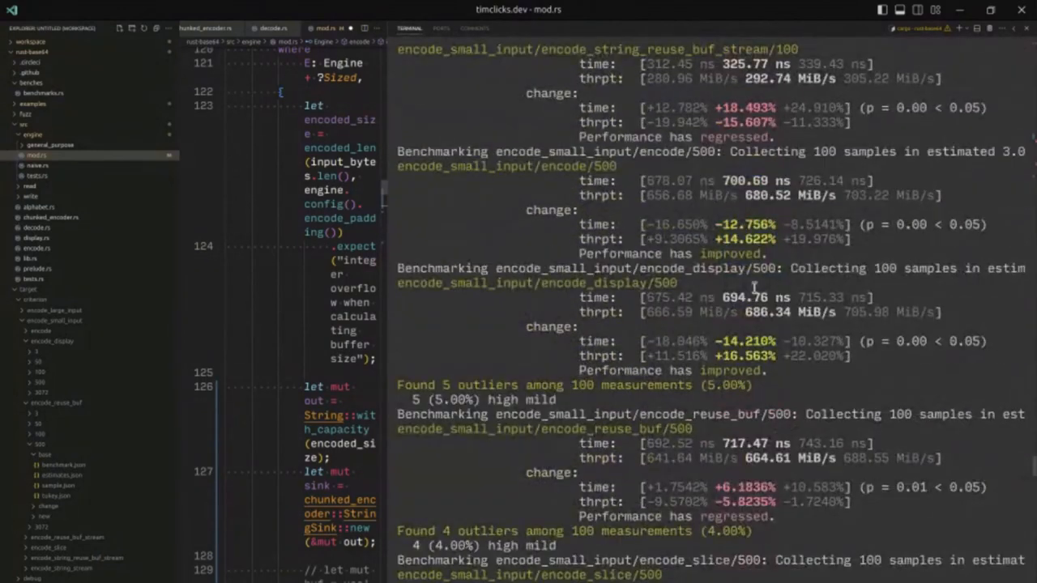
scroll("down", 3)
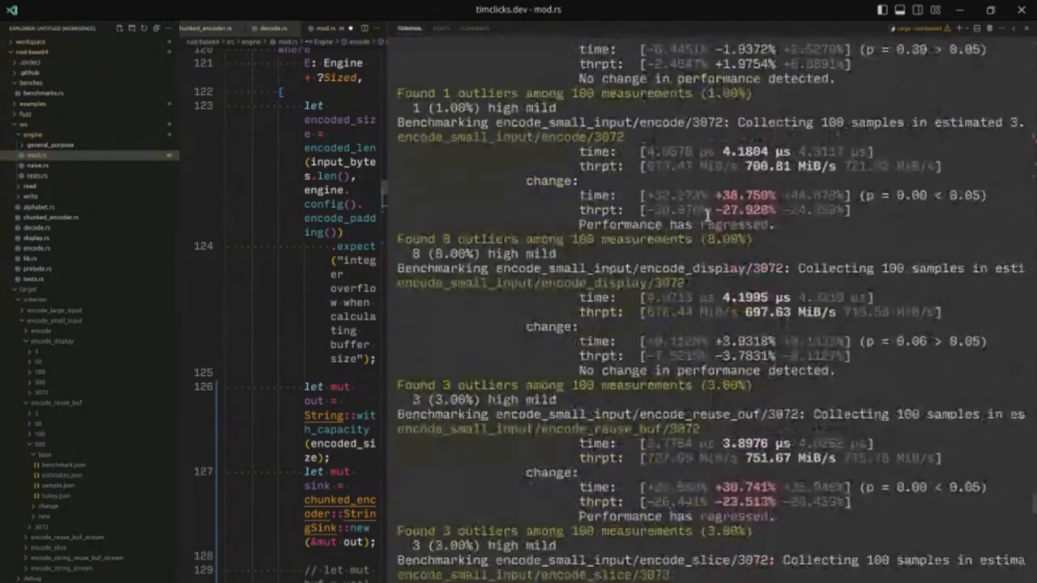
scroll("down", 3)
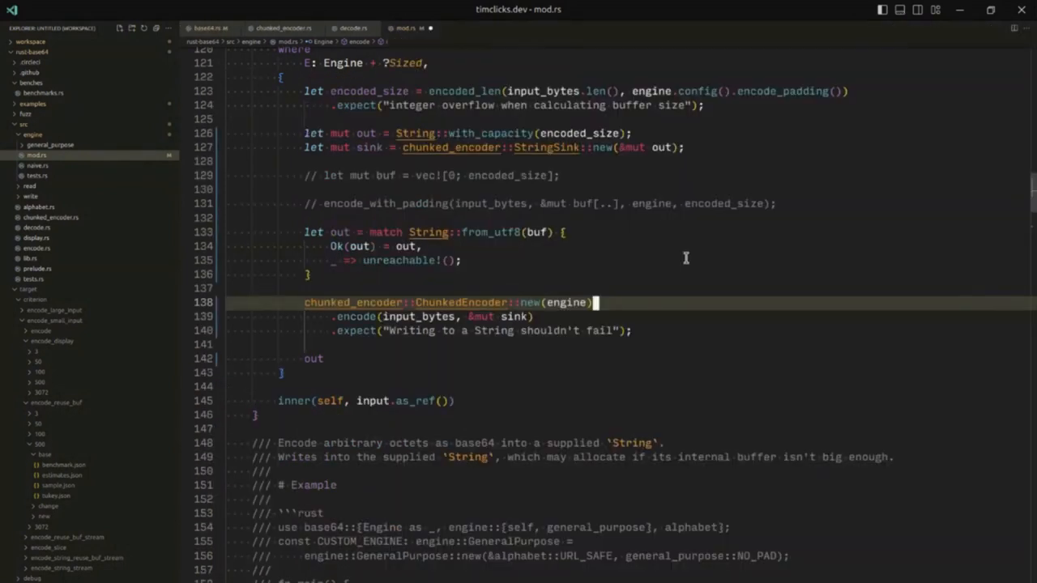
Step: Choose Don't Save to restore mod.rs's original vec buffer and from_utf8 expect lines
left_click(457, 259)
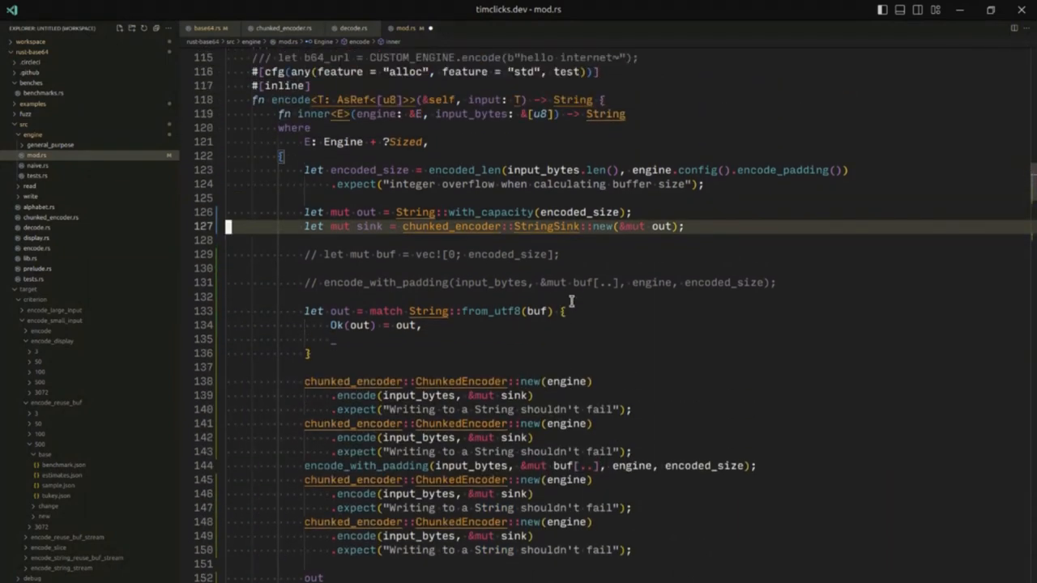
scroll("down", 3)
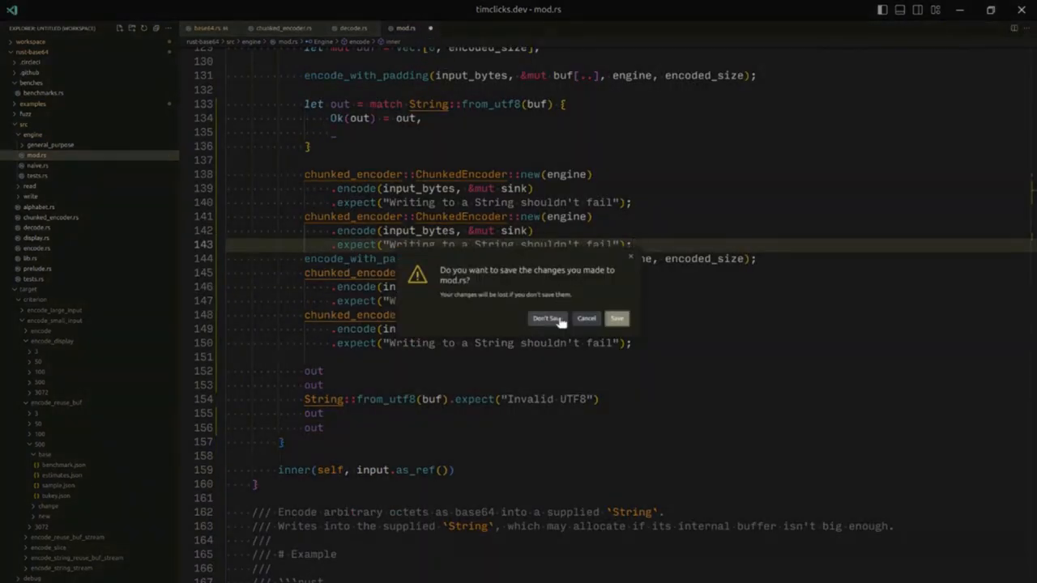
left_click(547, 317)
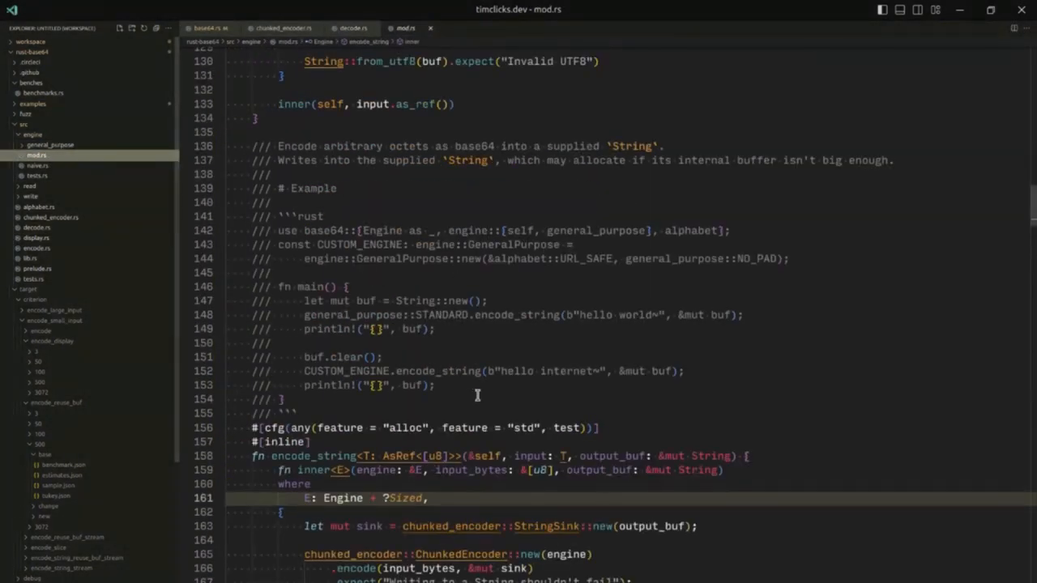
scroll("down", 3)
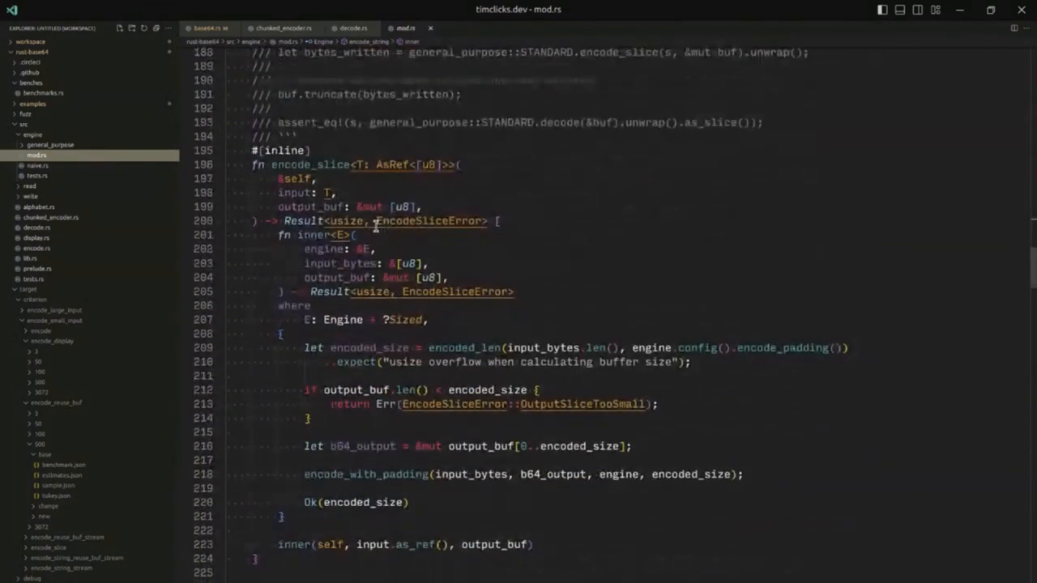
scroll("down", 3)
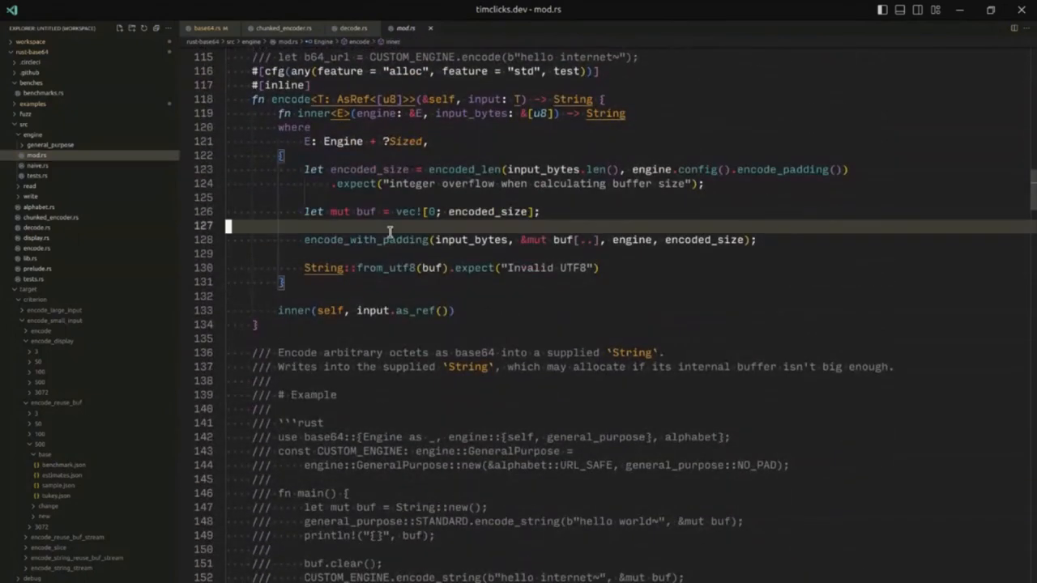
Step: Change line 130 to unsafe { String::from_utf8_unchecked(buf) } and attempt cargo build
left_click(602, 268)
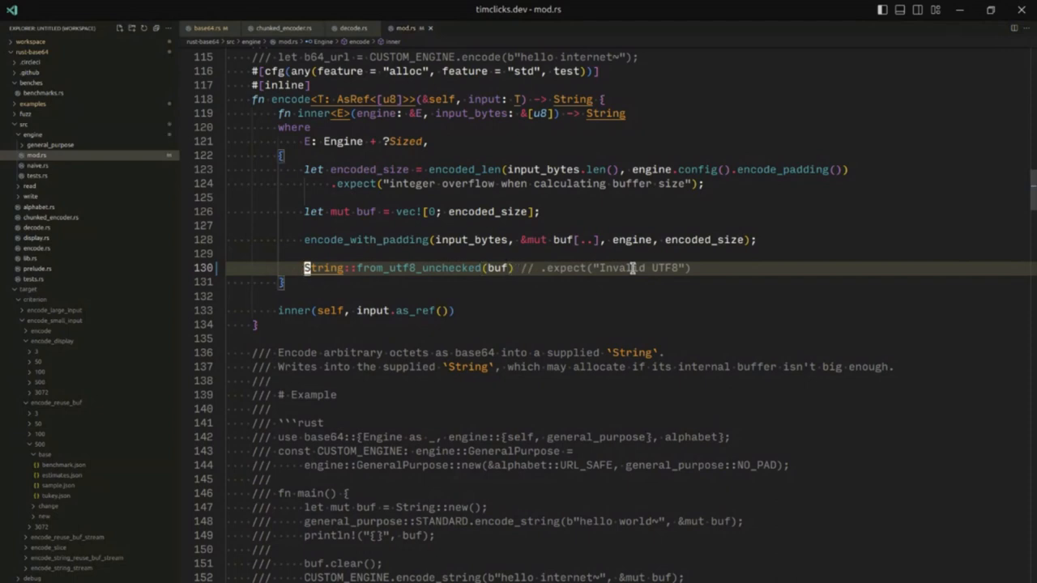
type("unsafe {")
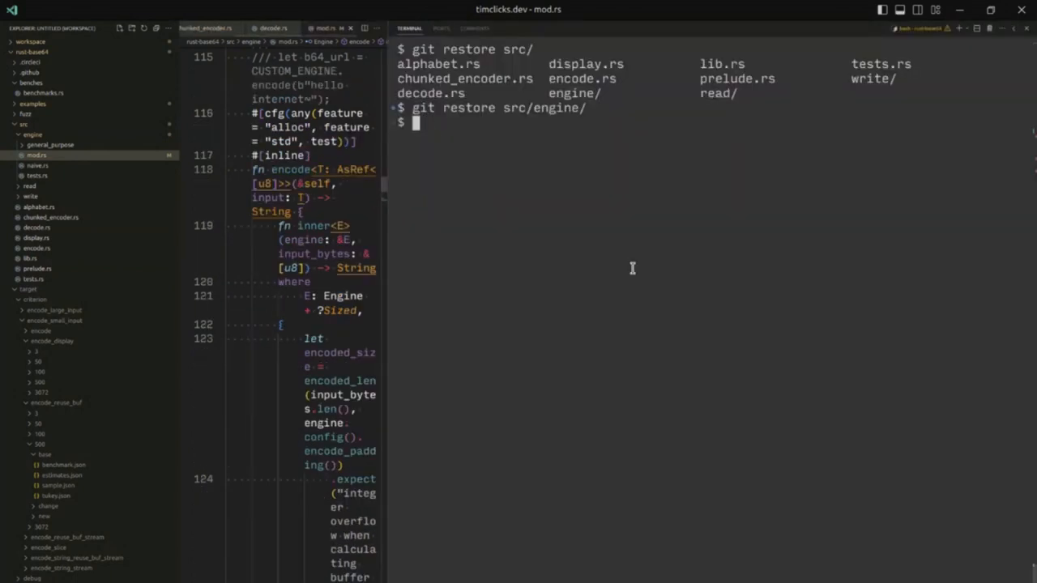
type("cargo build")
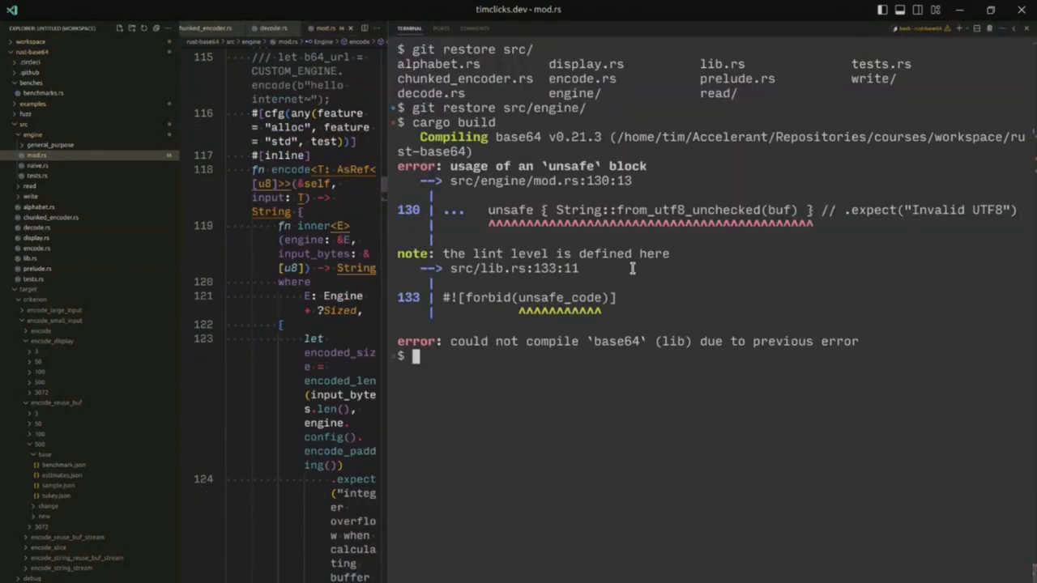
mouse_move(611, 284)
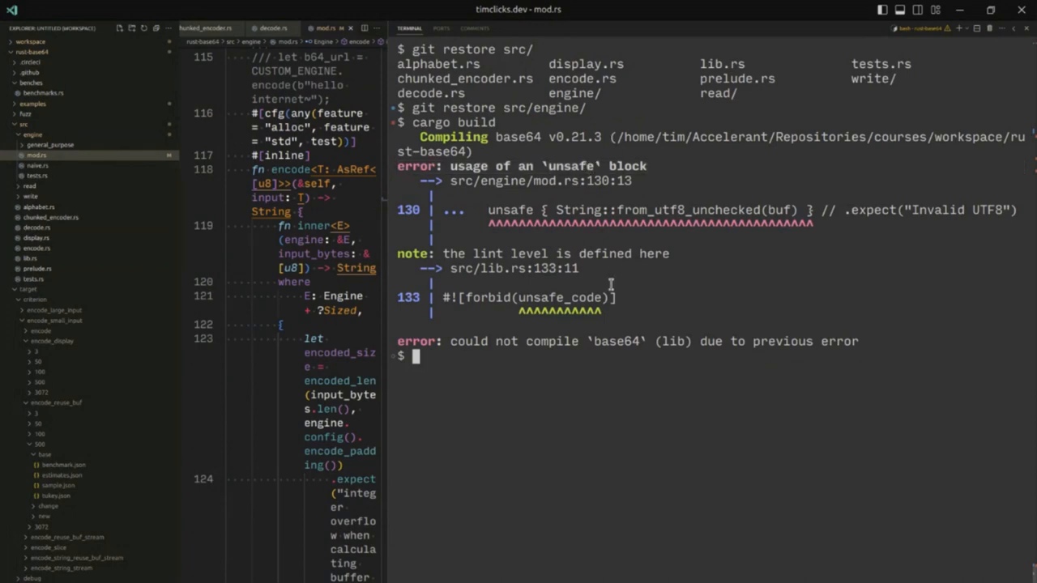
mouse_move(623, 305)
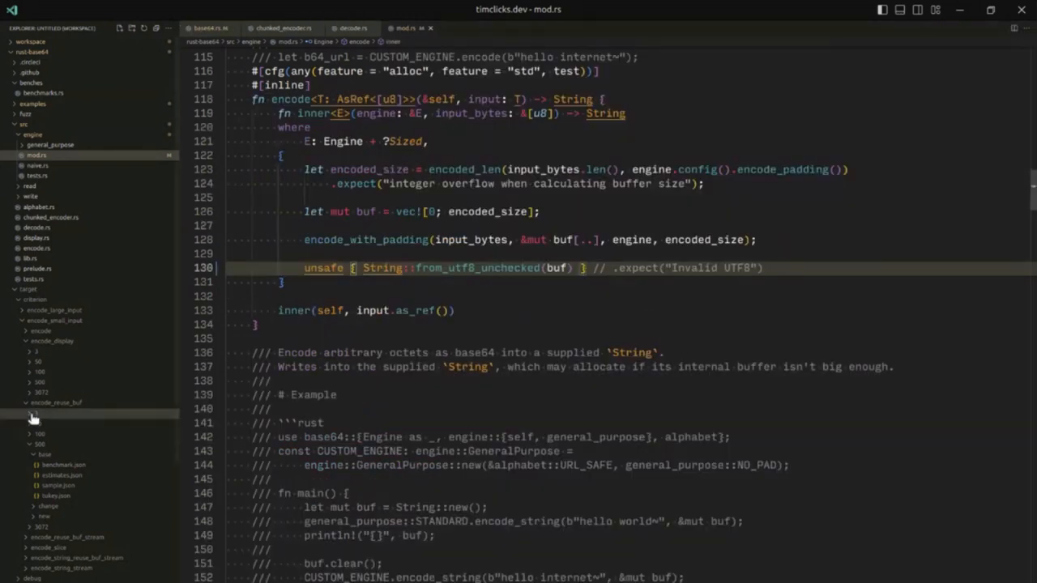
Step: Comment out #![forbid(unsafe_code)] in lib.rs, rebuild cleanly and start cargo bench
left_click(29, 289)
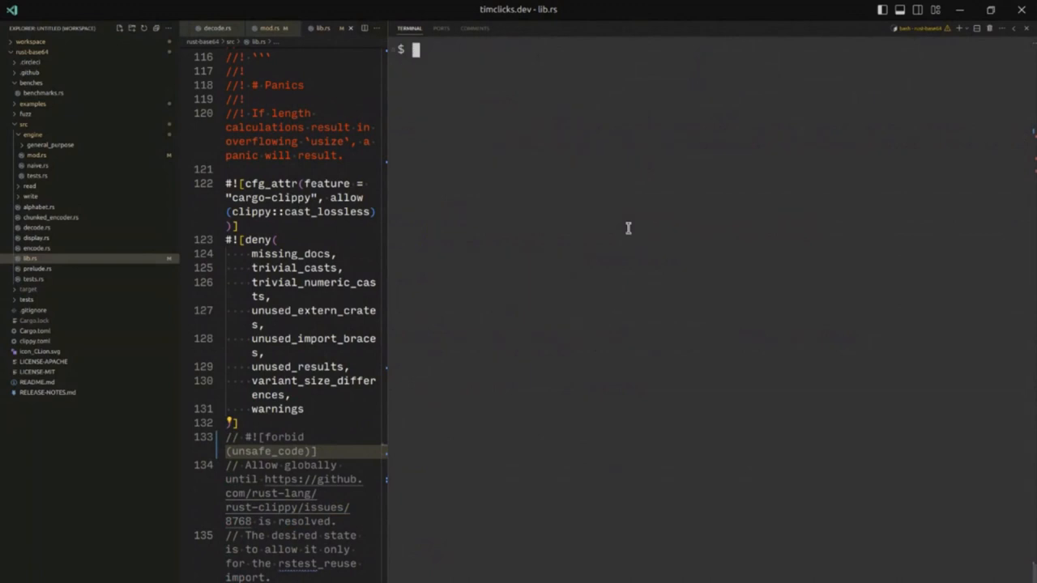
type("cargo build")
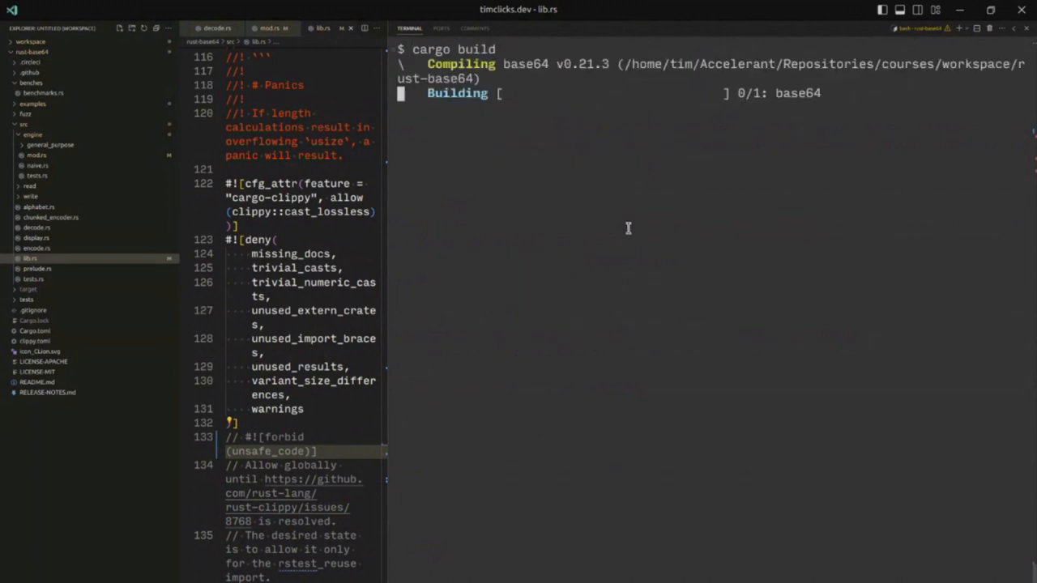
type("cargo build")
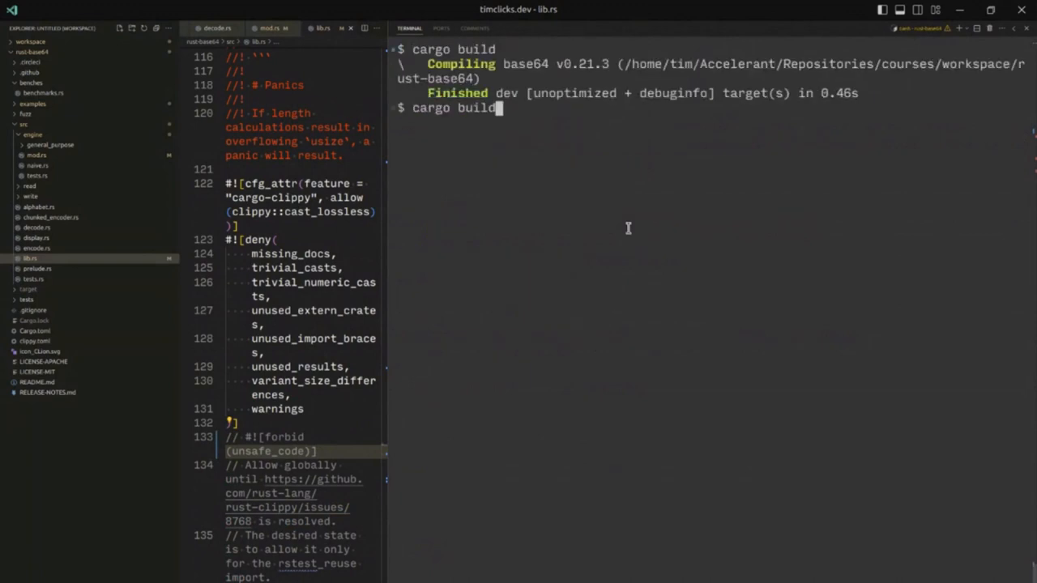
type("rustc --version")
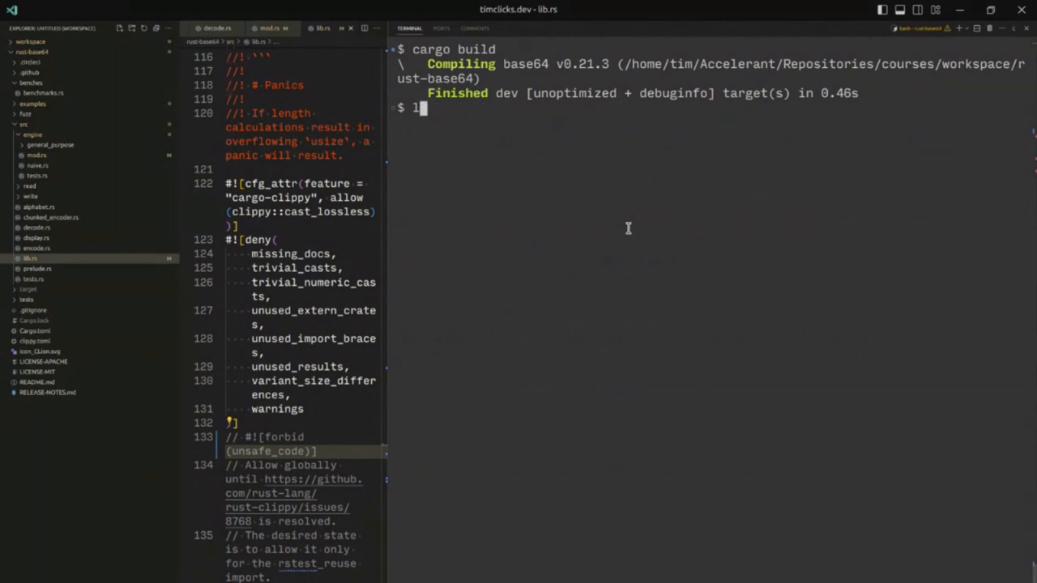
type("cargo bench")
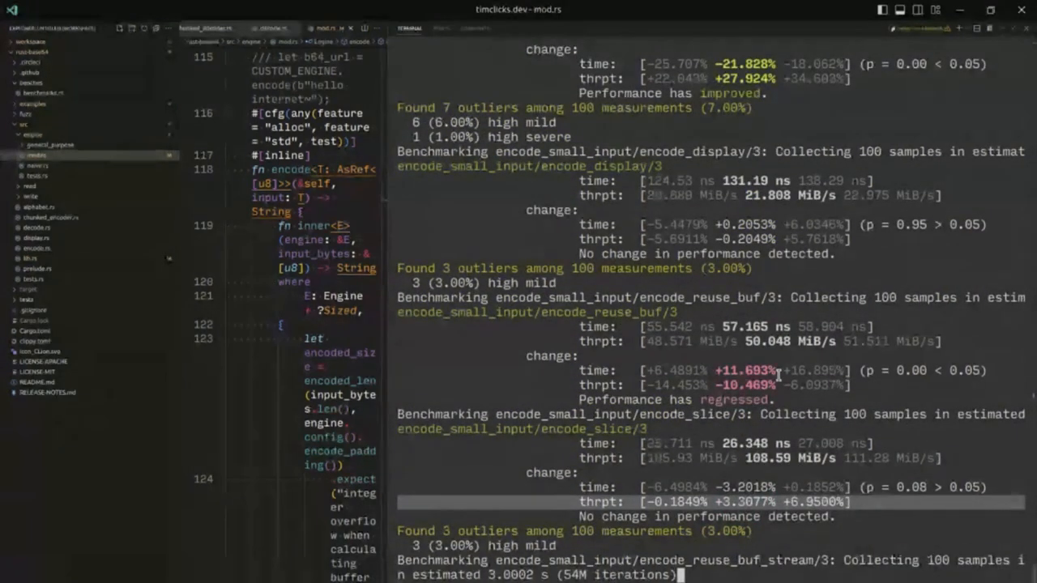
Step: Scroll the unchecked-version bench output where several encode_small_input cases improved
scroll("down", 3)
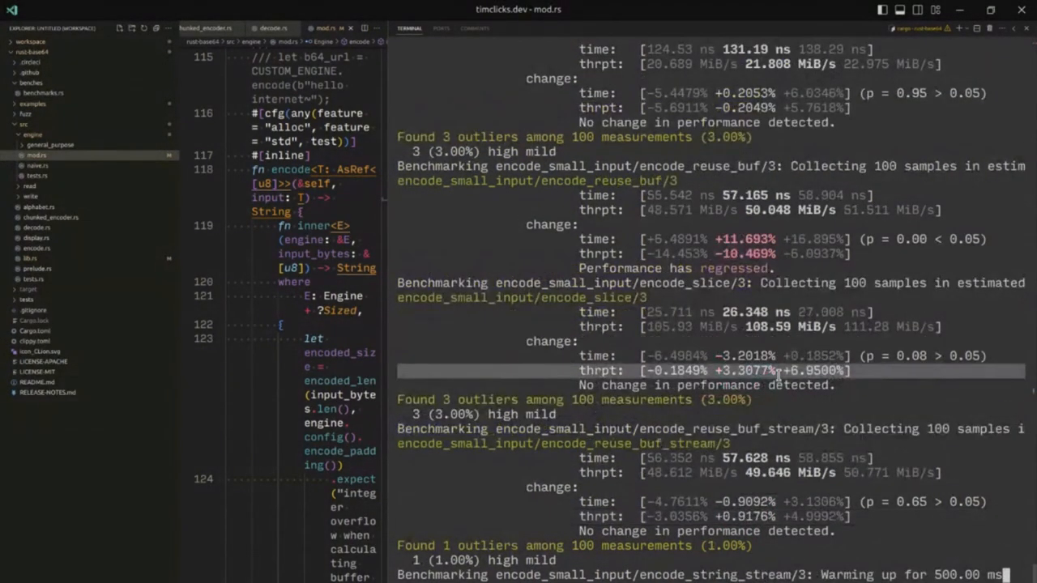
scroll("down", 3)
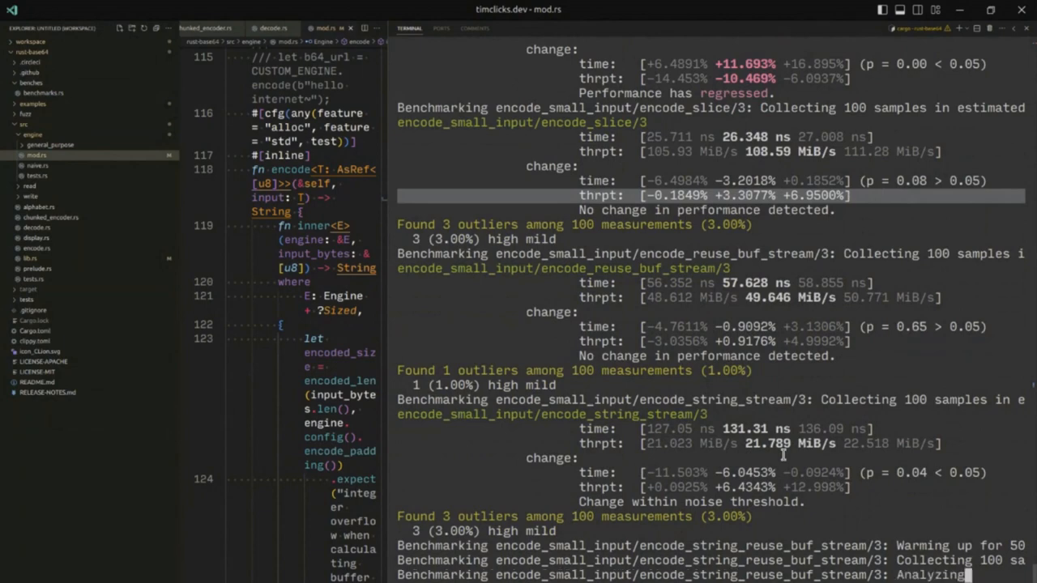
scroll("down", 3)
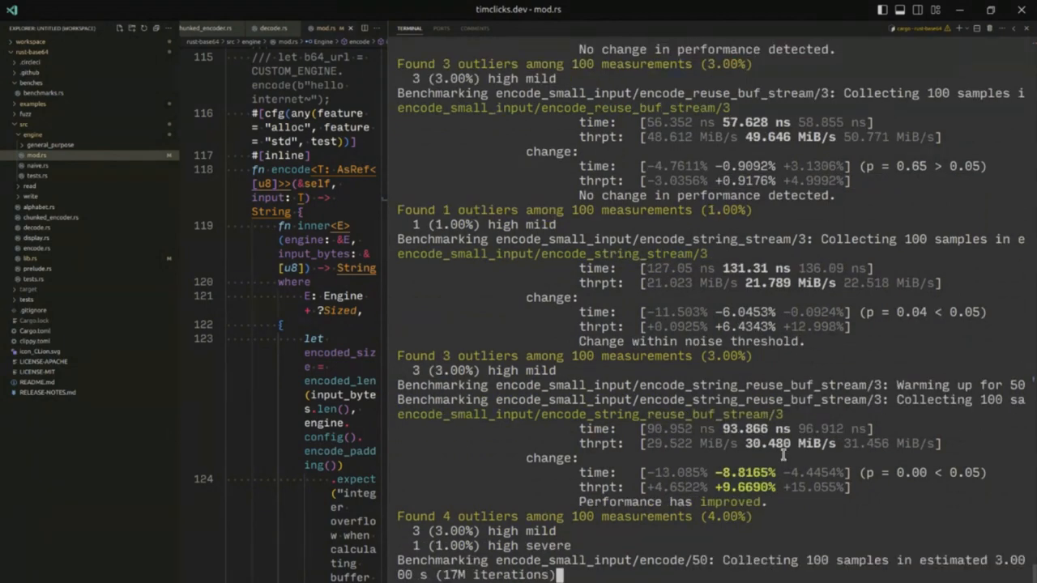
scroll("down", 3)
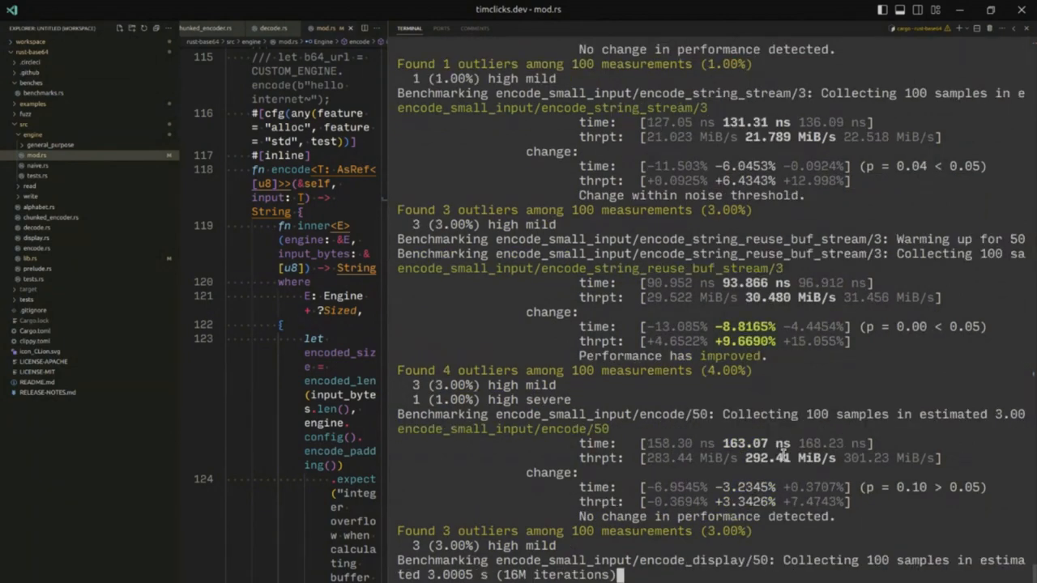
scroll("down", 3)
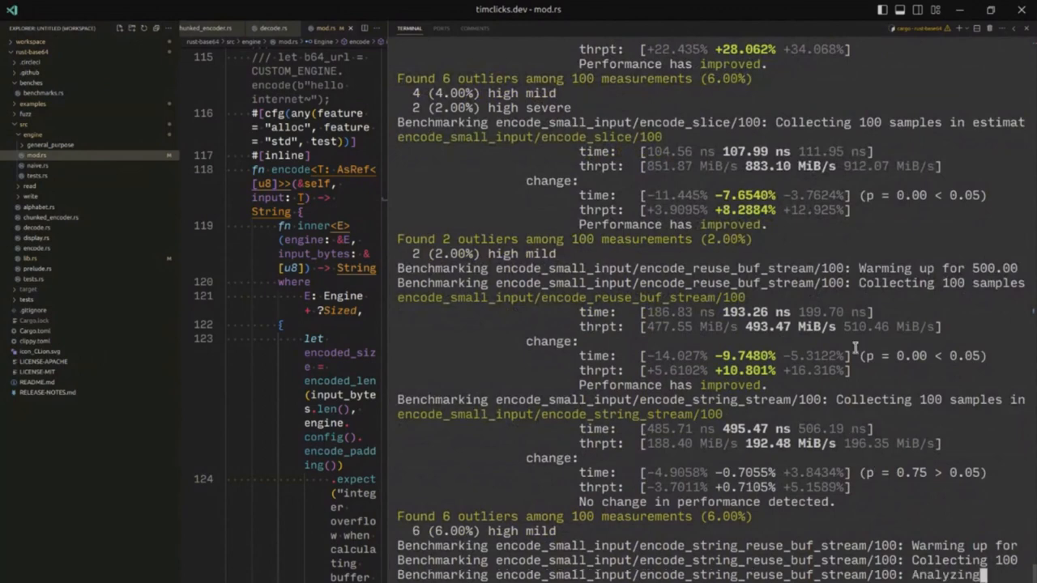
scroll("down", 3)
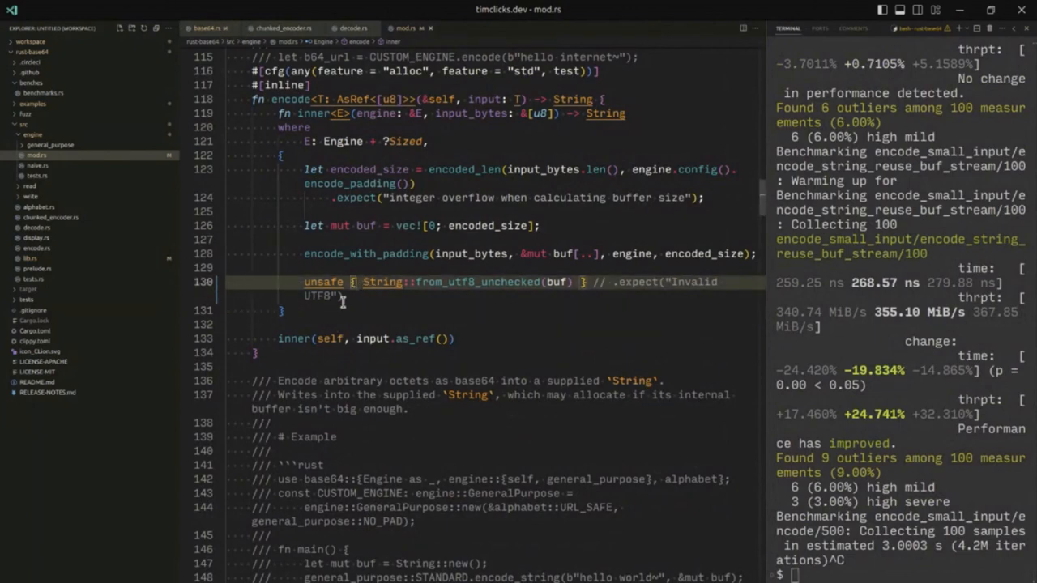
Step: Restore String::from_utf8(buf).expect("Invalid UTF8") on line 130
double_click(382, 281)
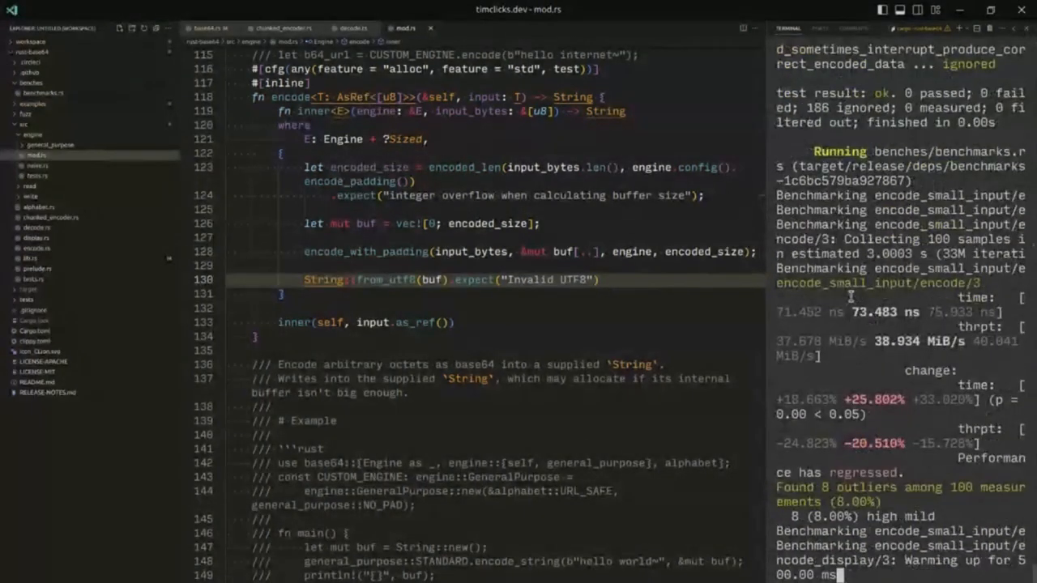
Step: Follow the 3- and 50-byte encode results, highlighting encode_string_stream/50's +28.070% slowdown
scroll("down", 3)
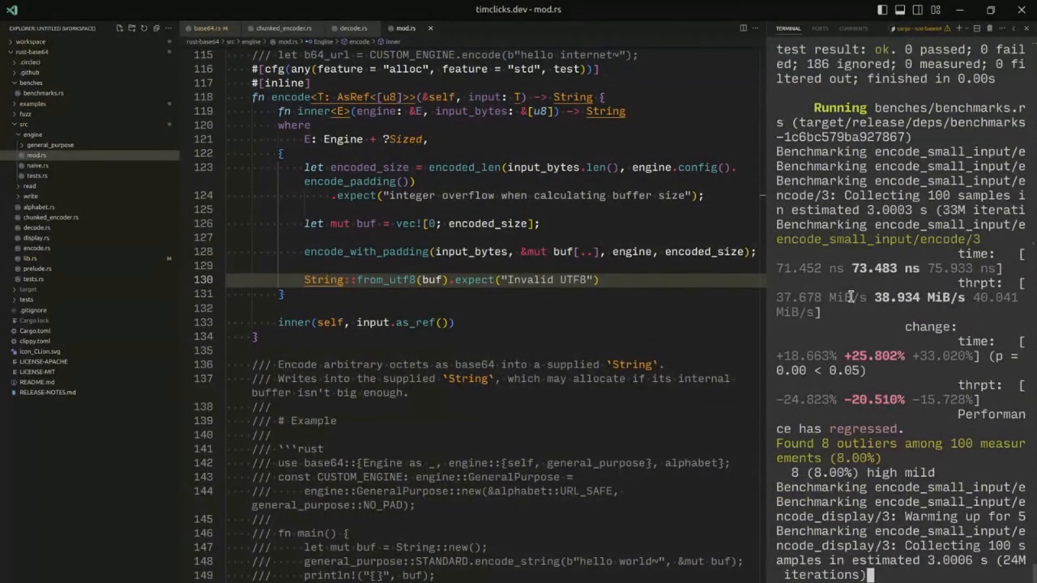
scroll("down", 3)
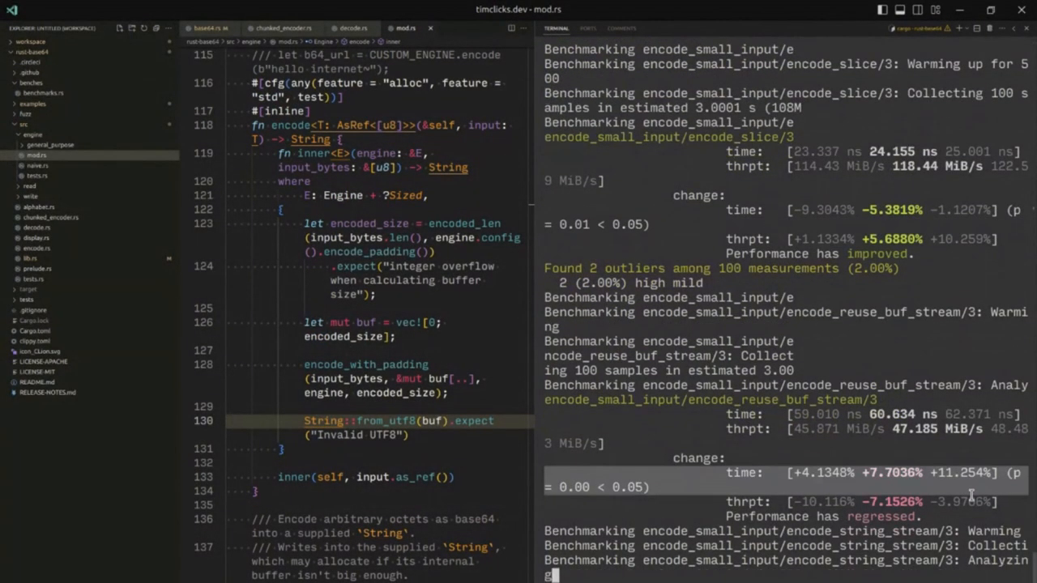
scroll("down", 3)
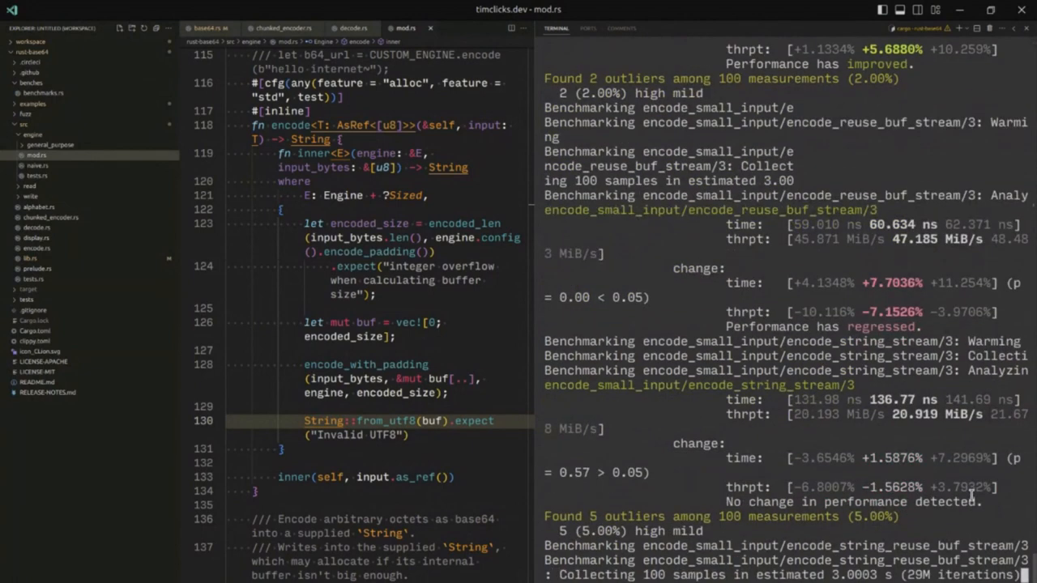
scroll("down", 3)
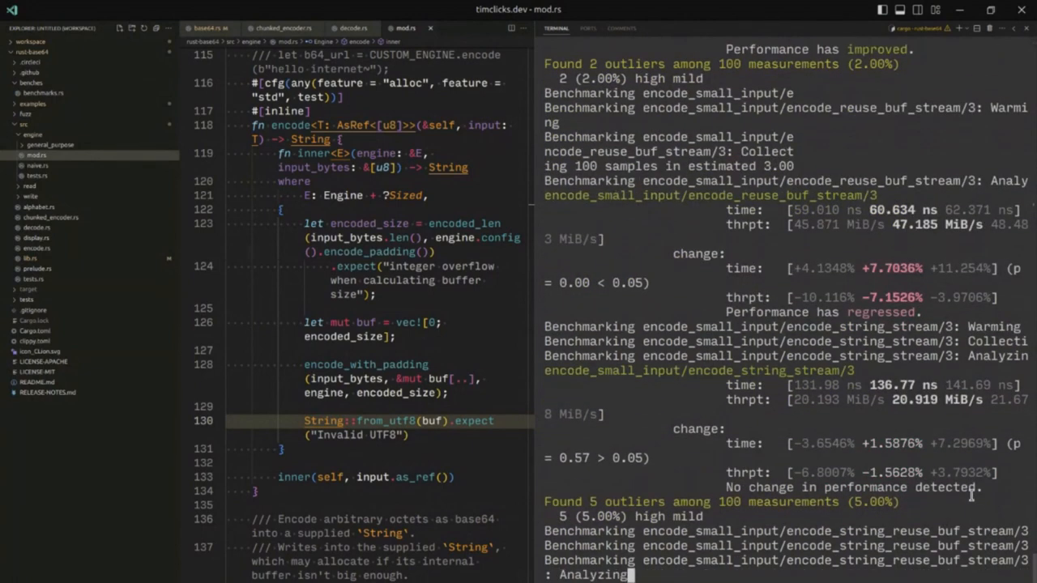
scroll("down", 3)
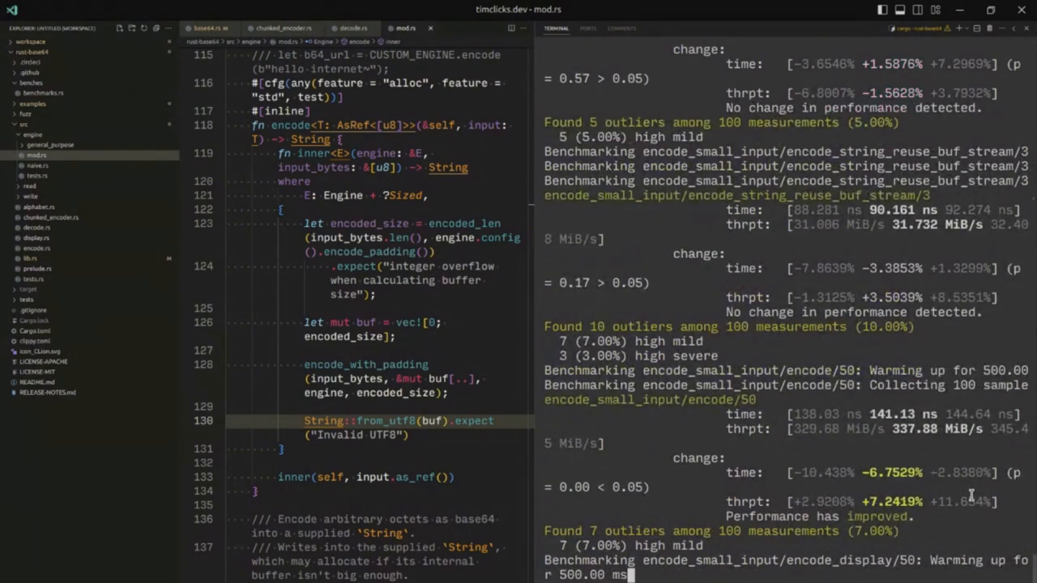
scroll("down", 3)
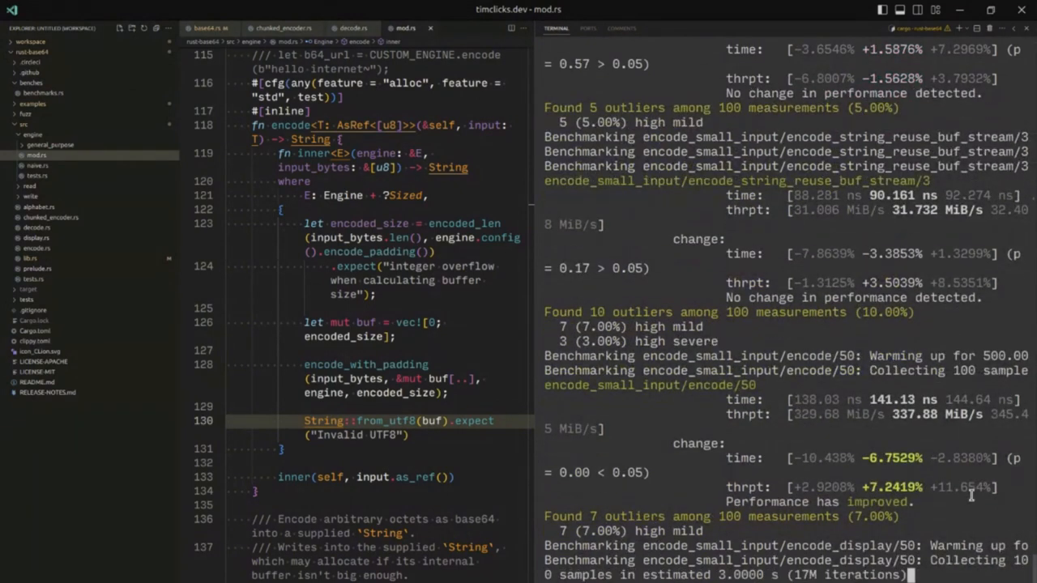
scroll("down", 3)
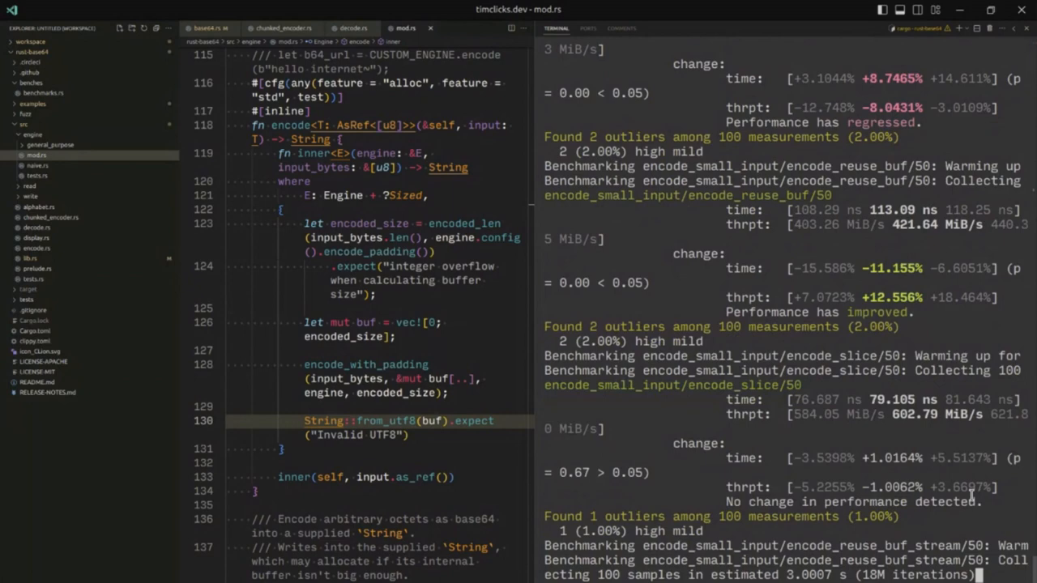
scroll("down", 3)
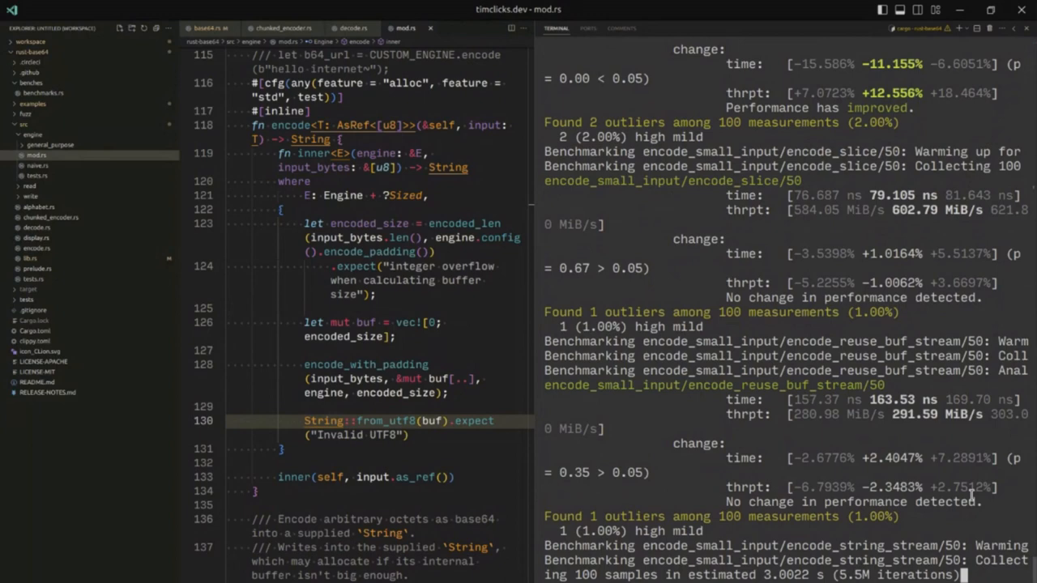
scroll("down", 3)
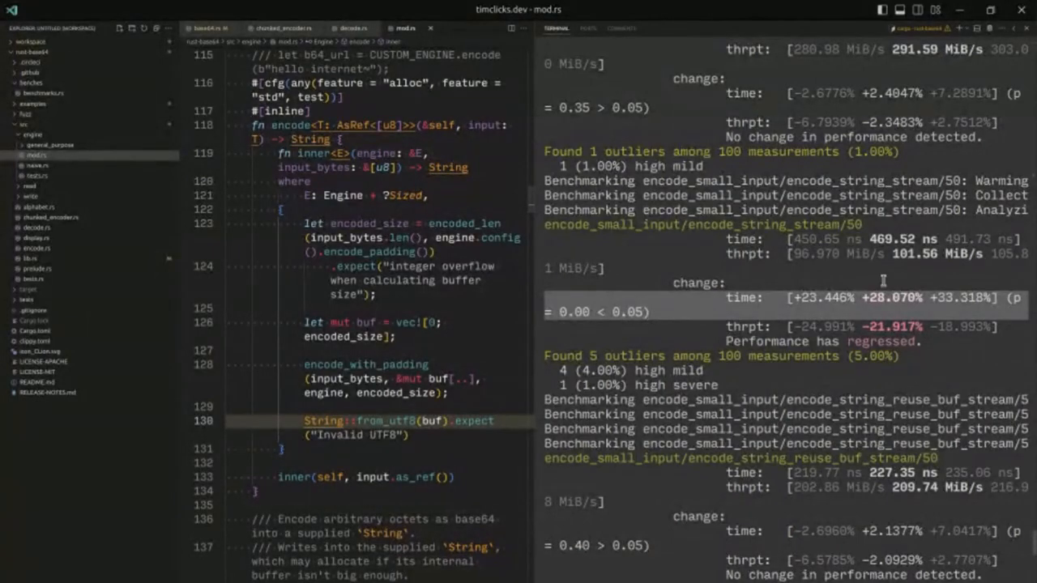
double_click(891, 298)
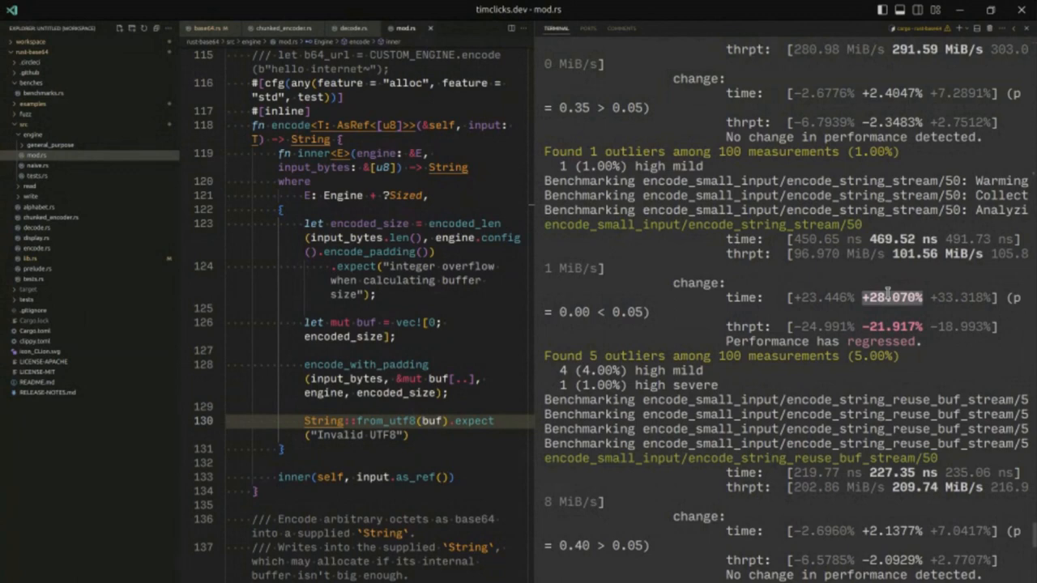
Step: Follow the 500- and 3072-byte encode results, then view the crate's Cargo.toml
scroll("down", 3)
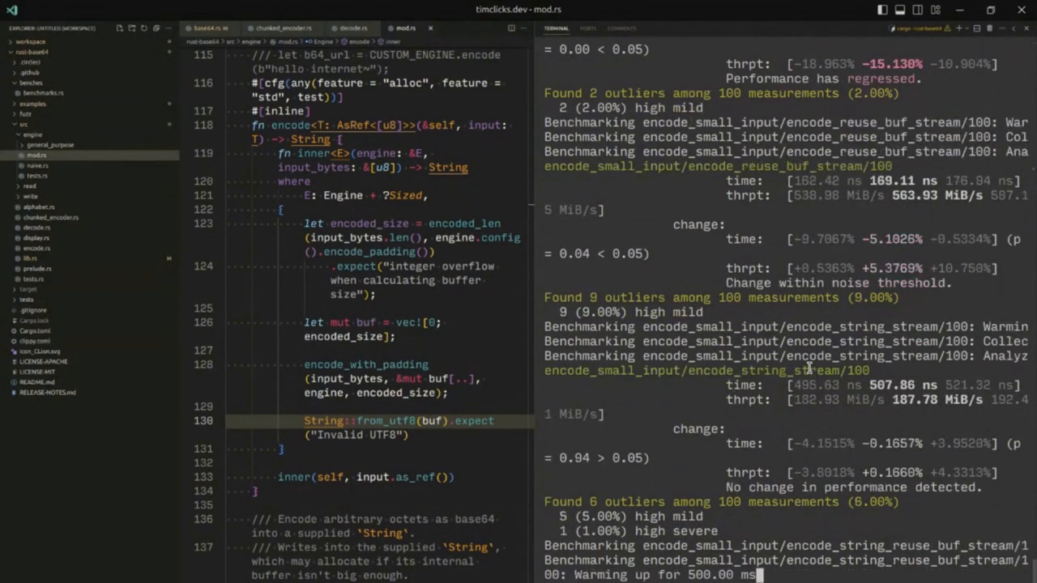
scroll("down", 3)
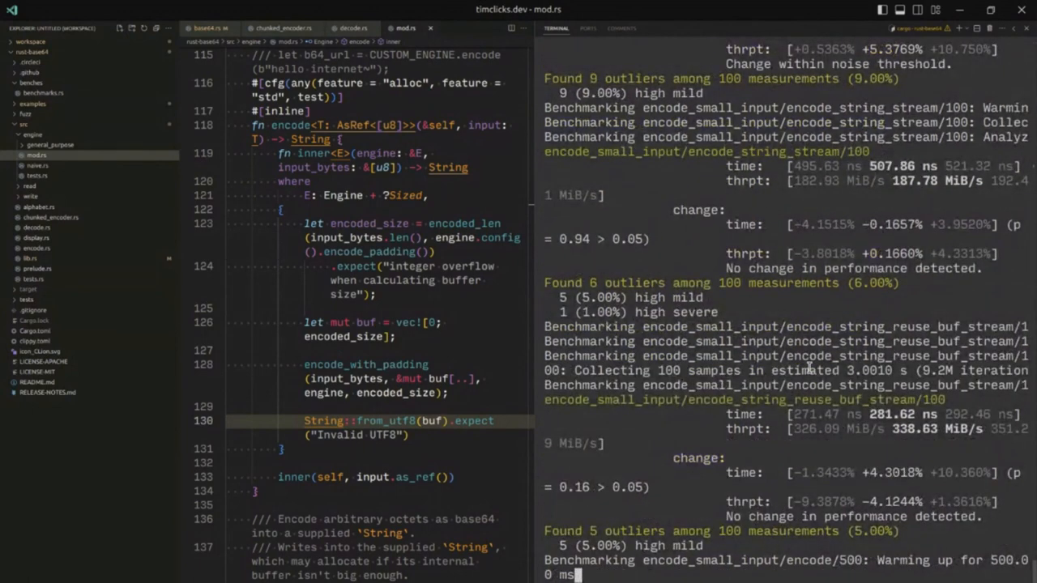
scroll("down", 3)
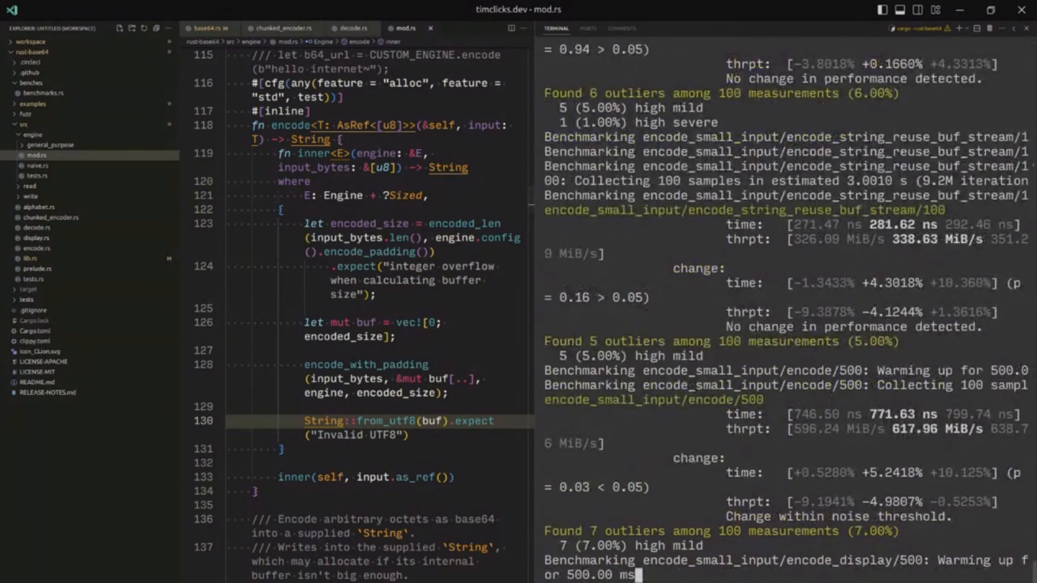
scroll("down", 3)
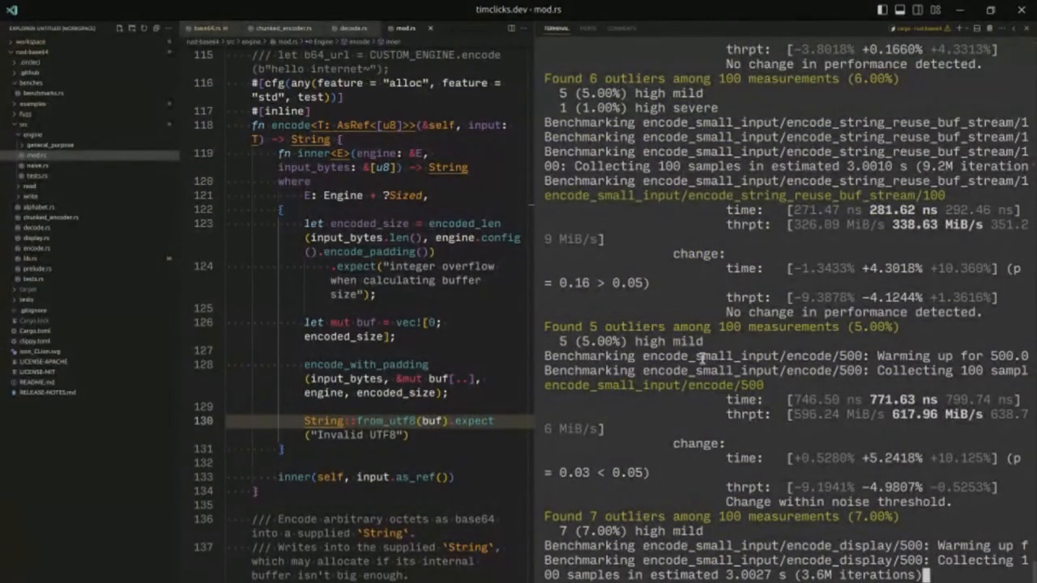
scroll("down", 3)
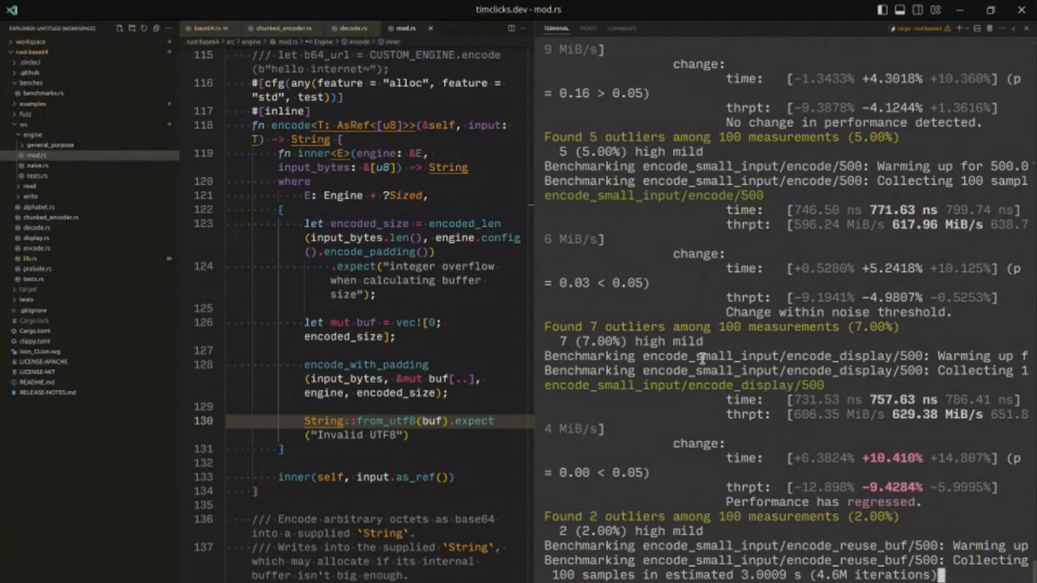
scroll("down", 3)
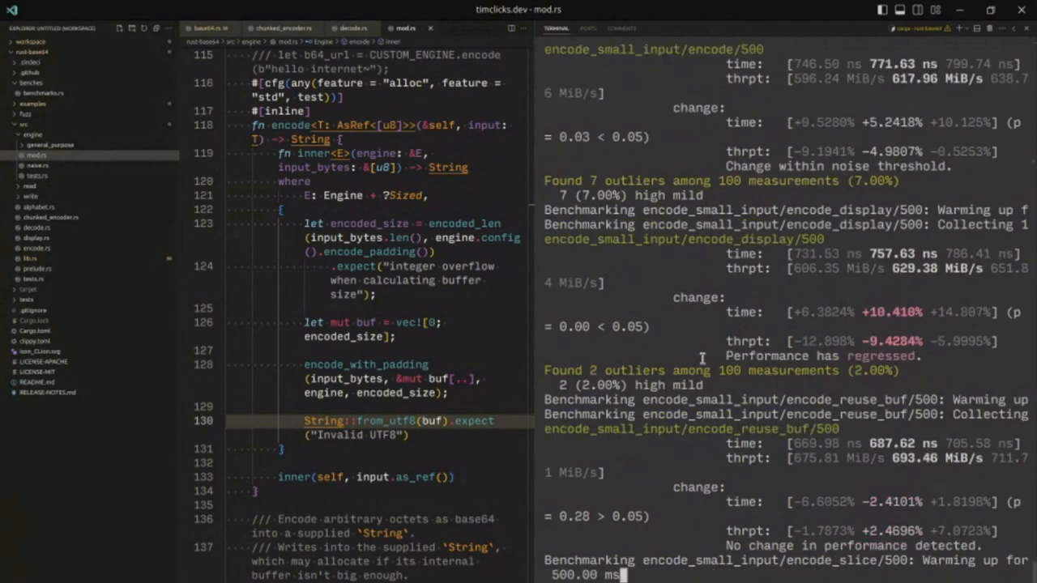
scroll("down", 3)
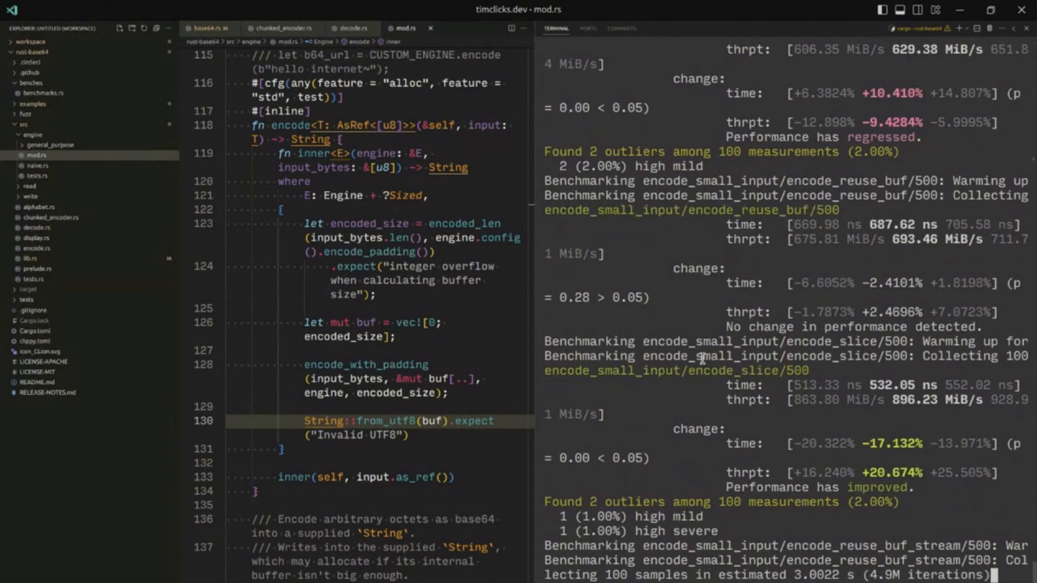
scroll("down", 3)
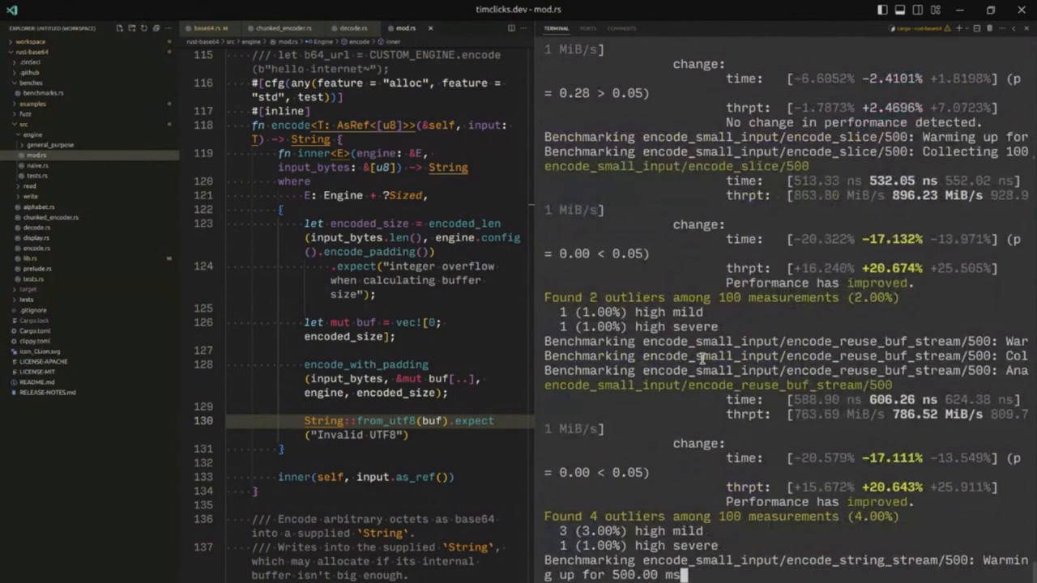
scroll("down", 3)
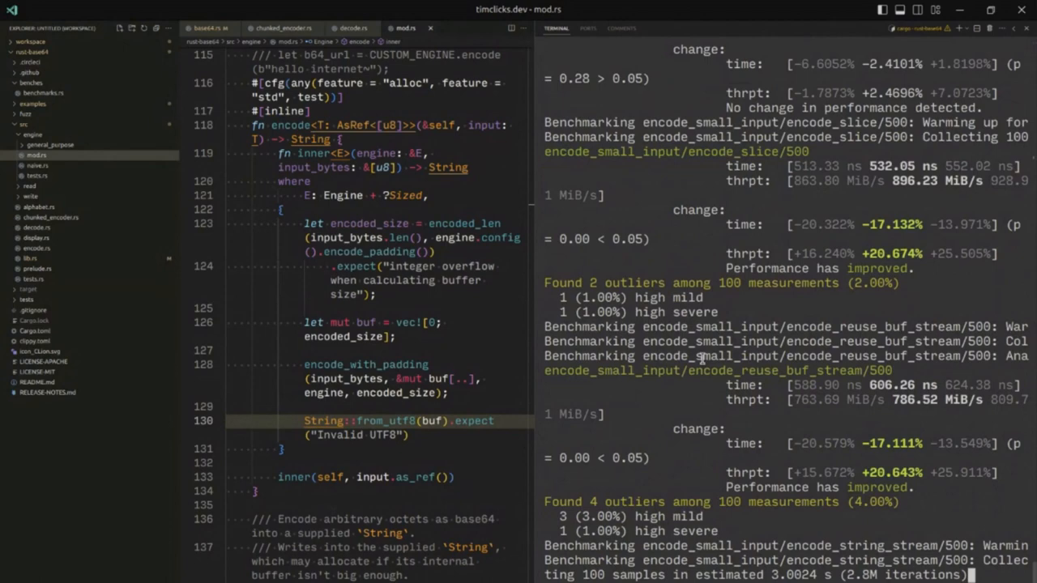
scroll("down", 3)
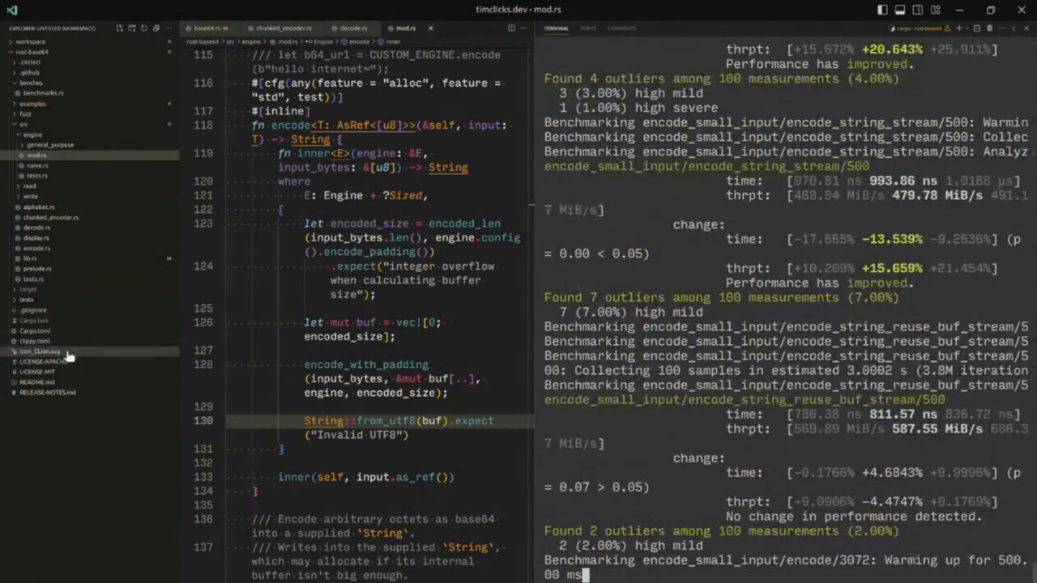
left_click(35, 330)
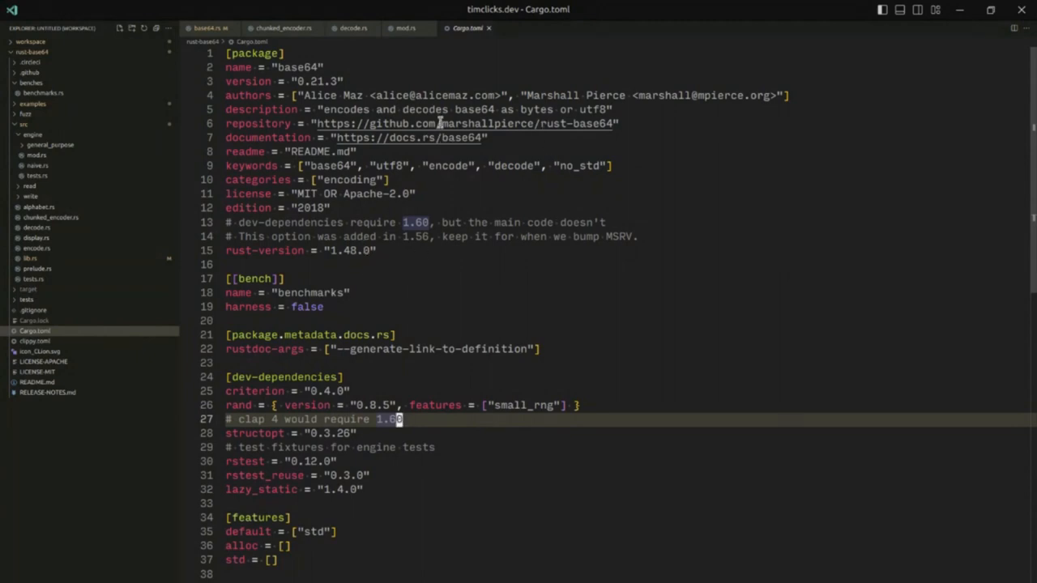
mouse_move(343, 249)
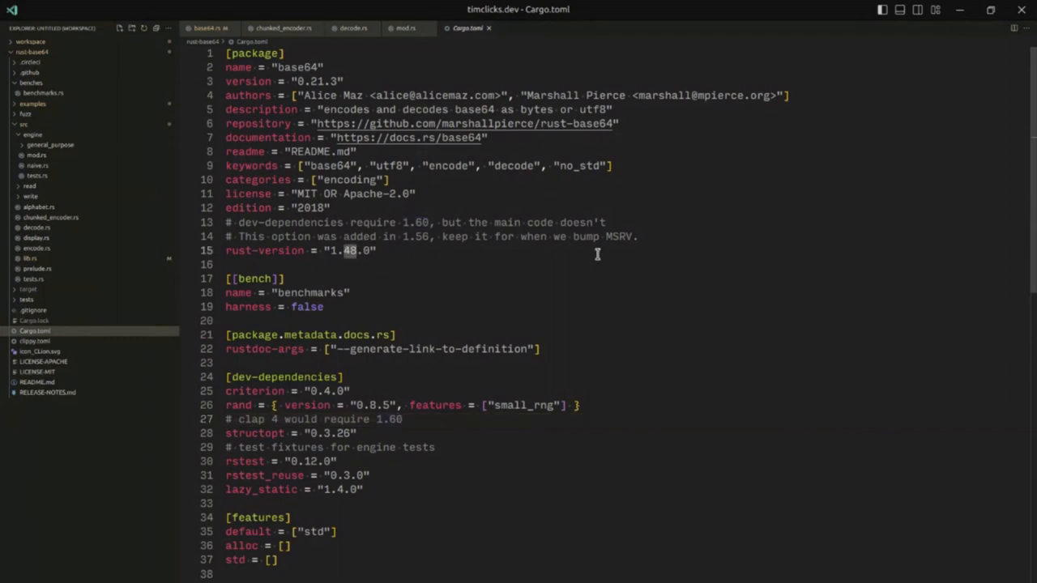
mouse_move(509, 197)
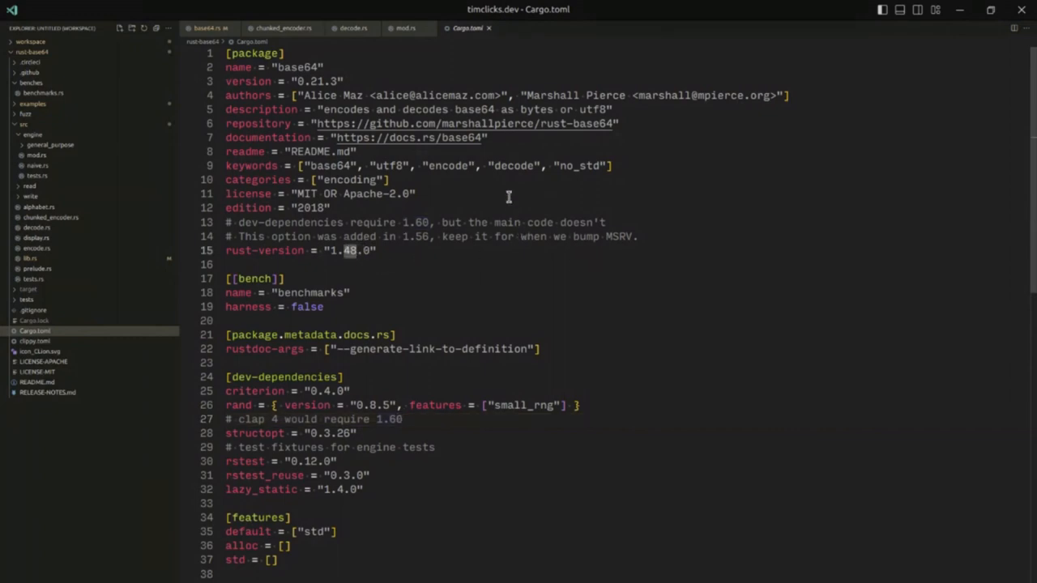